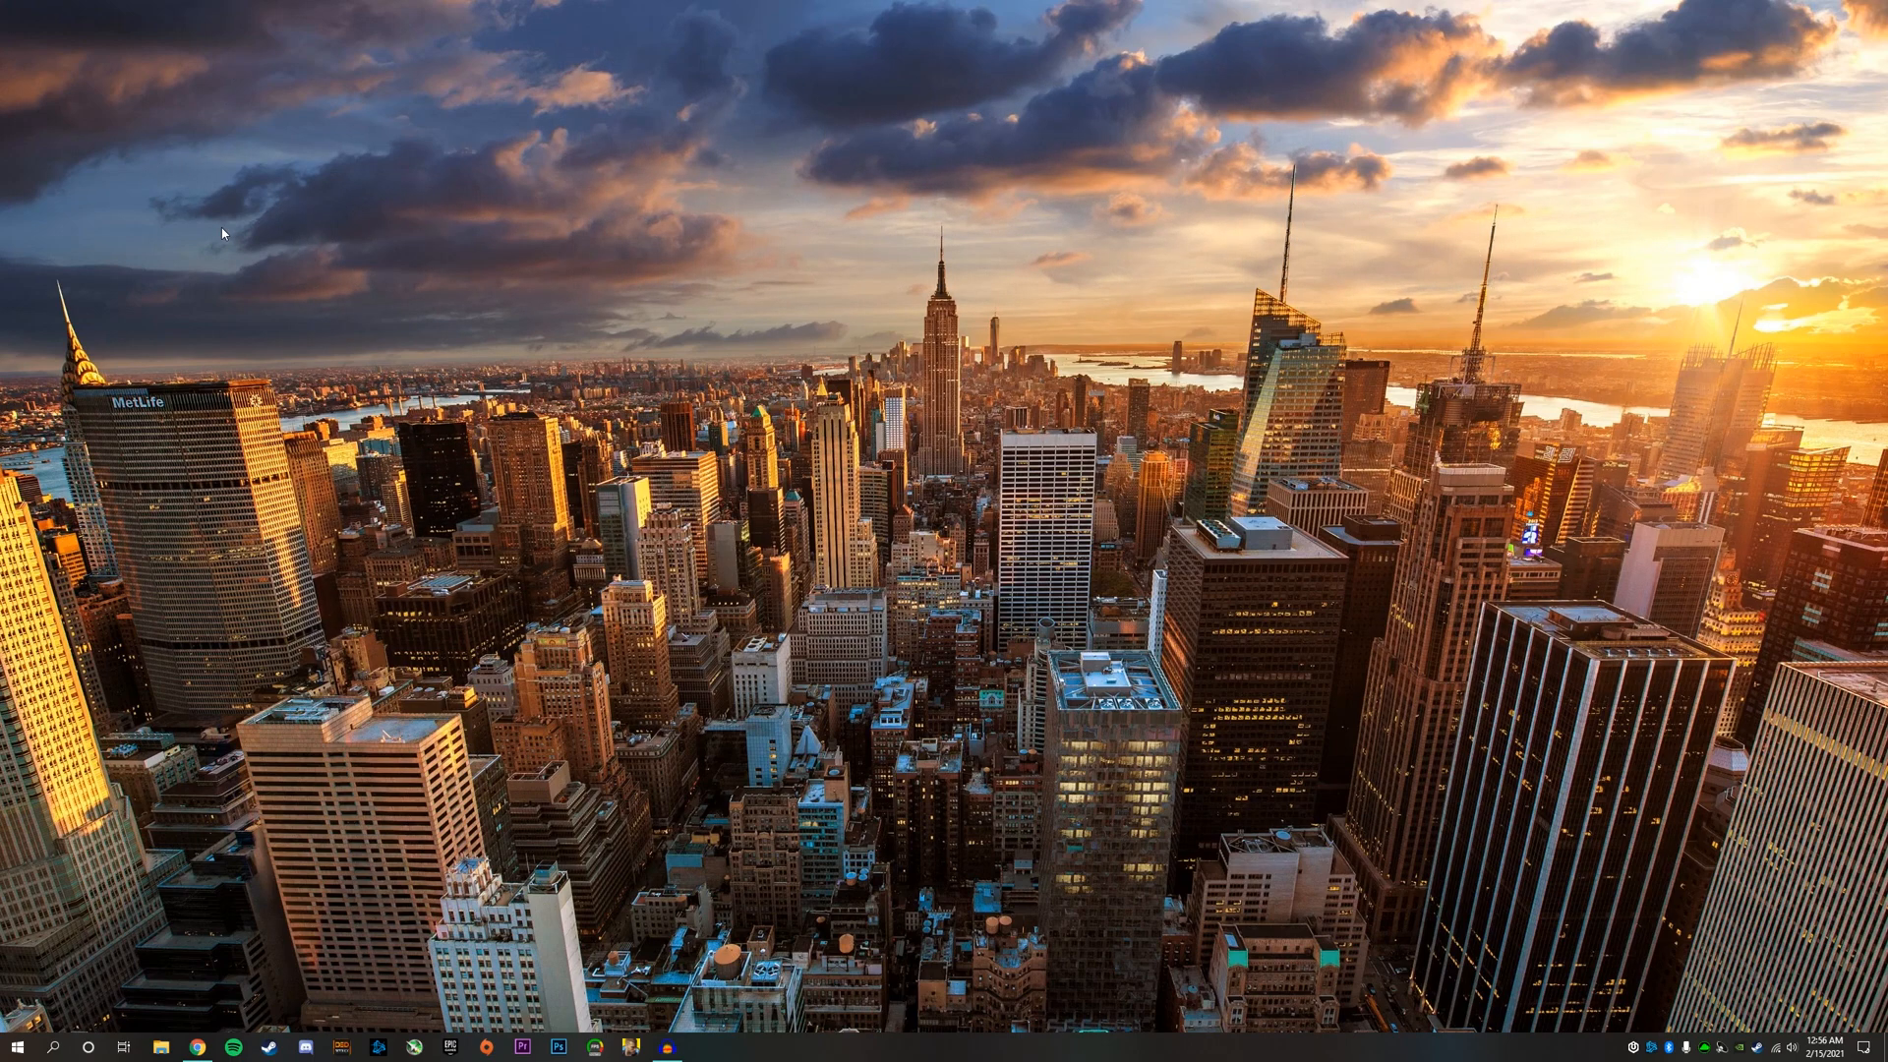
# - Create a new desktop folder named Valheim Server from the context menu
pyautogui.rightClick(223, 232)
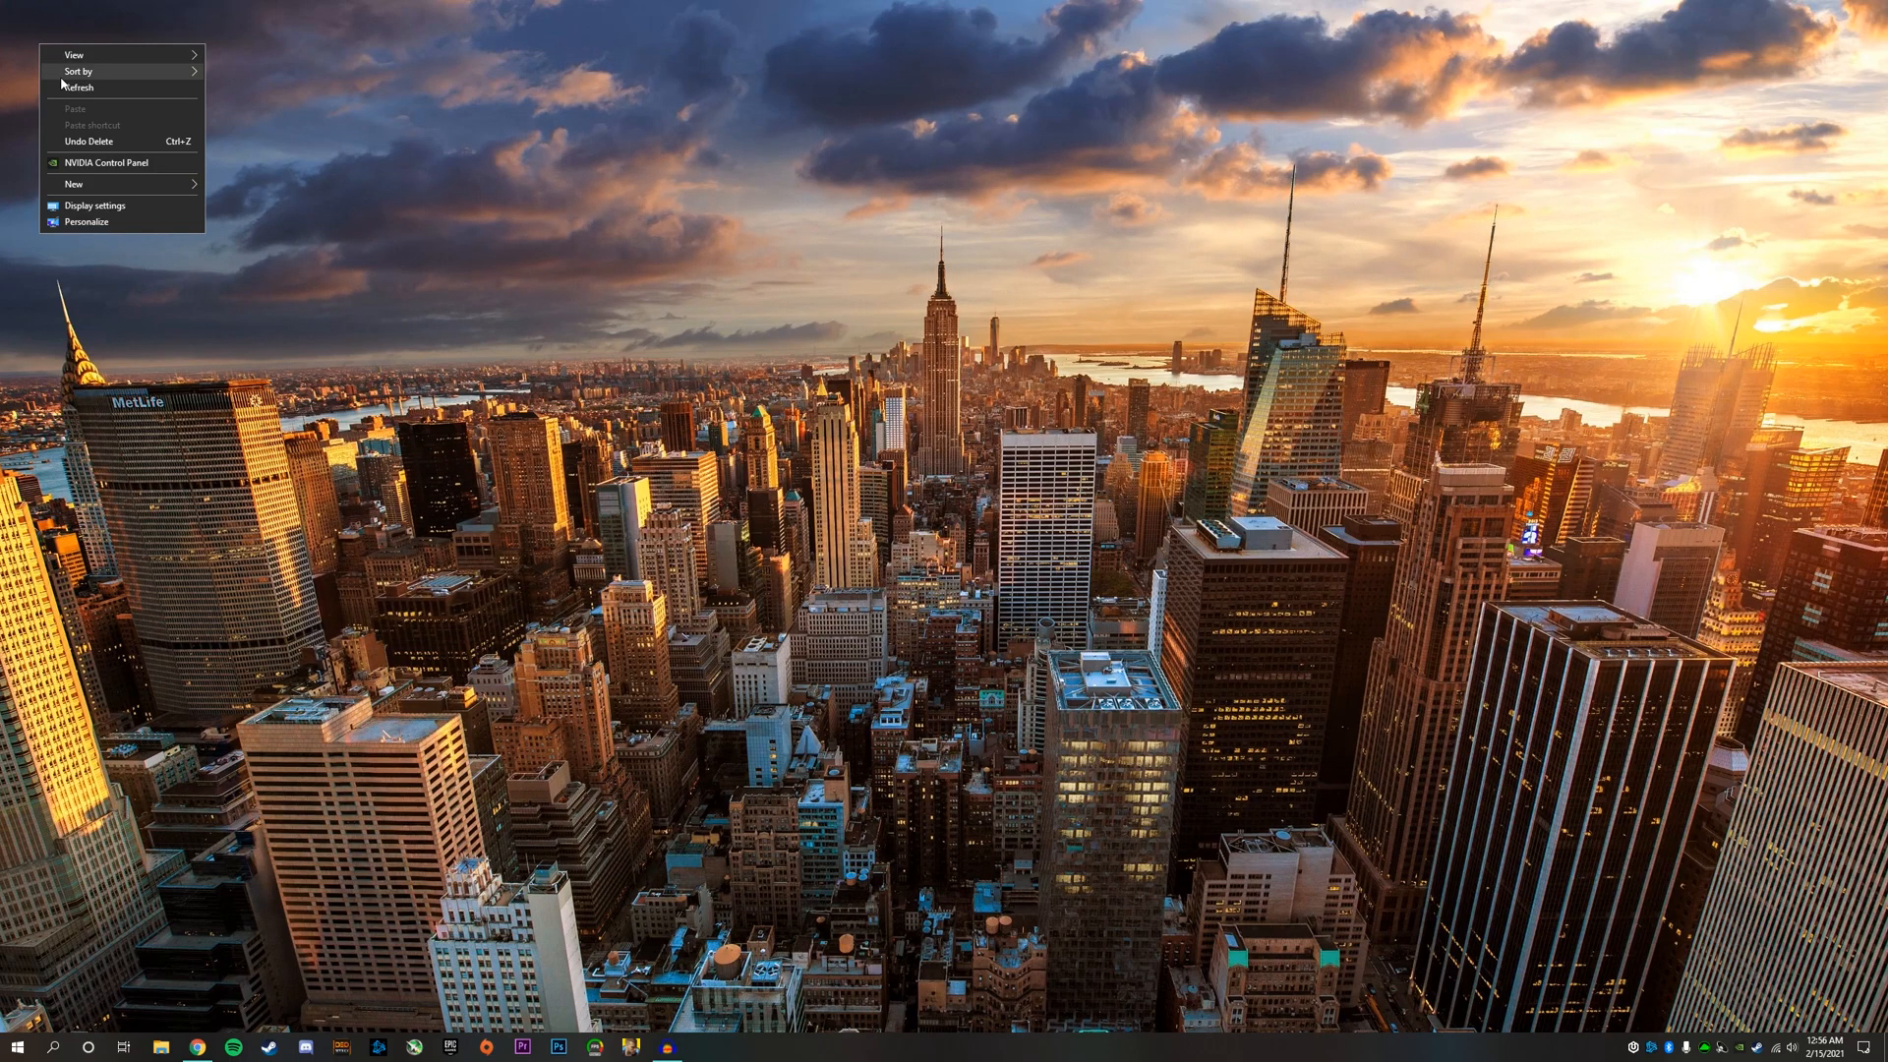
pyautogui.click(73, 183)
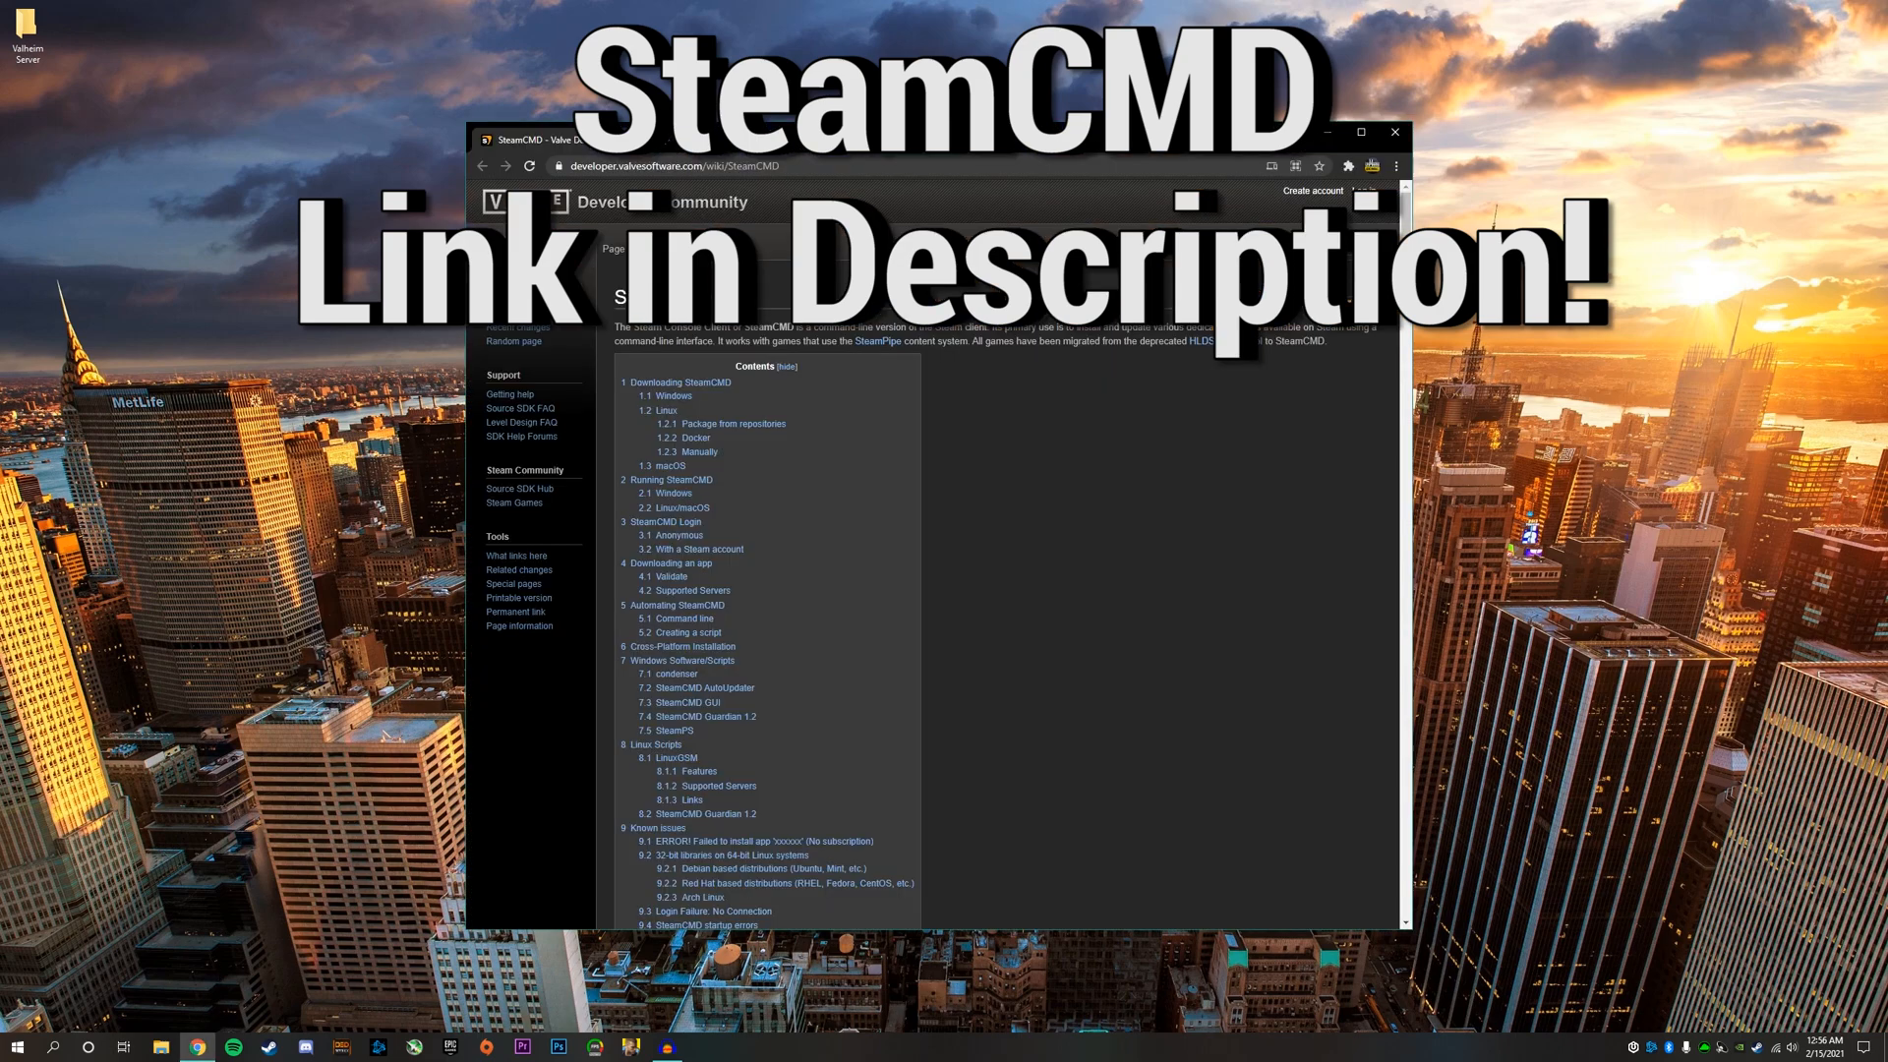
pyautogui.moveTo(763, 716)
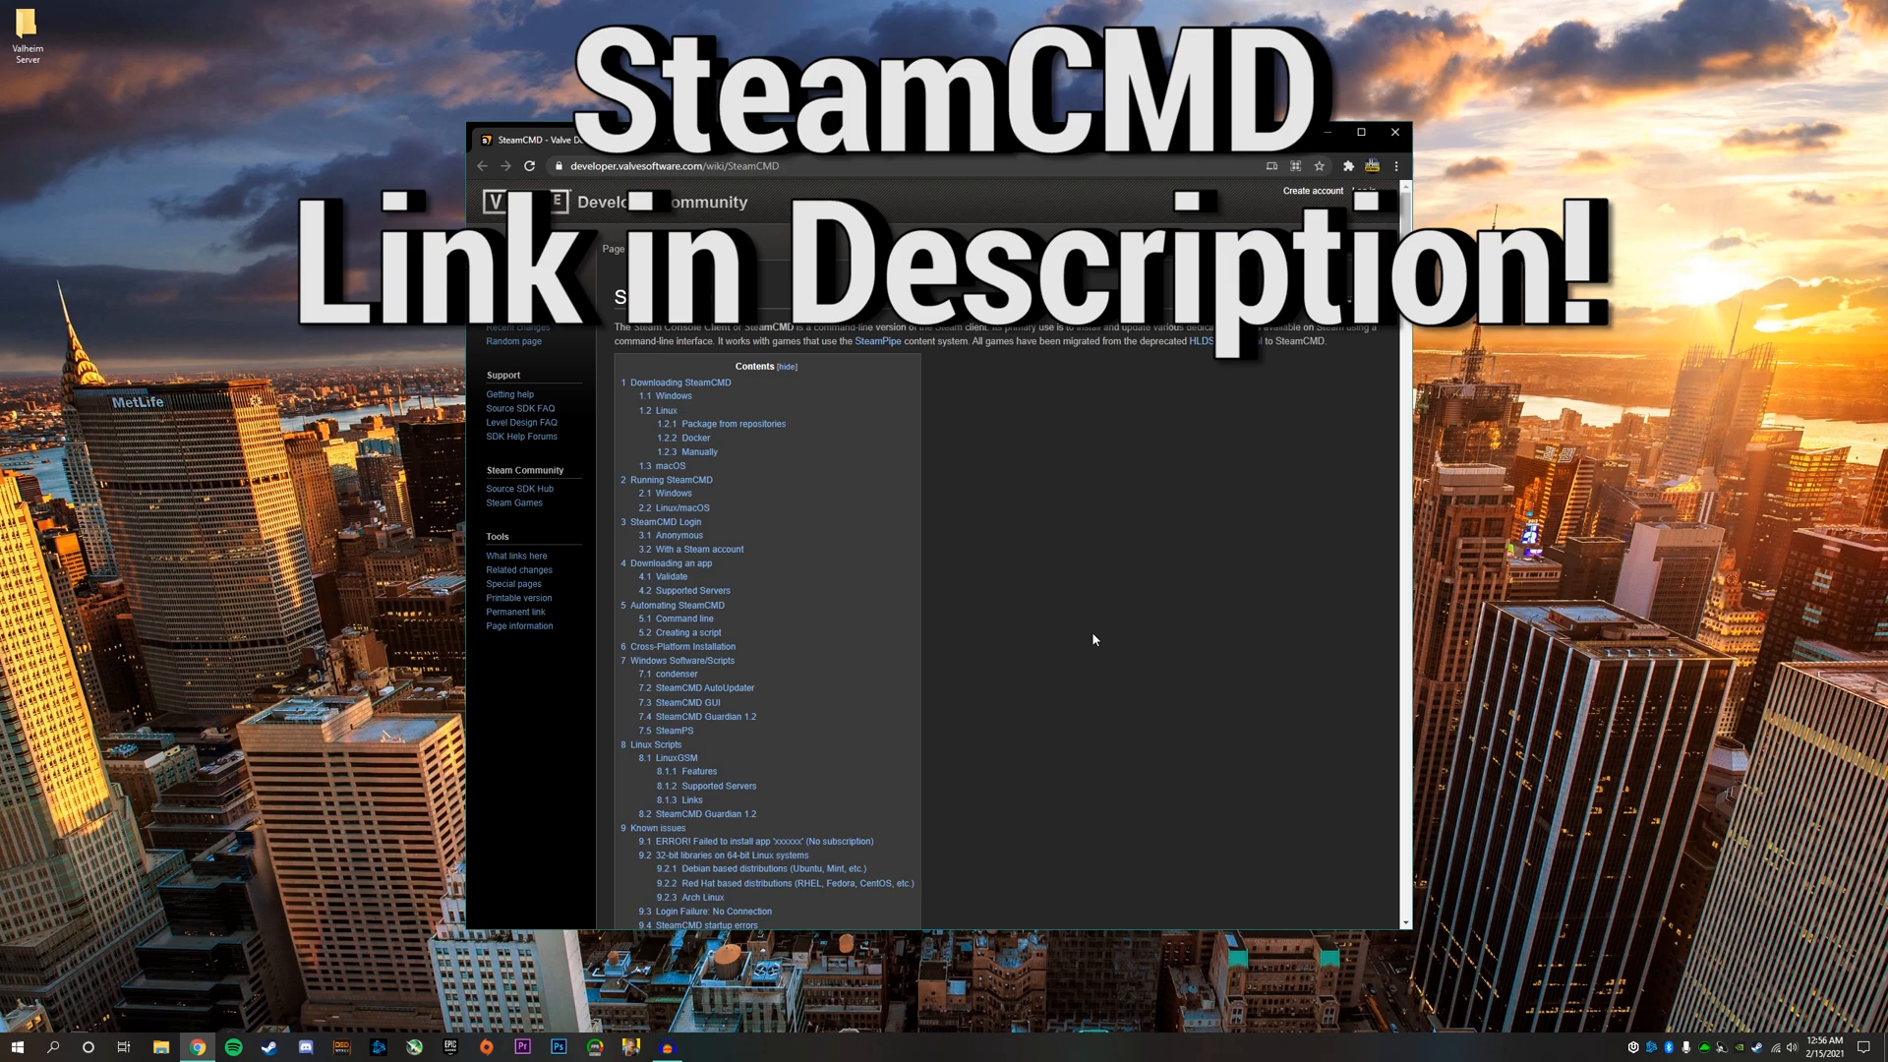
# - Download the Windows steamcmd.zip from the Downloading SteamCMD section of the wiki
pyautogui.scroll(-3)
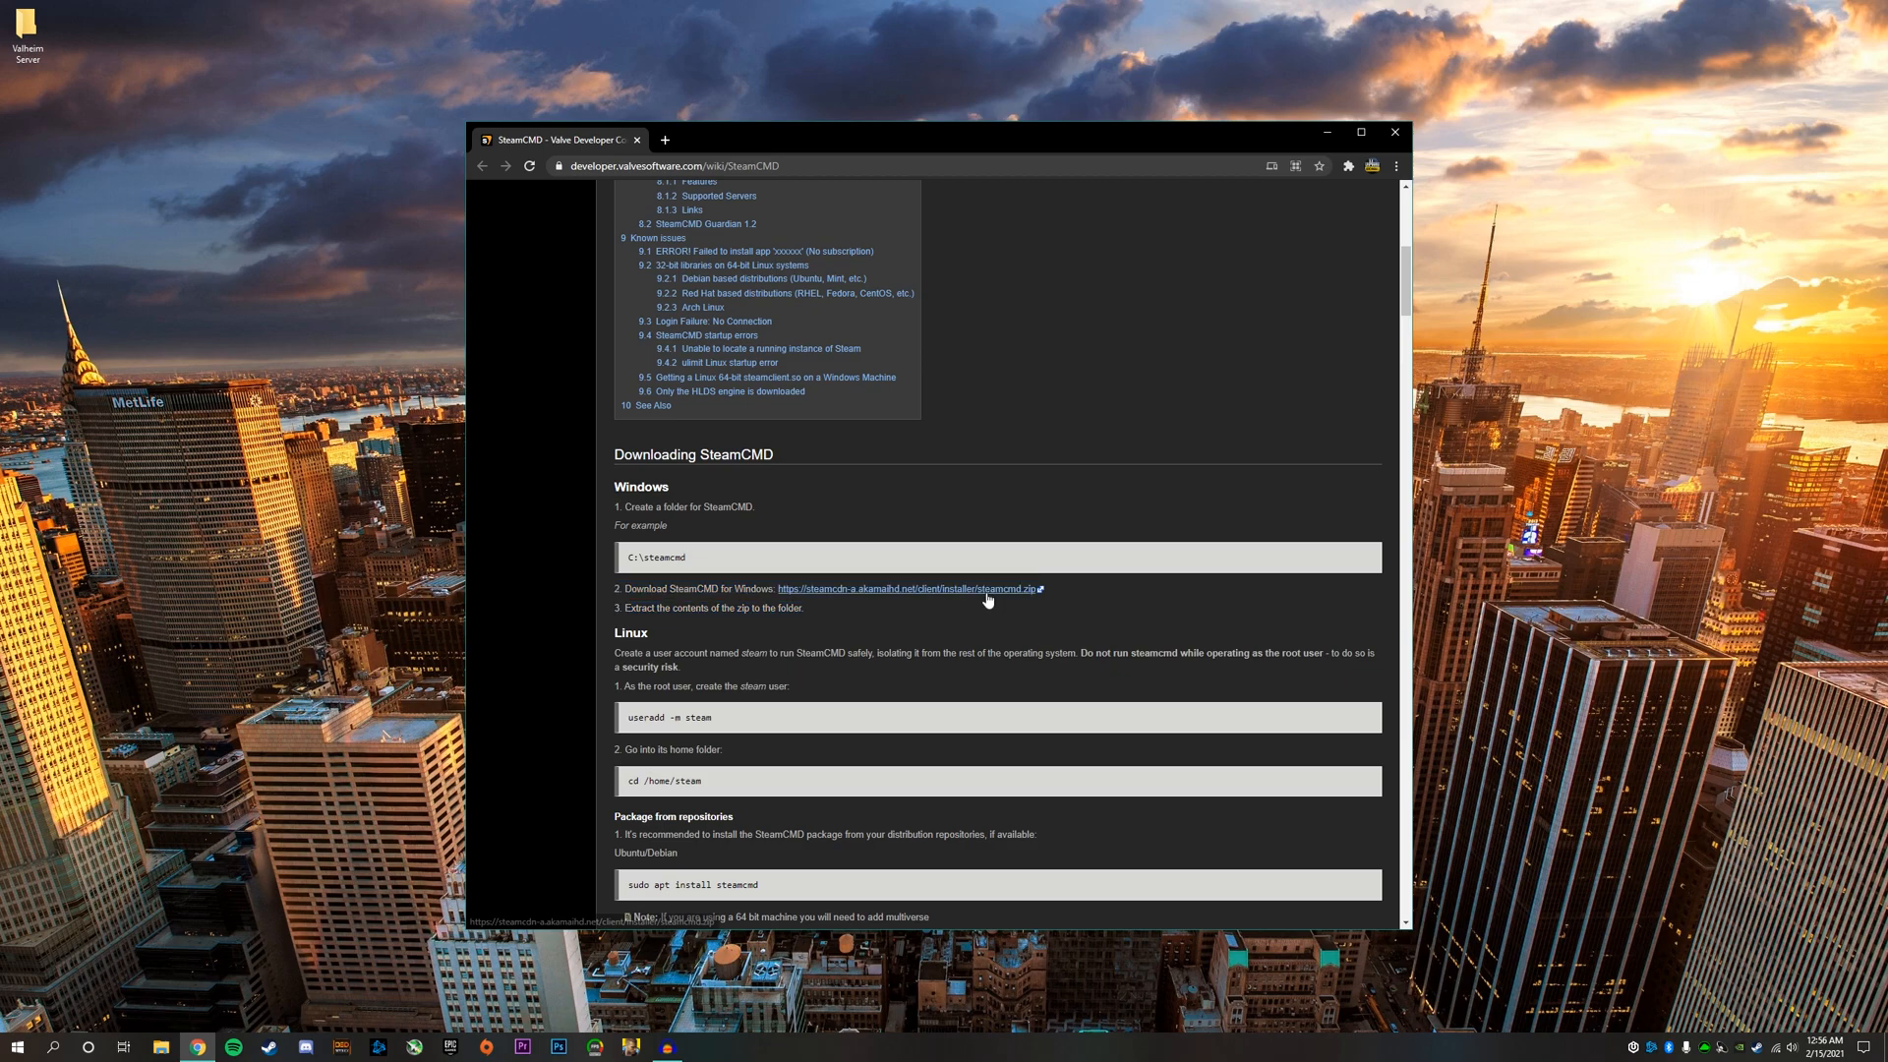
pyautogui.moveTo(897, 588)
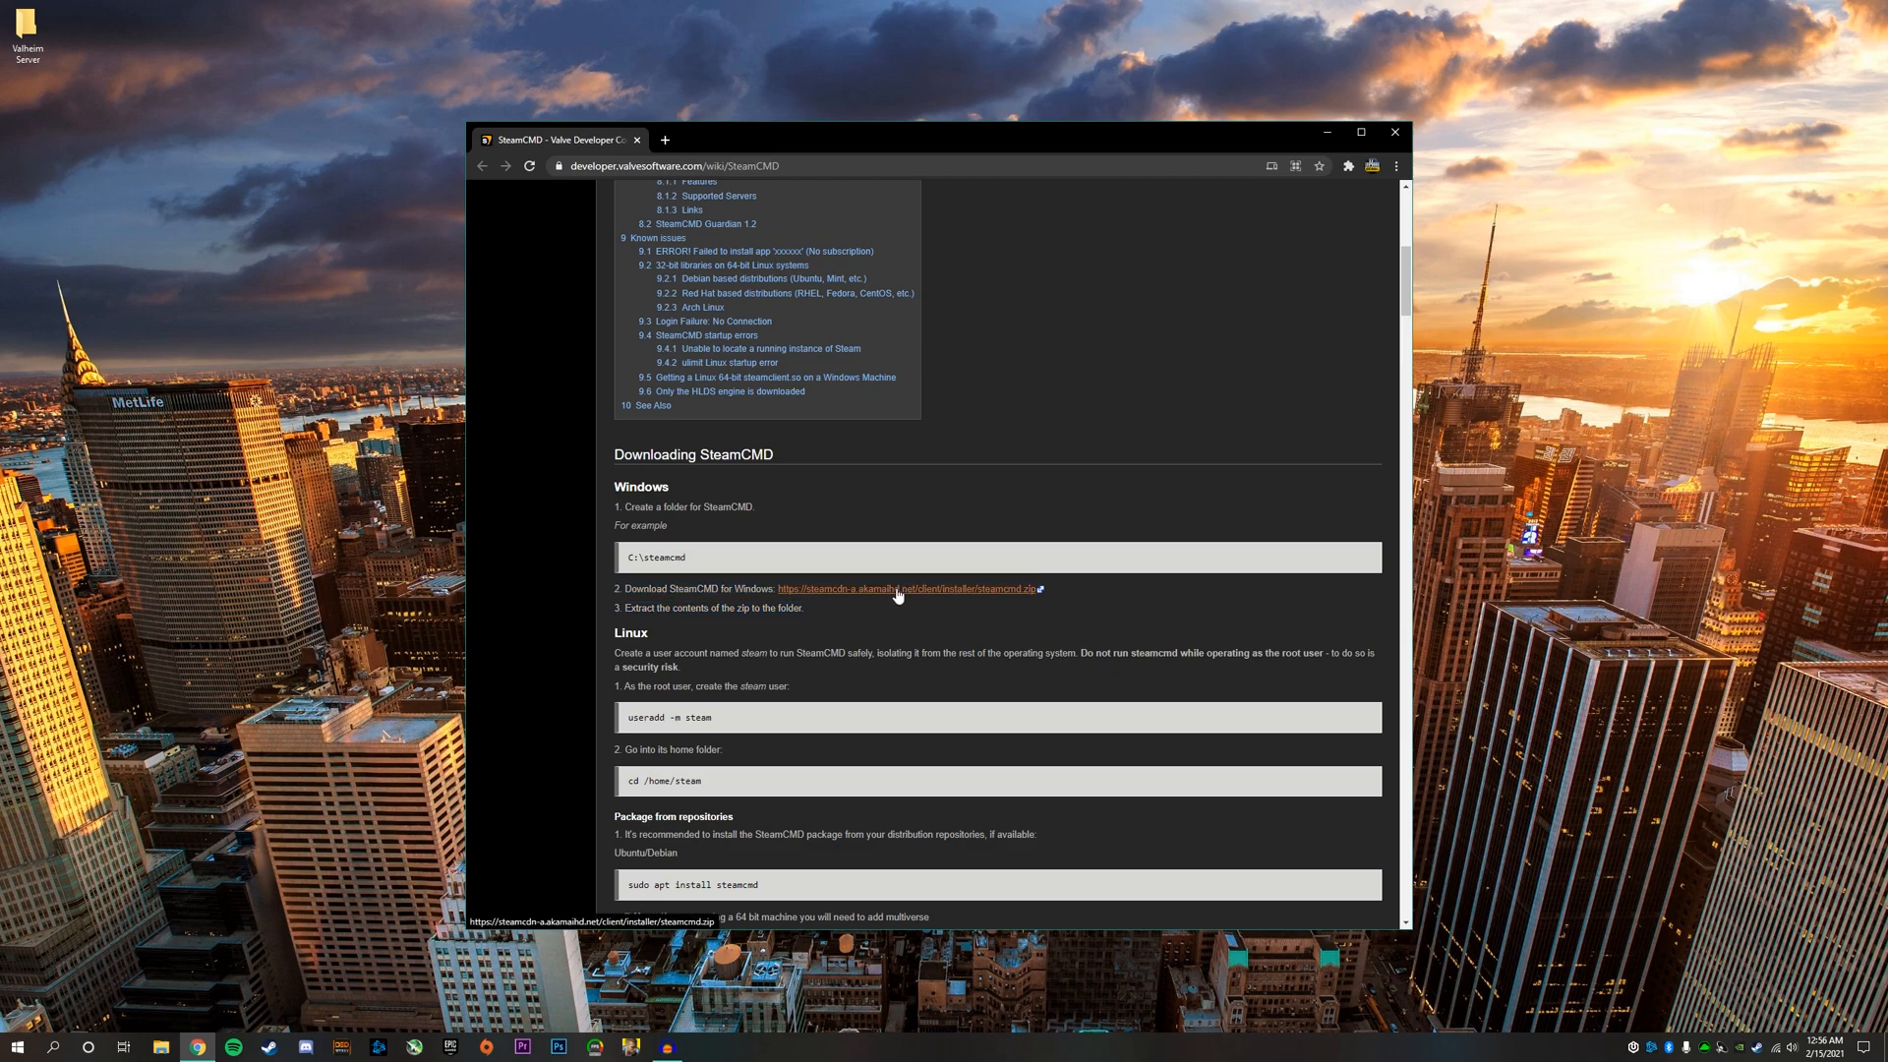
pyautogui.click(903, 588)
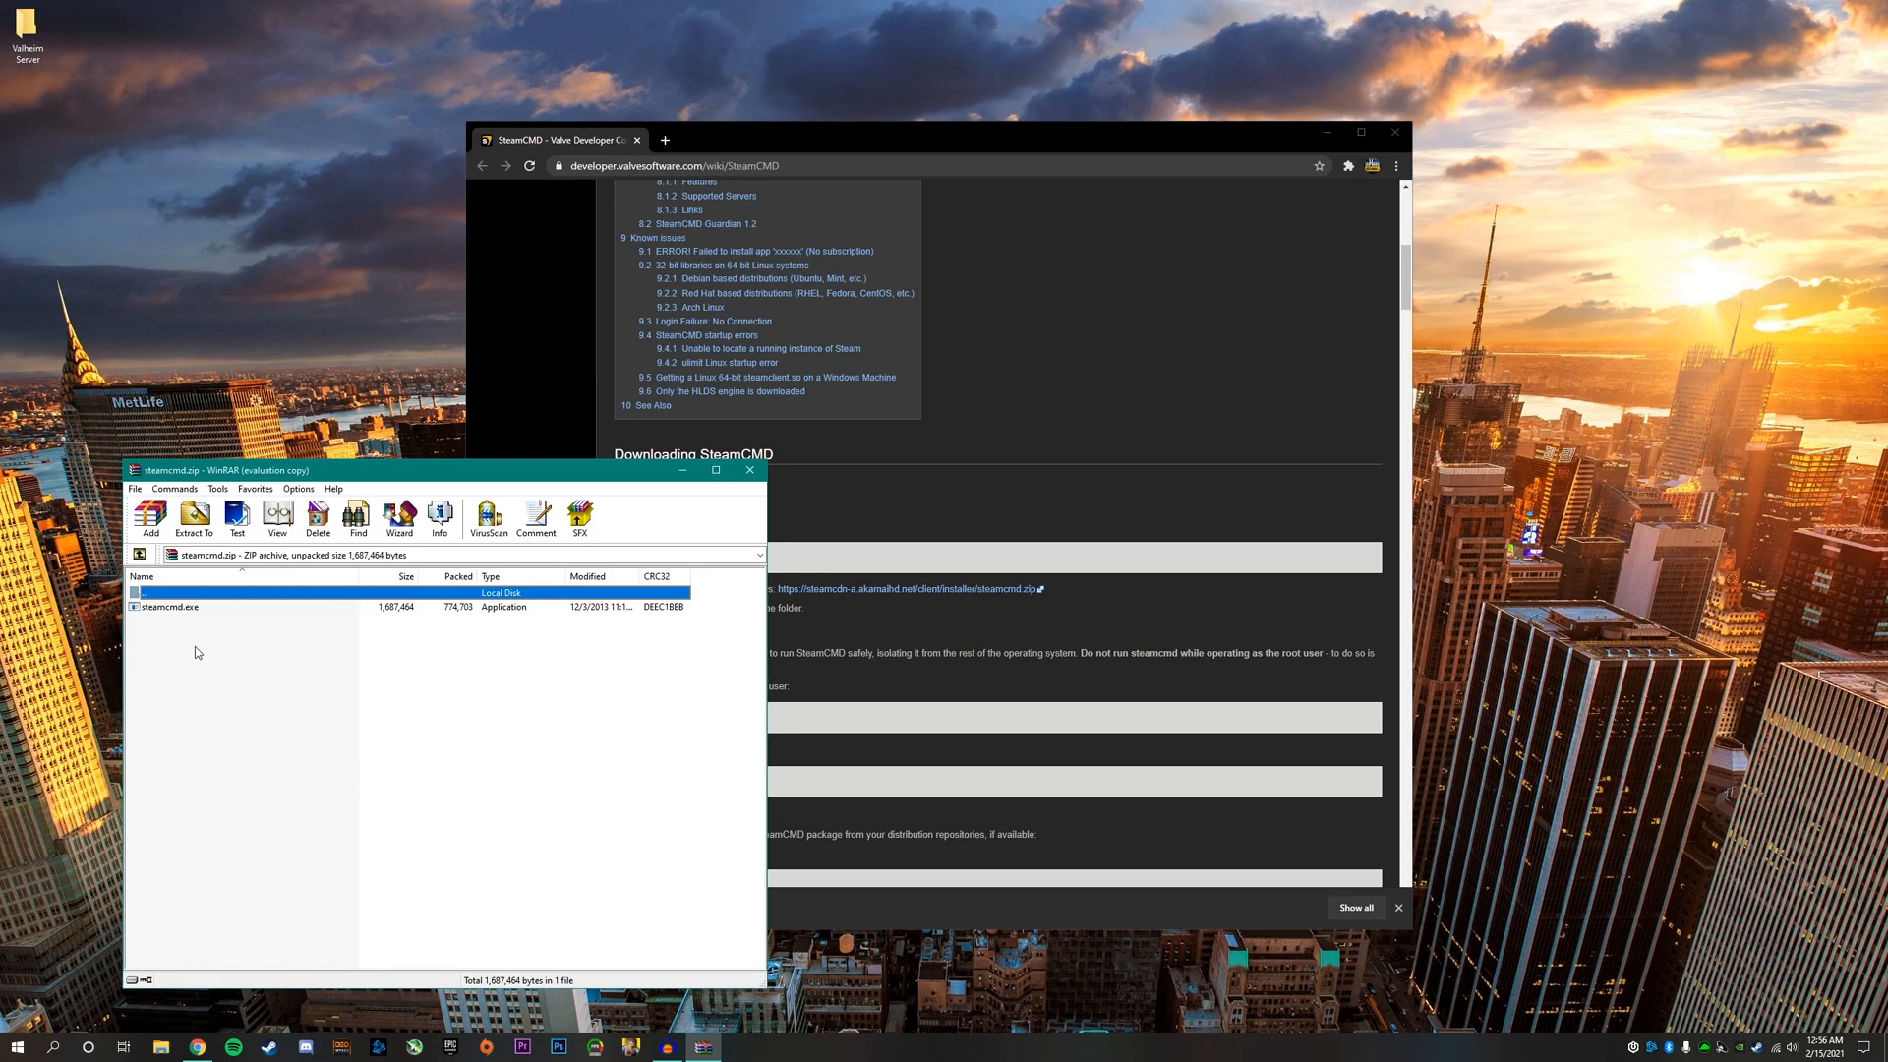
pyautogui.moveTo(177, 613)
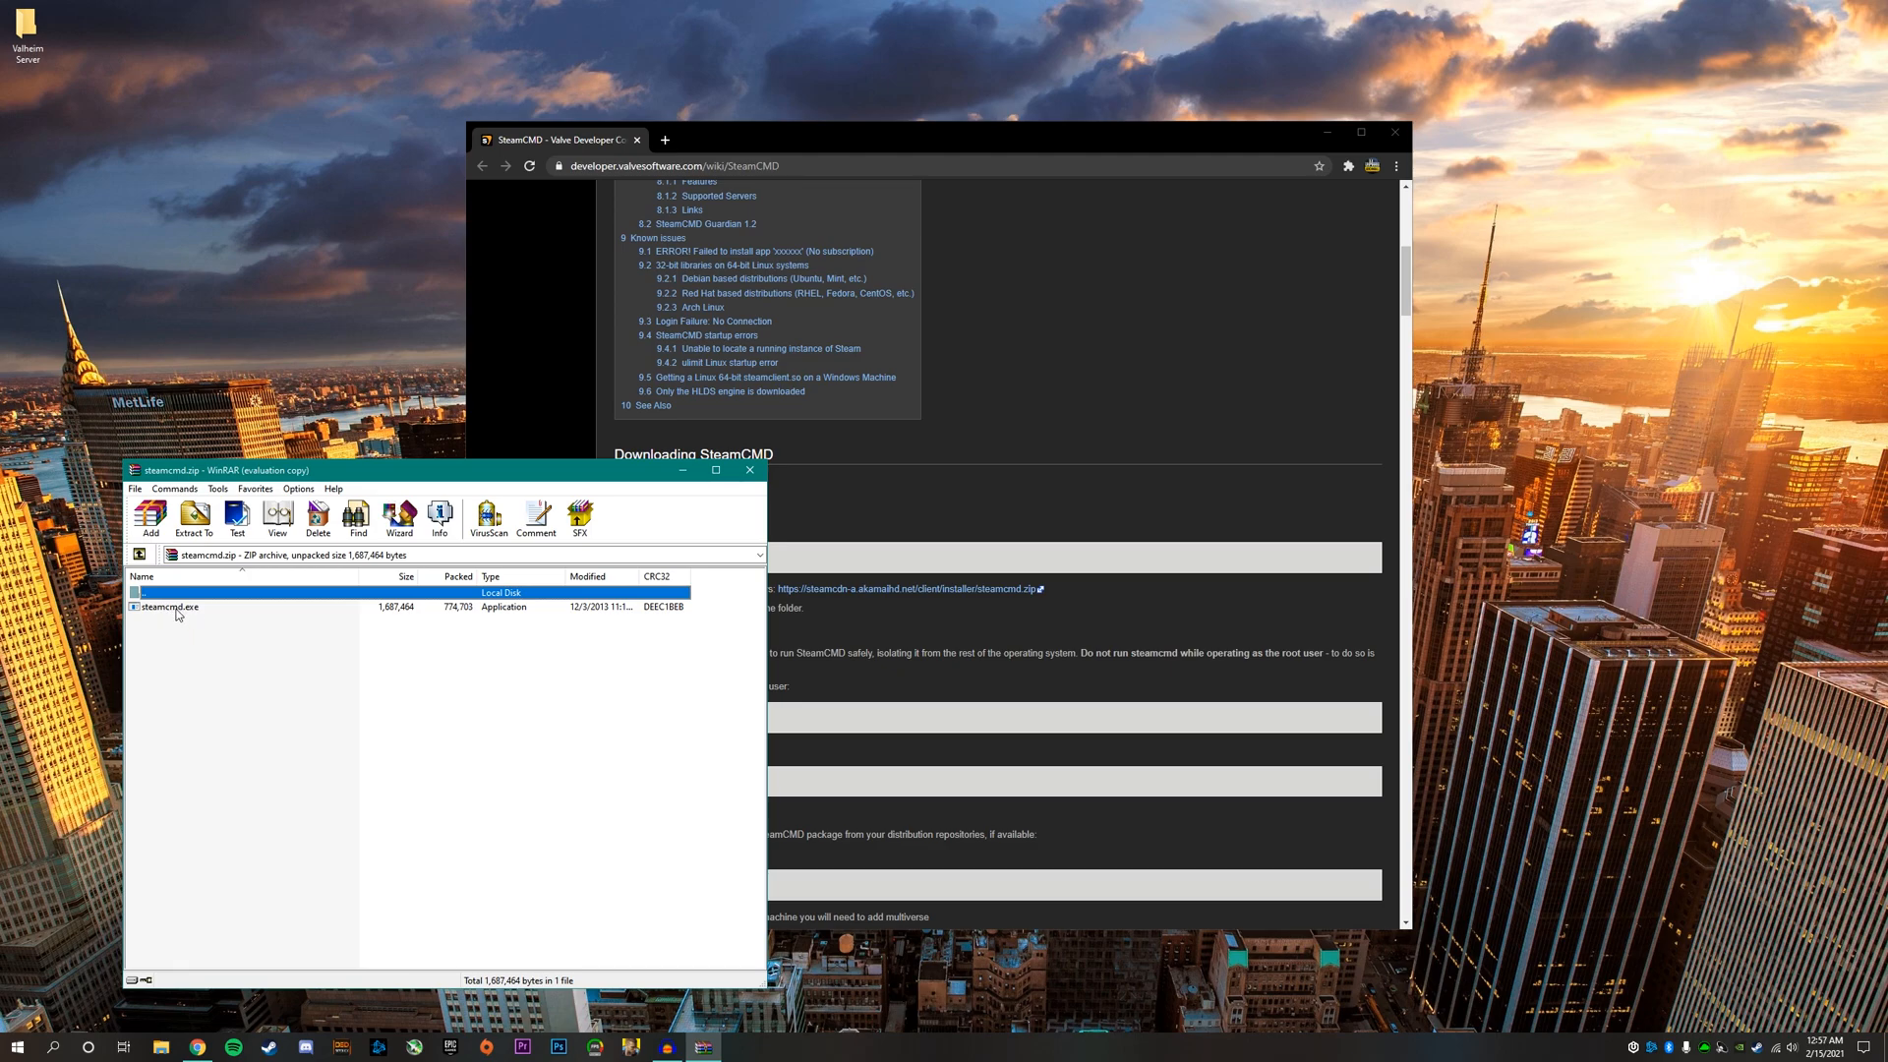
# - Select steamcmd.exe inside the opened steamcmd.zip archive
pyautogui.click(169, 607)
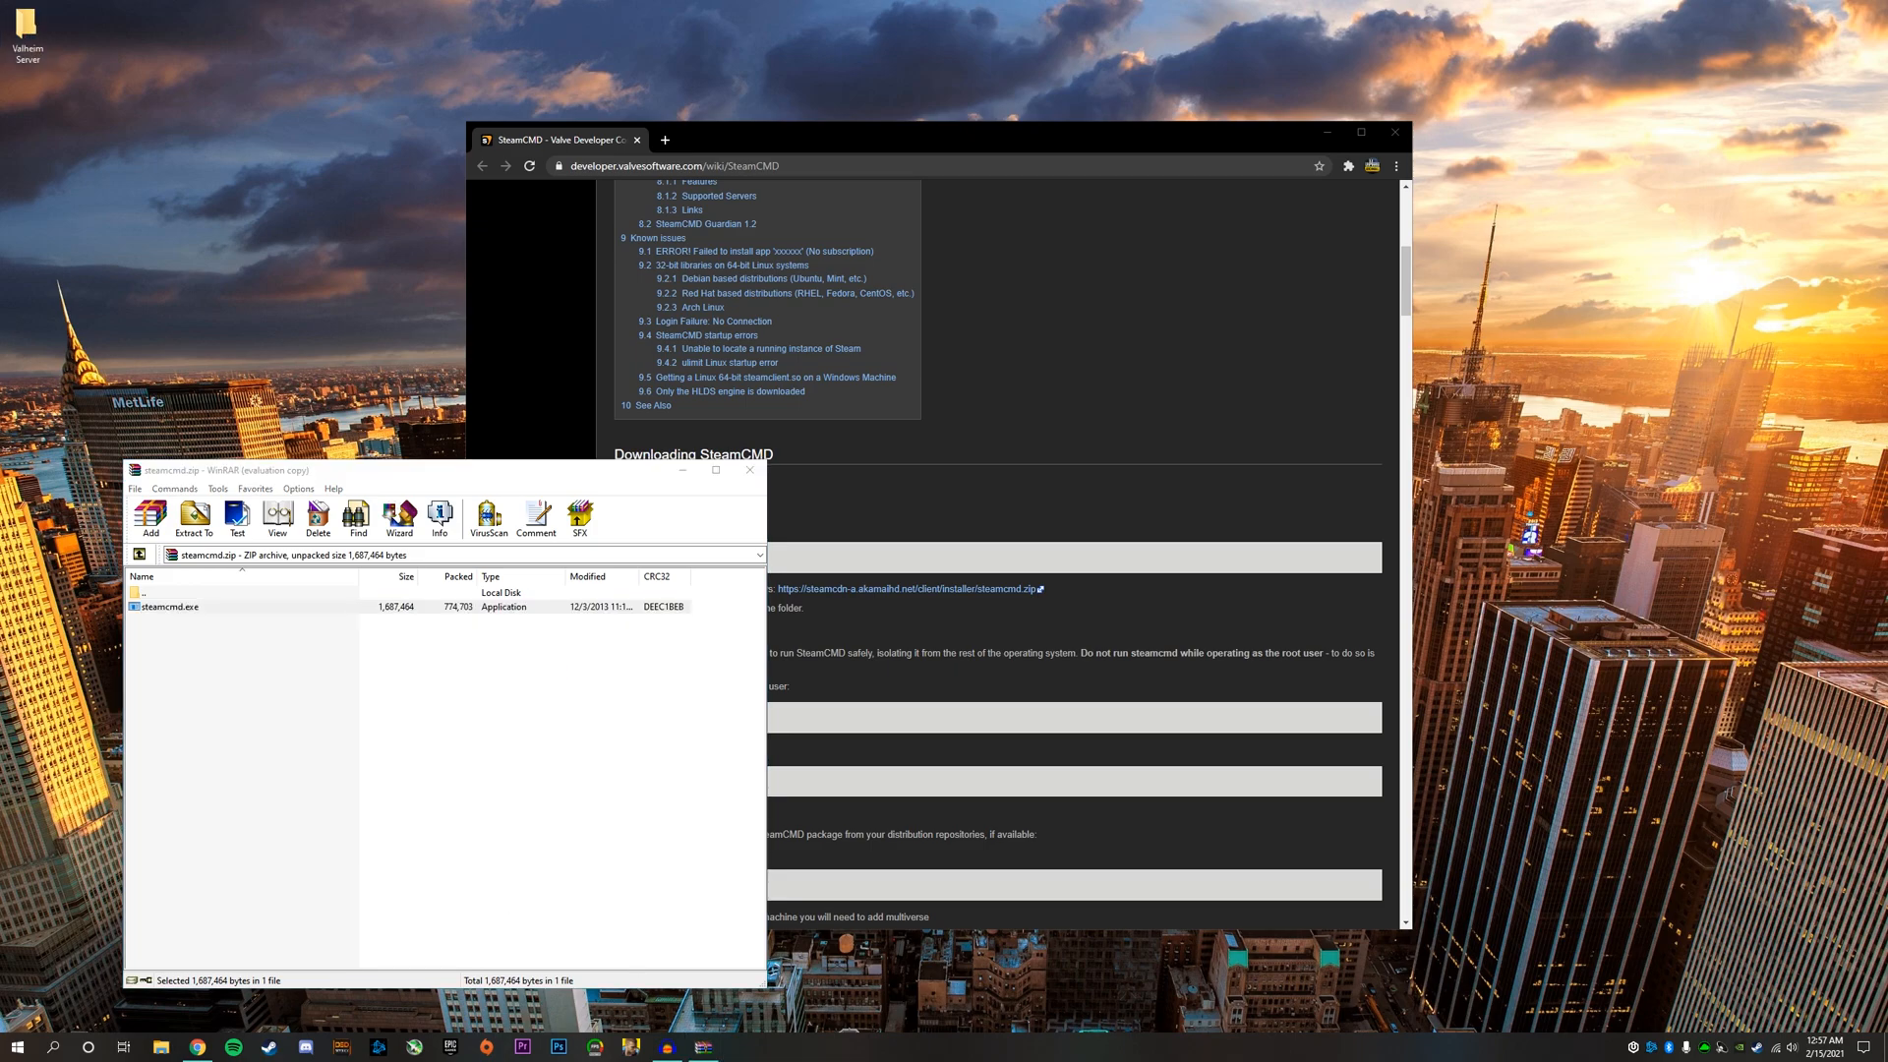
pyautogui.moveTo(903, 951)
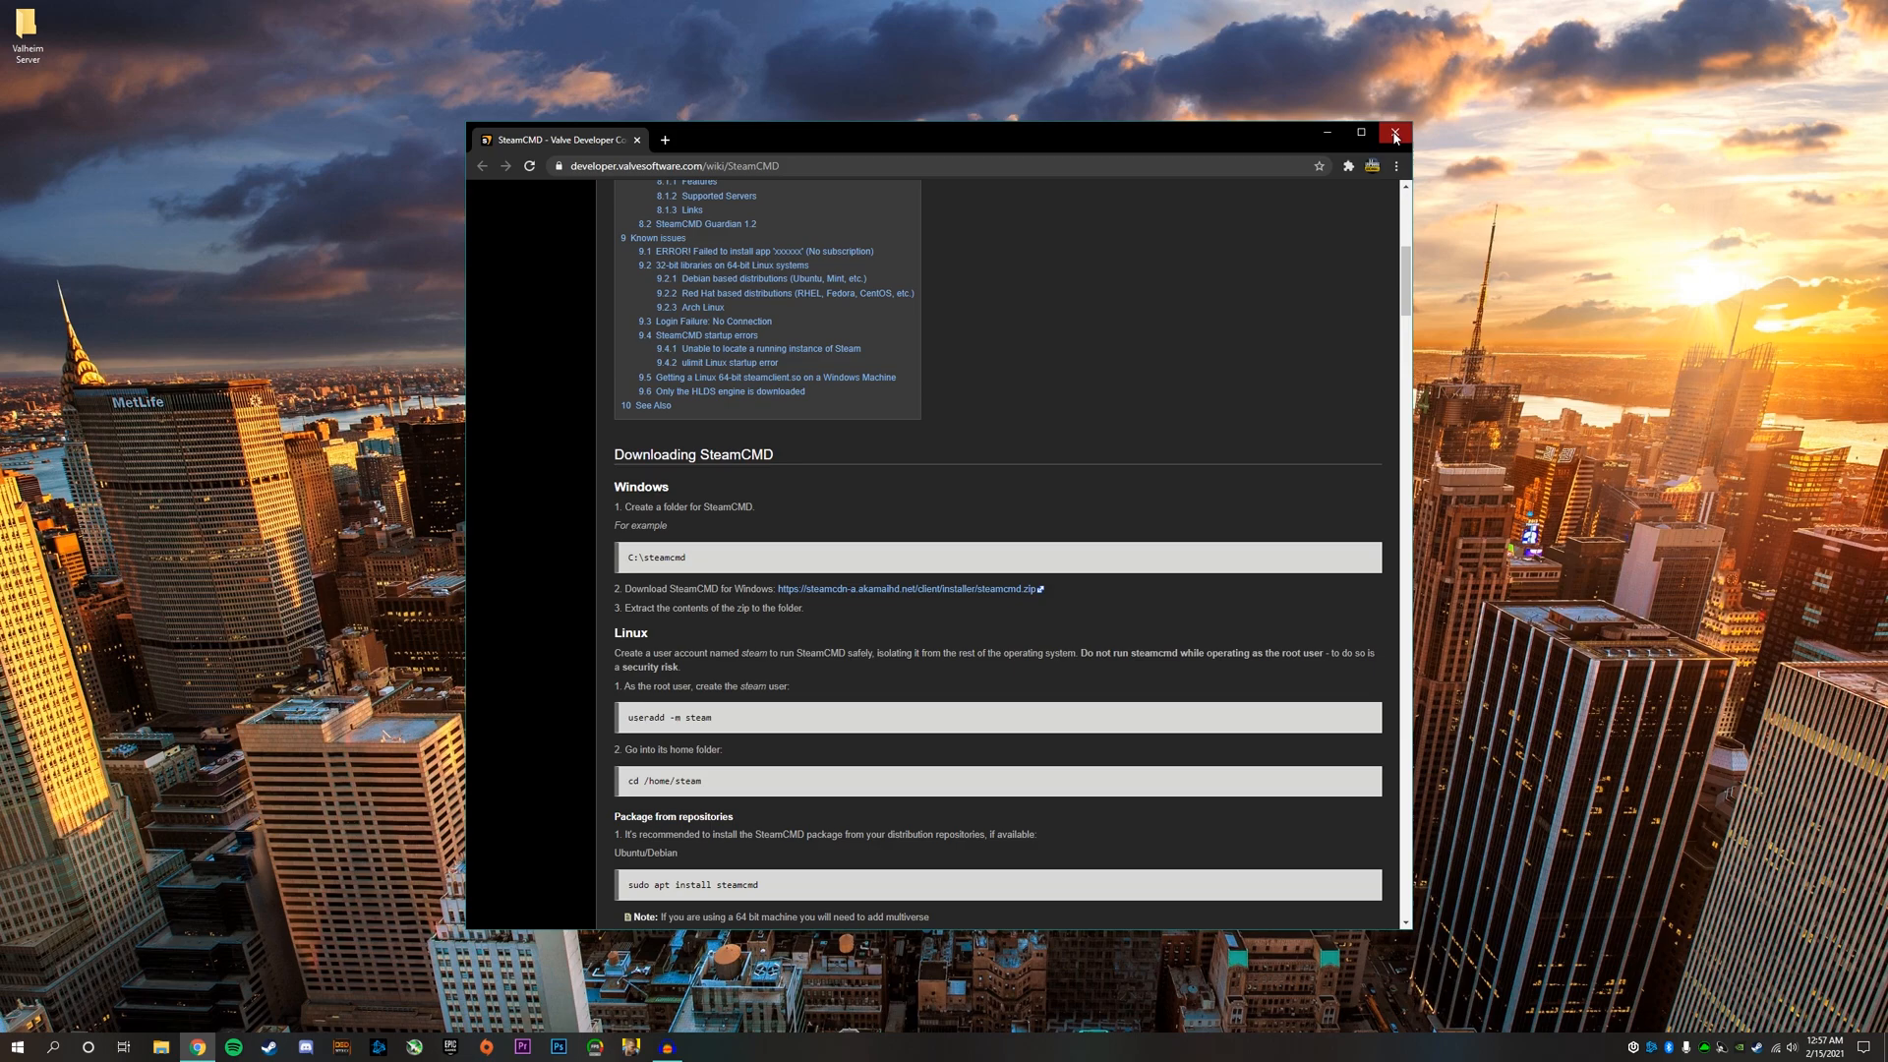
# - Close Chrome, enter the Valheim Server folder and launch steamcmd.exe
pyautogui.click(1394, 132)
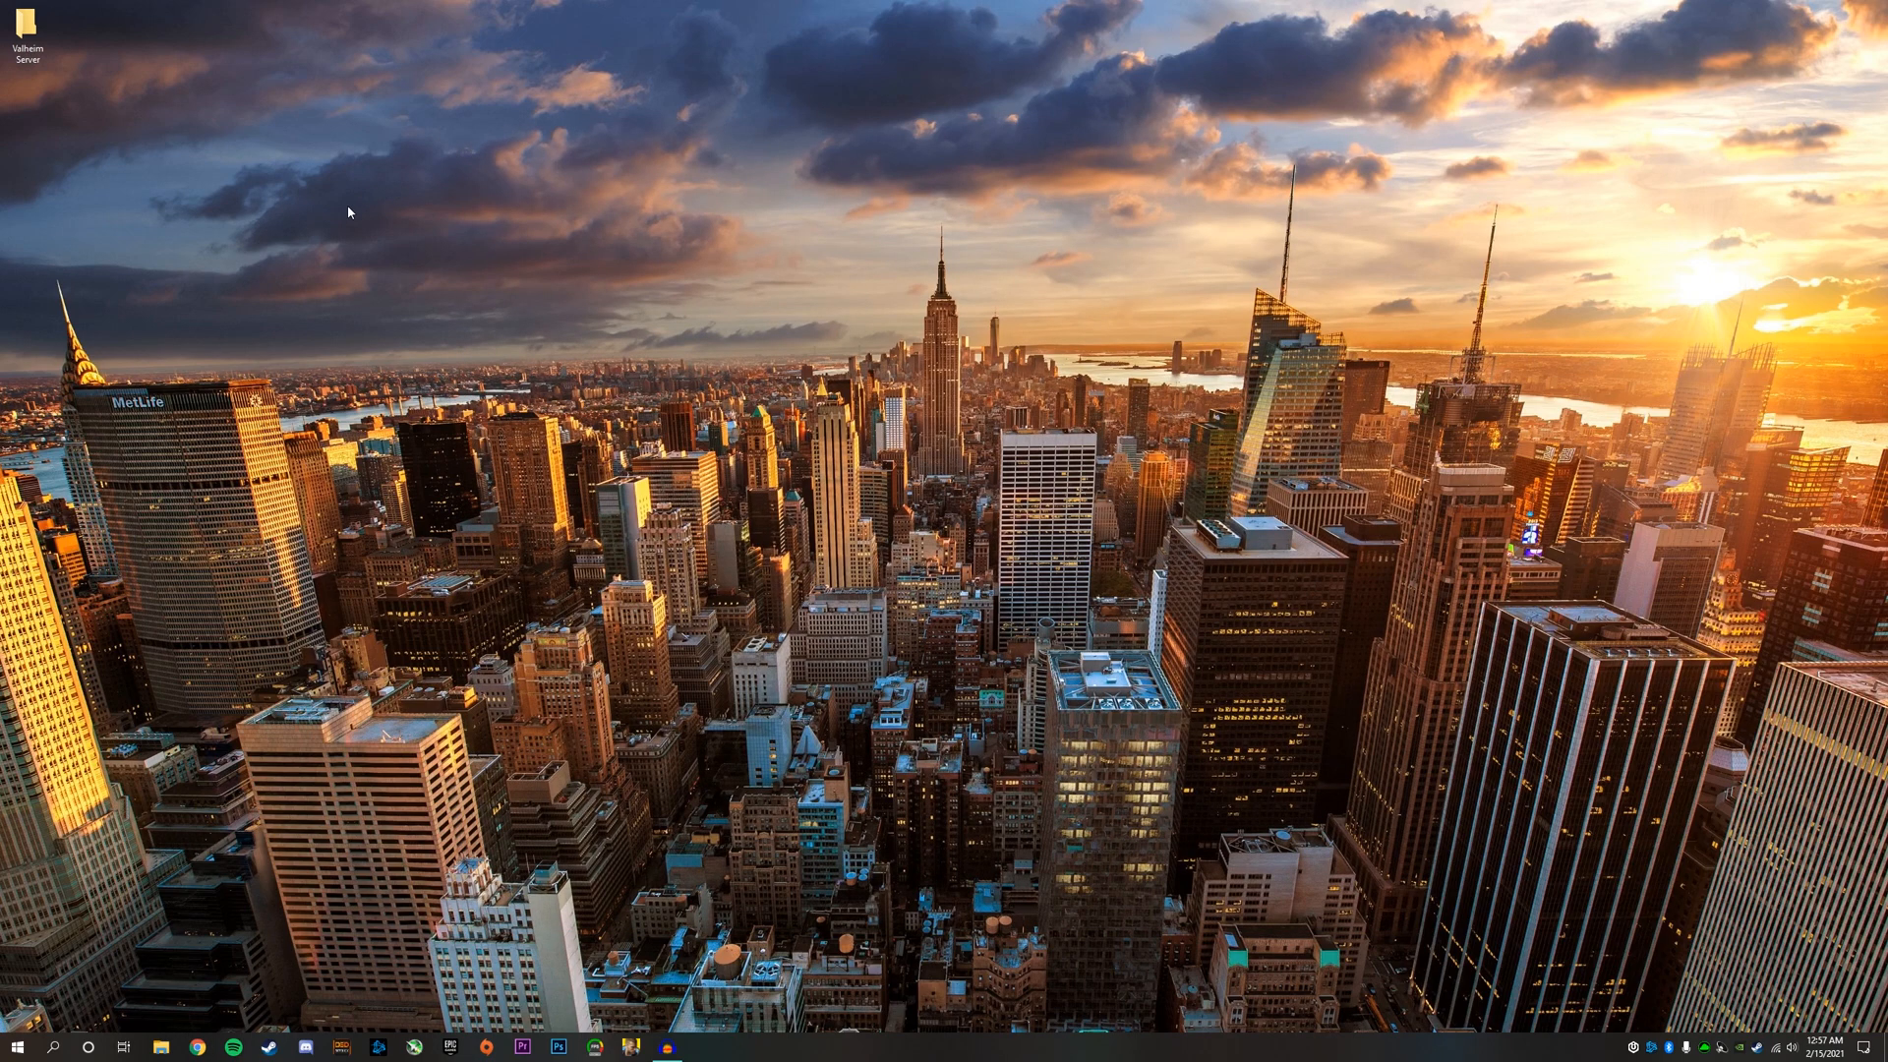
pyautogui.click(36, 30)
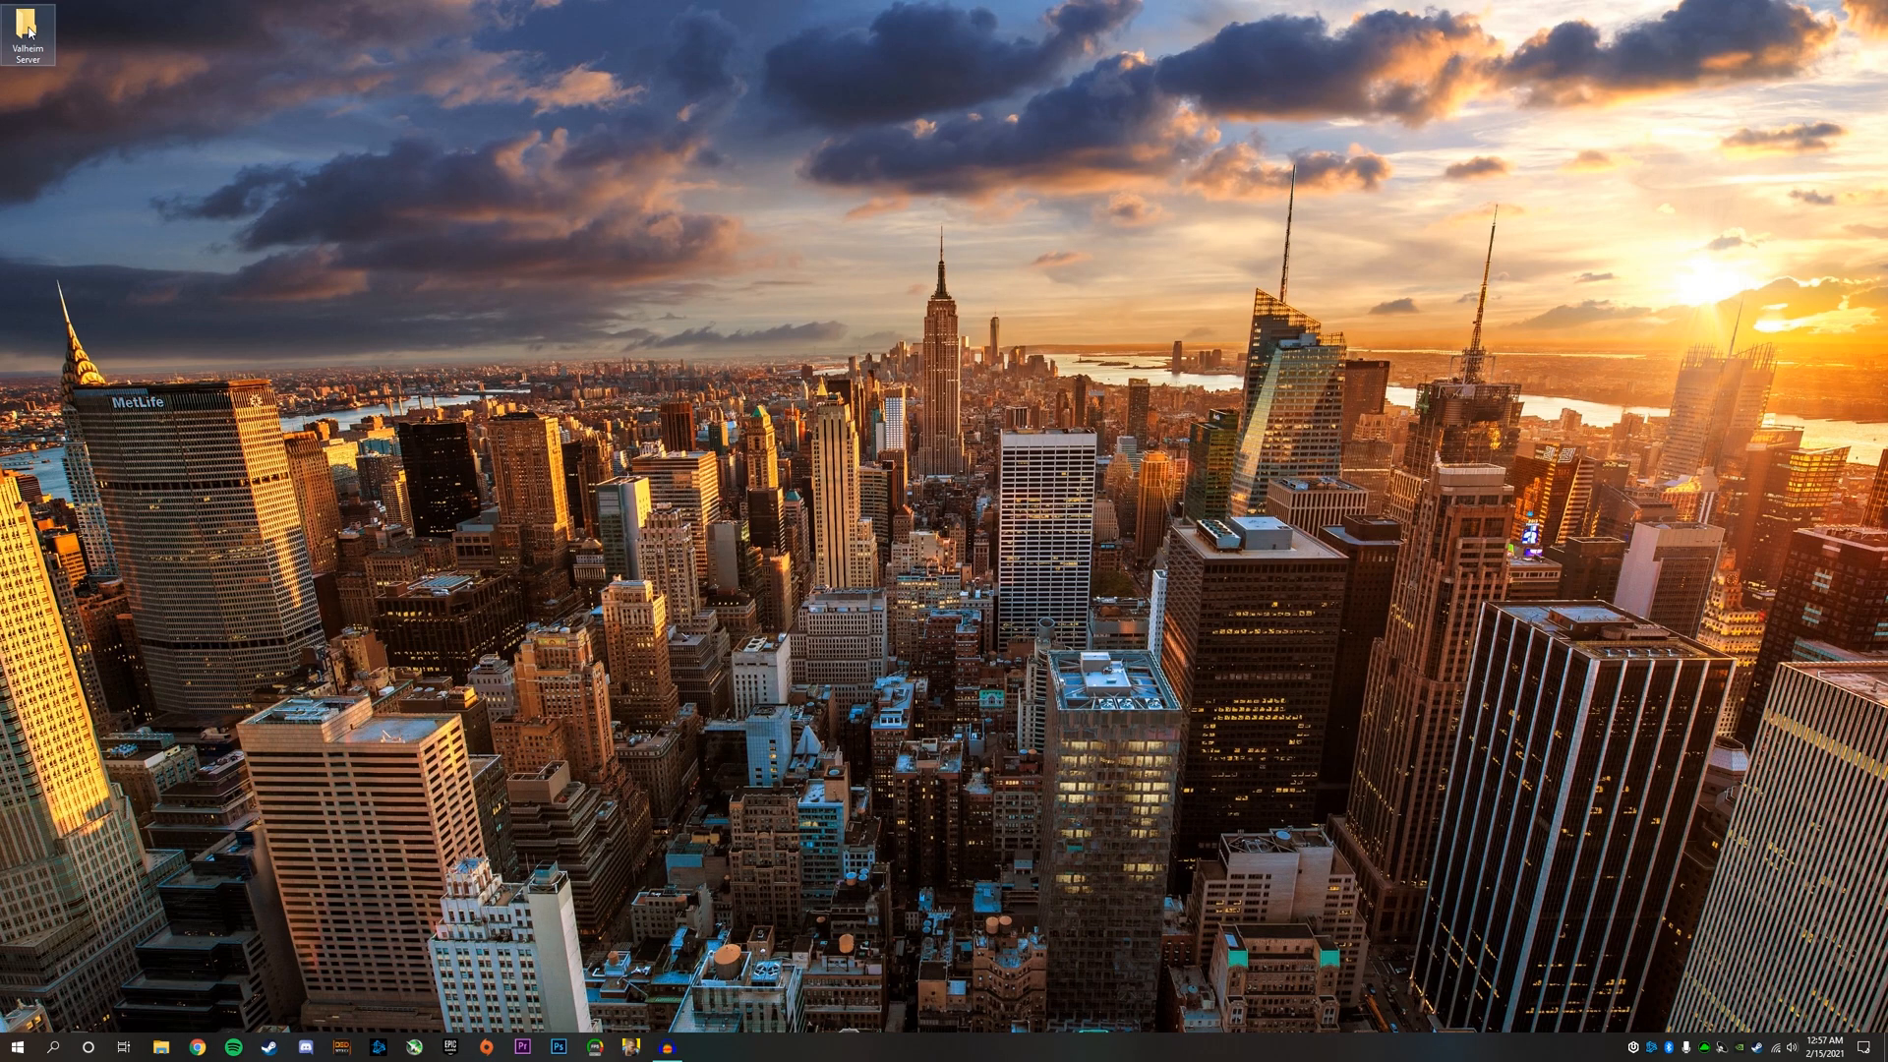
pyautogui.doubleClick(25, 26)
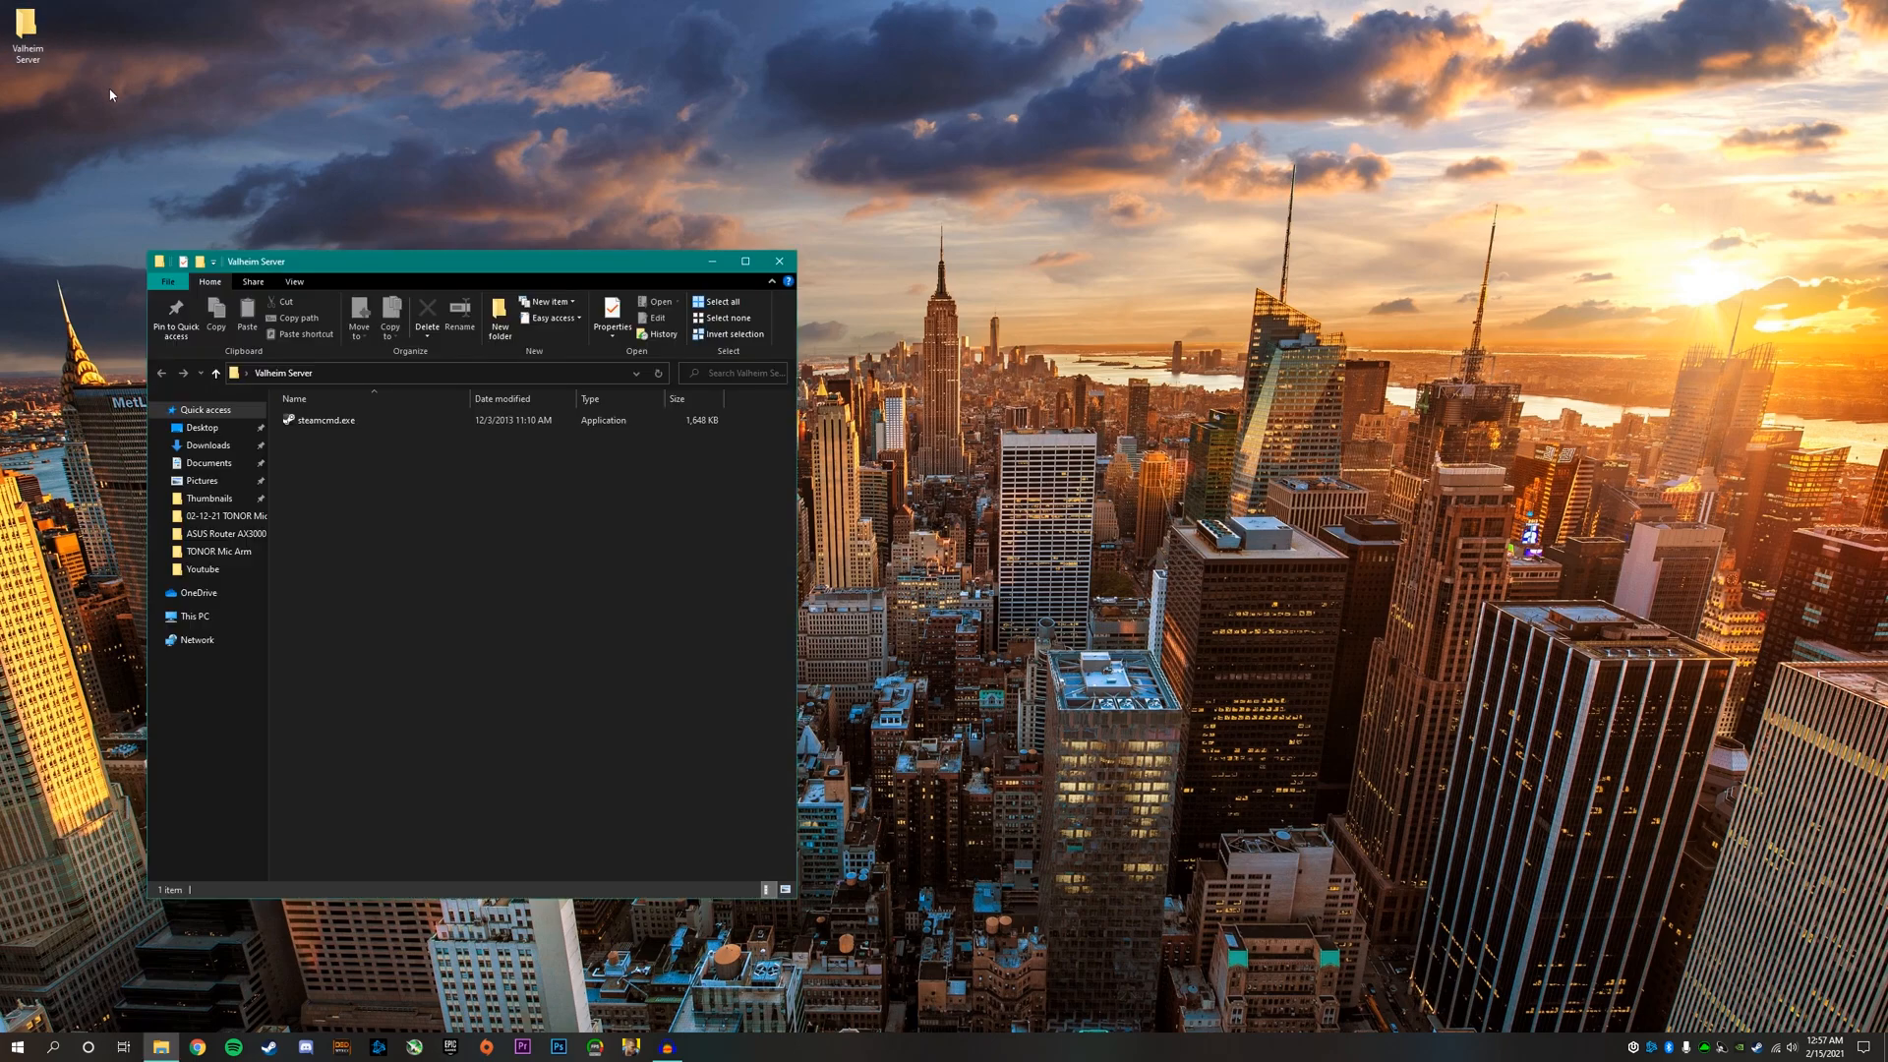
pyautogui.click(325, 419)
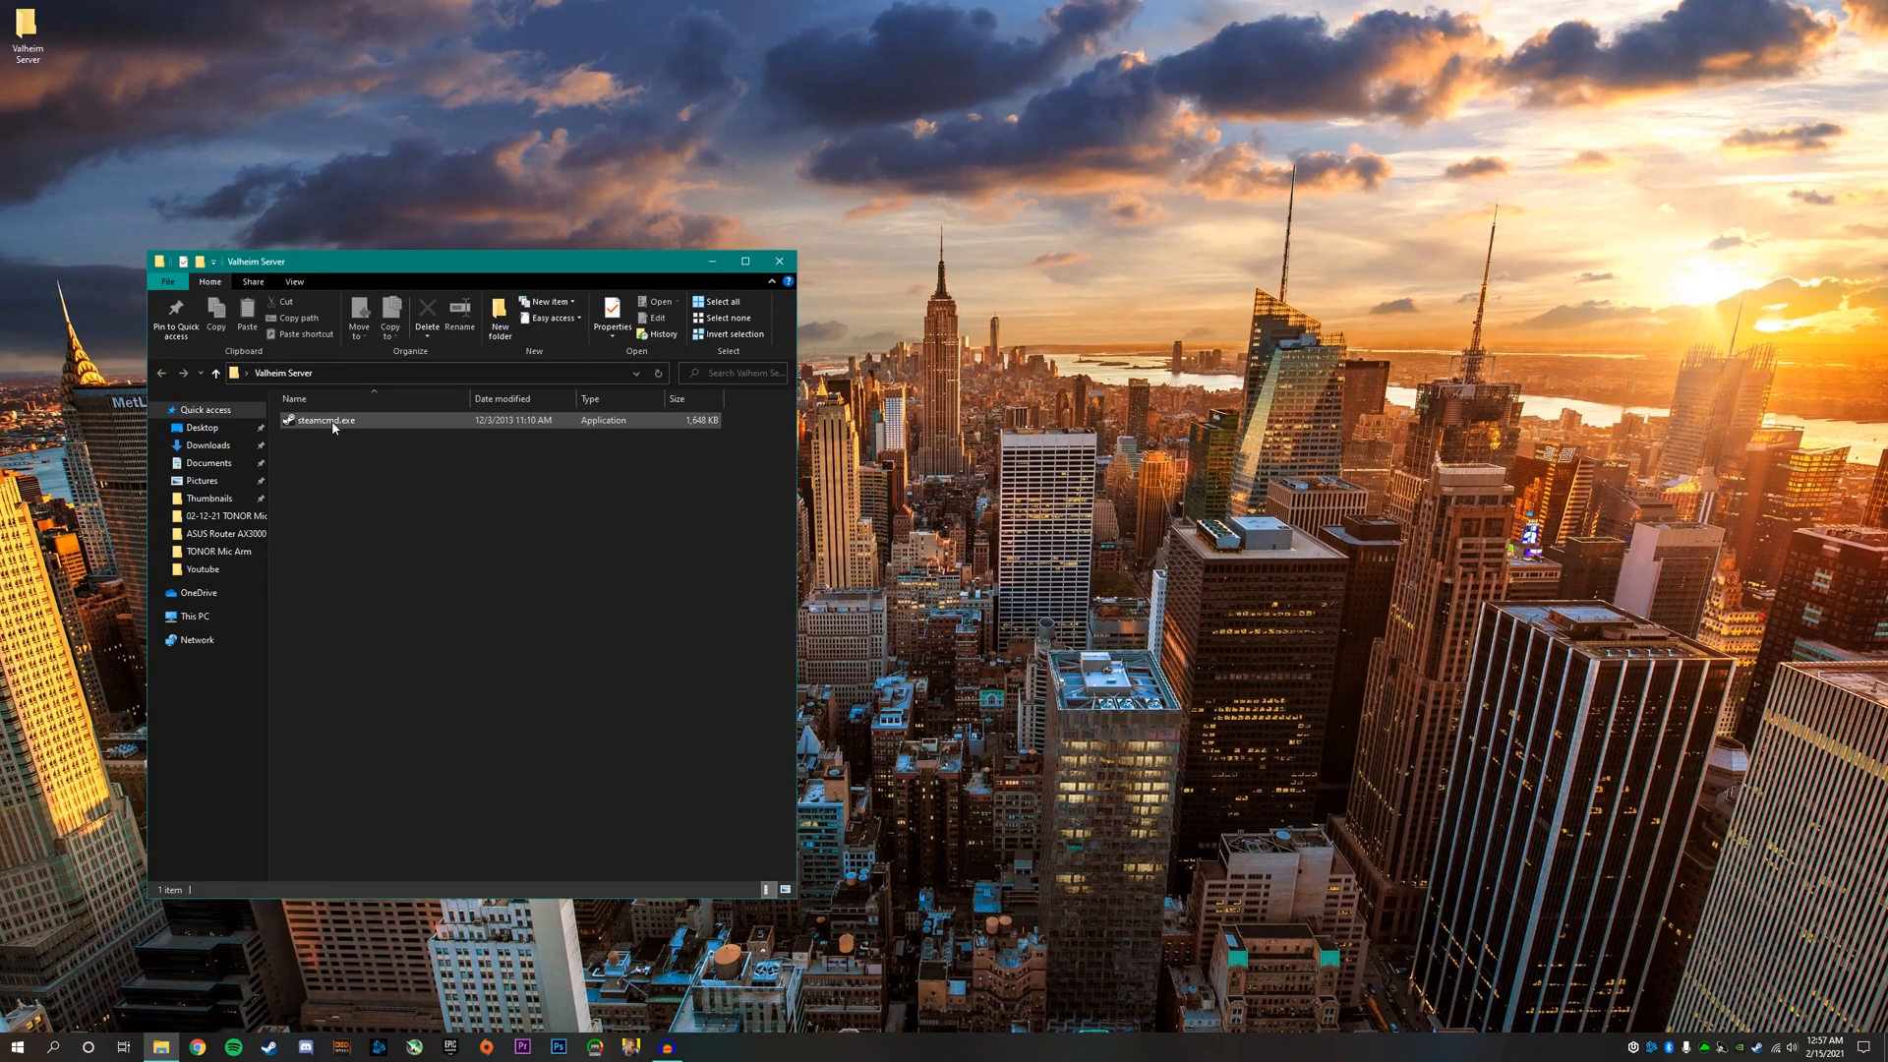
pyautogui.doubleClick(321, 421)
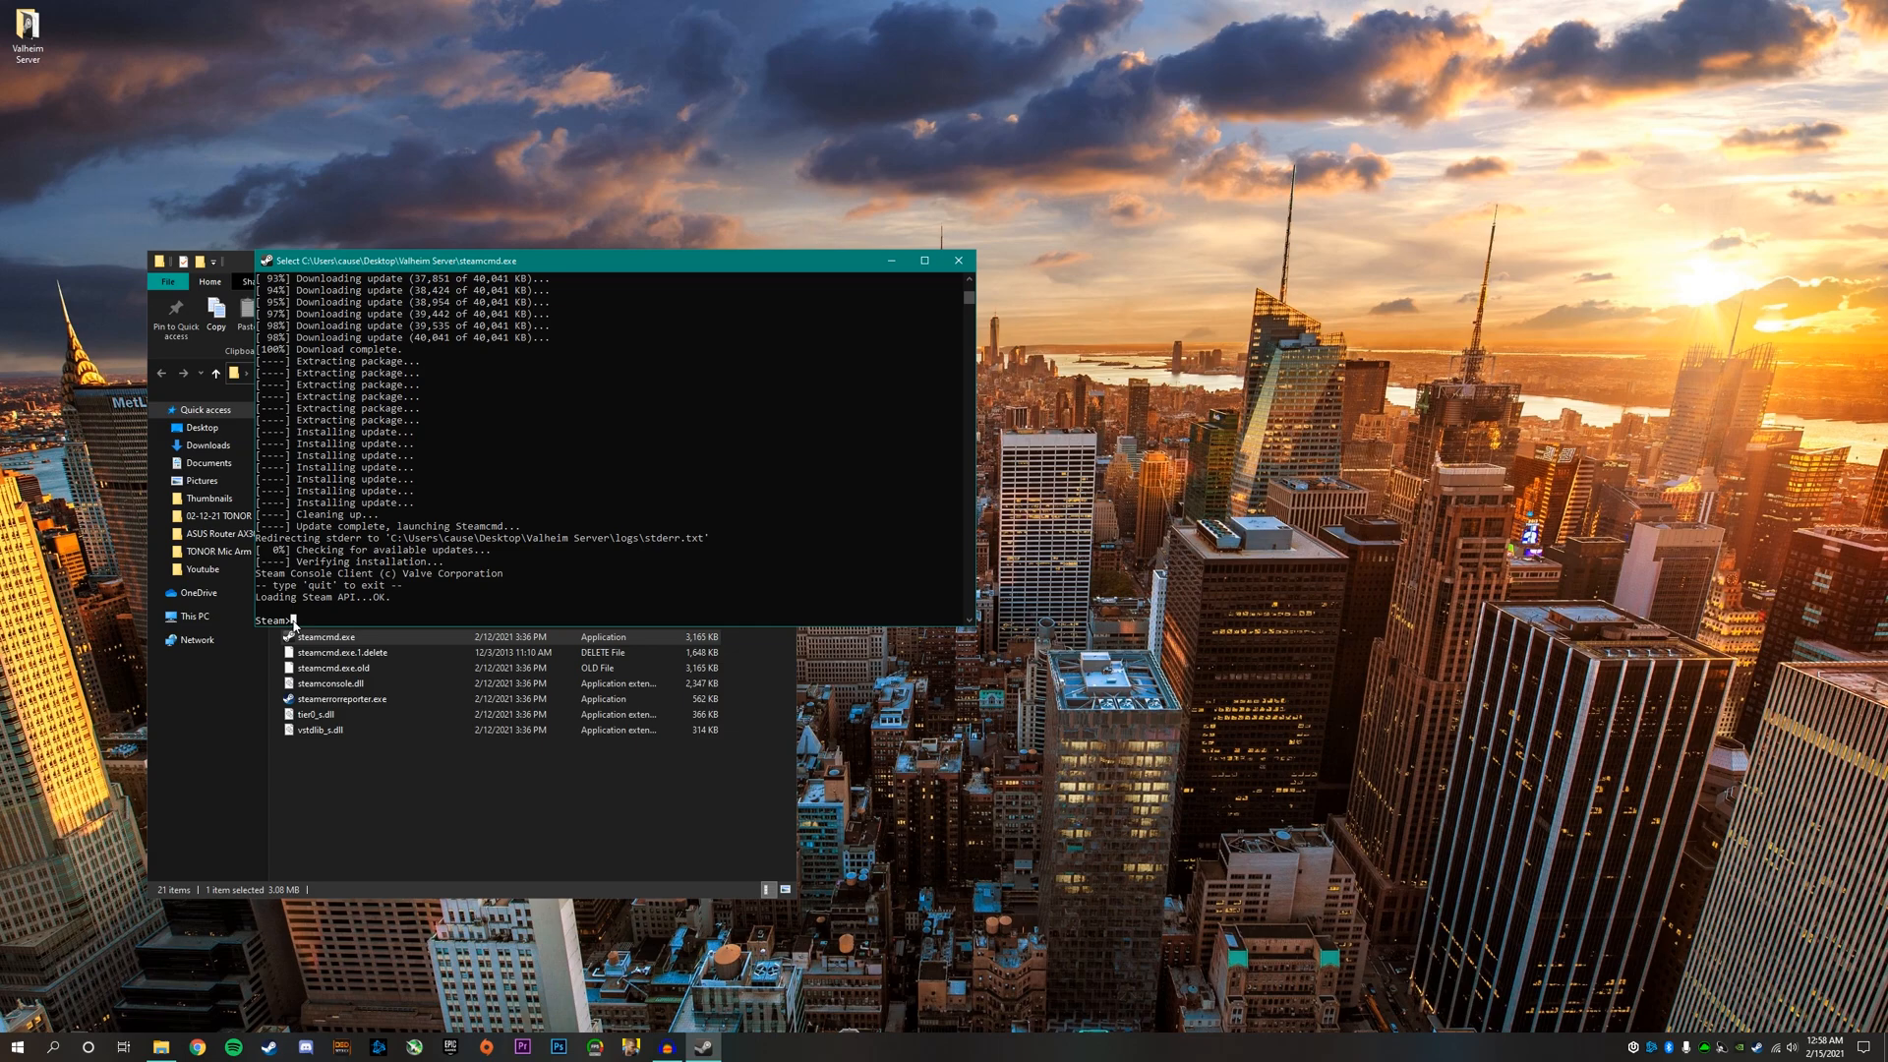
# - Log in anonymously, install app 896660 via app_update, then close the SteamCMD console
pyautogui.write('login')
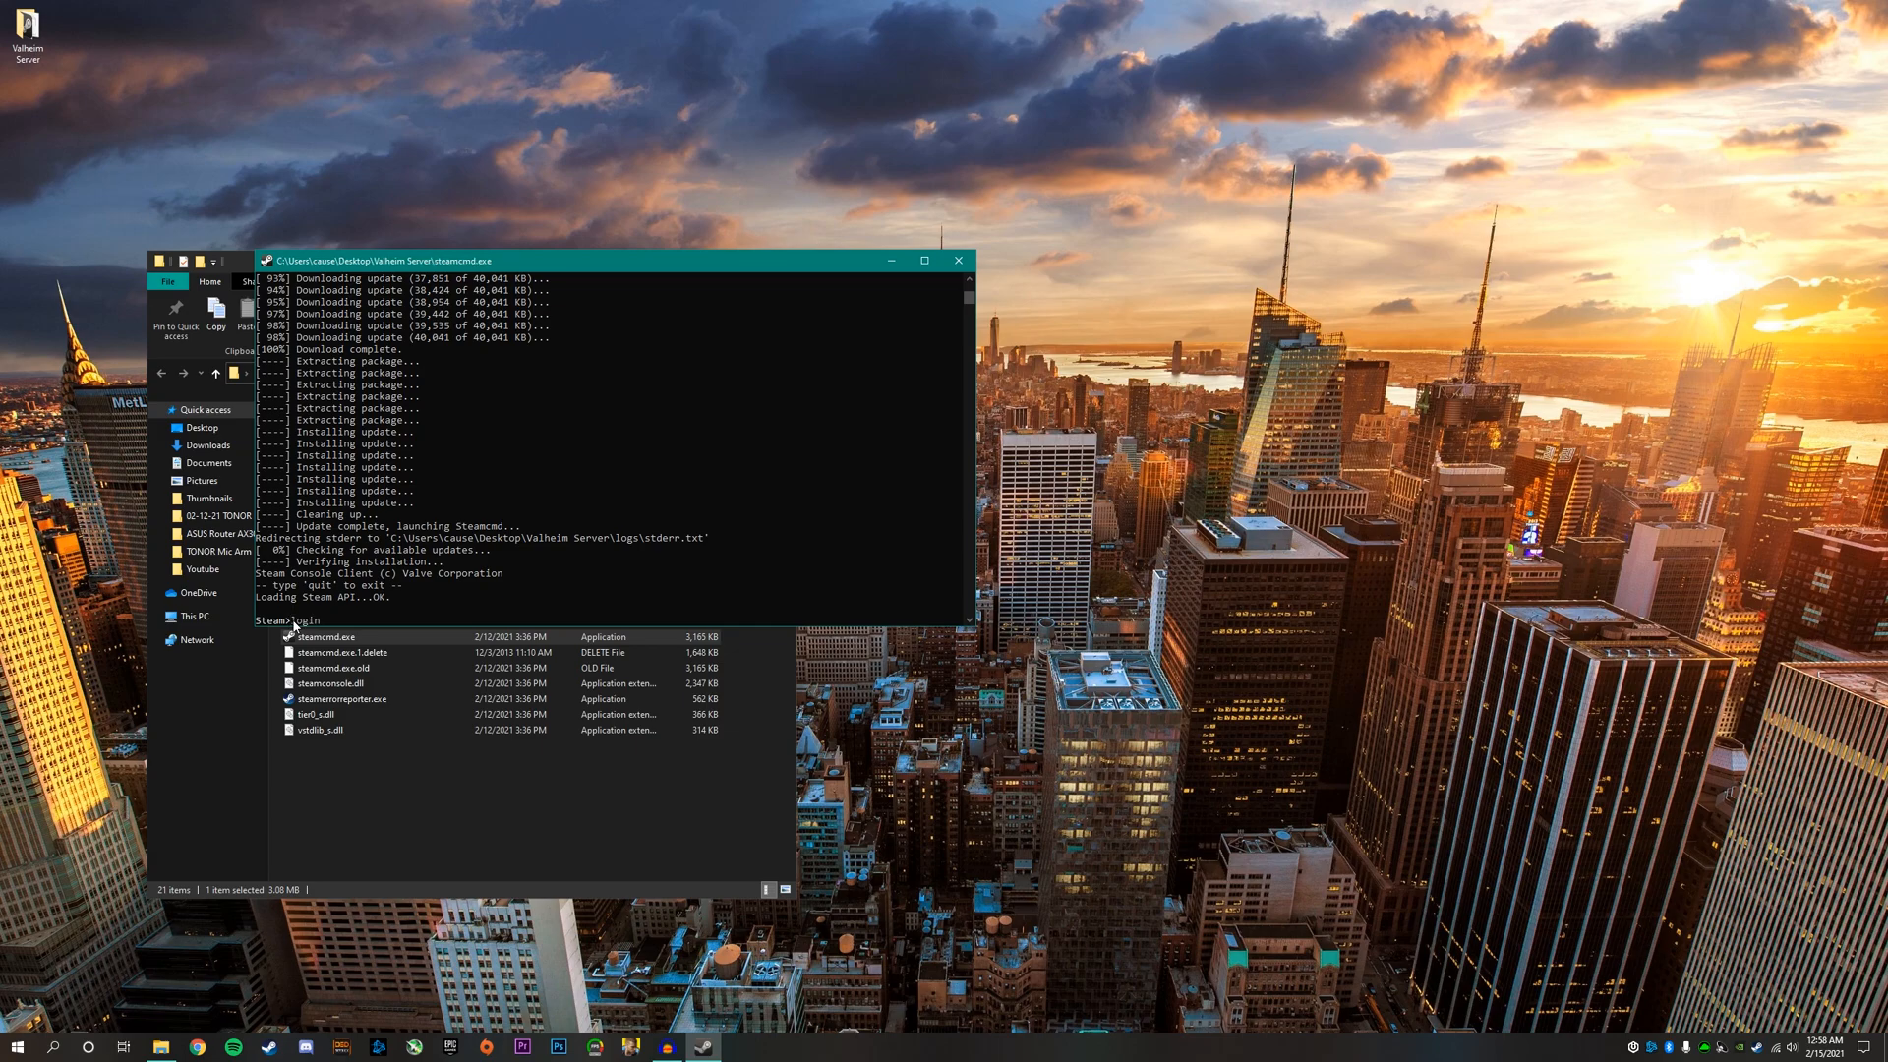
pyautogui.write('anonymous')
pyautogui.write('app_updat')
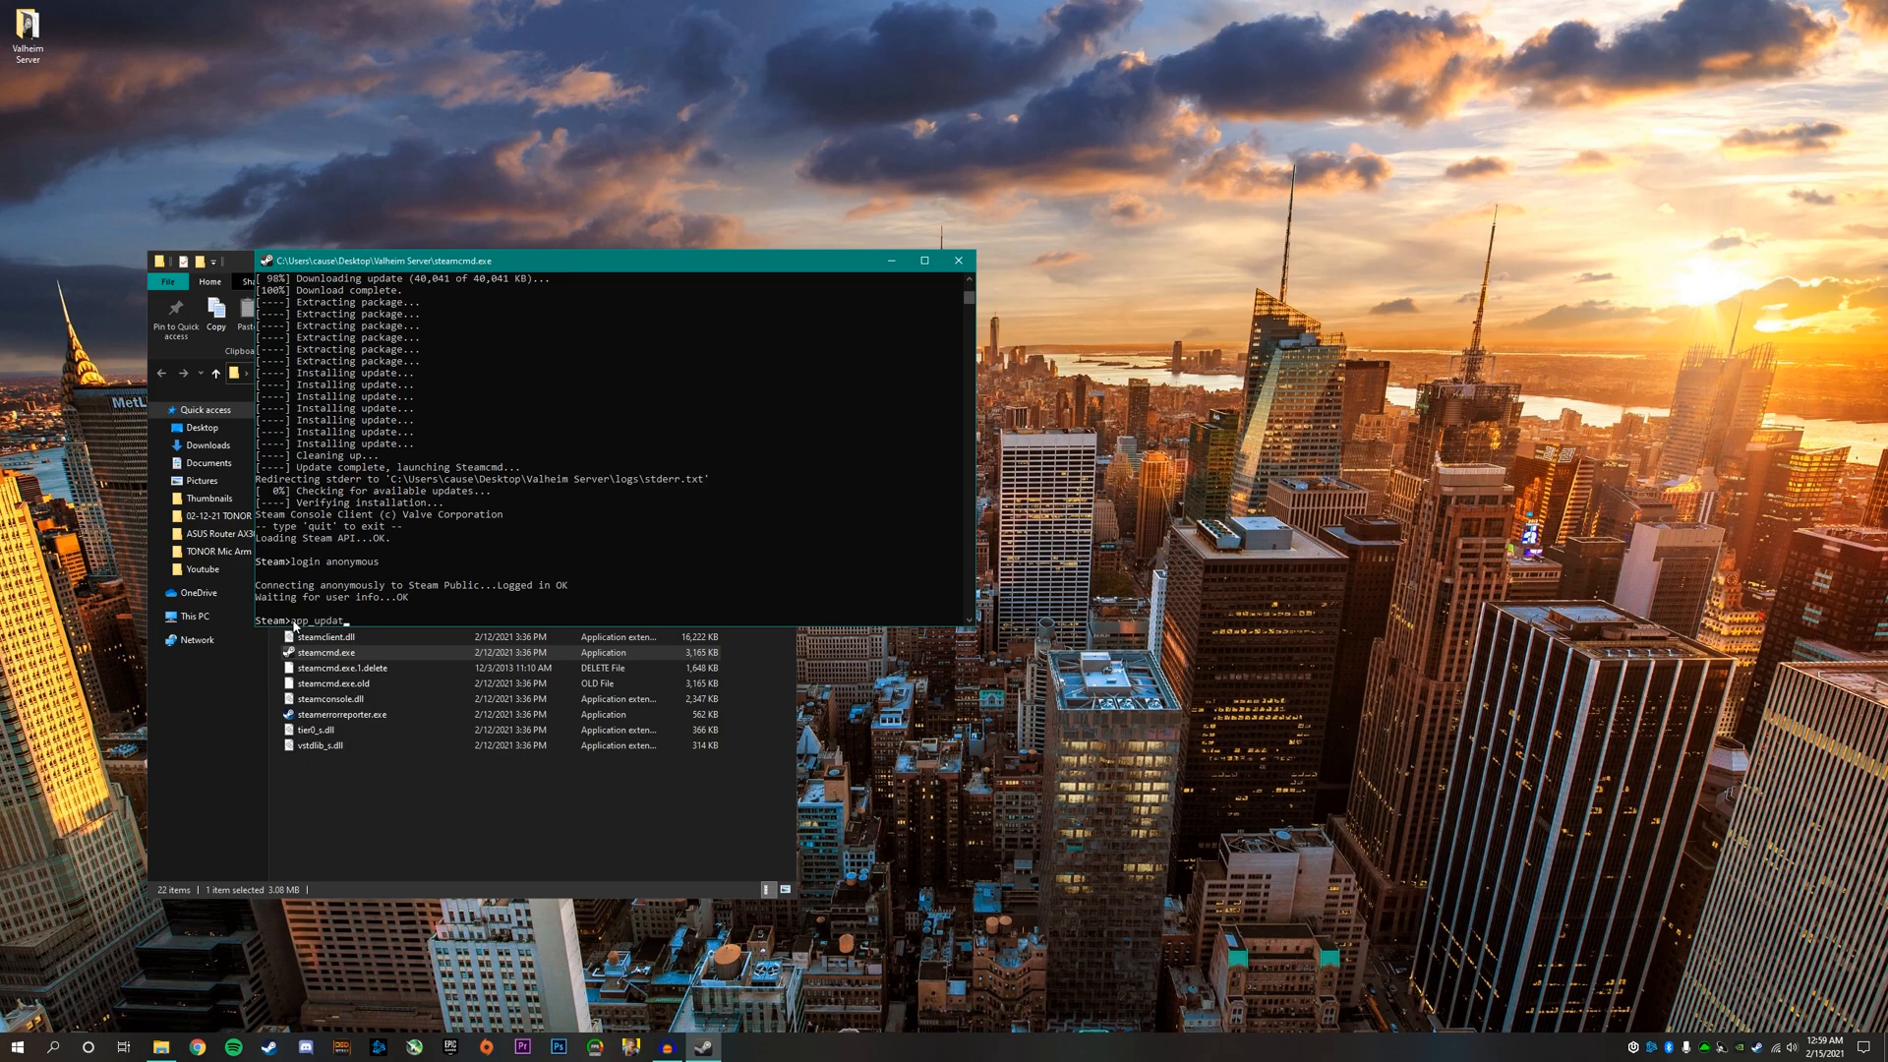
pyautogui.write('8')
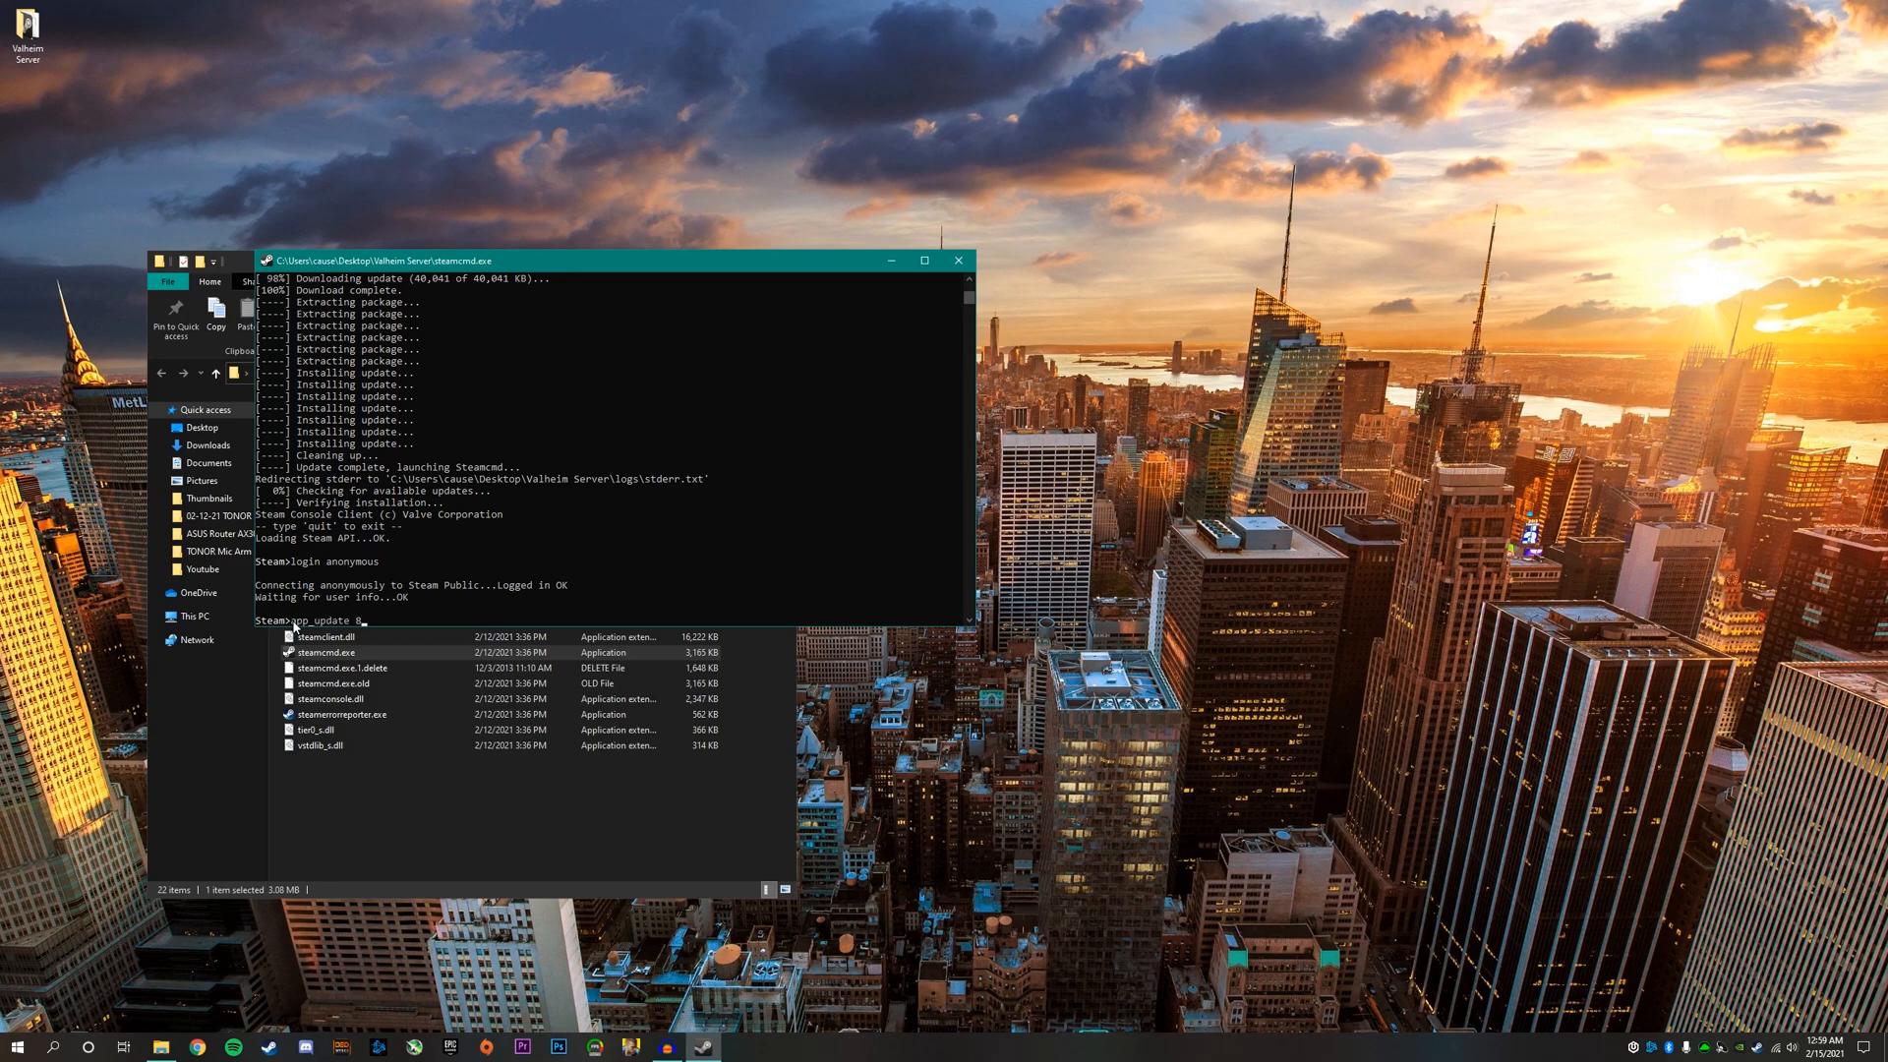
pyautogui.write('96660')
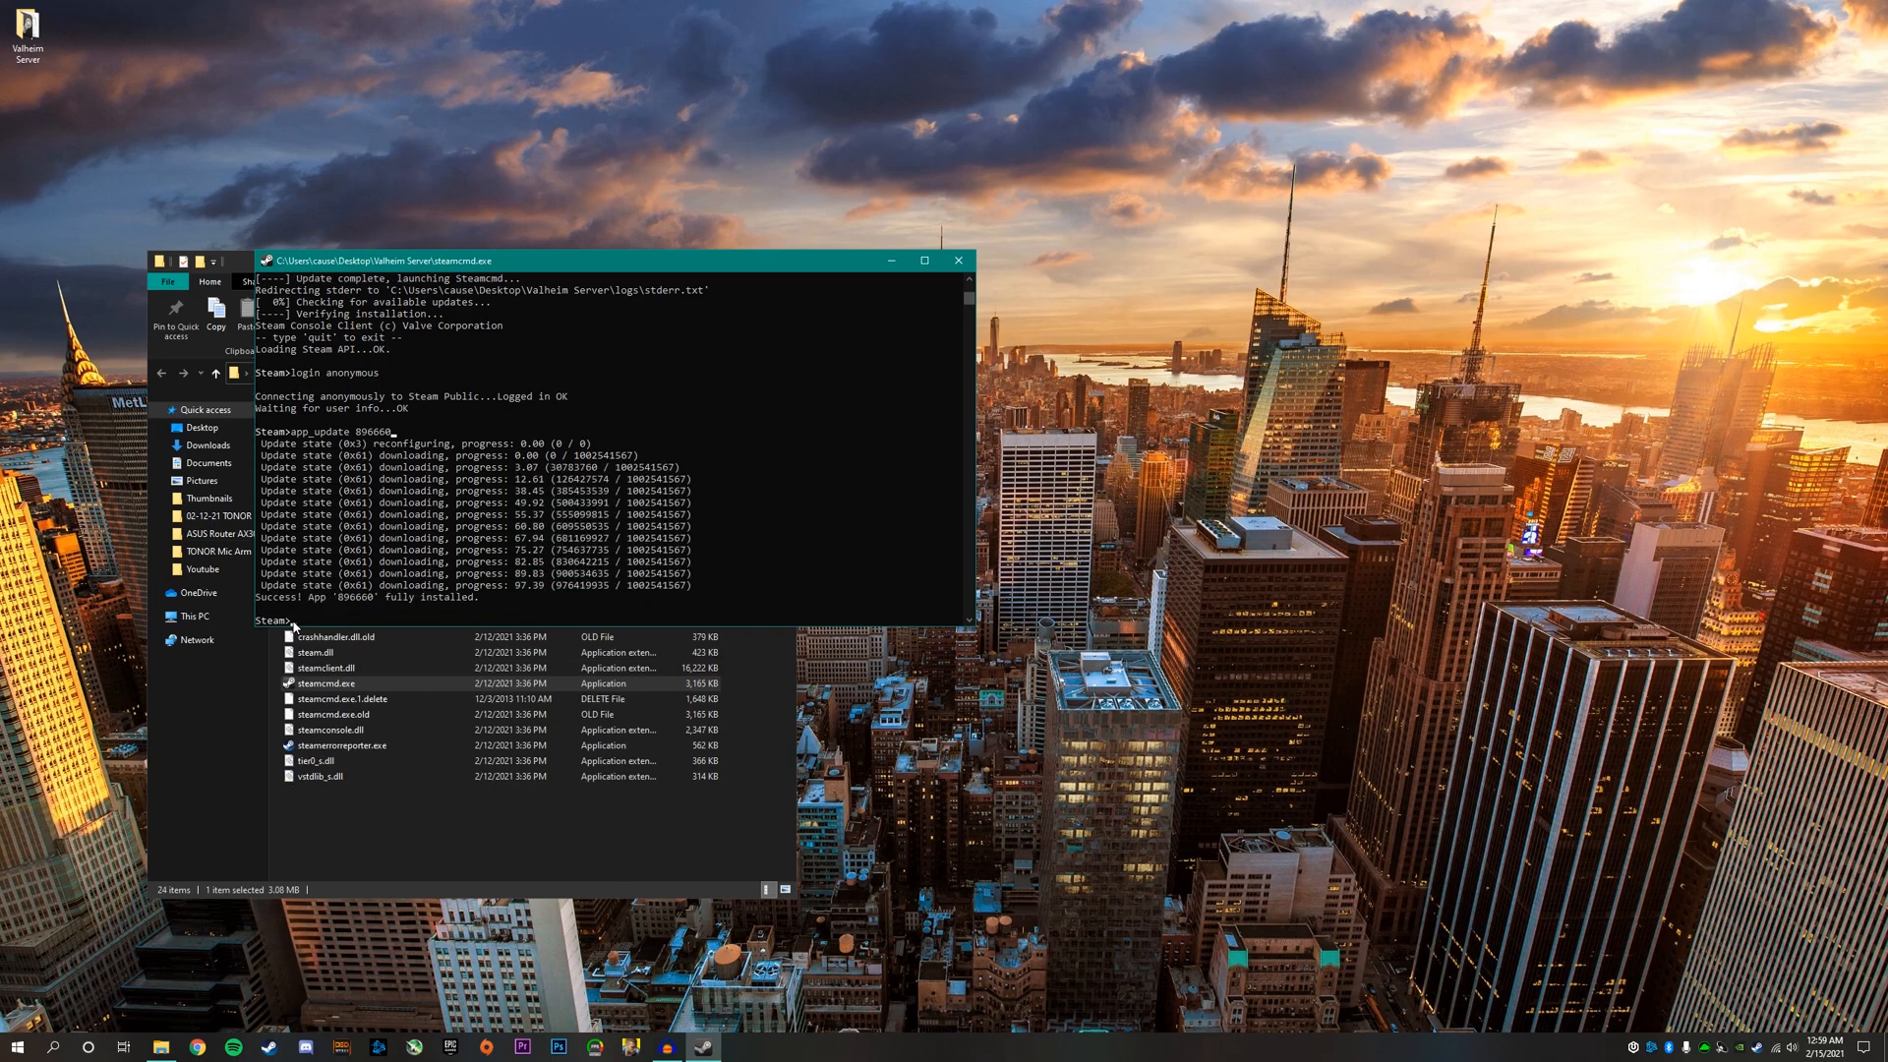
pyautogui.moveTo(915, 370)
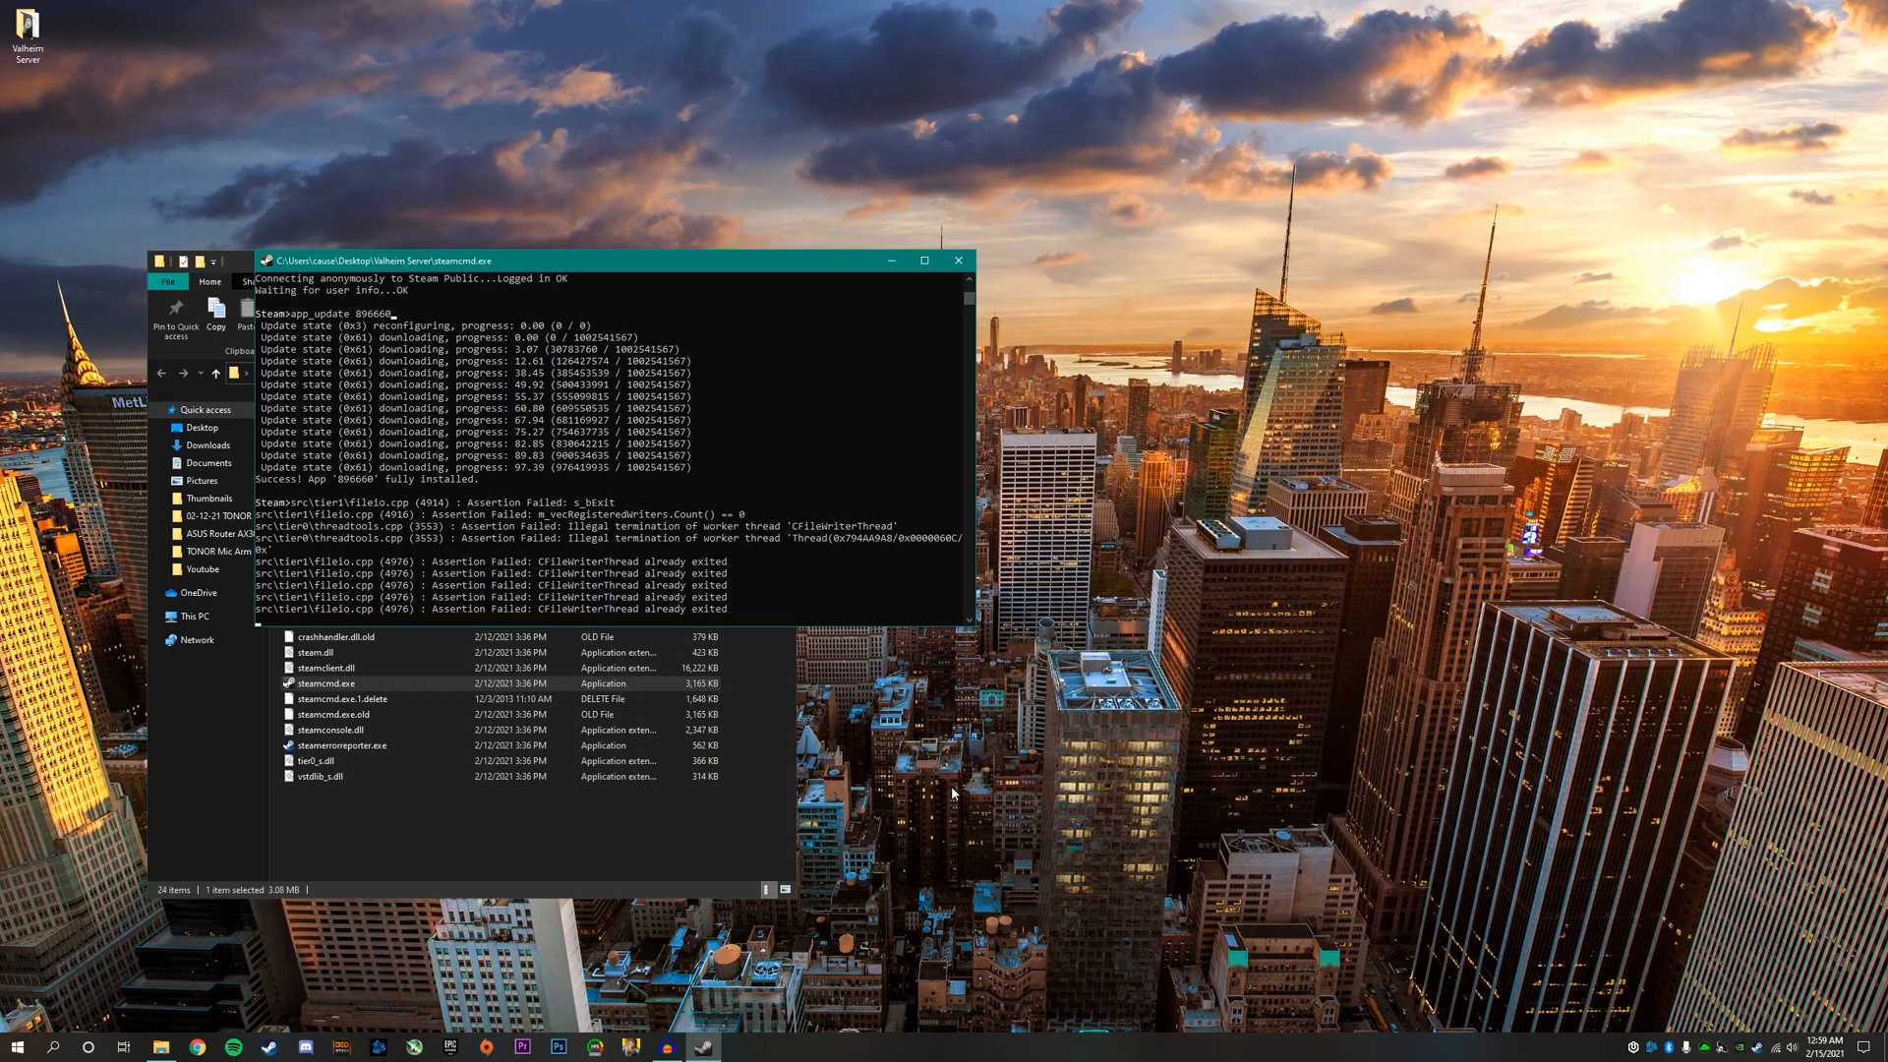
pyautogui.click(959, 260)
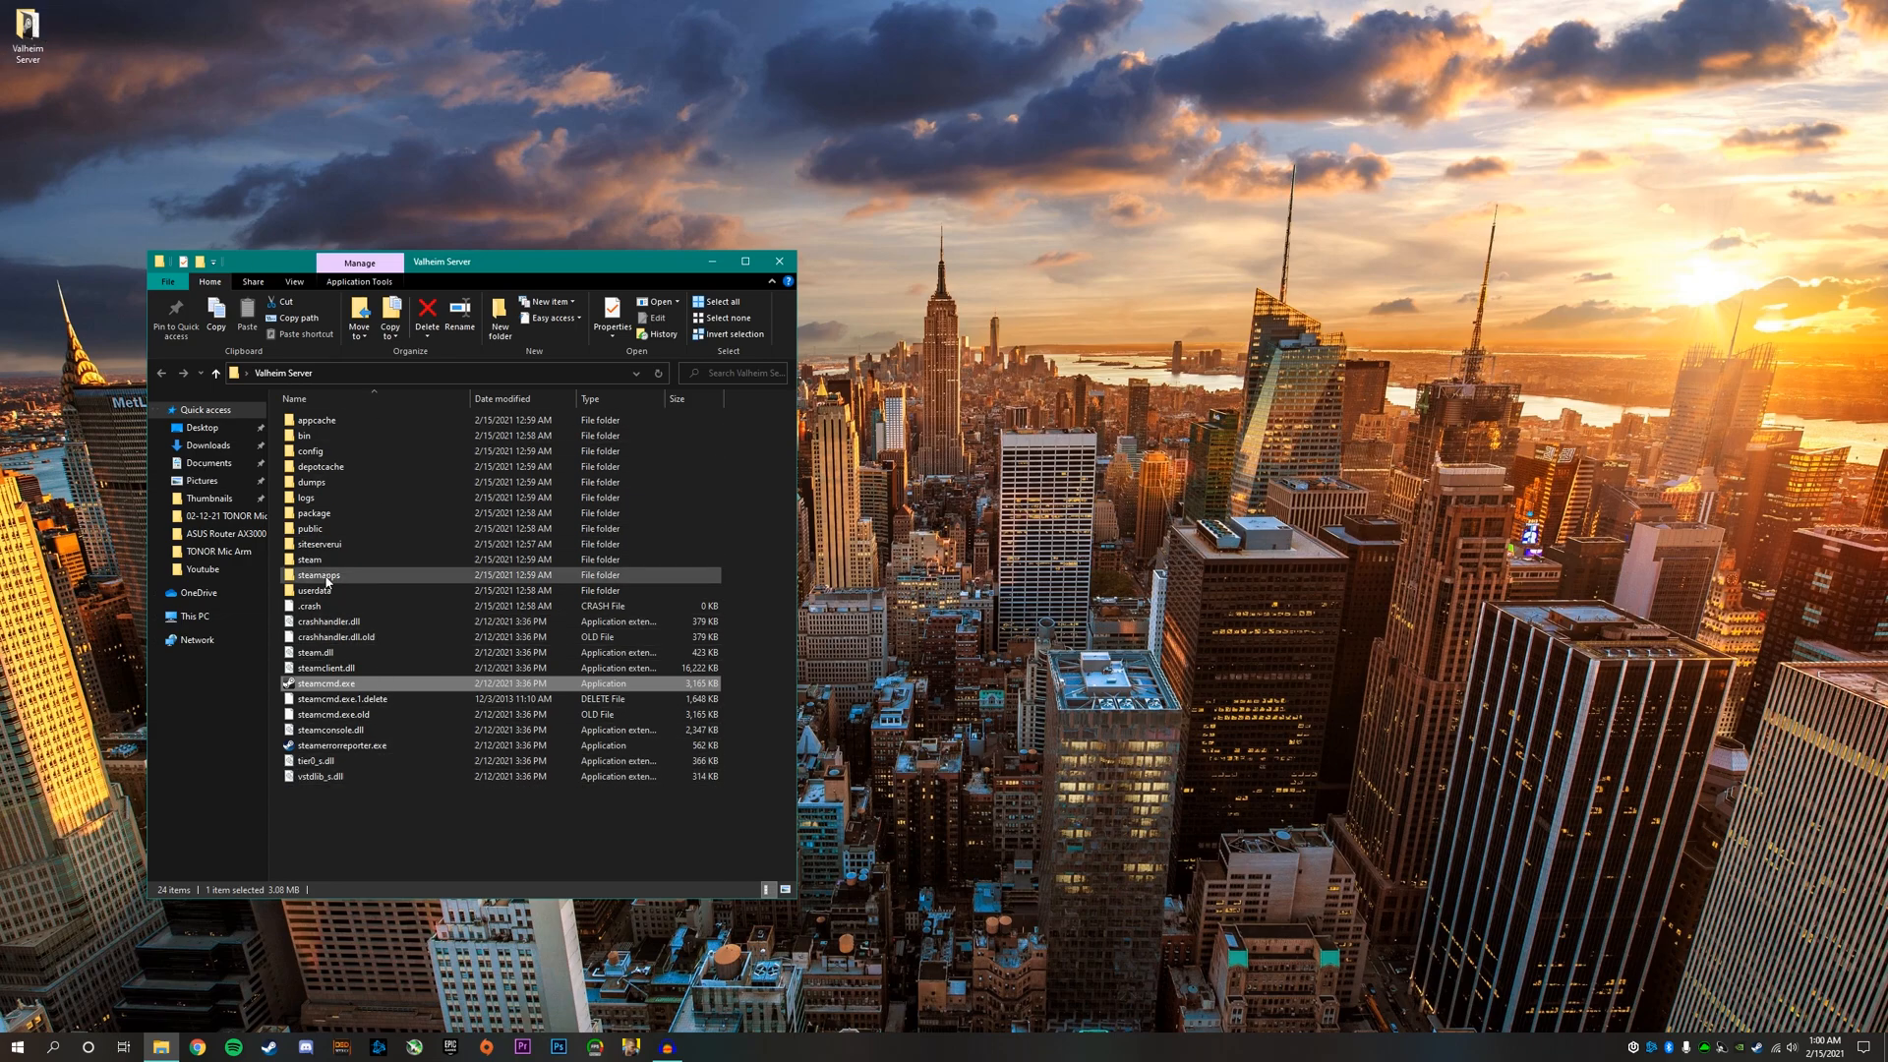
pyautogui.moveTo(318, 575)
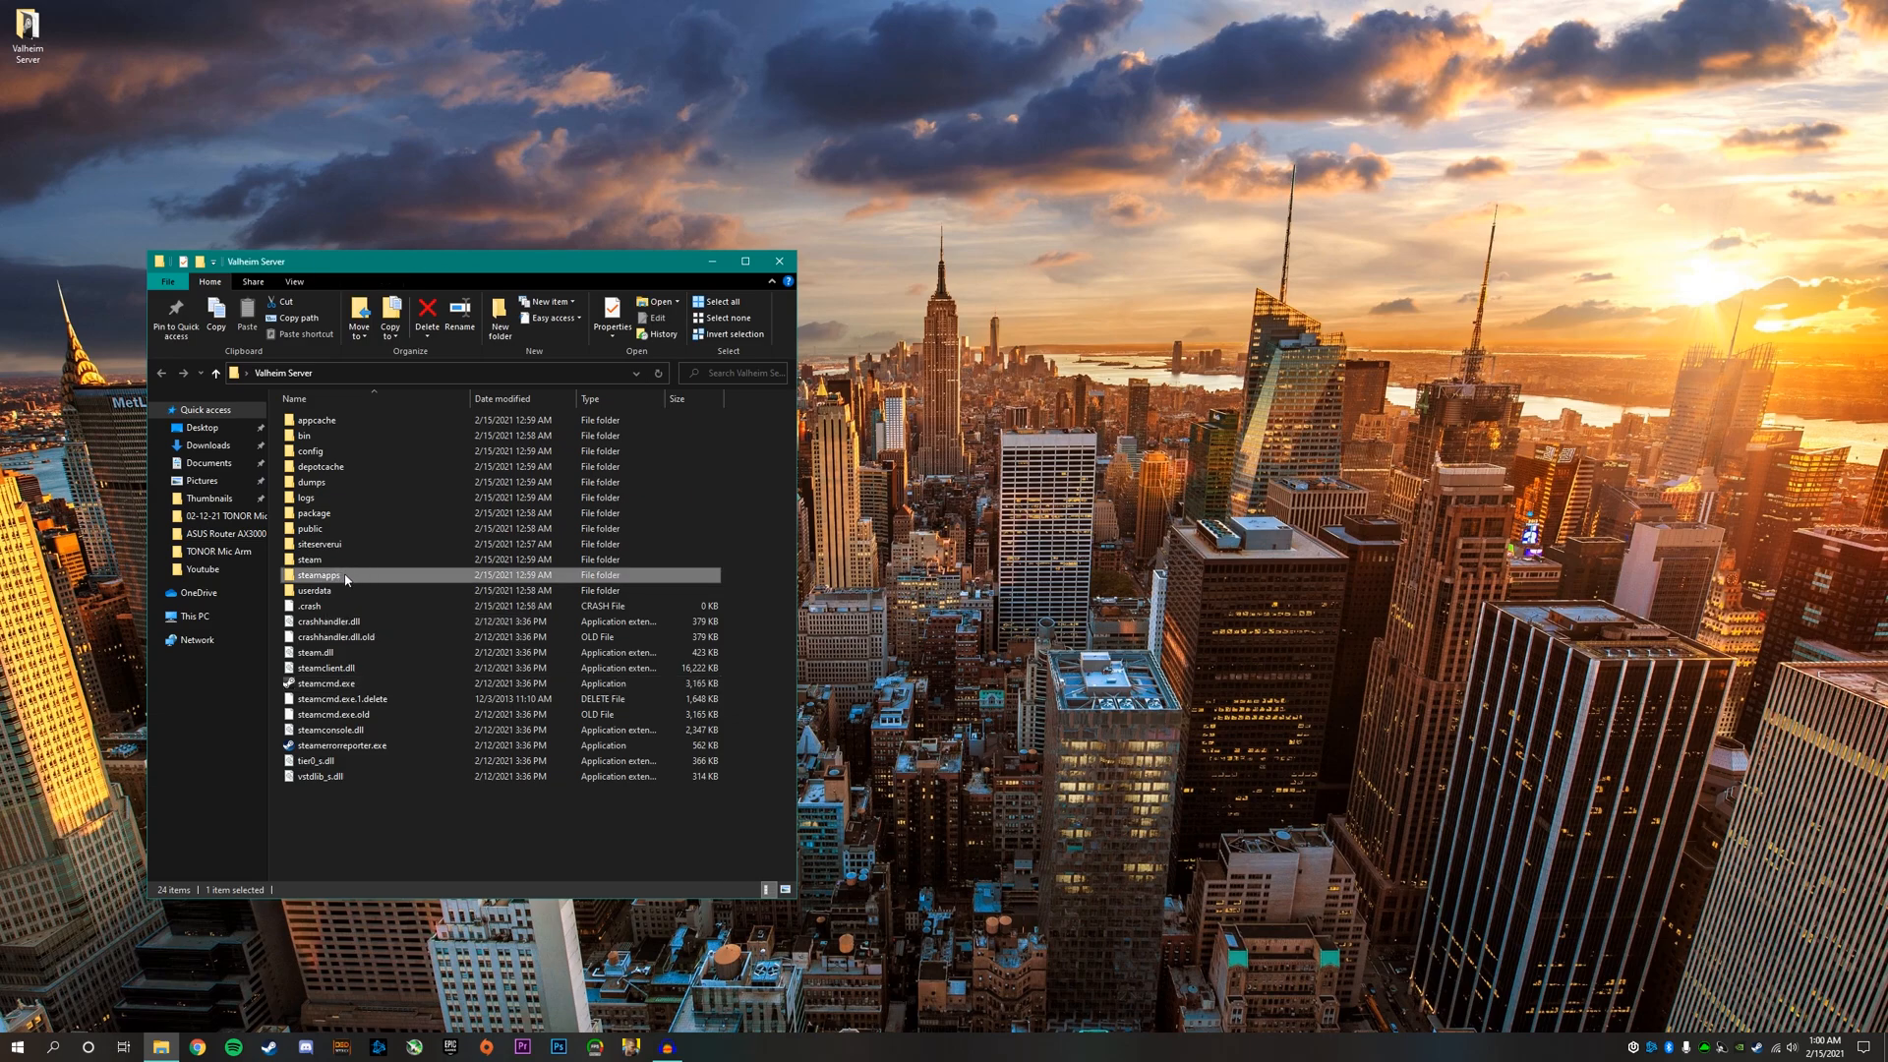
# - Browse into steamapps\common\Valheim dedicated server
pyautogui.doubleClick(318, 574)
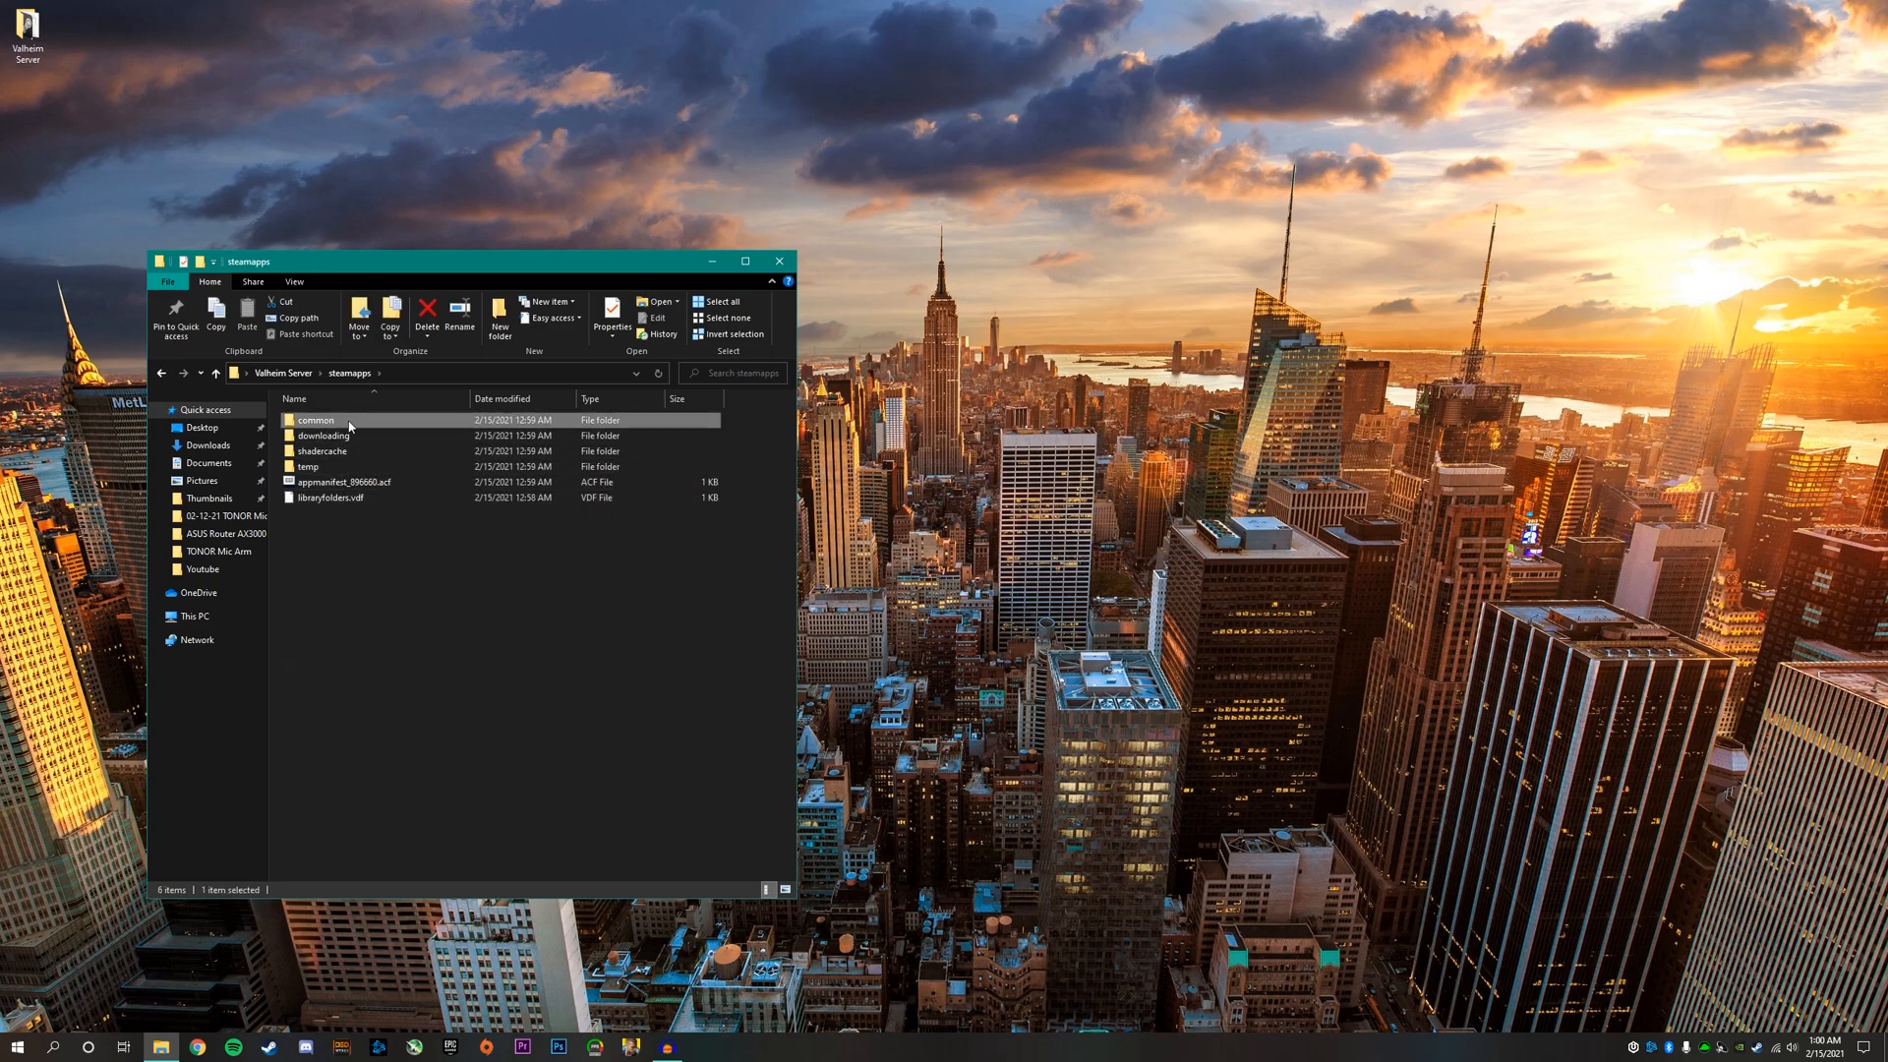
pyautogui.doubleClick(314, 419)
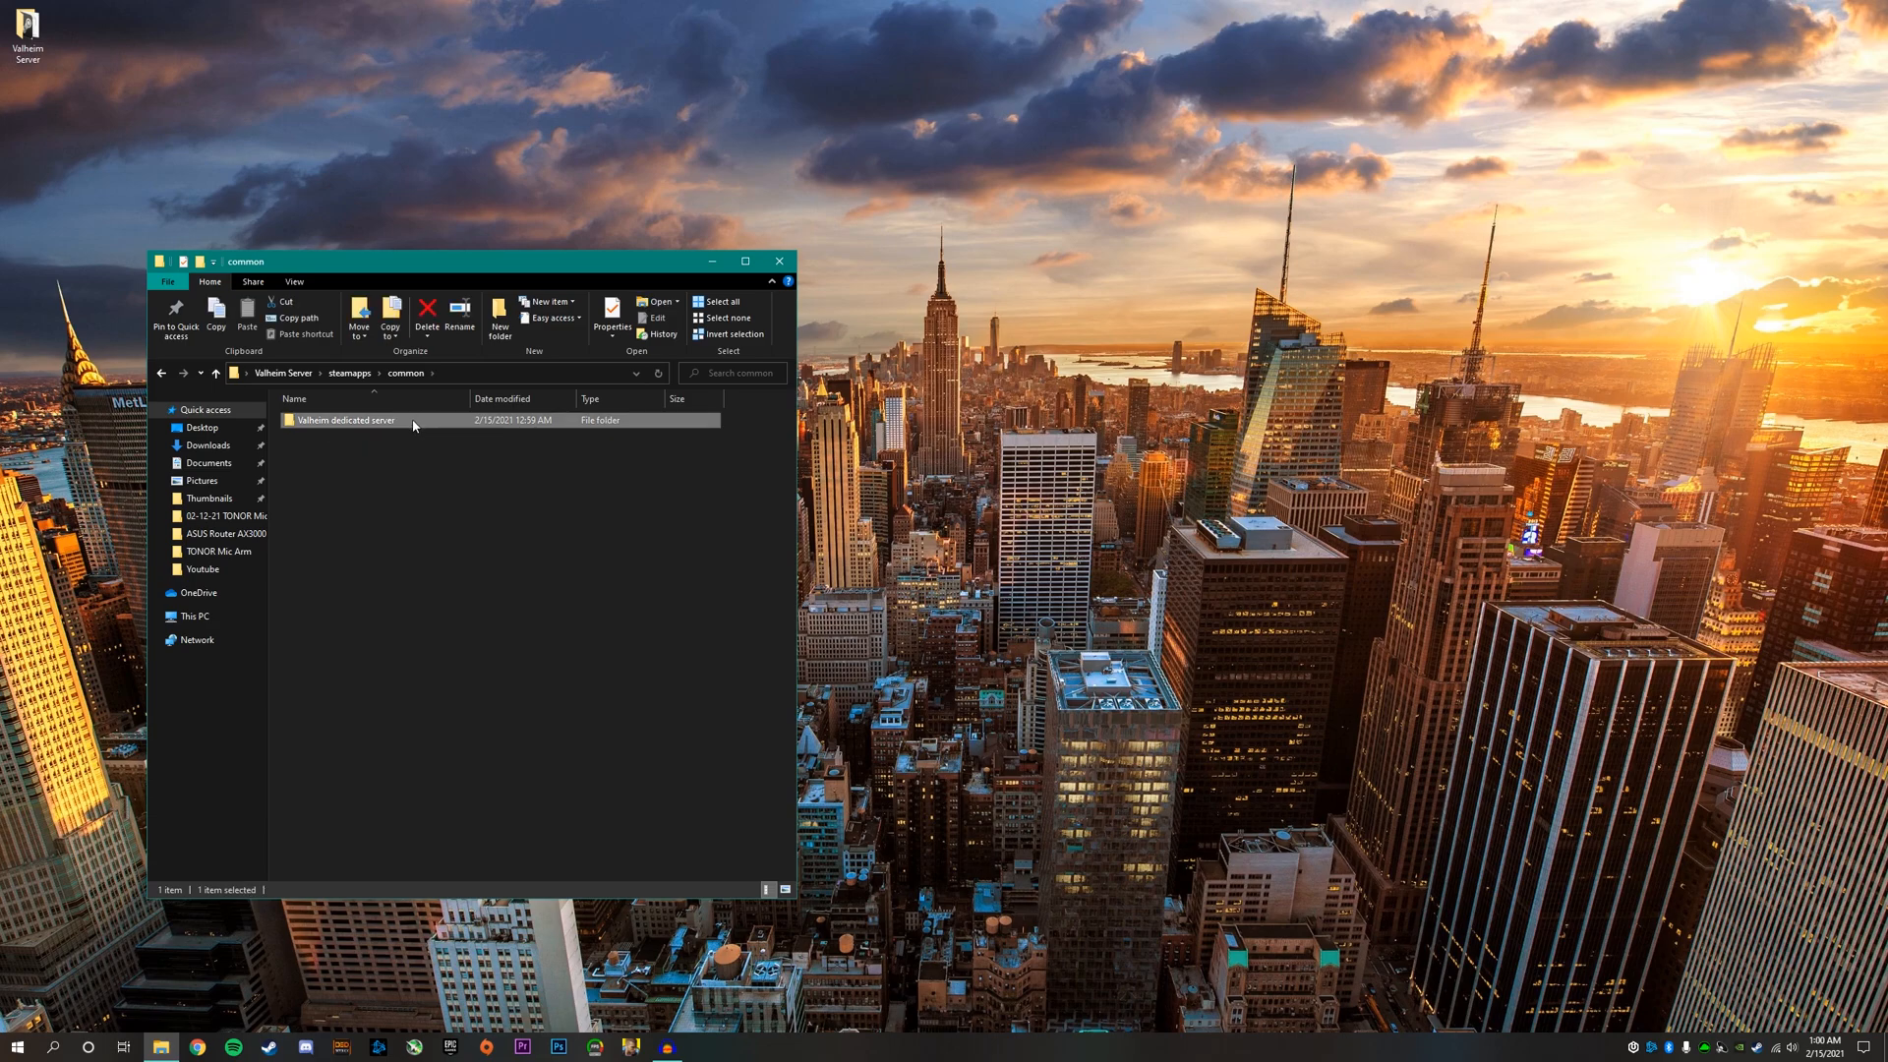
pyautogui.doubleClick(346, 421)
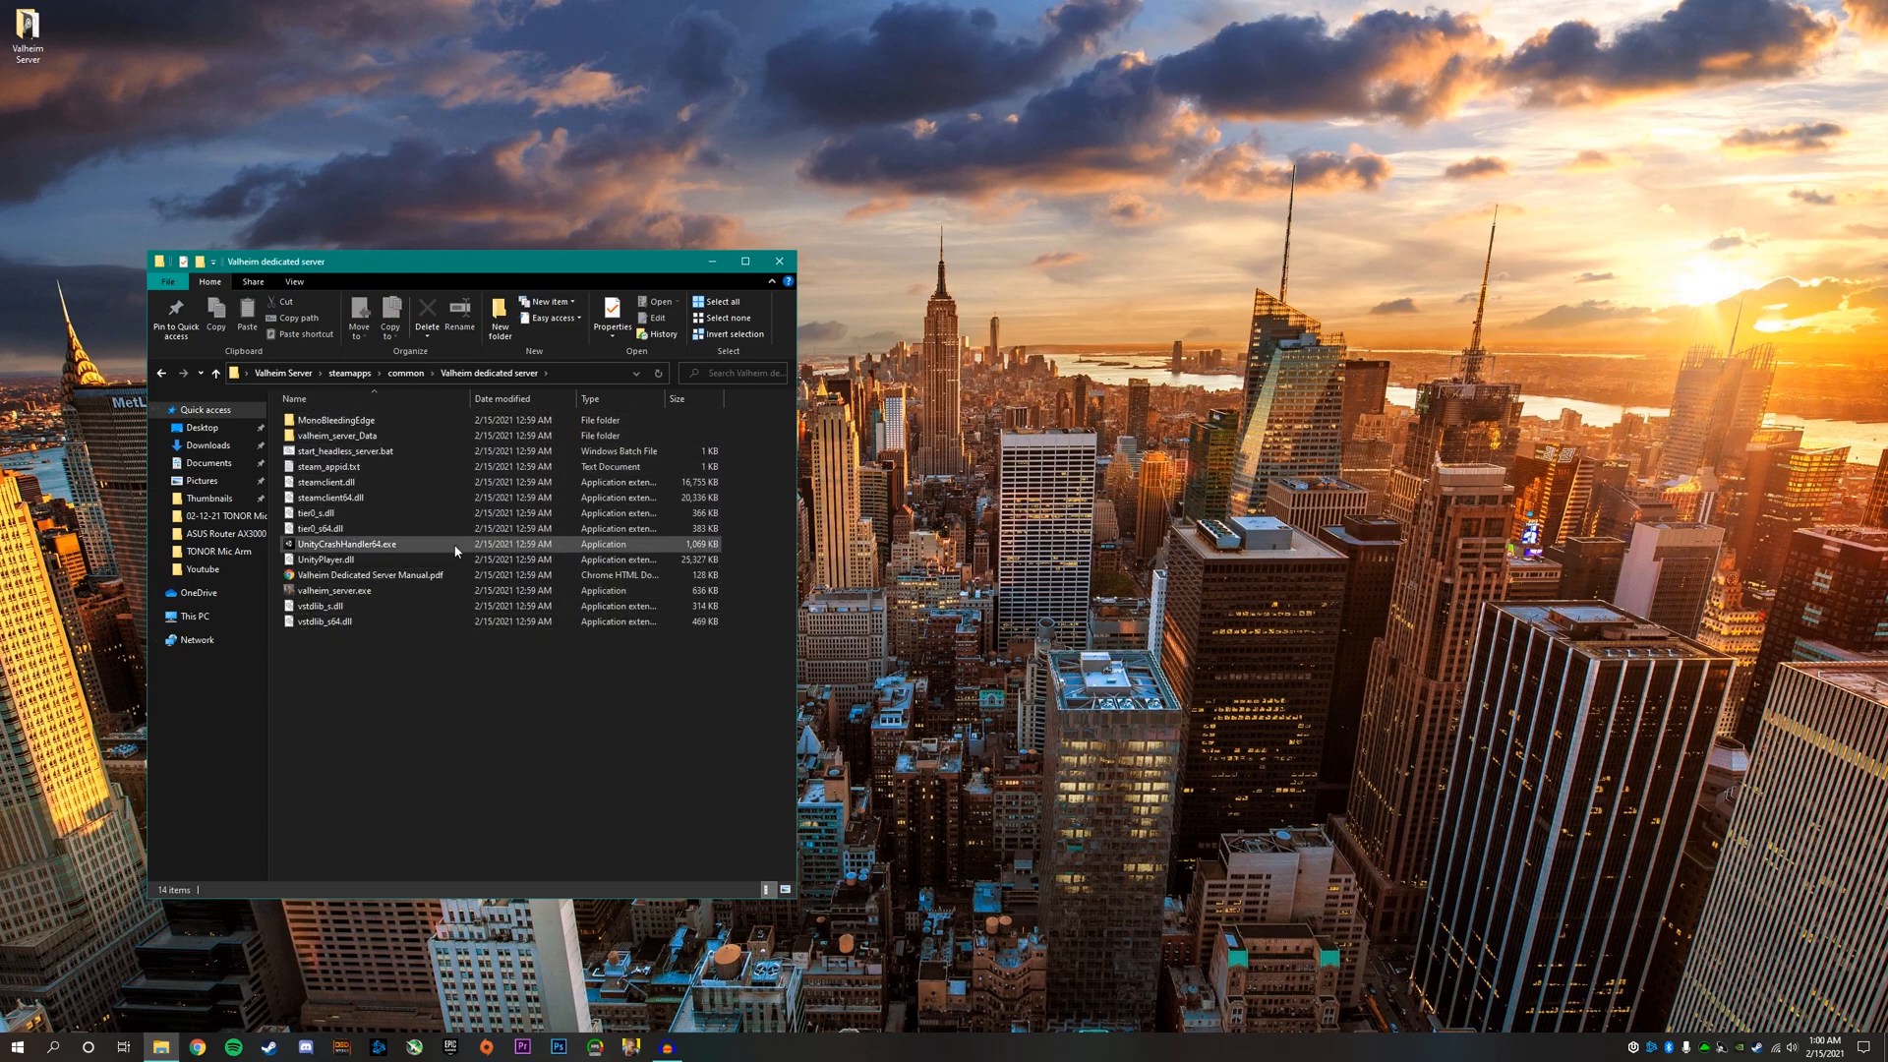
# - Open the Valheim Dedicated Server Manual, then select start_headless_server.bat
pyautogui.click(372, 574)
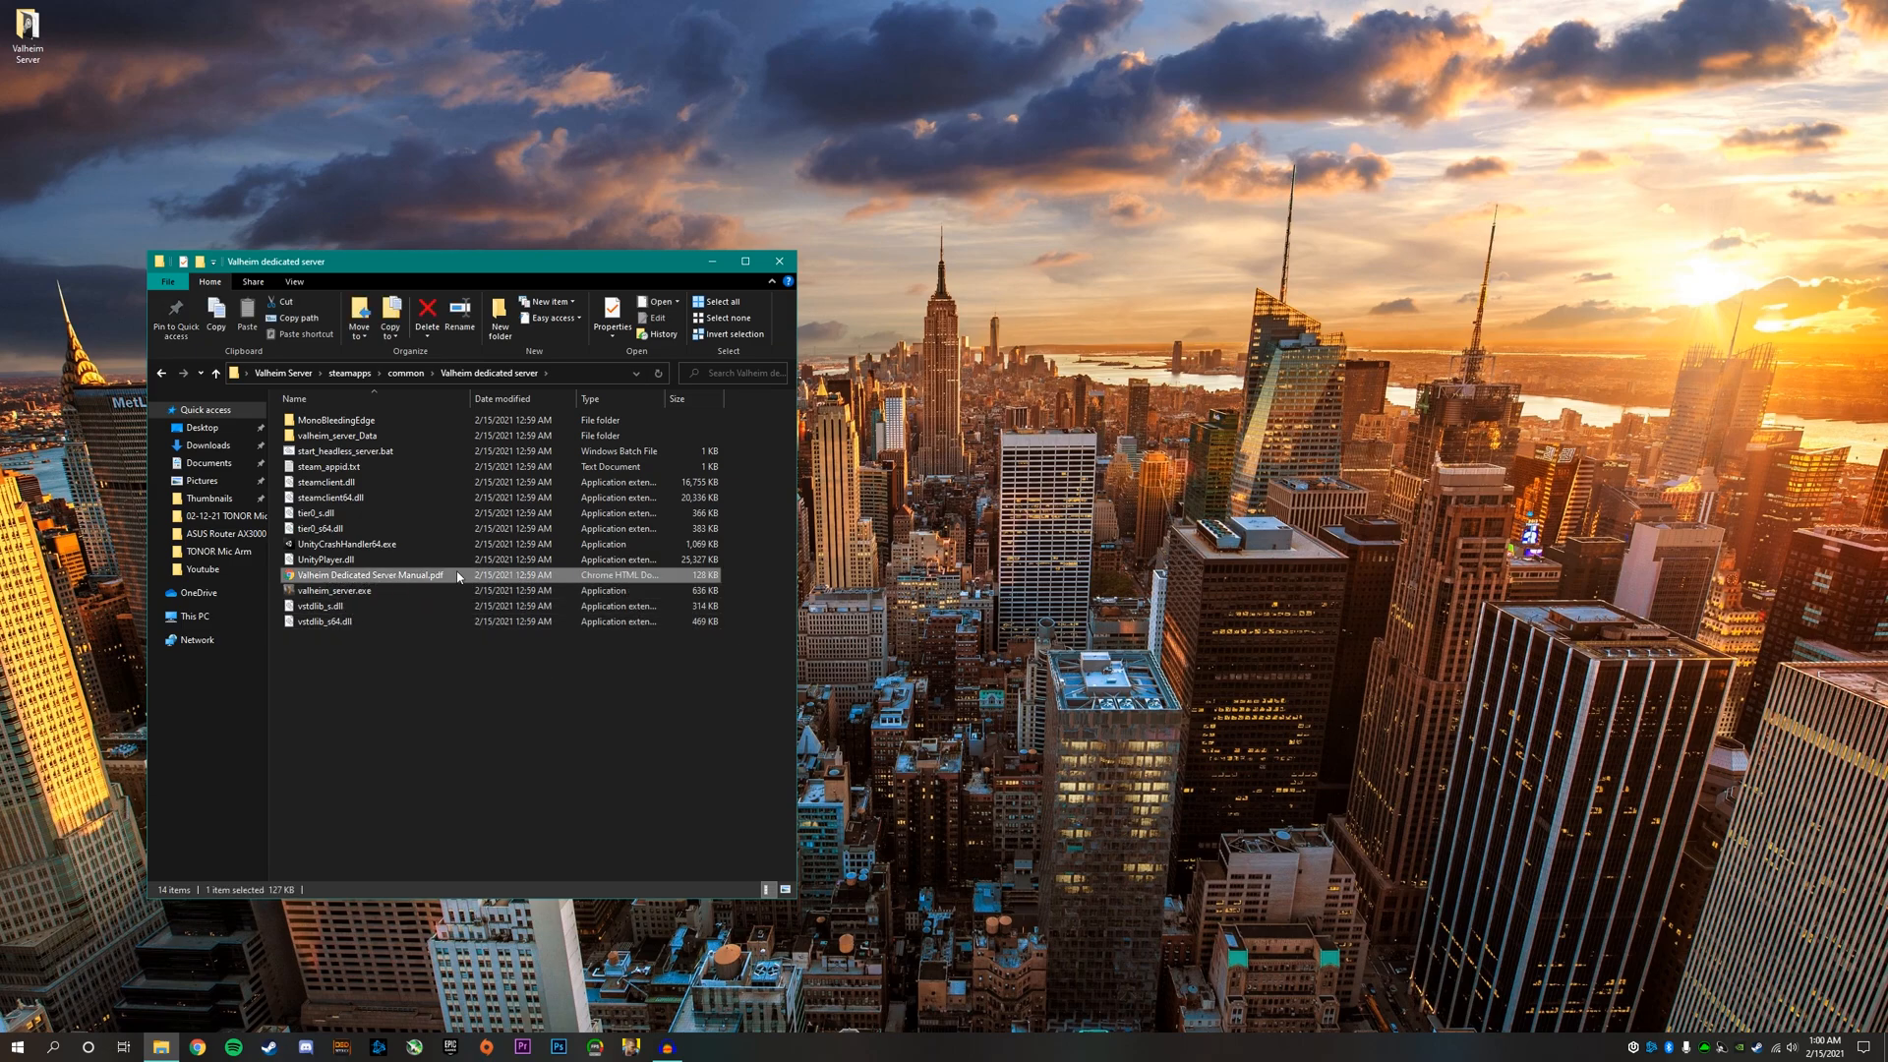
pyautogui.moveTo(350, 590)
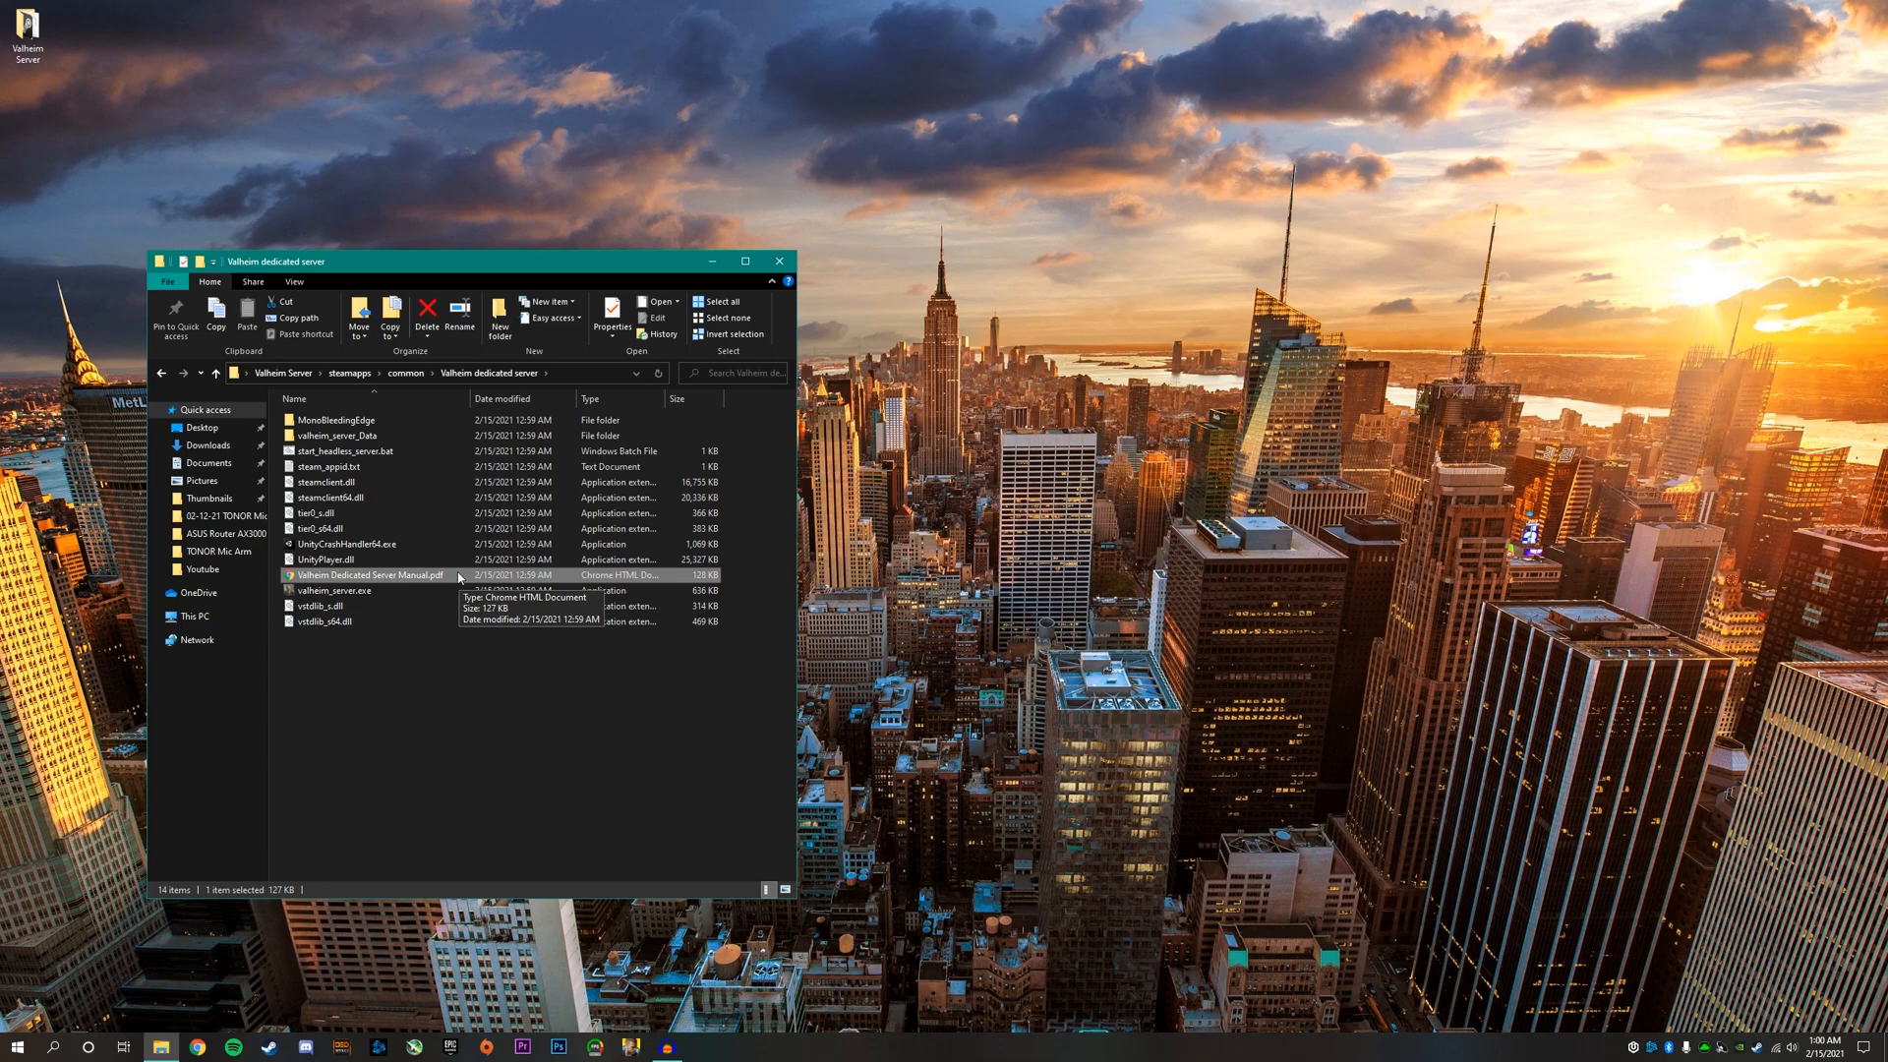
pyautogui.moveTo(451, 580)
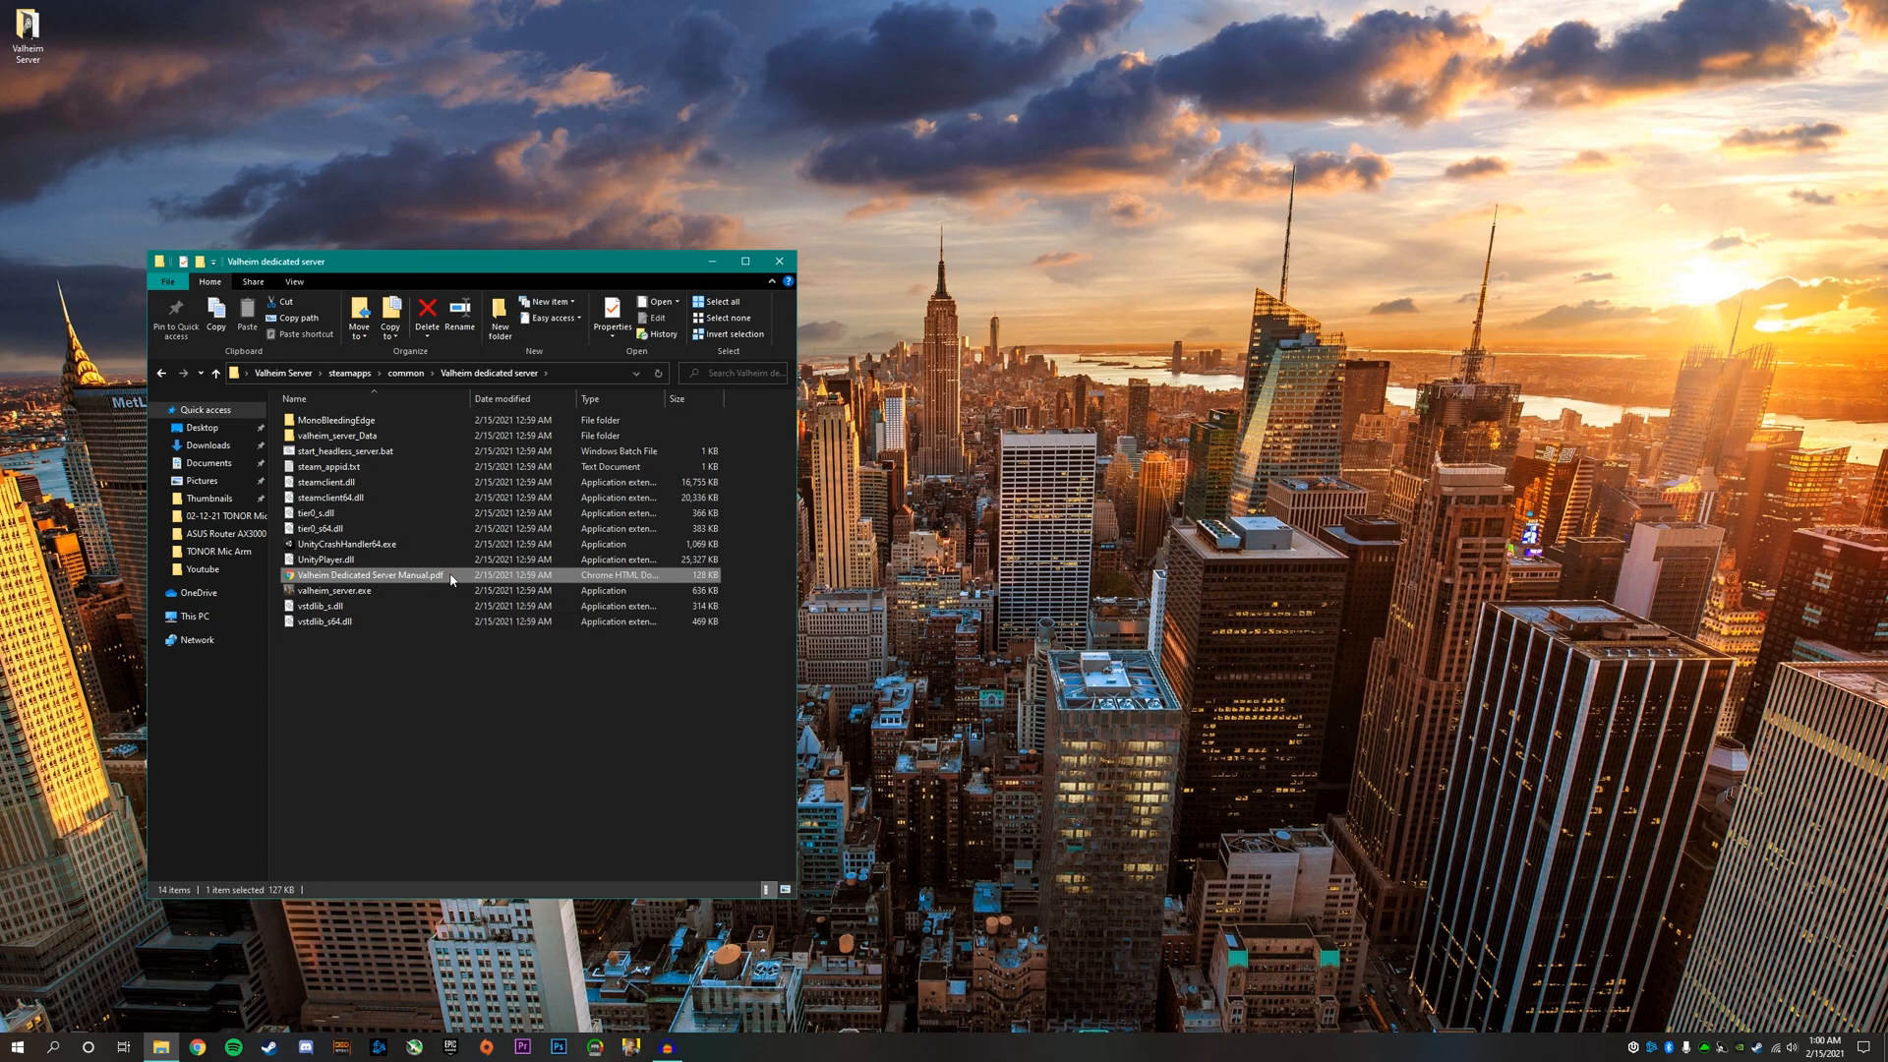
pyautogui.doubleClick(368, 574)
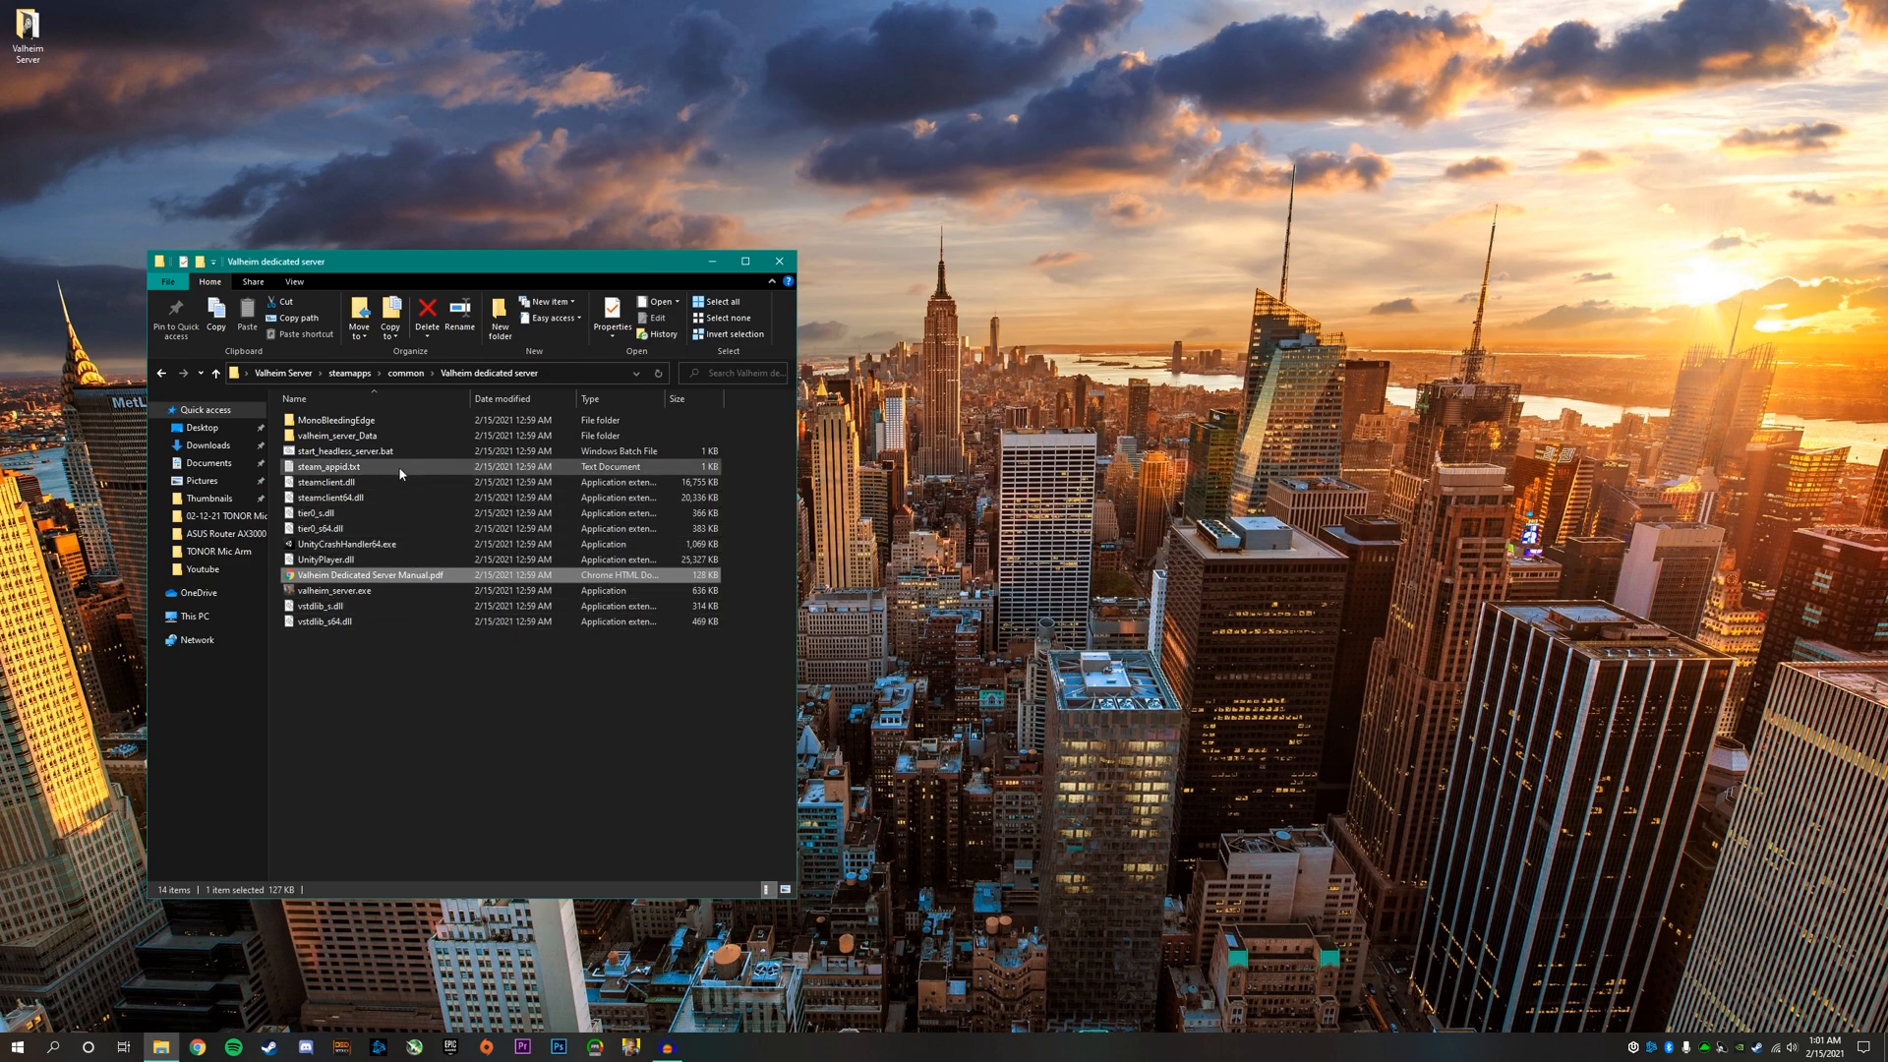
pyautogui.click(346, 451)
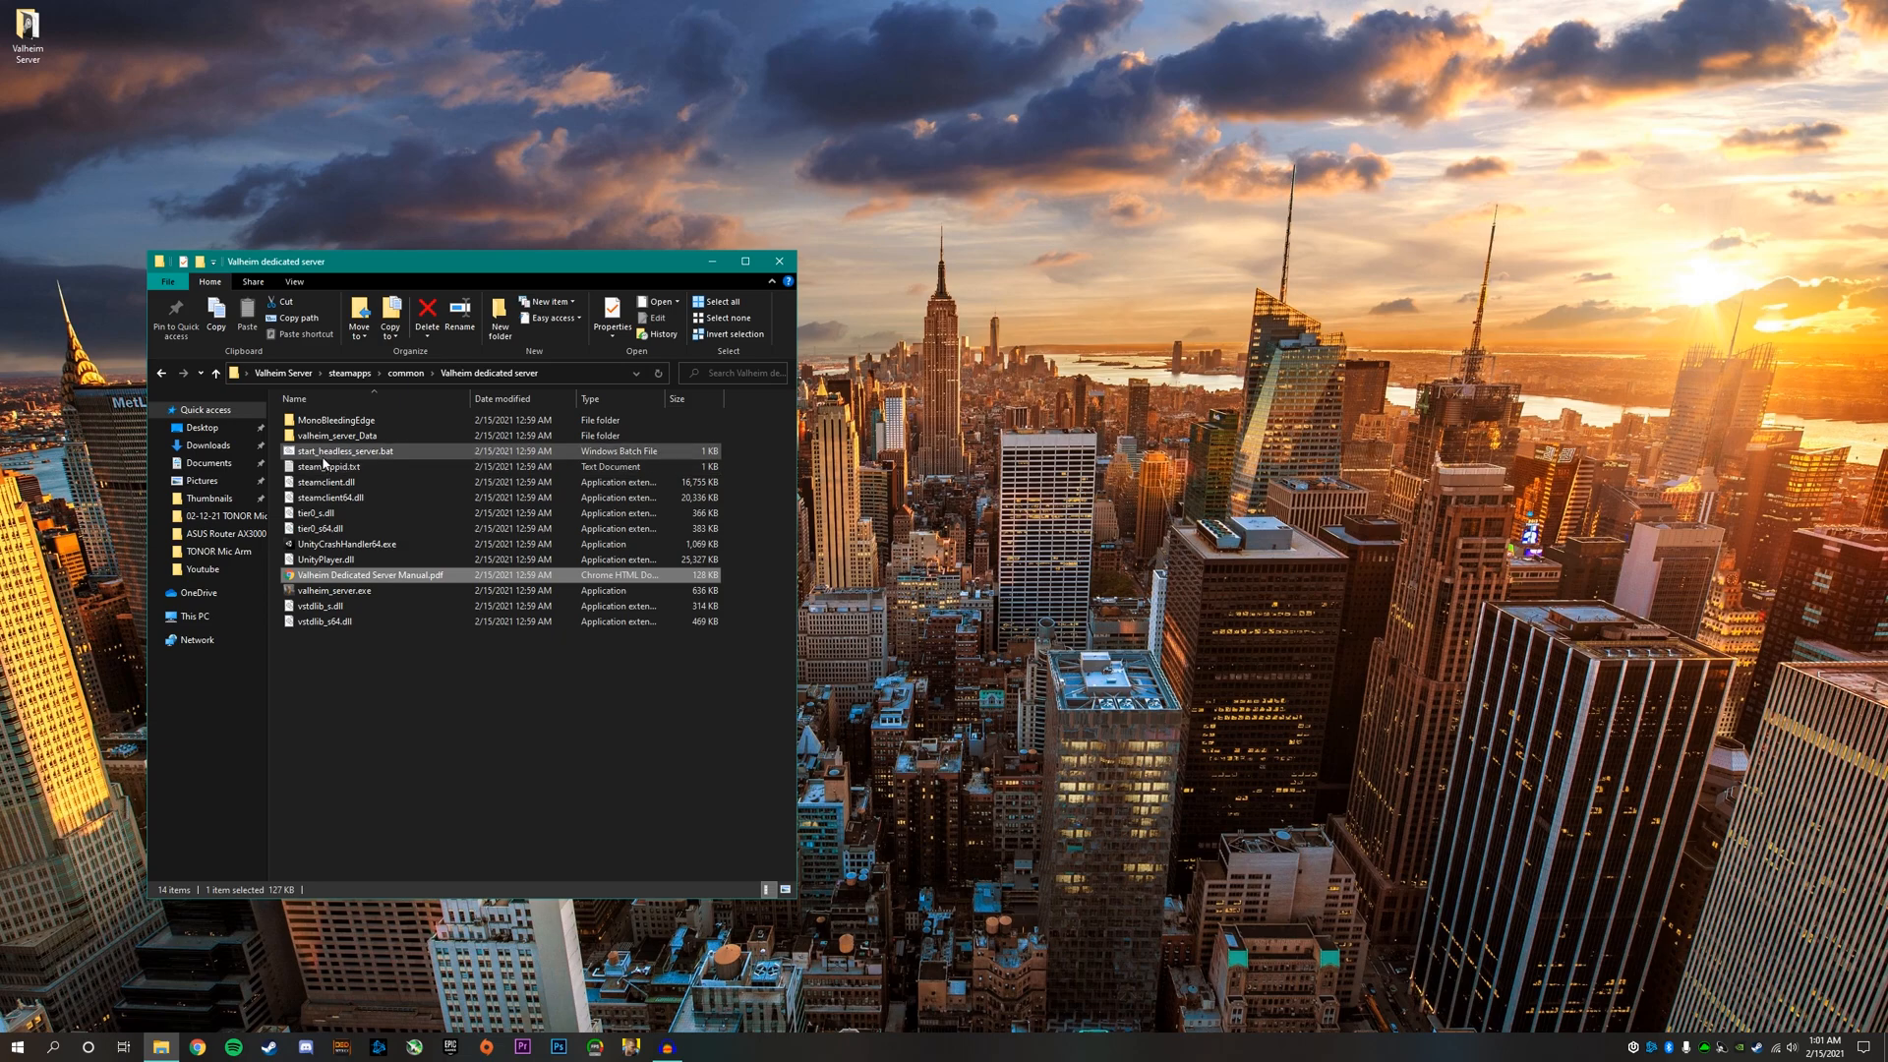
pyautogui.moveTo(350, 453)
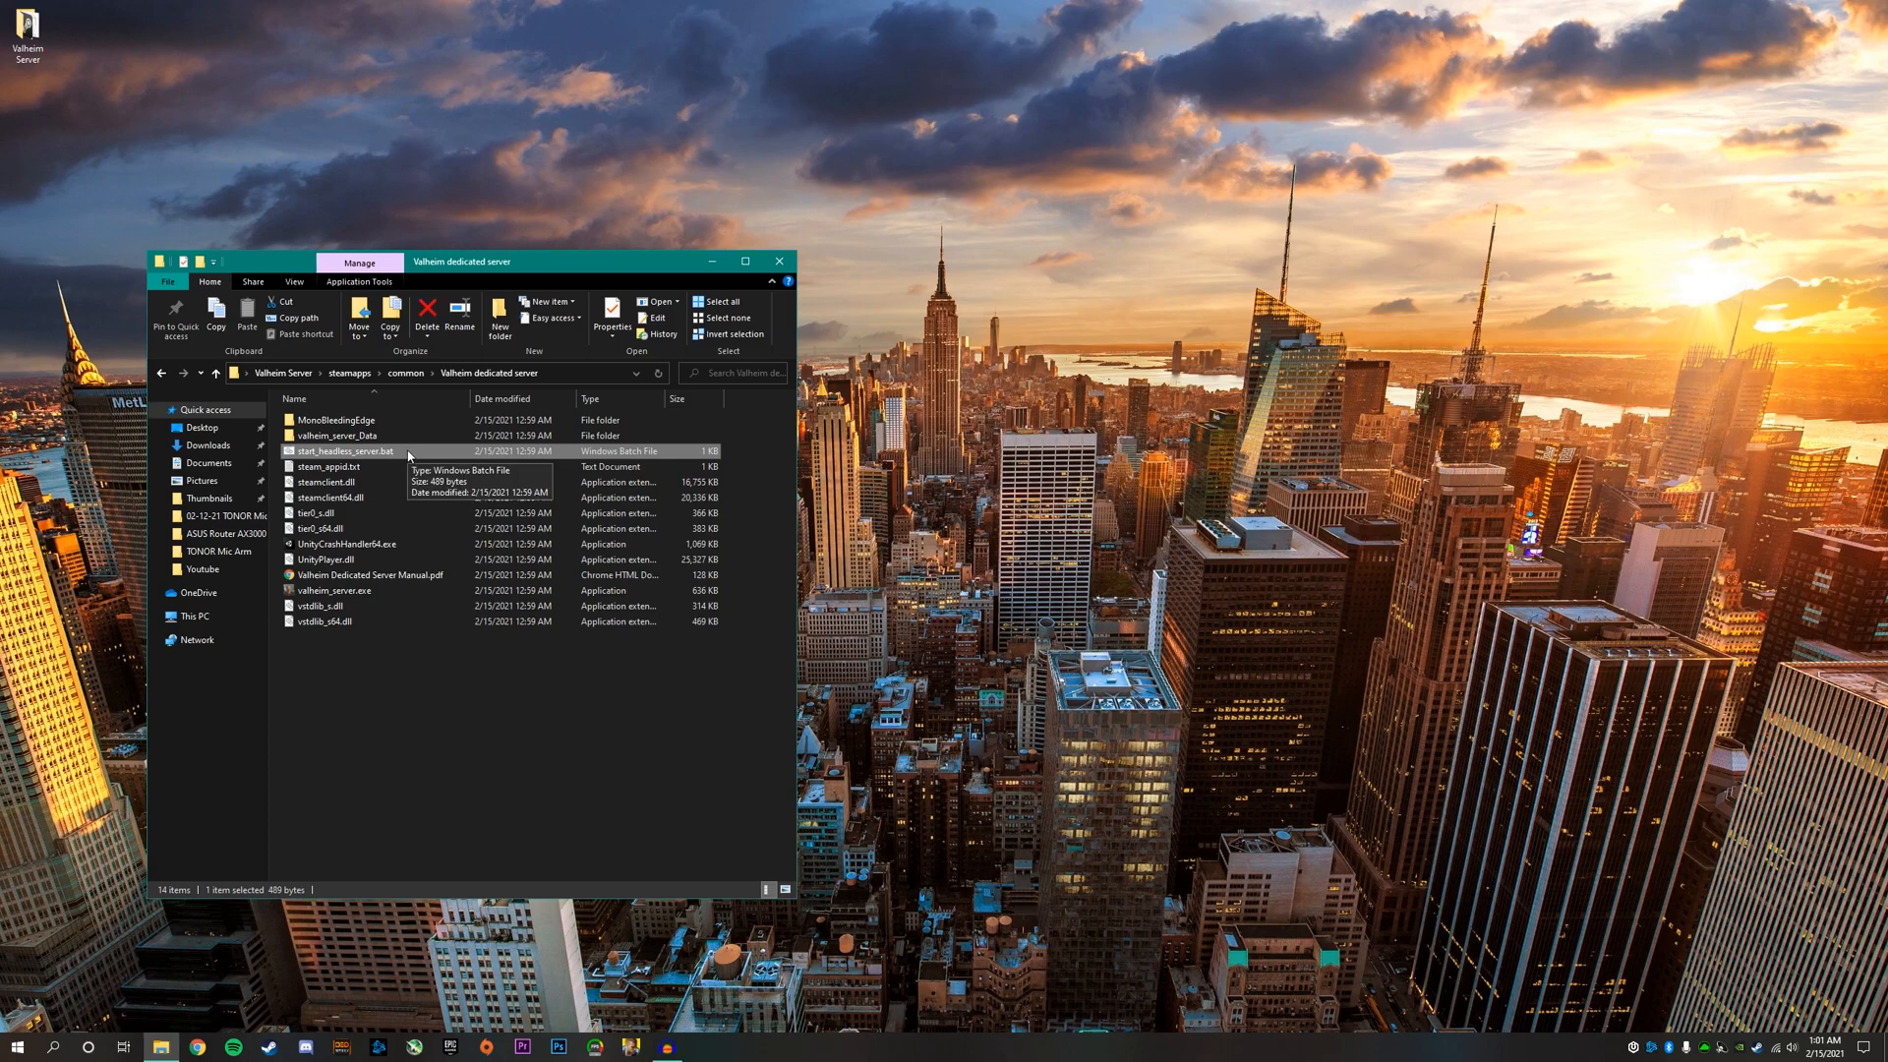
pyautogui.moveTo(401, 456)
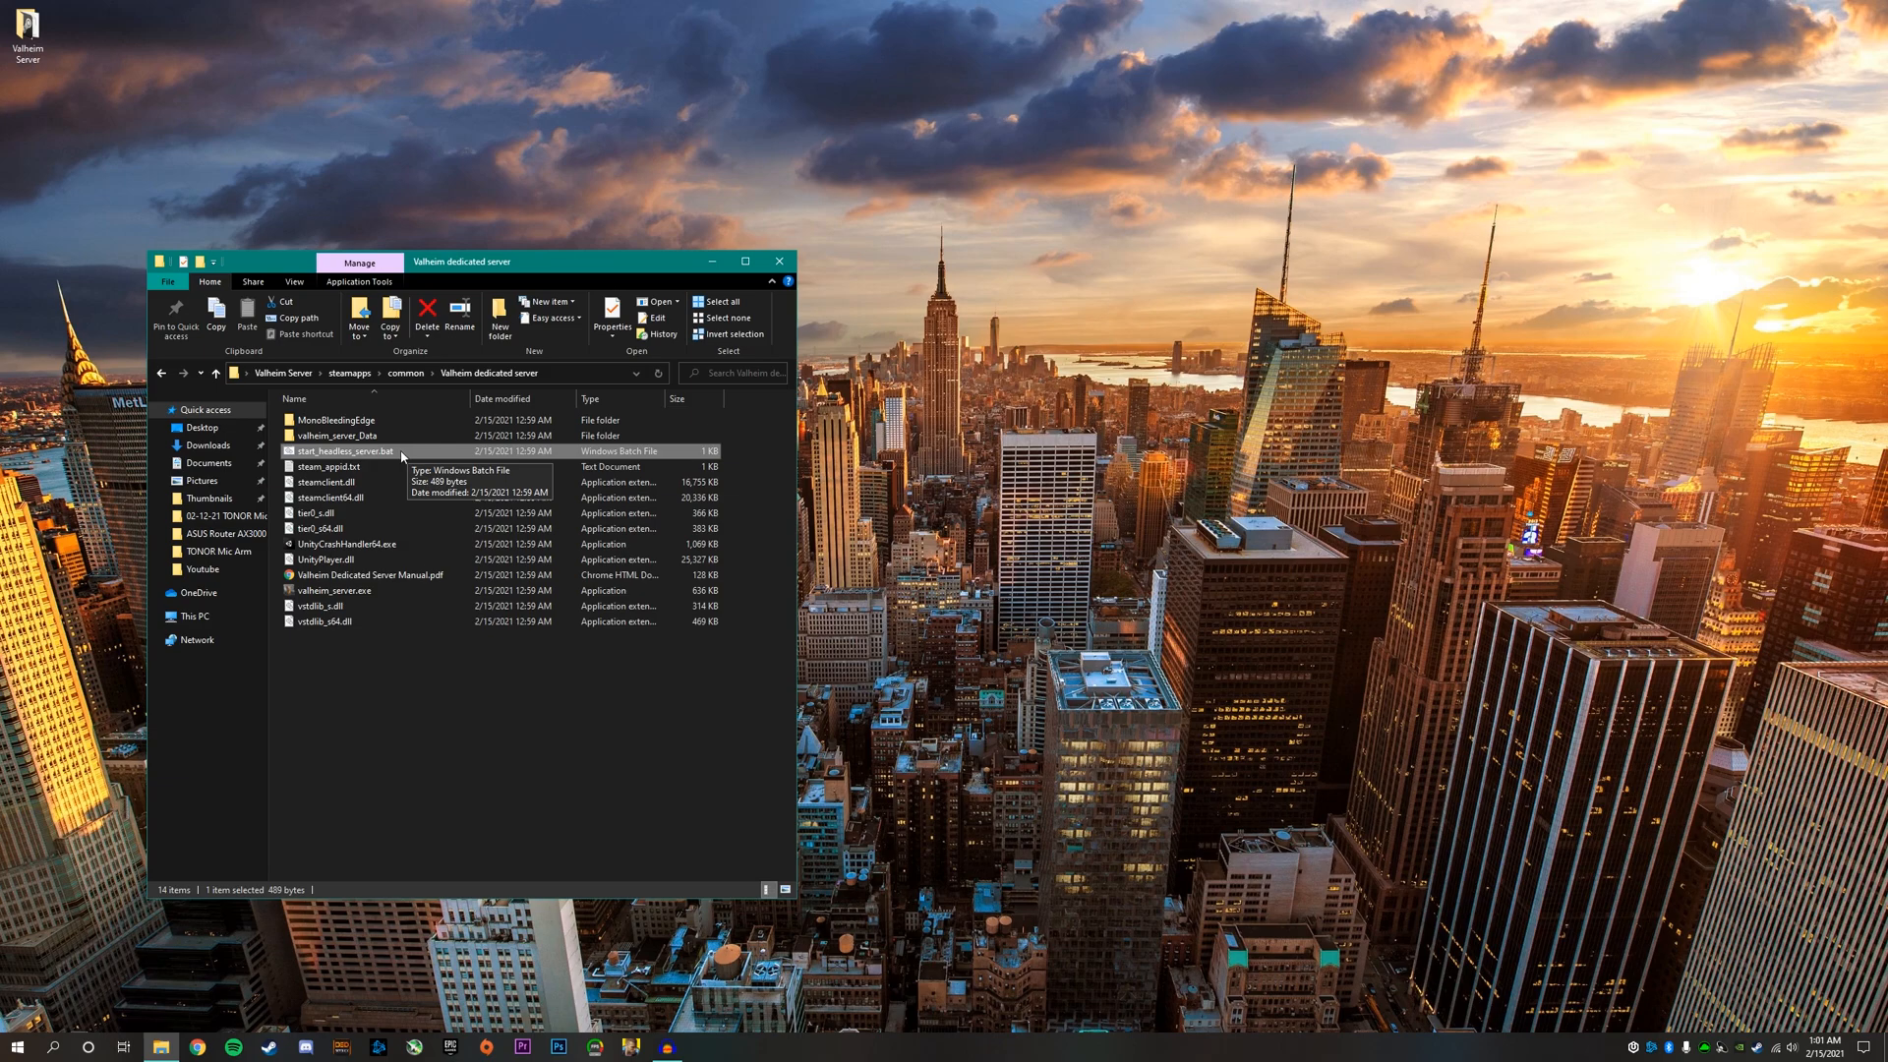
# - Paste a copy of start_headless_server.bat in the folder and bring up actions for the original
pyautogui.rightClick(348, 450)
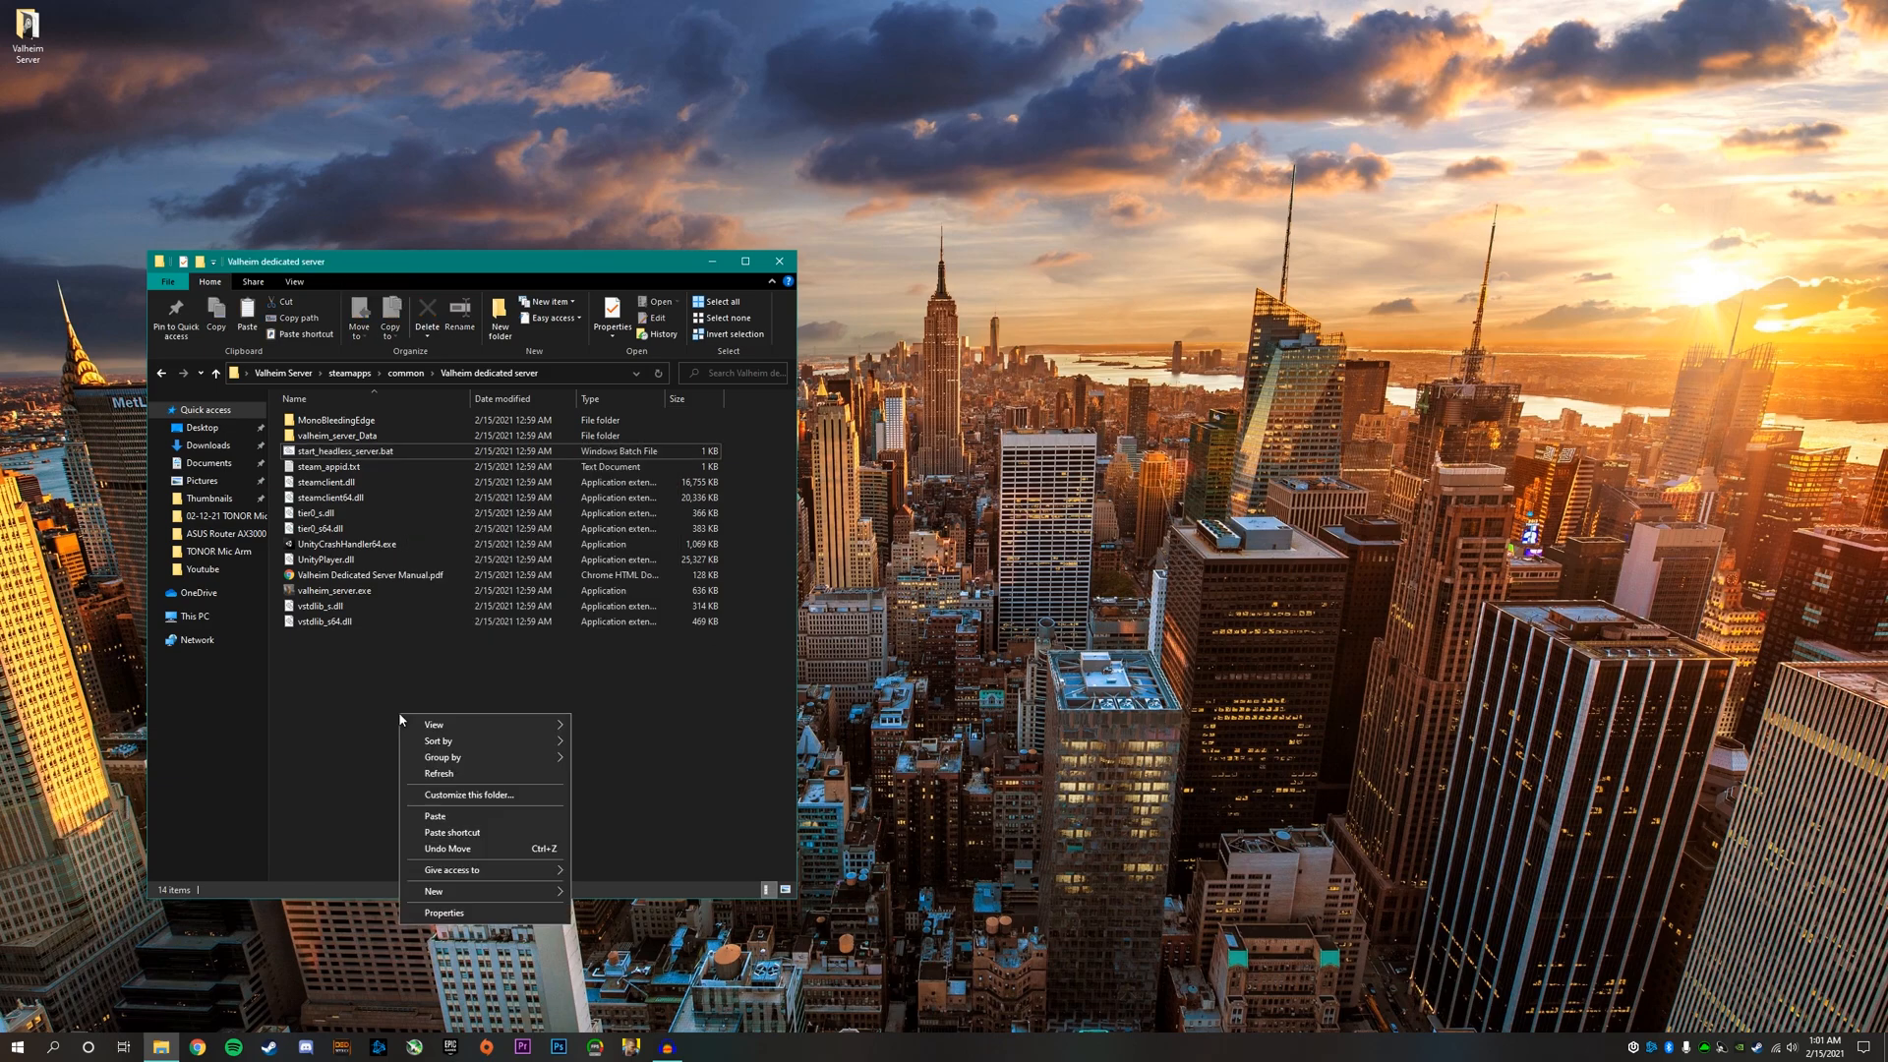
pyautogui.click(435, 816)
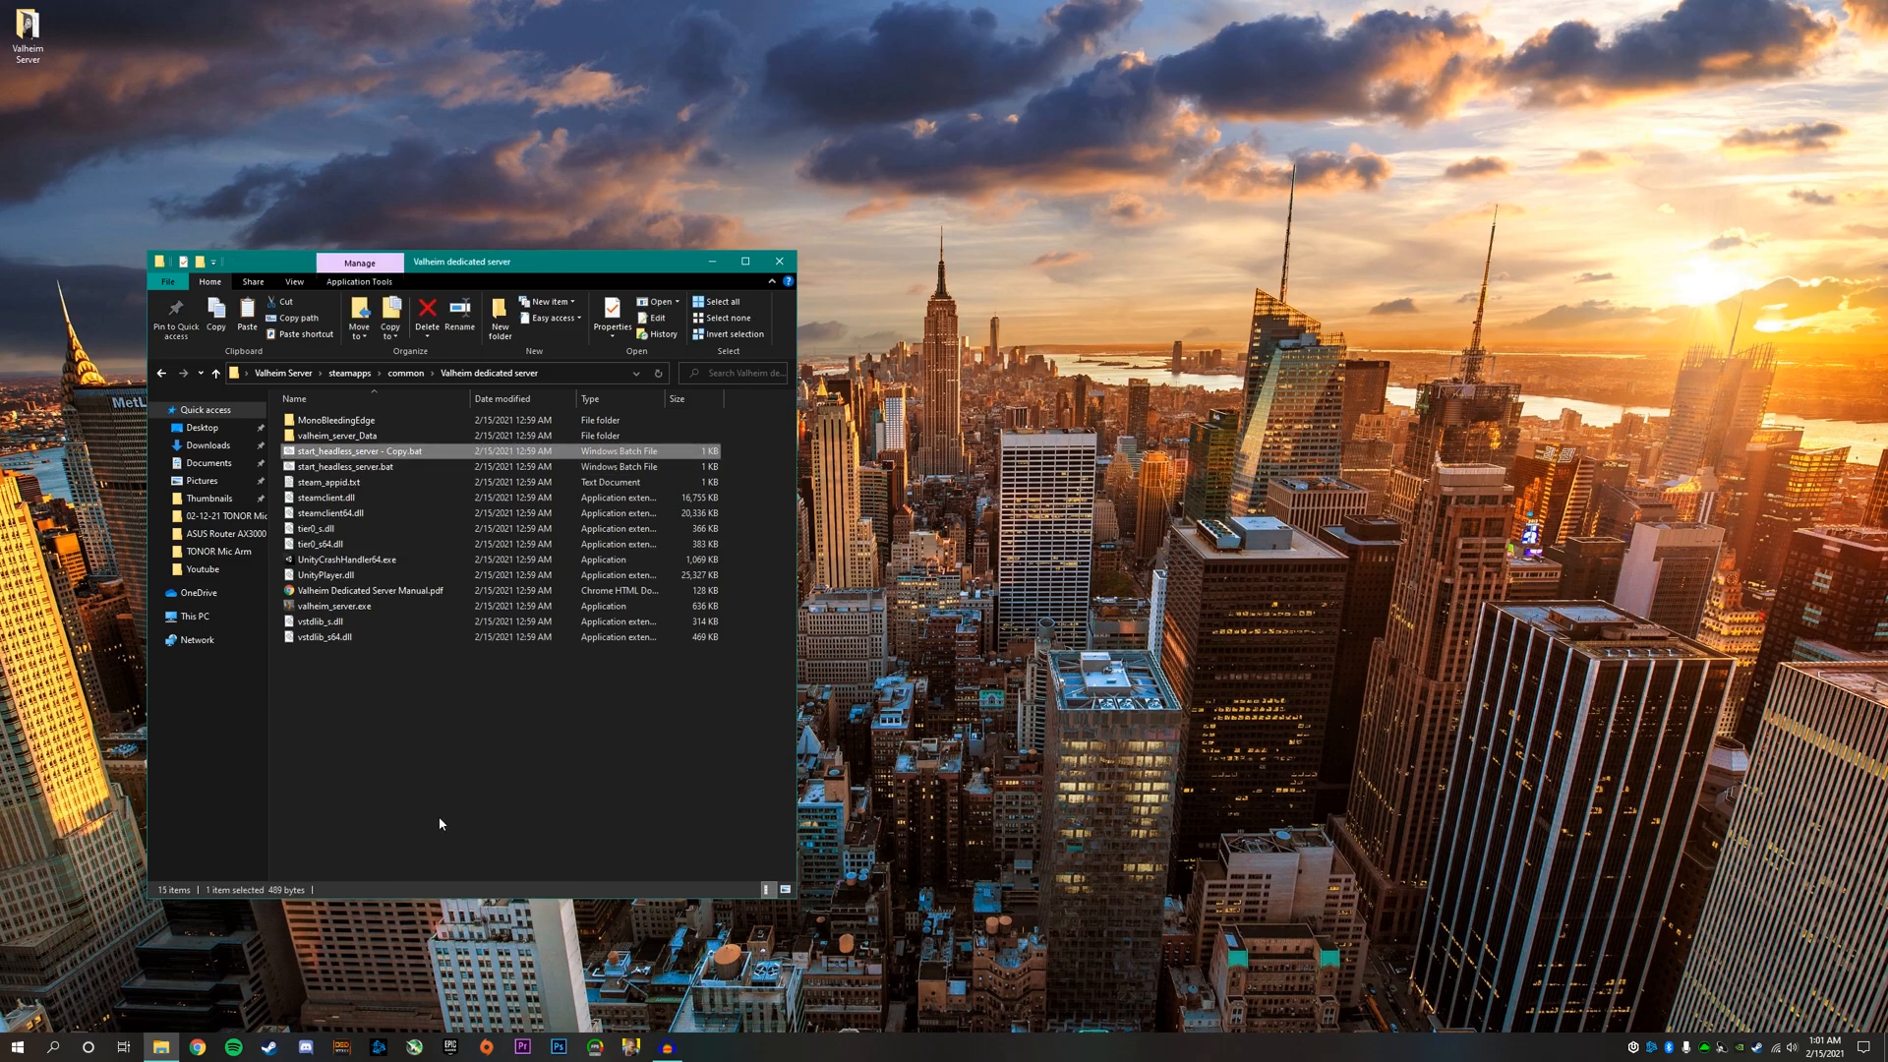
pyautogui.moveTo(352, 453)
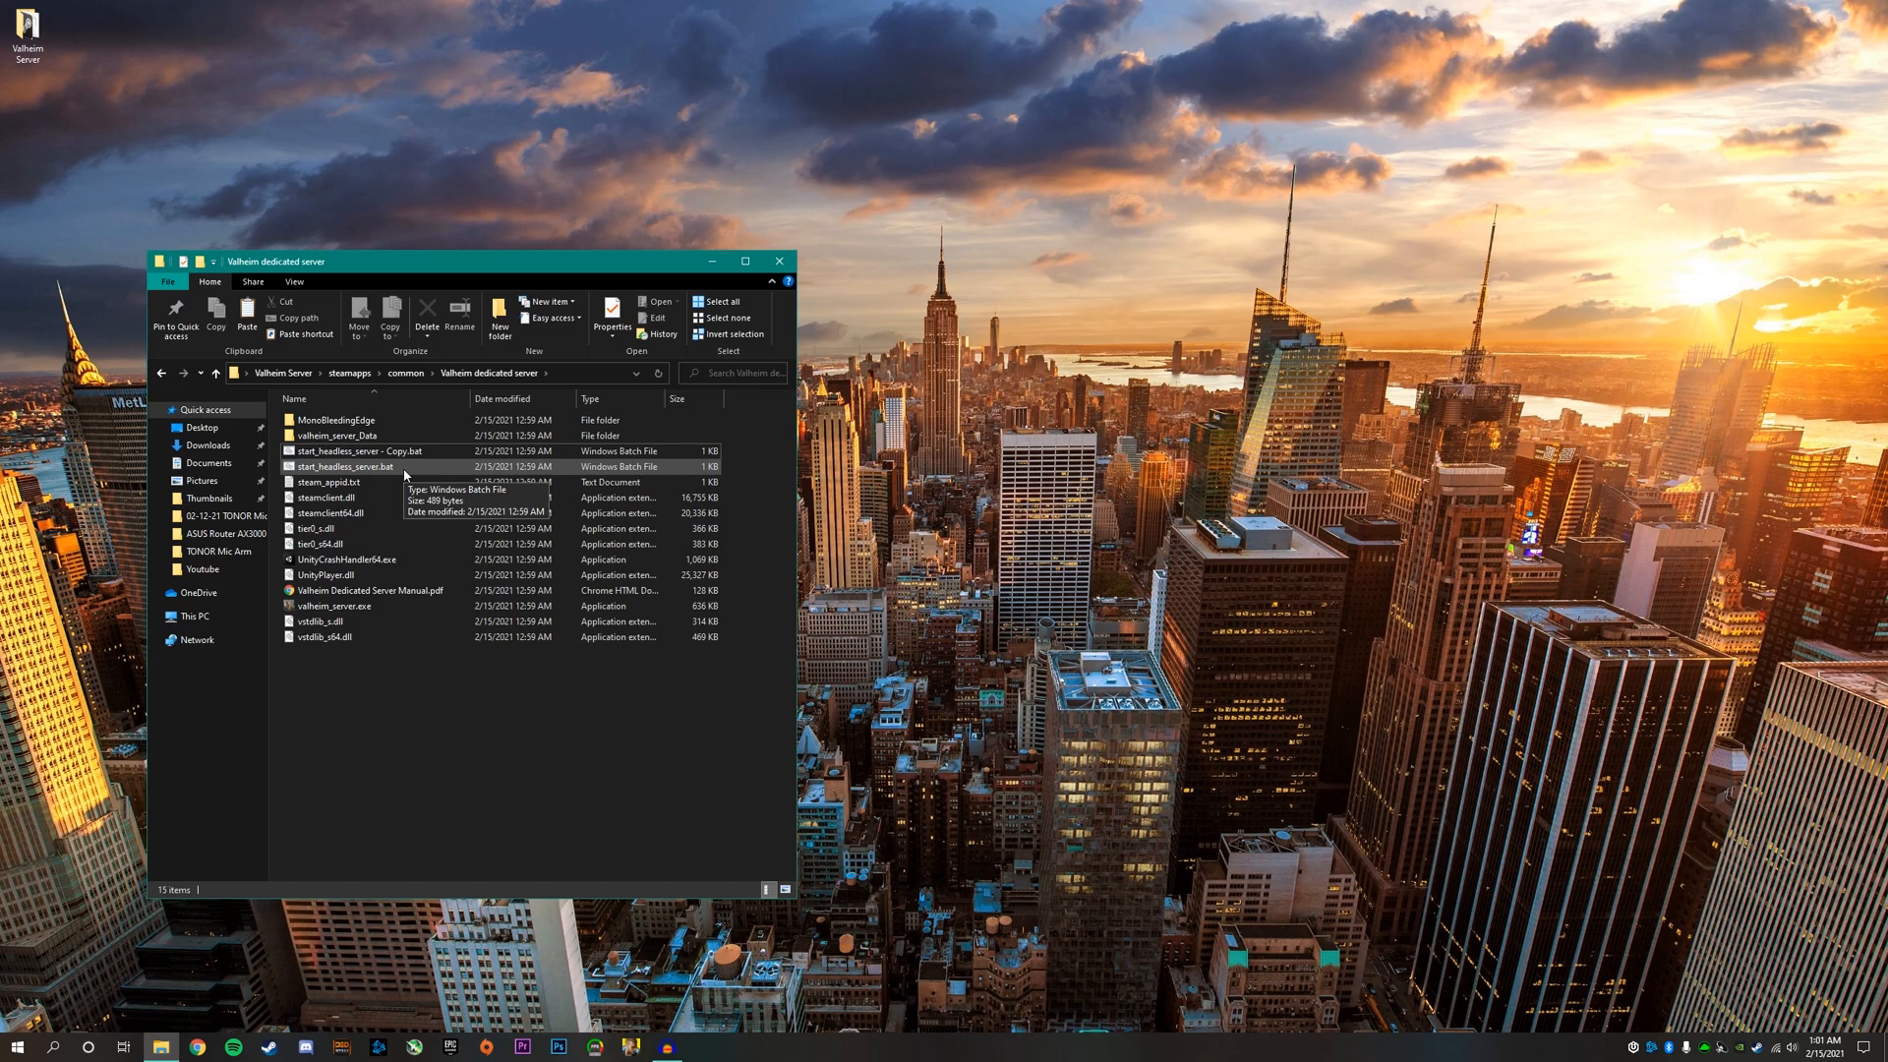
pyautogui.click(352, 466)
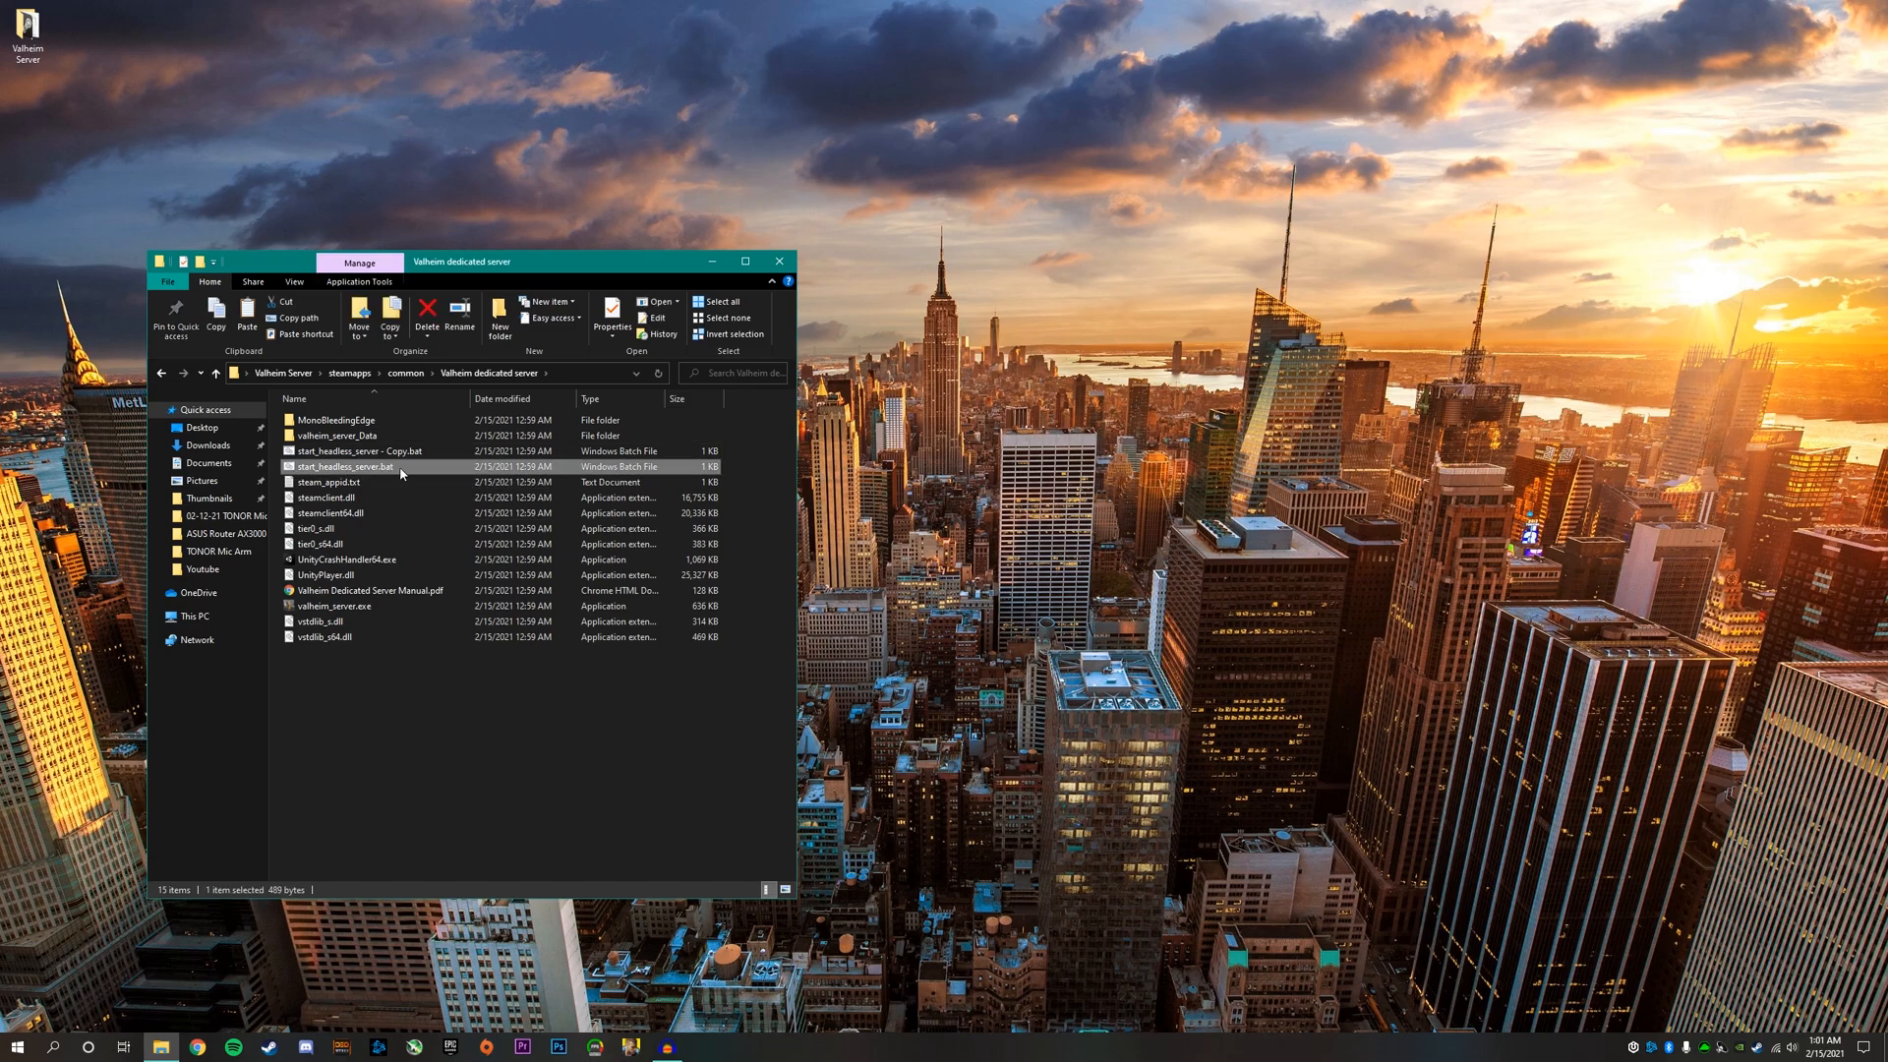
pyautogui.rightClick(350, 466)
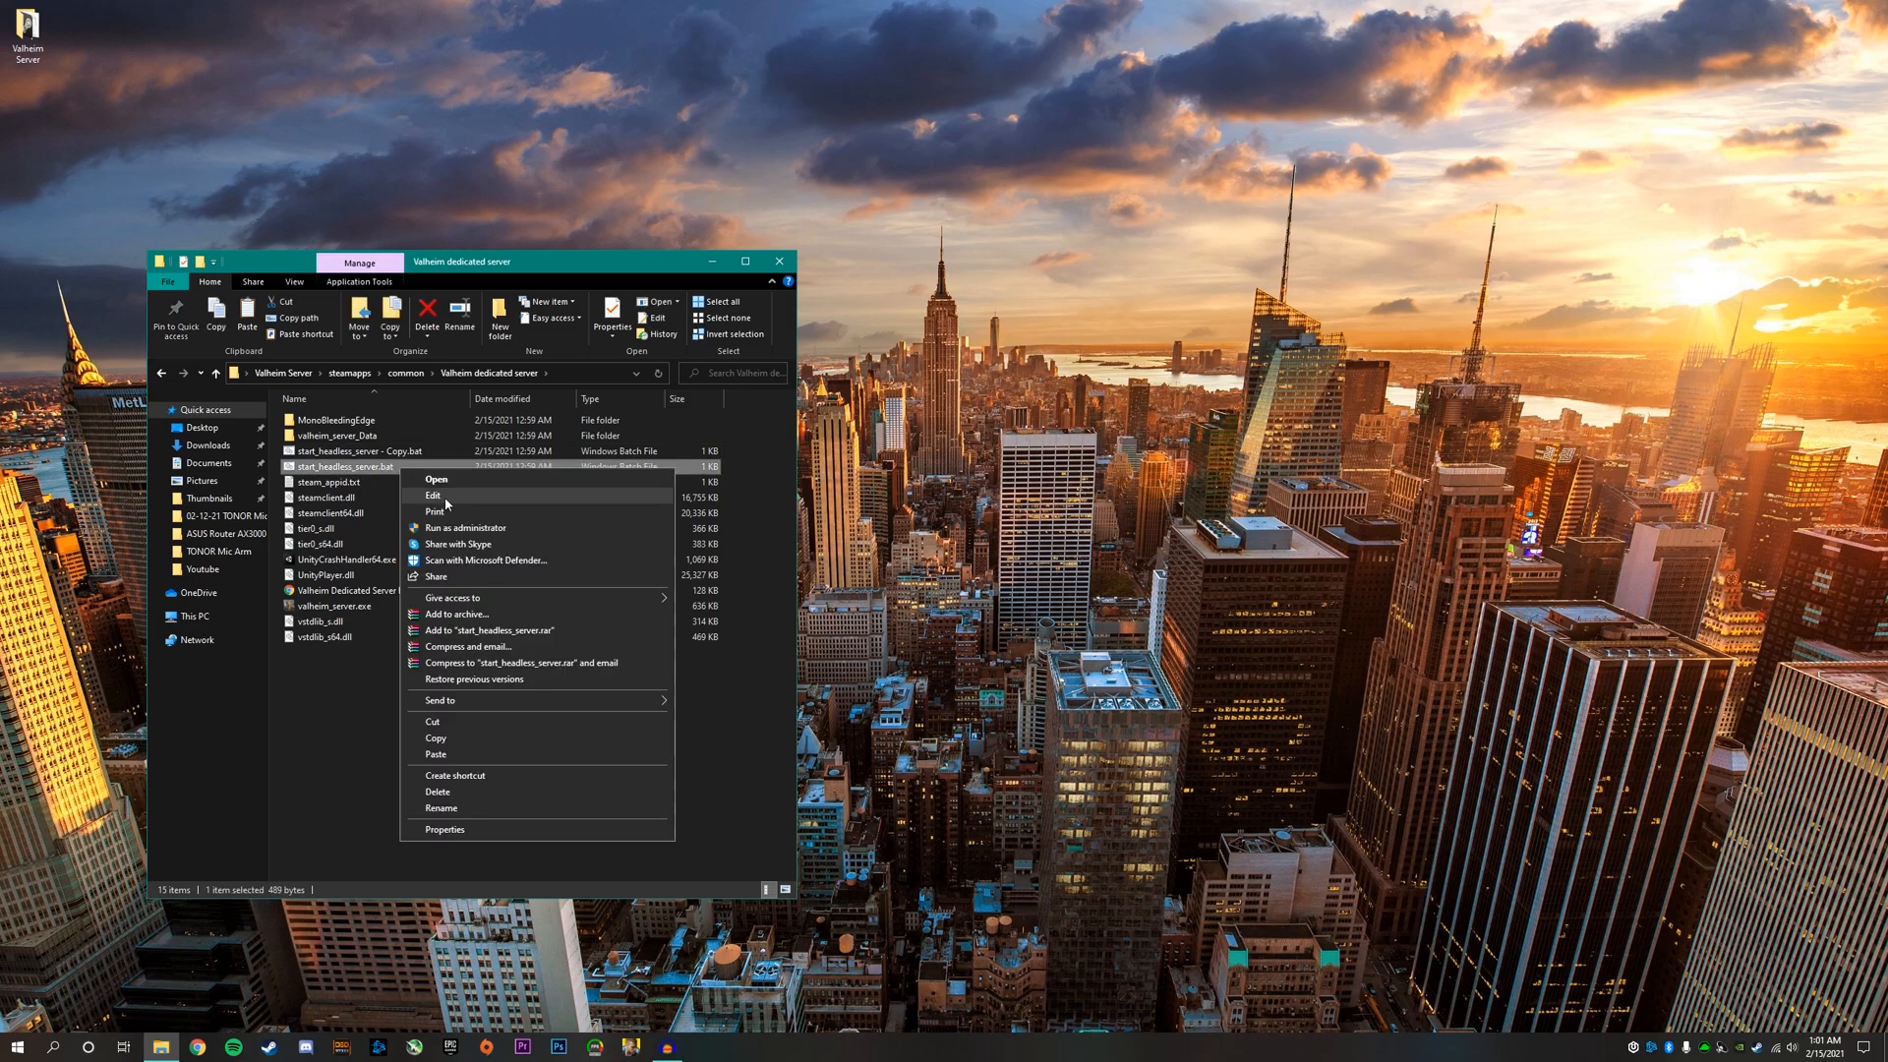
# - Edit the start script in Notepad and change the server name to uhMarkk Server
pyautogui.click(433, 495)
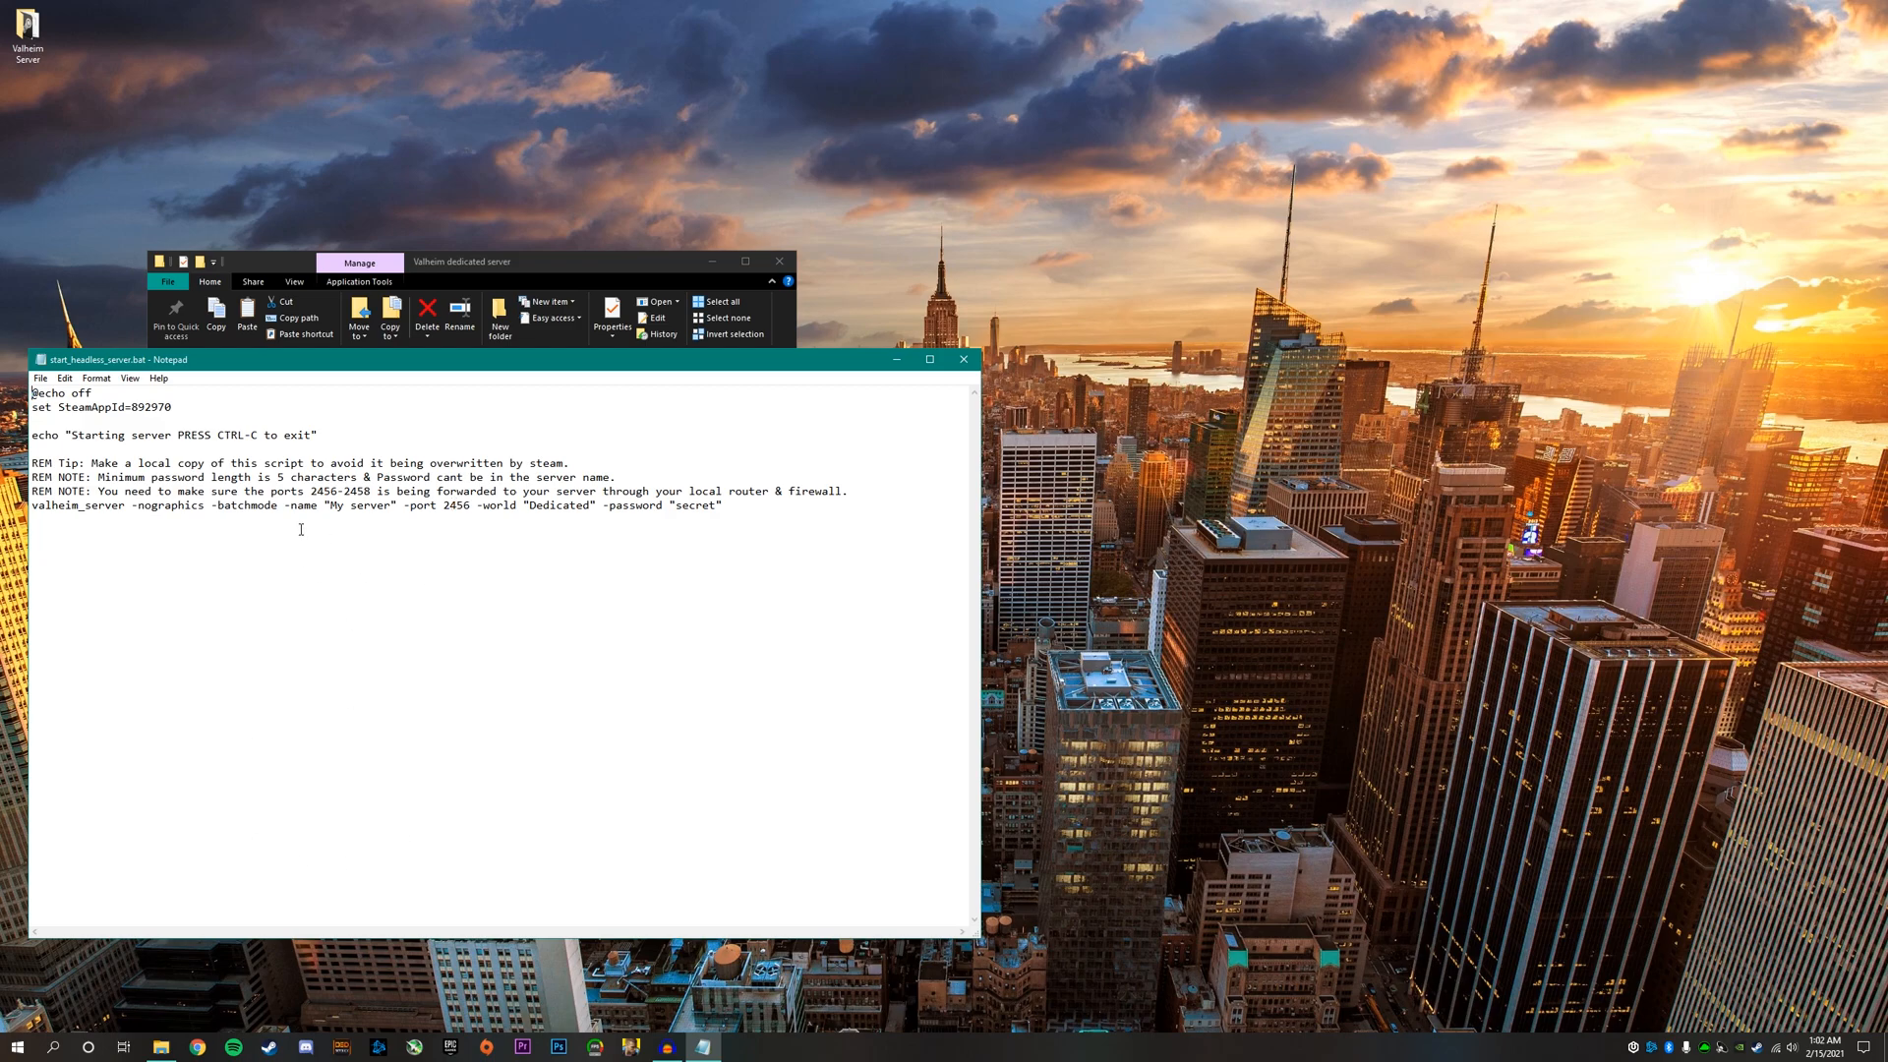
pyautogui.moveTo(278, 505); pyautogui.dragTo(390, 505)
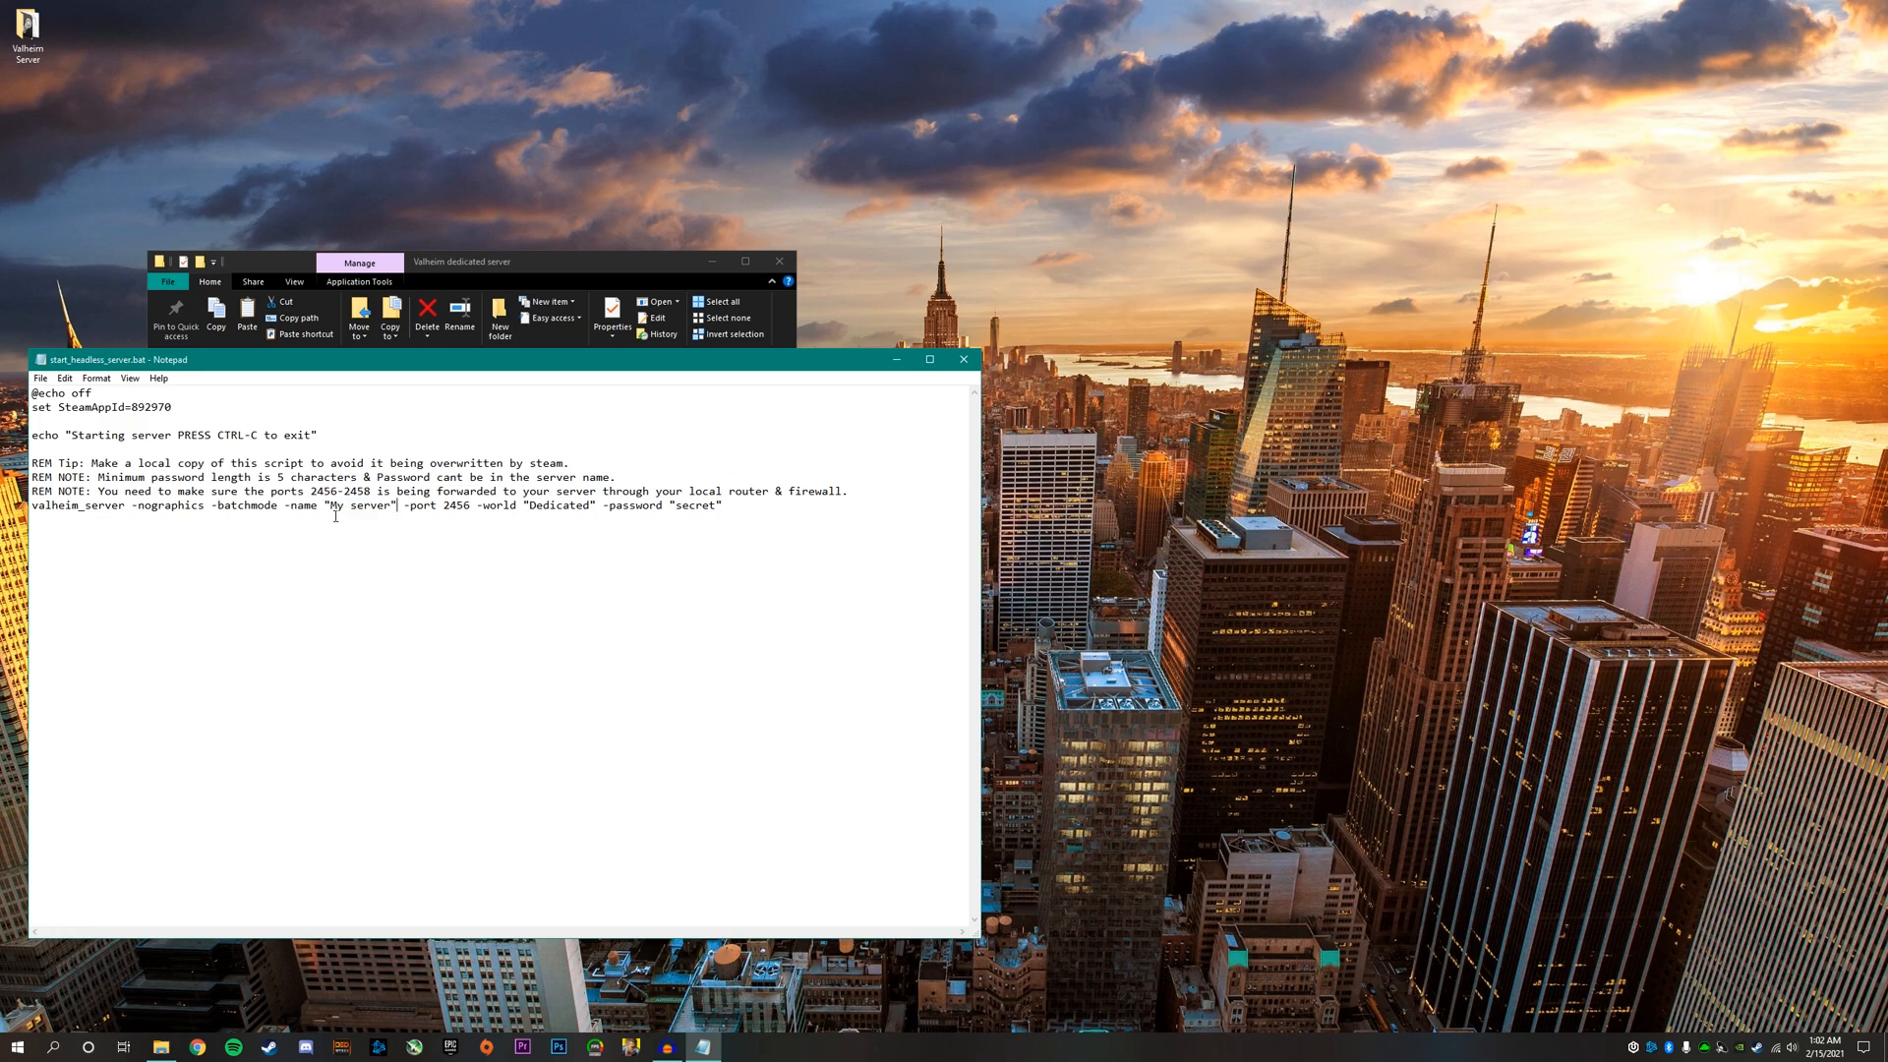
pyautogui.doubleClick(358, 506)
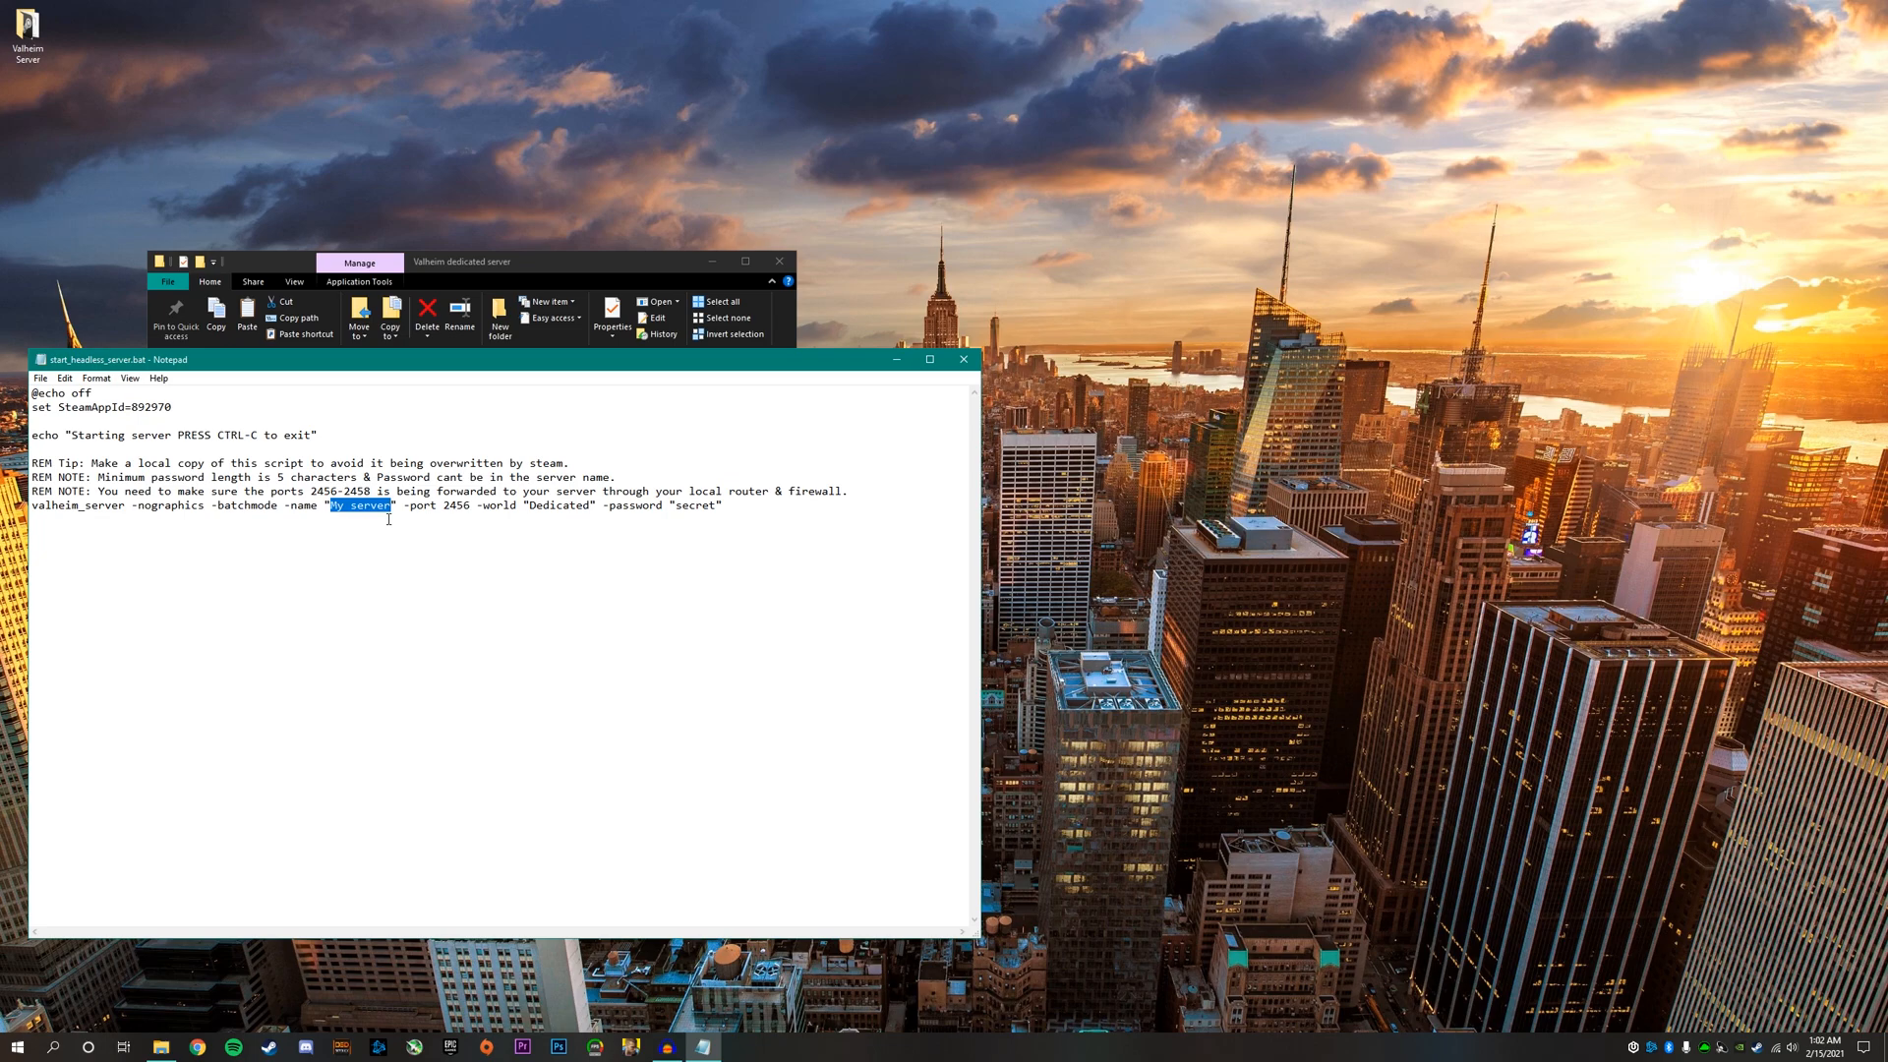
pyautogui.write('uhMarkk')
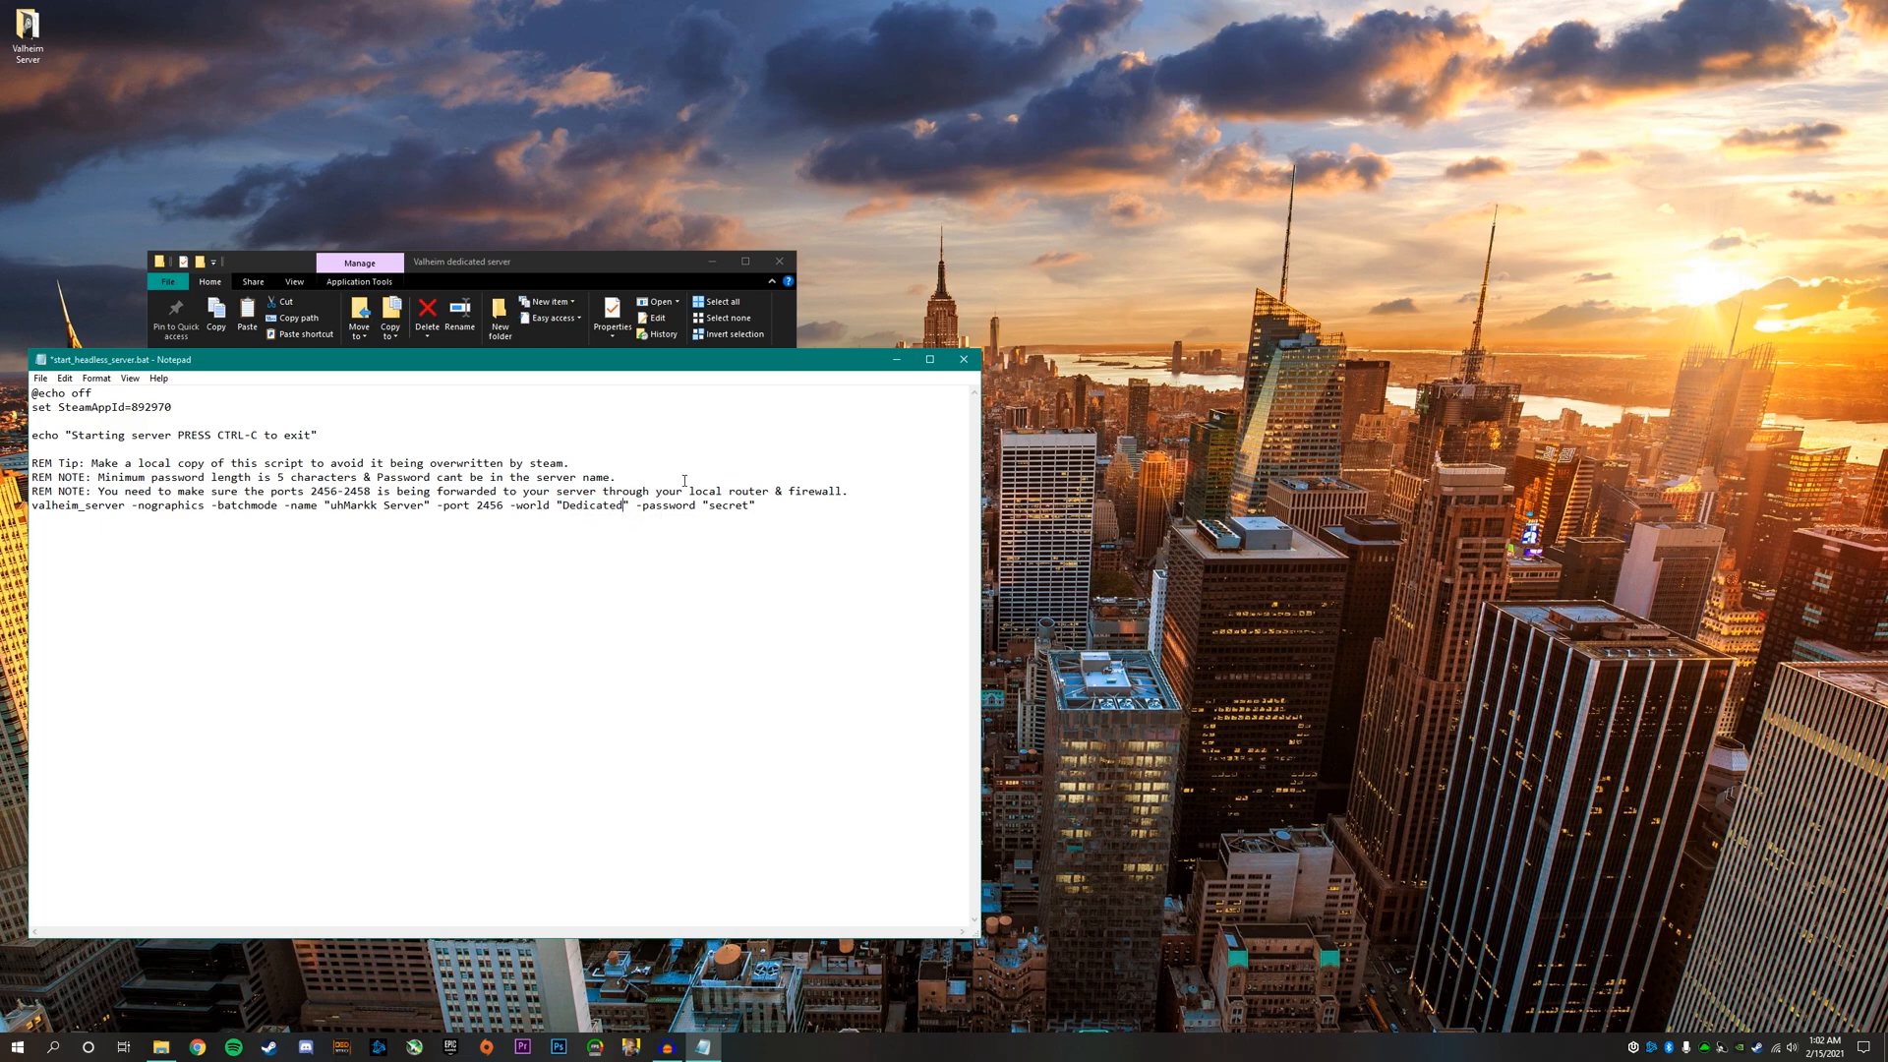
pyautogui.moveTo(627, 544)
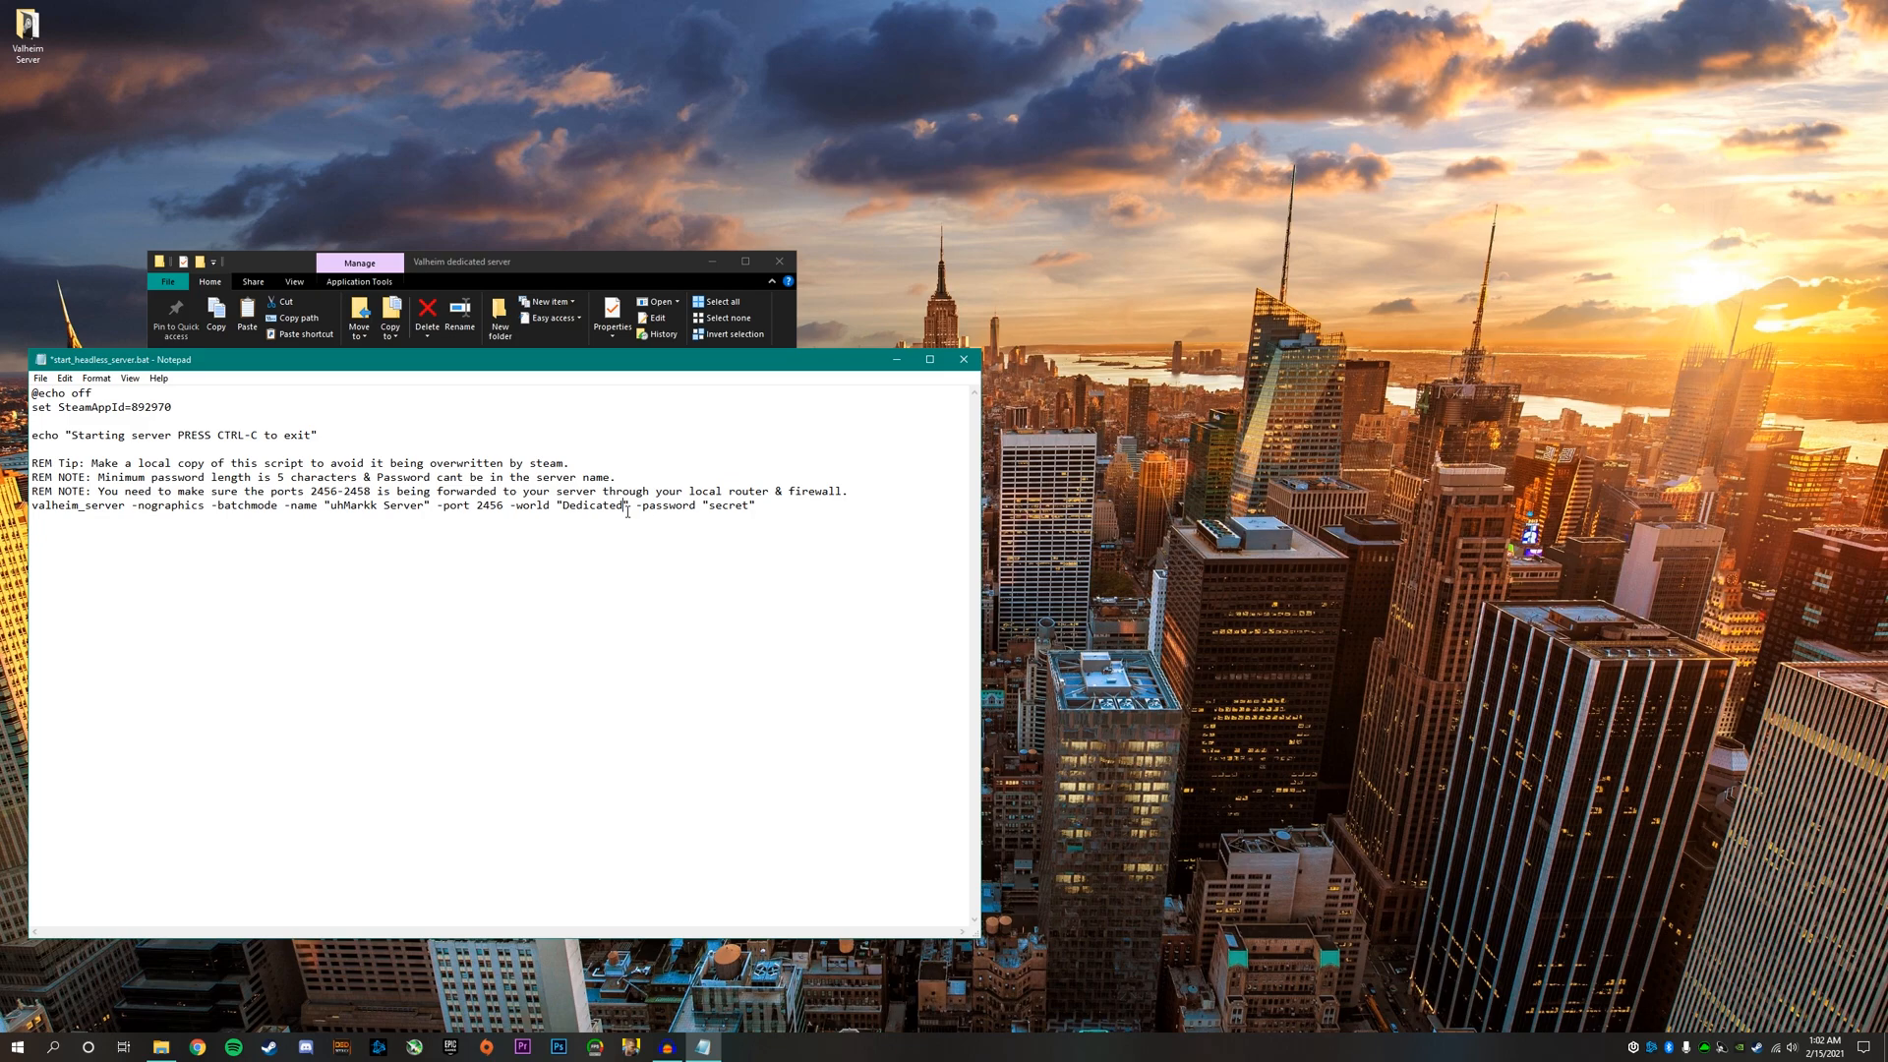
# - Change the world name from Dedicated to Markk
pyautogui.doubleClick(592, 505)
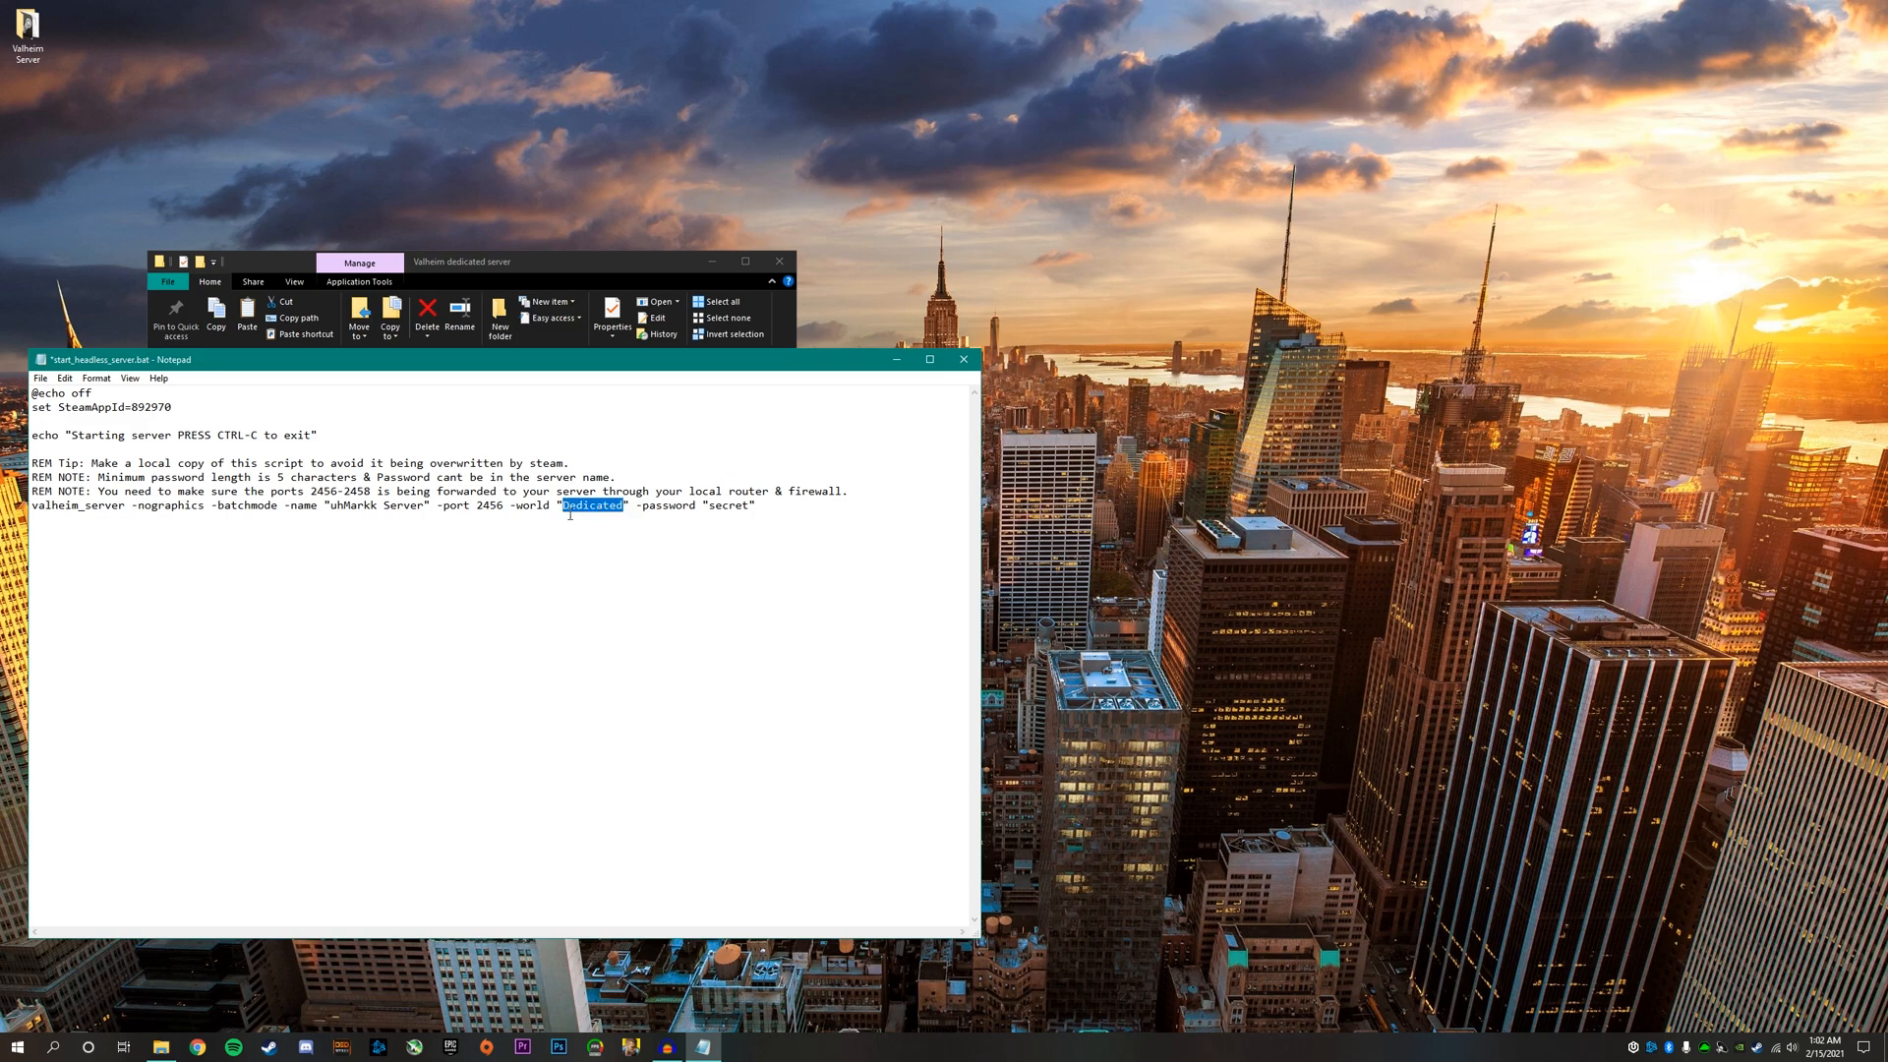
pyautogui.moveTo(769, 626)
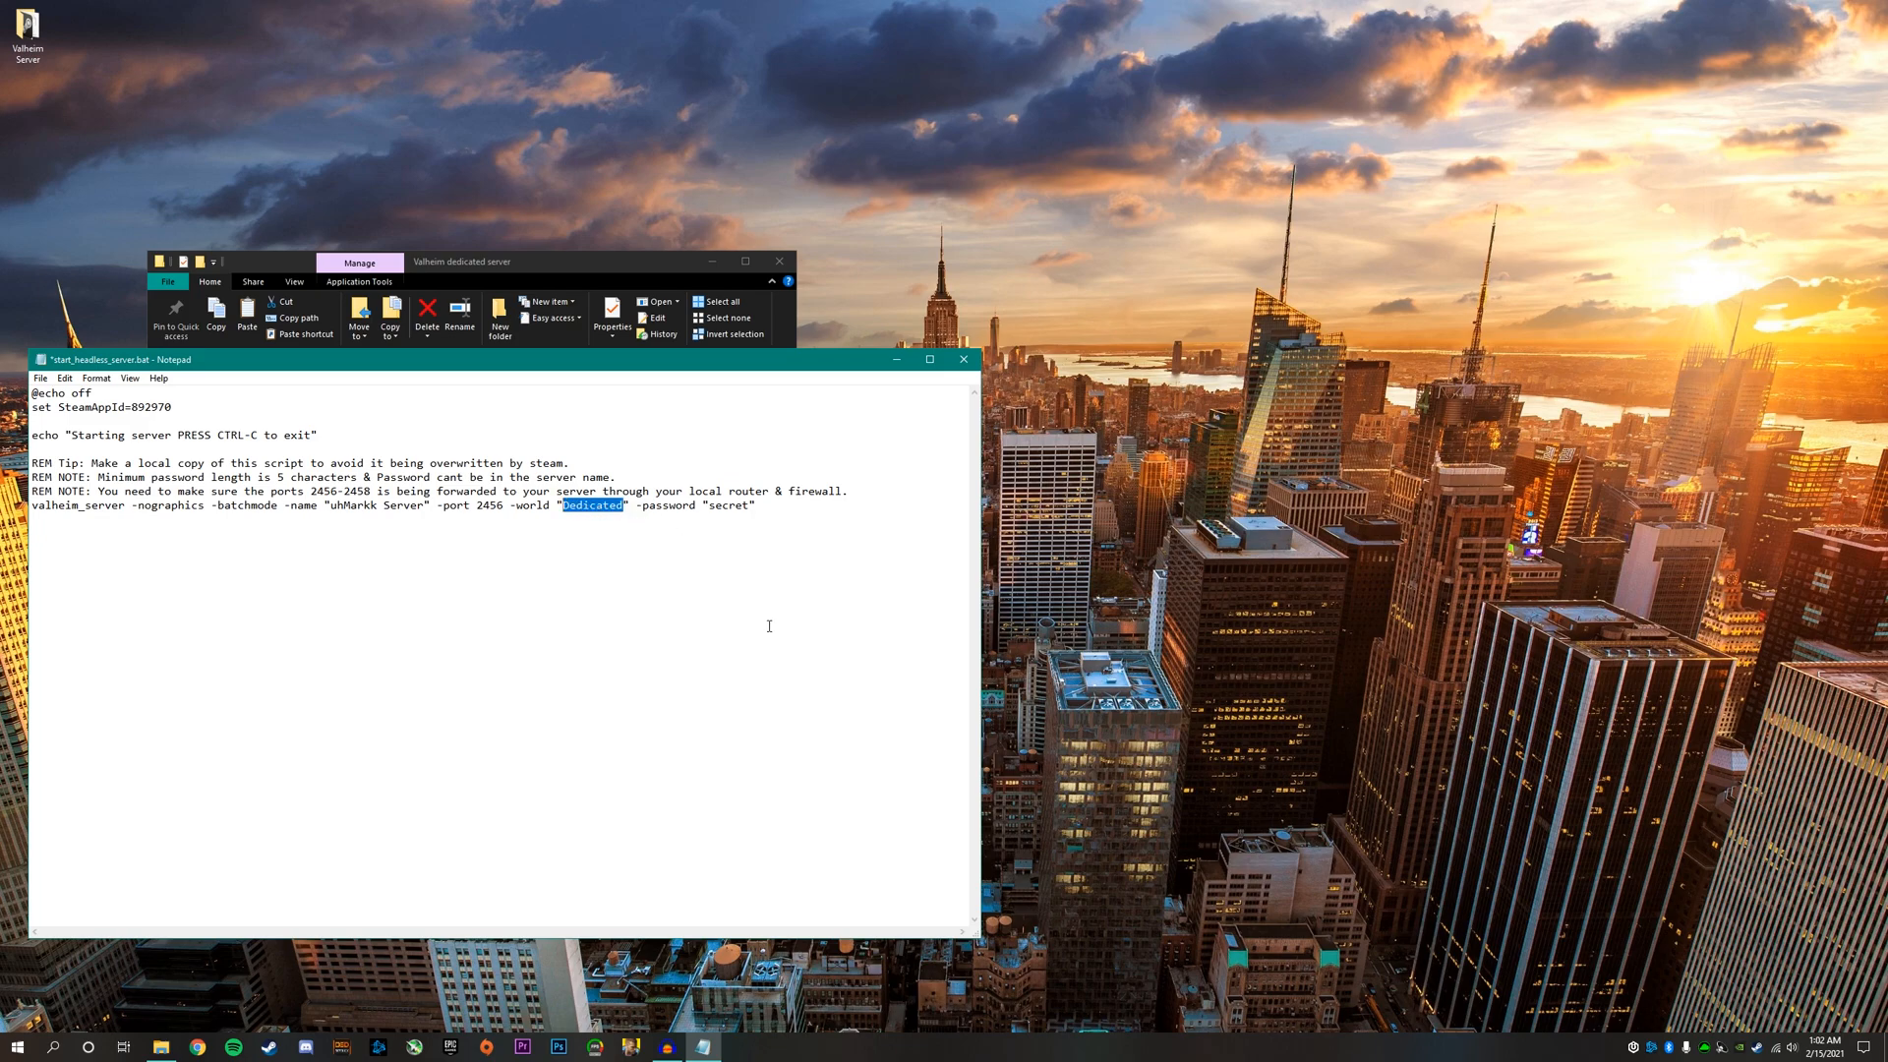
pyautogui.write('M')
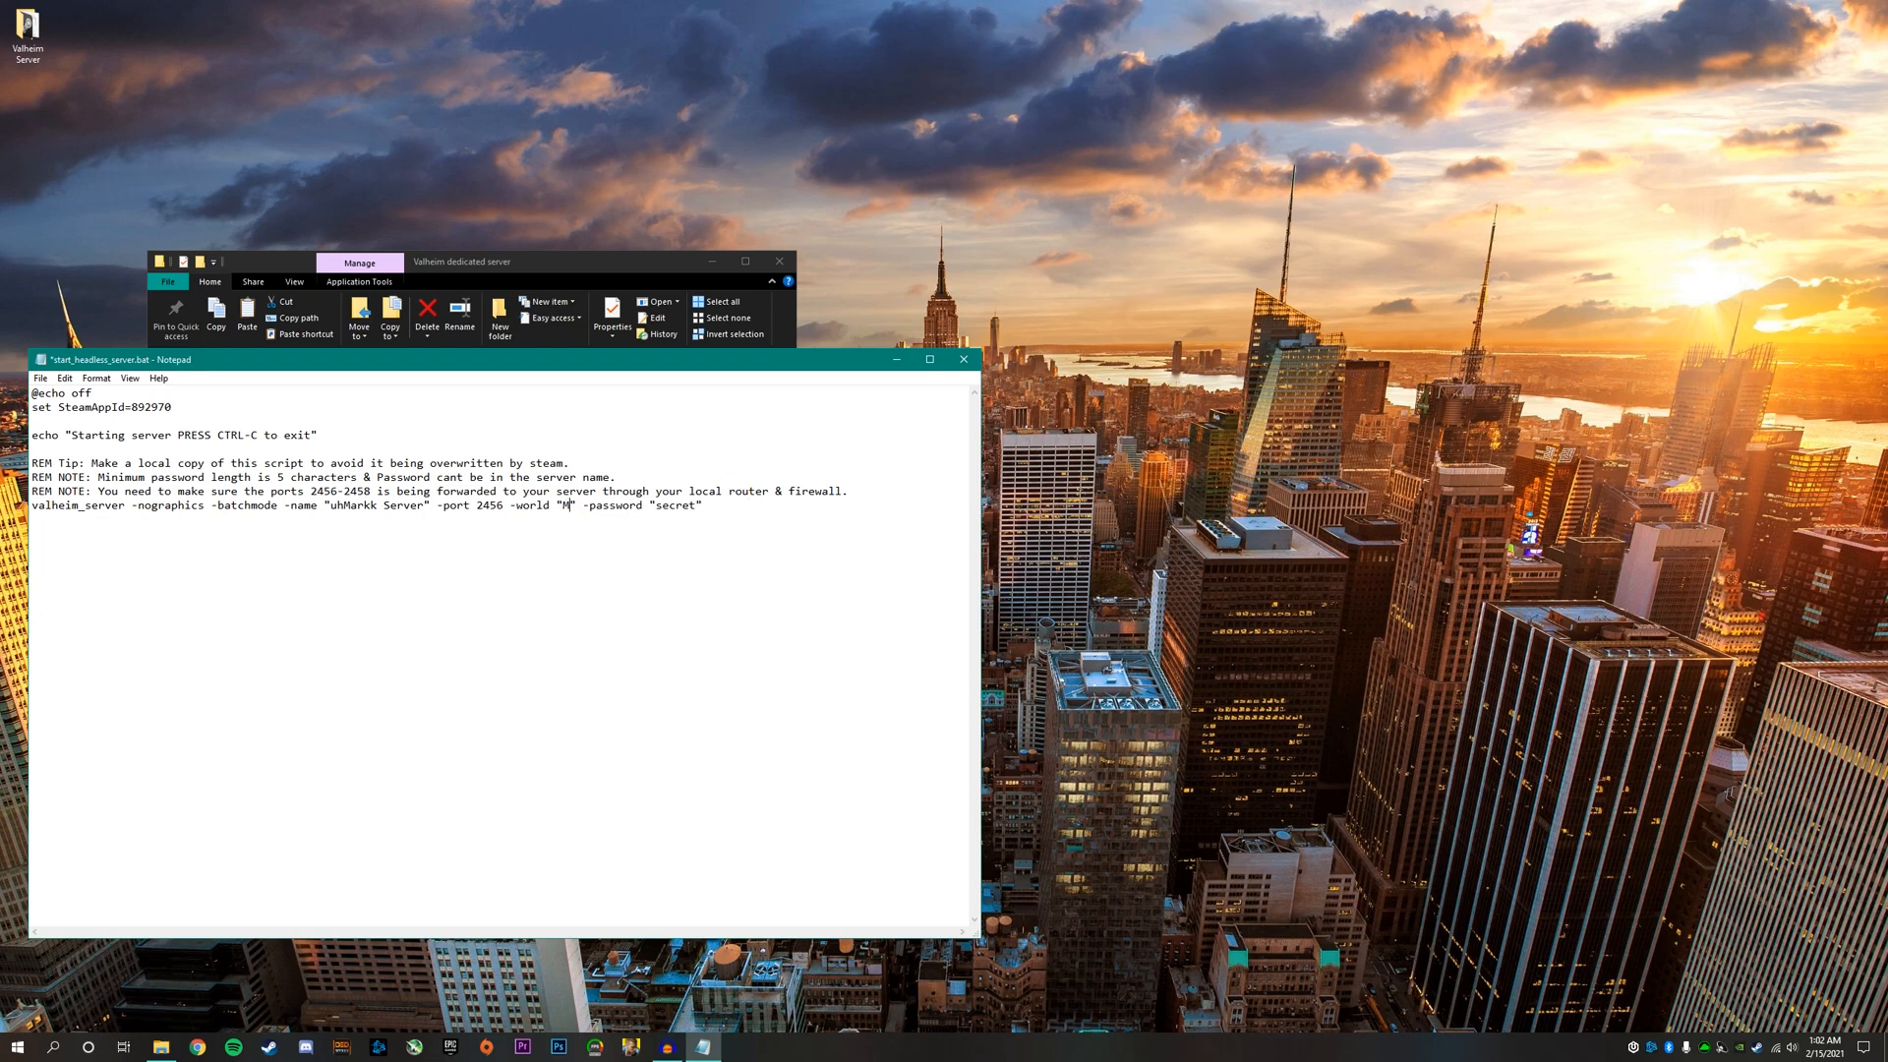
pyautogui.write('arkk')
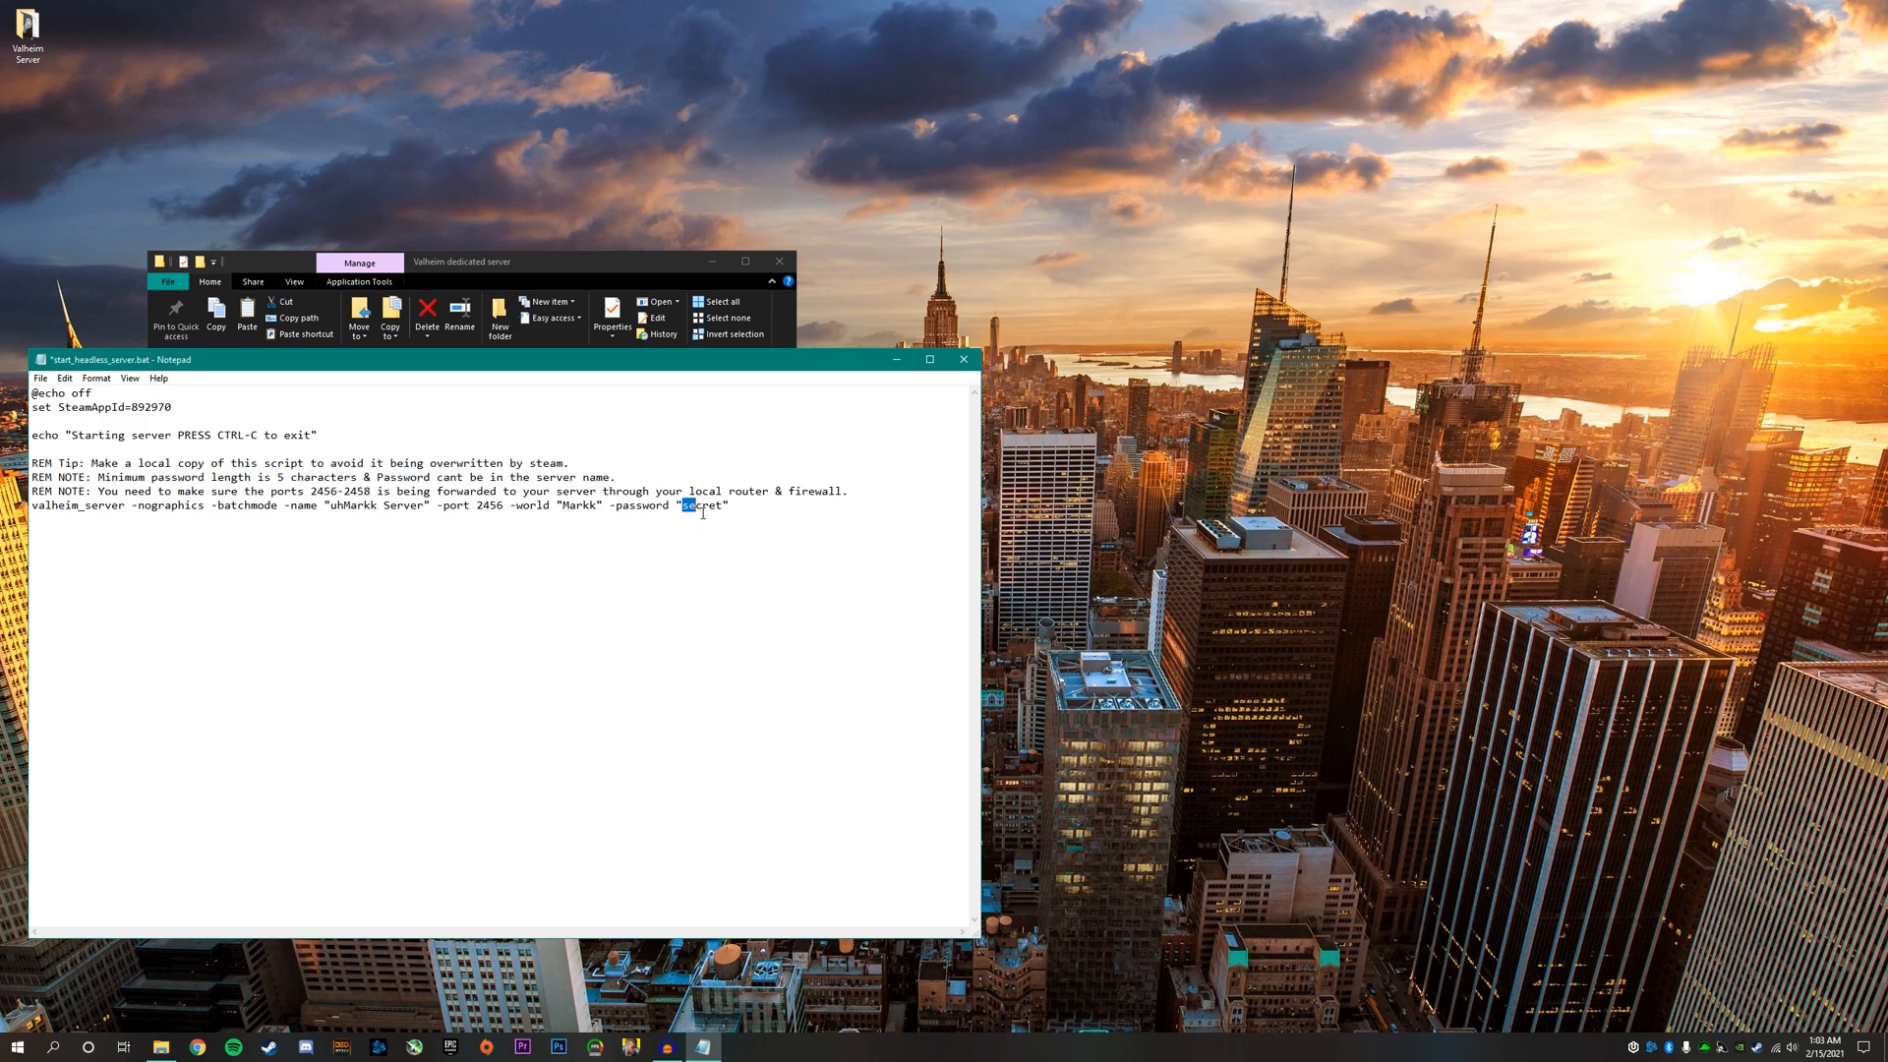
pyautogui.write('uh')
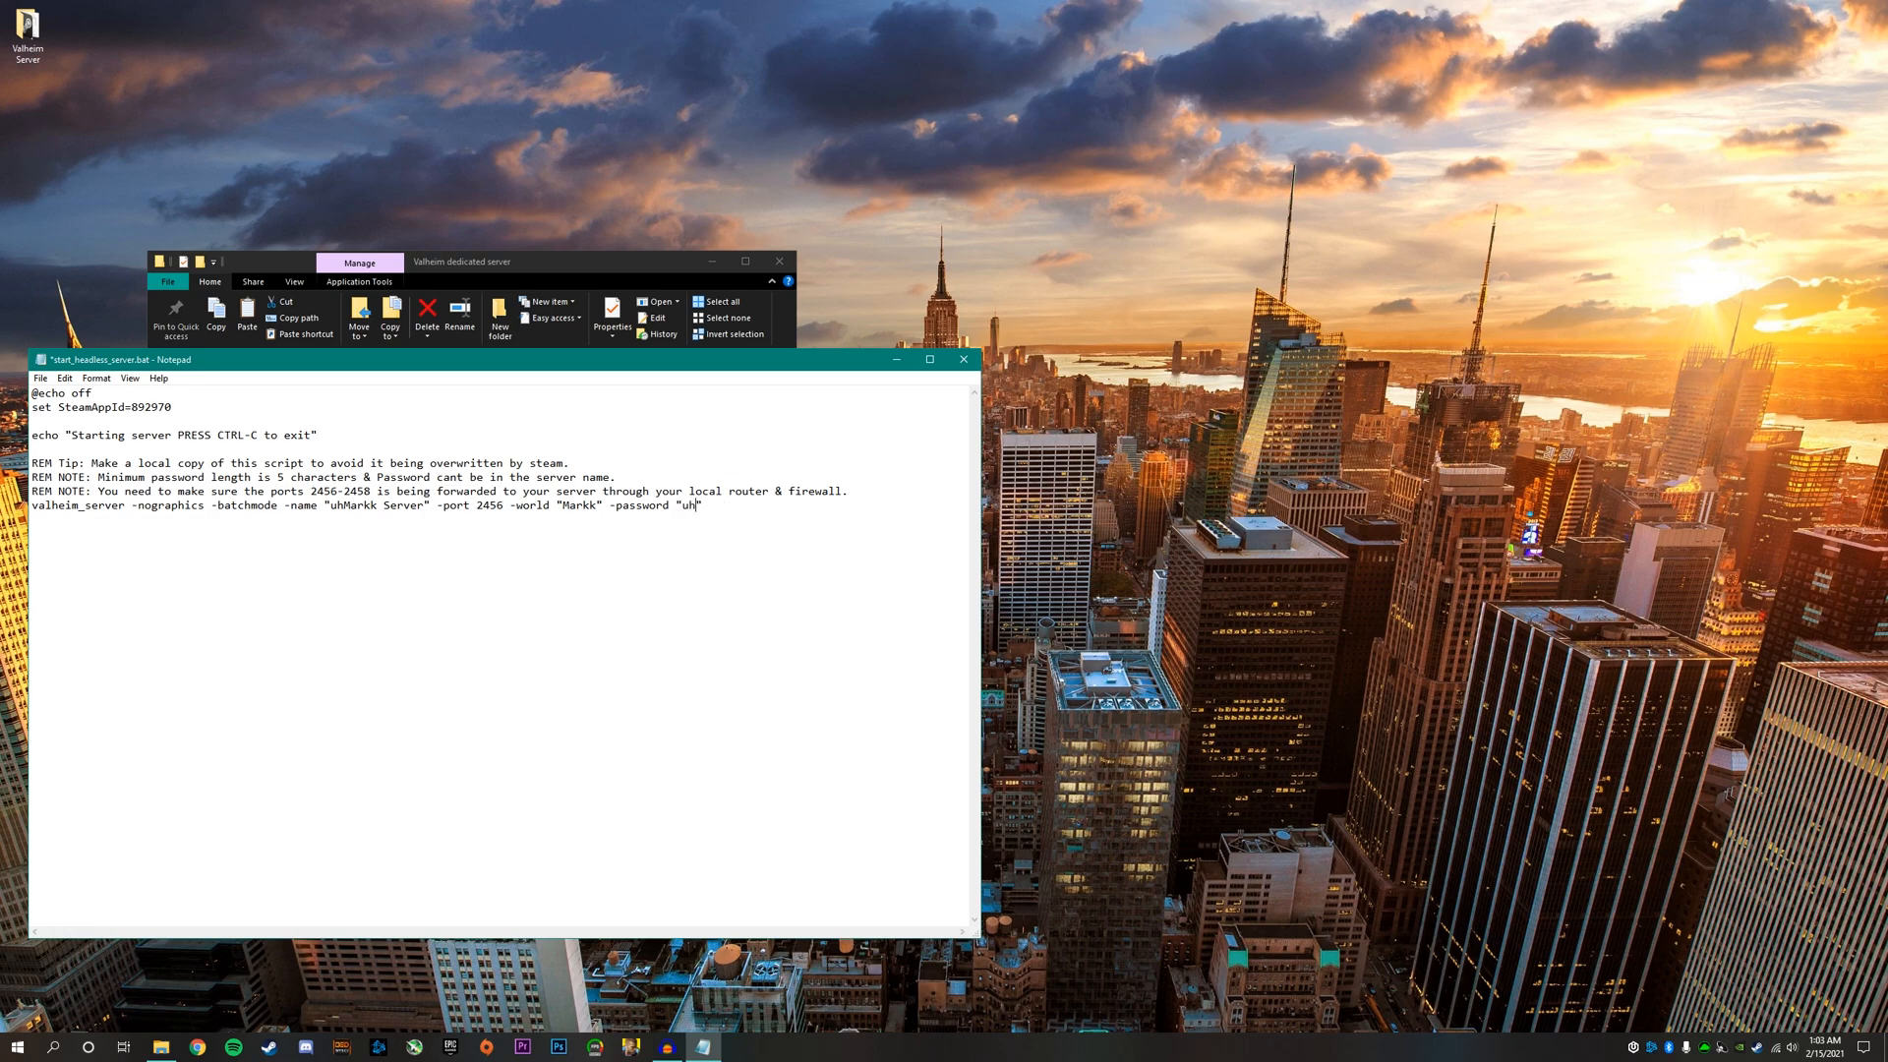
pyautogui.write('Markk')
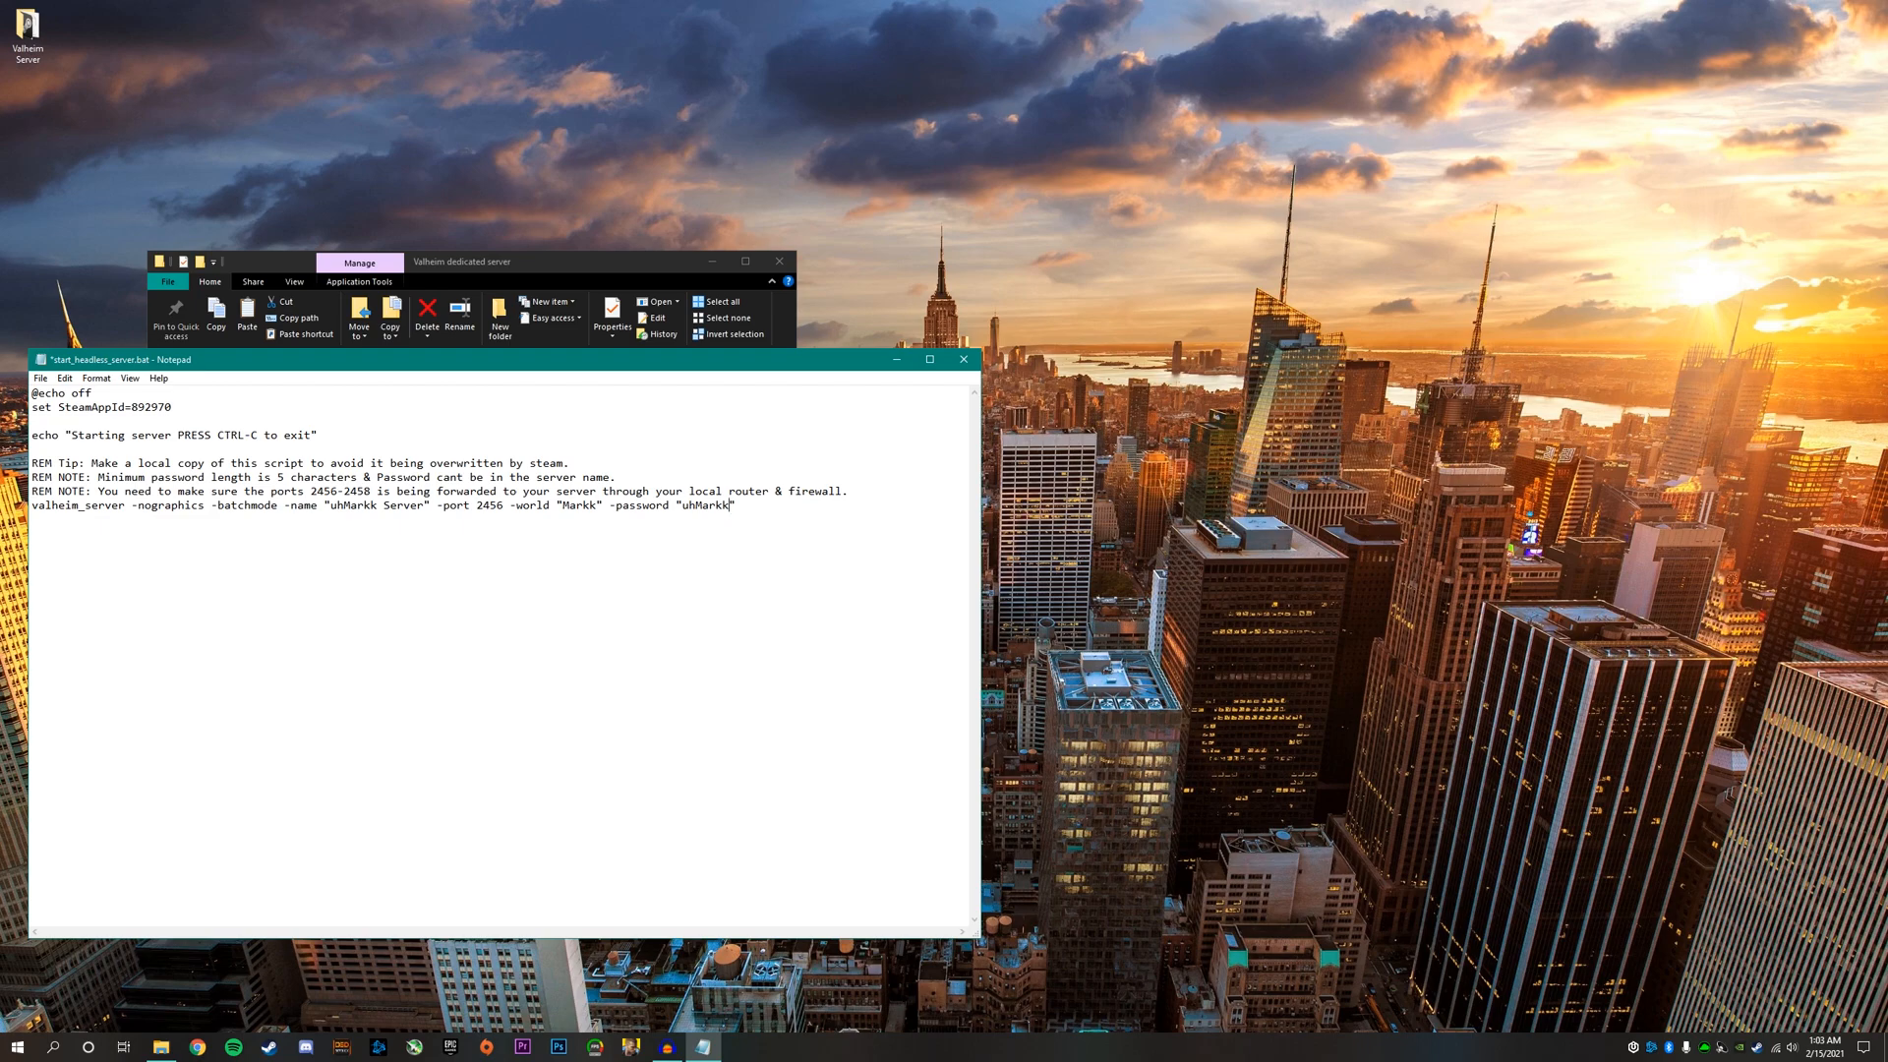
pyautogui.write('reallystrongpa')
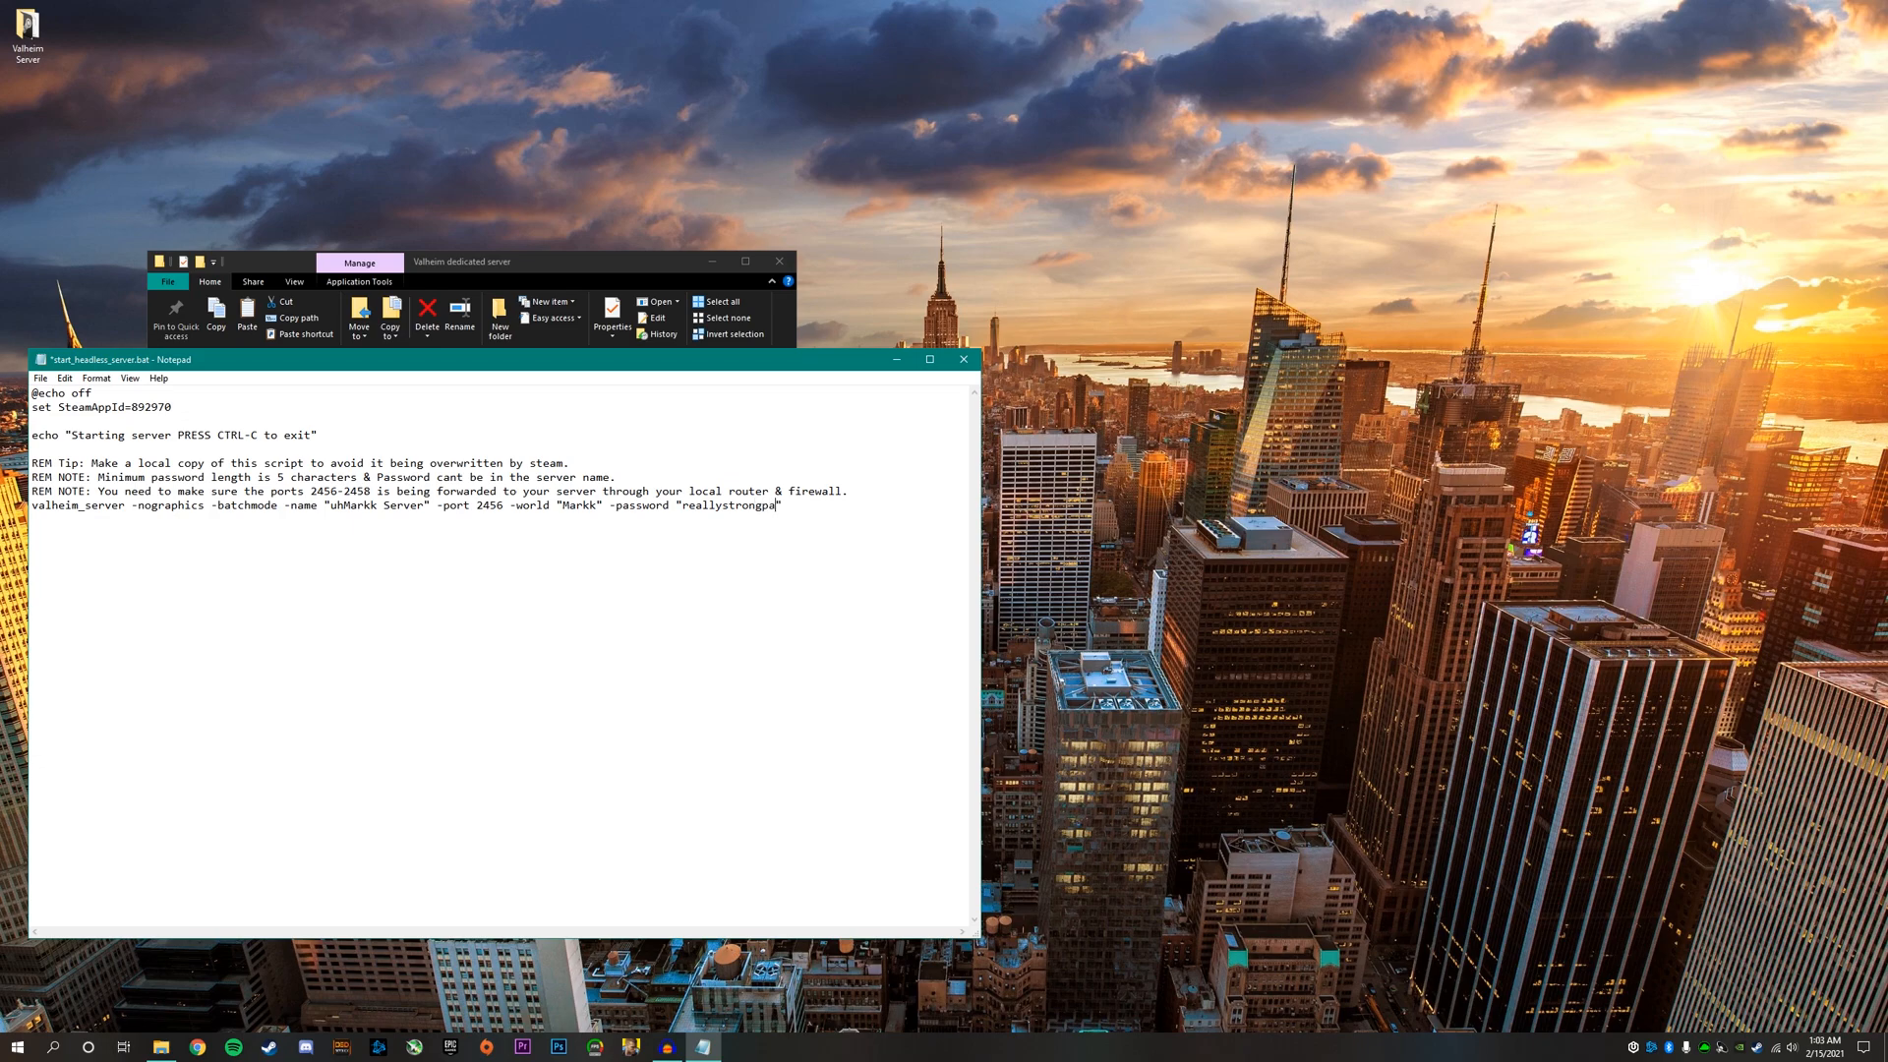
pyautogui.write('sword')
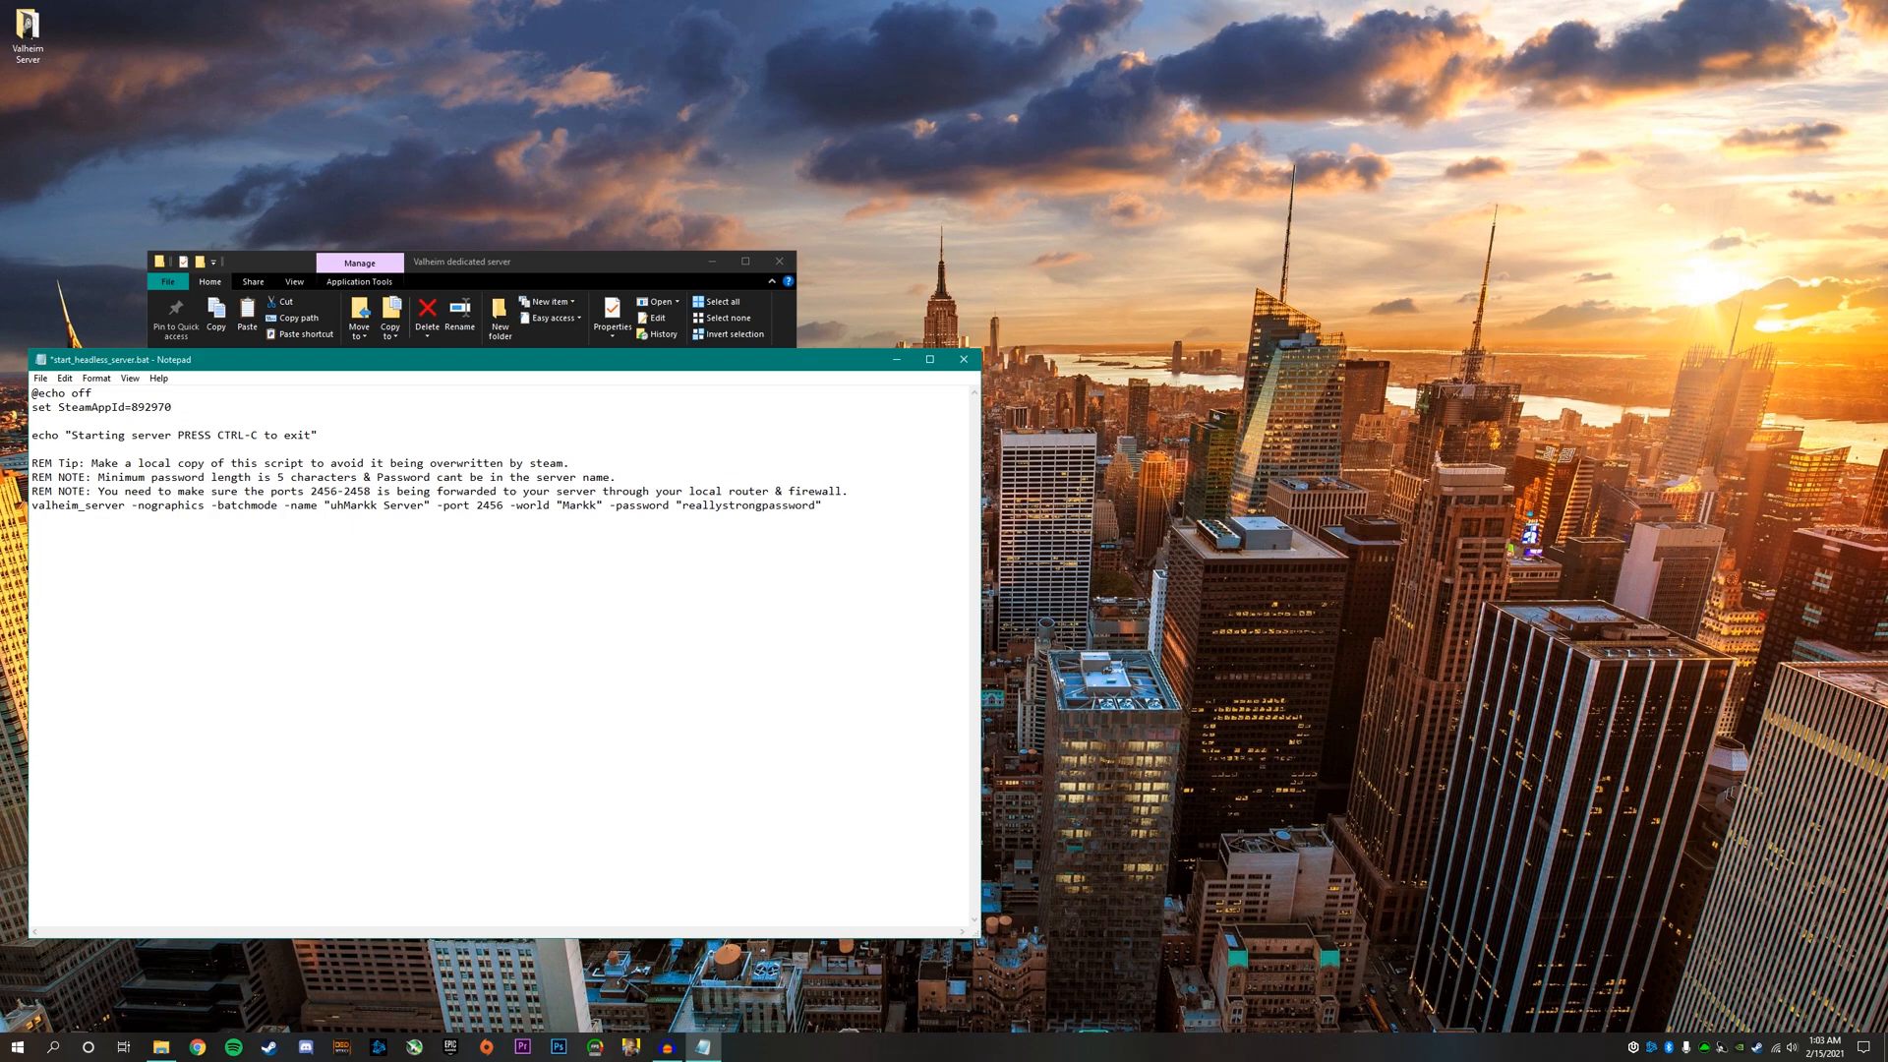
pyautogui.write('eas')
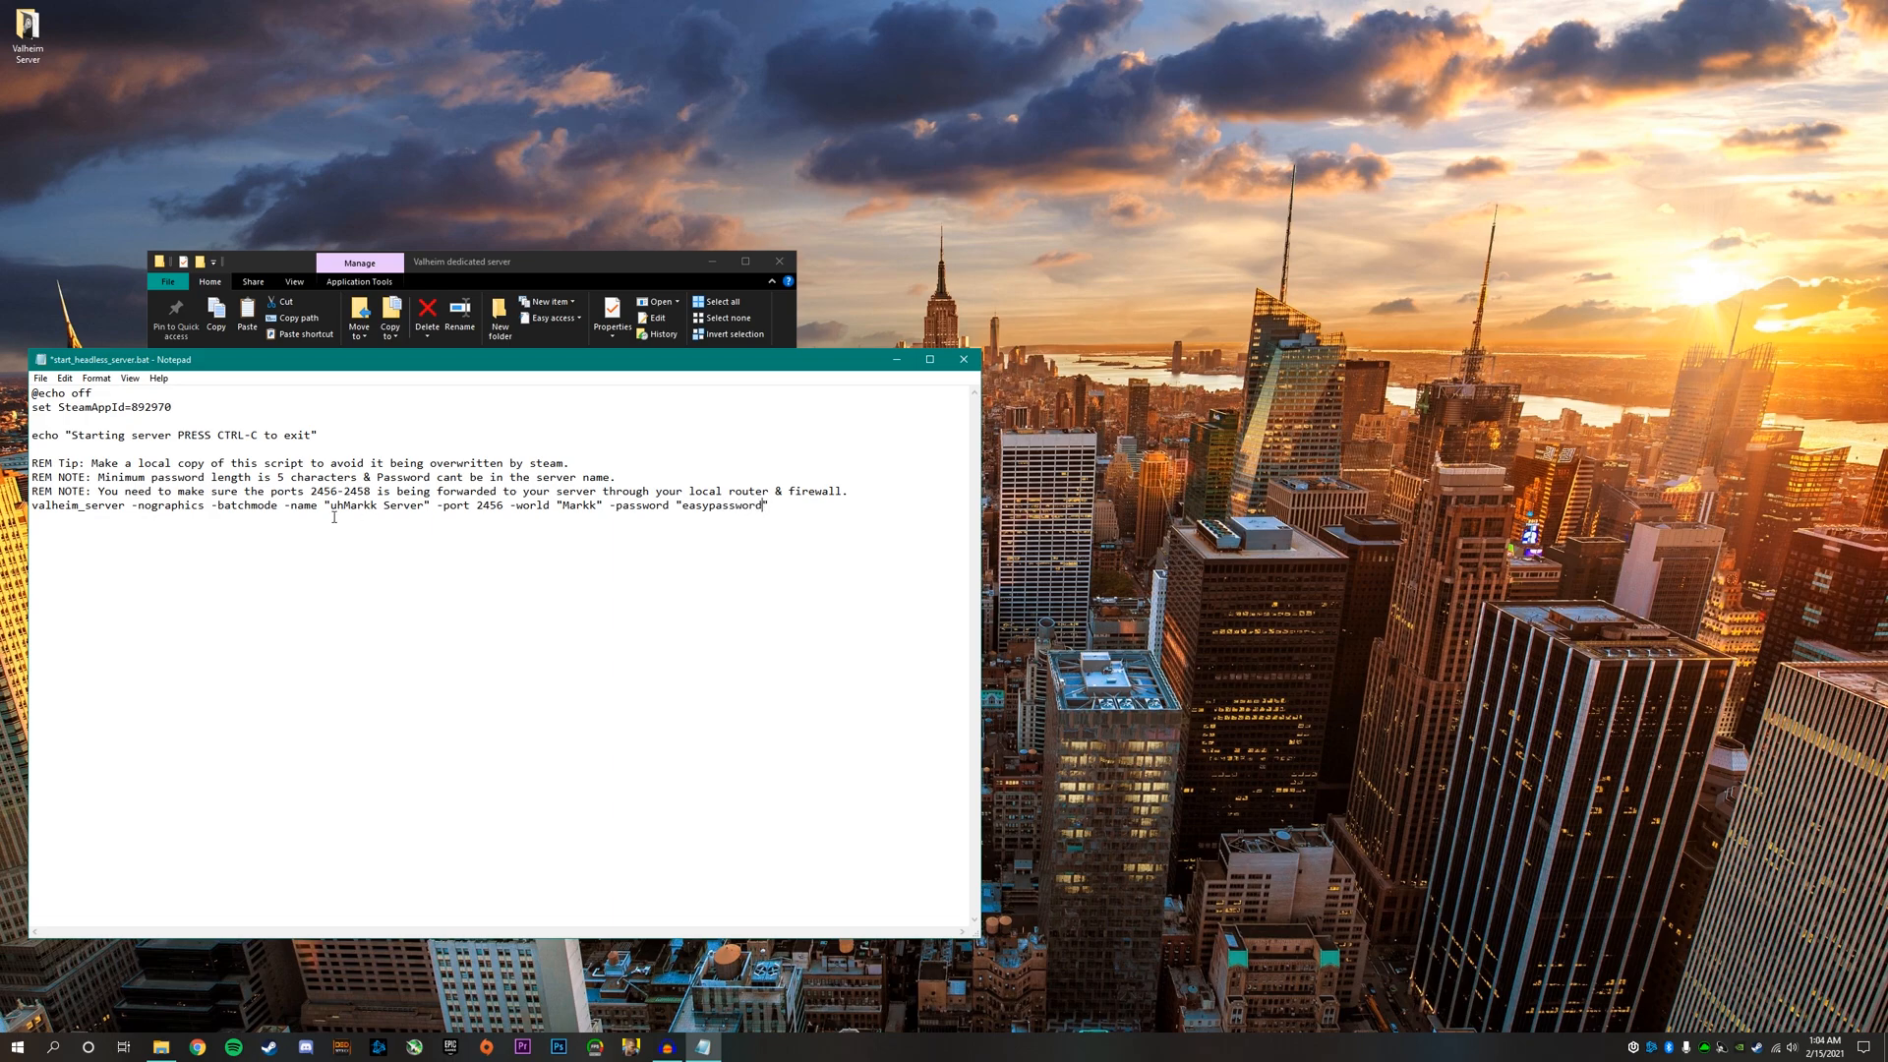
pyautogui.moveTo(336, 505); pyautogui.dragTo(769, 505)
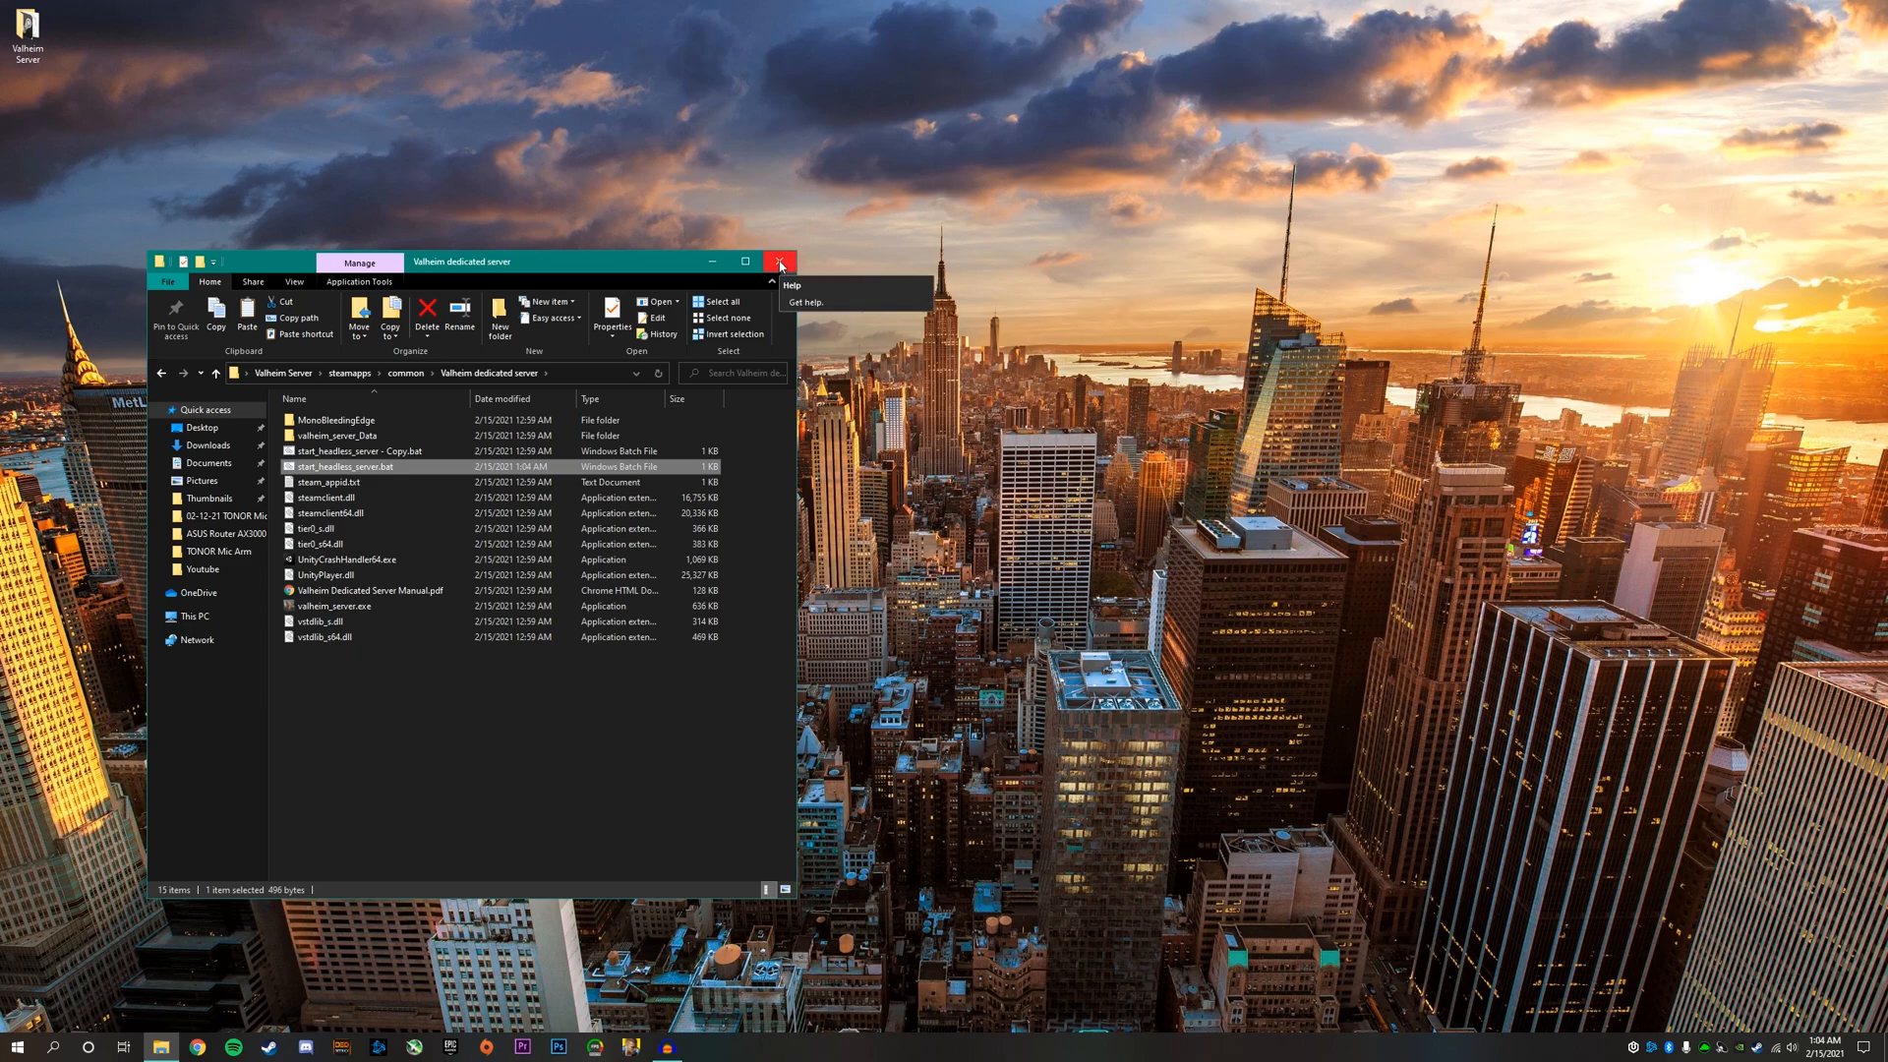
# - Close Explorer and search Windows for Windows Defender Firewall with Advanced Security
pyautogui.click(779, 261)
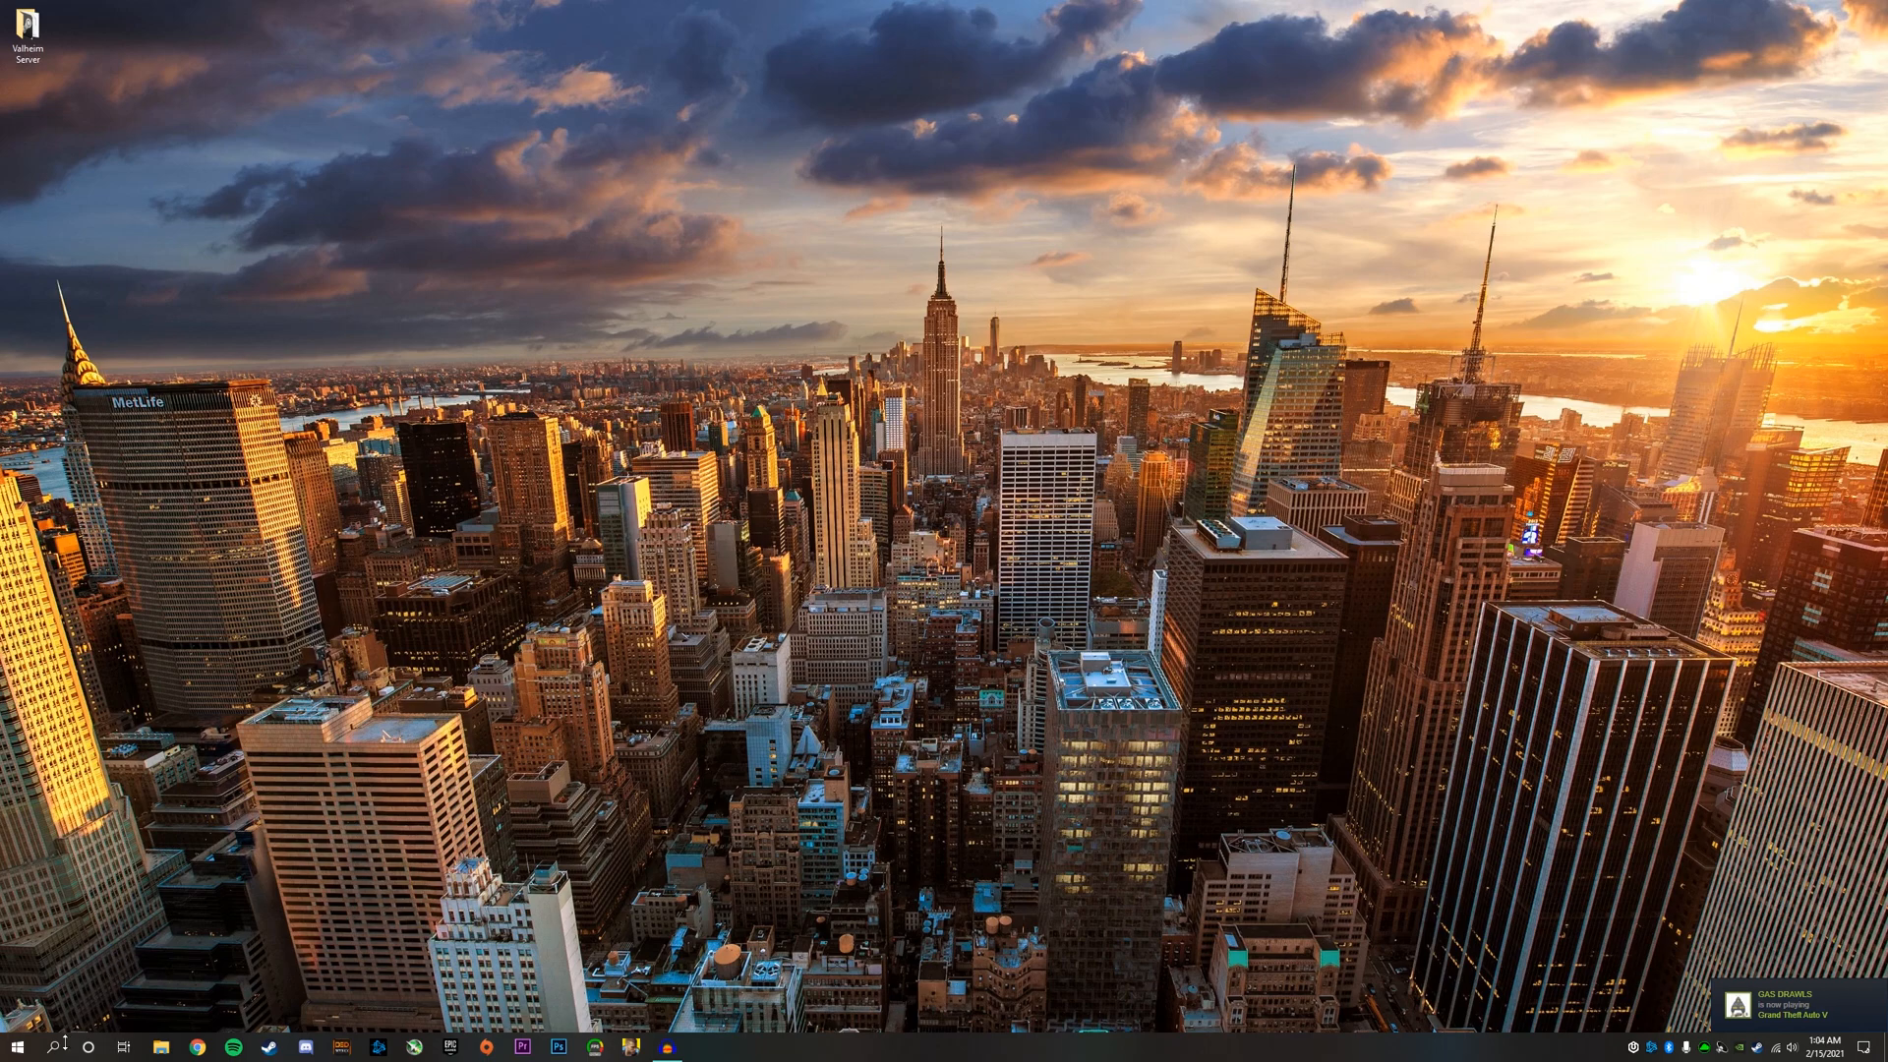
pyautogui.click(51, 1048)
pyautogui.write('windows defender firewall with adv')
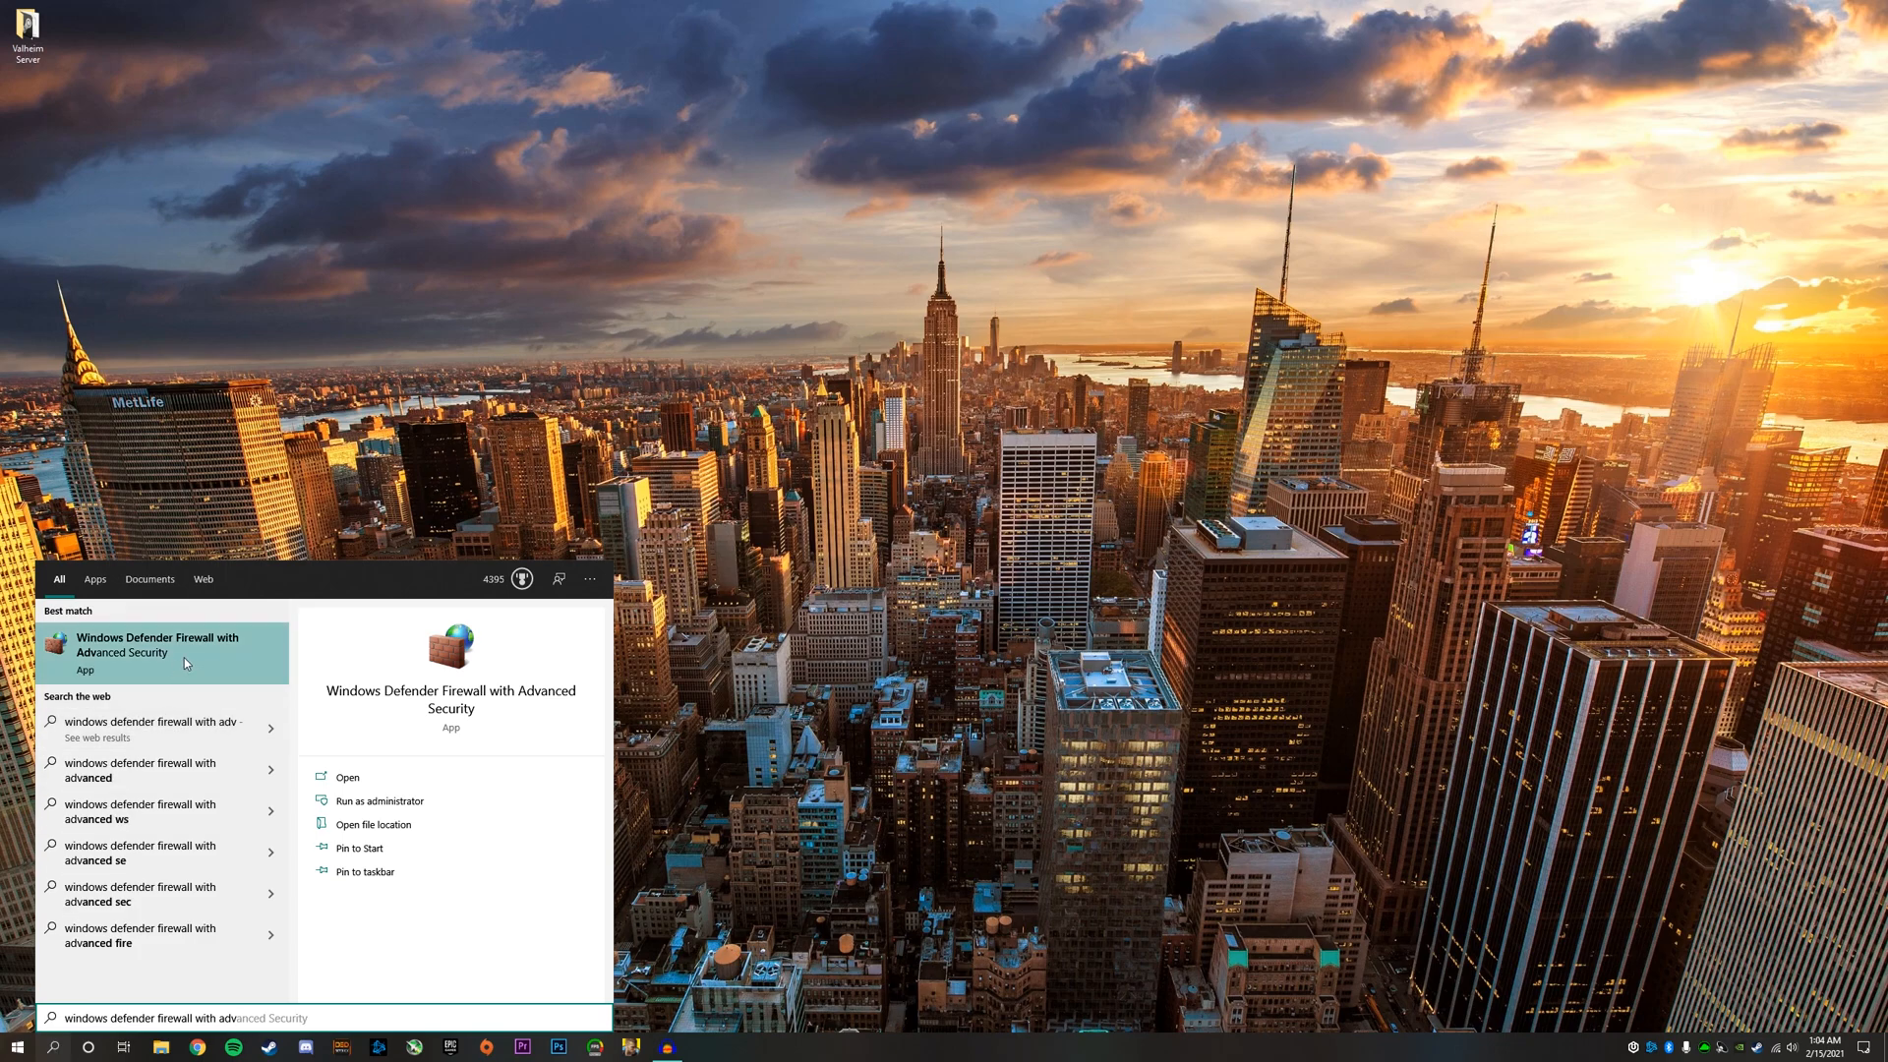
# - Start a new port-based inbound rule from the Inbound Rules list
pyautogui.click(158, 651)
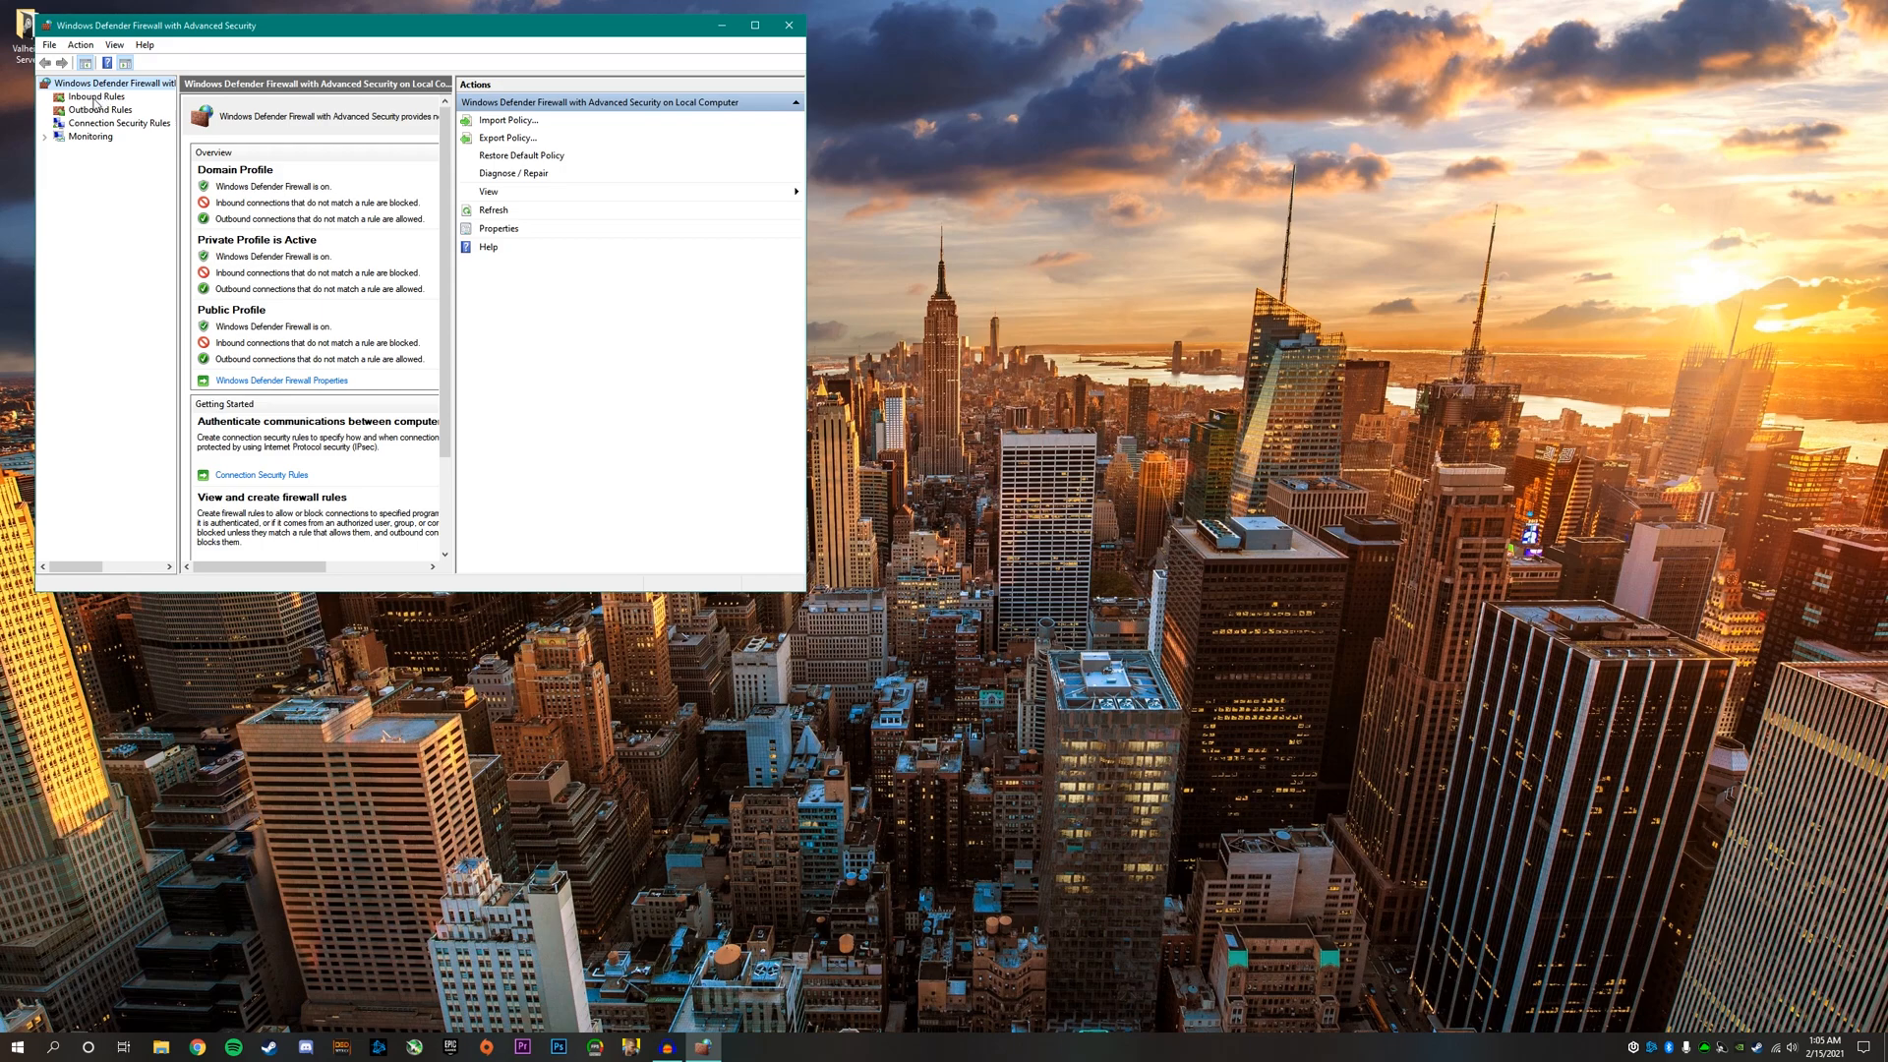
pyautogui.click(96, 96)
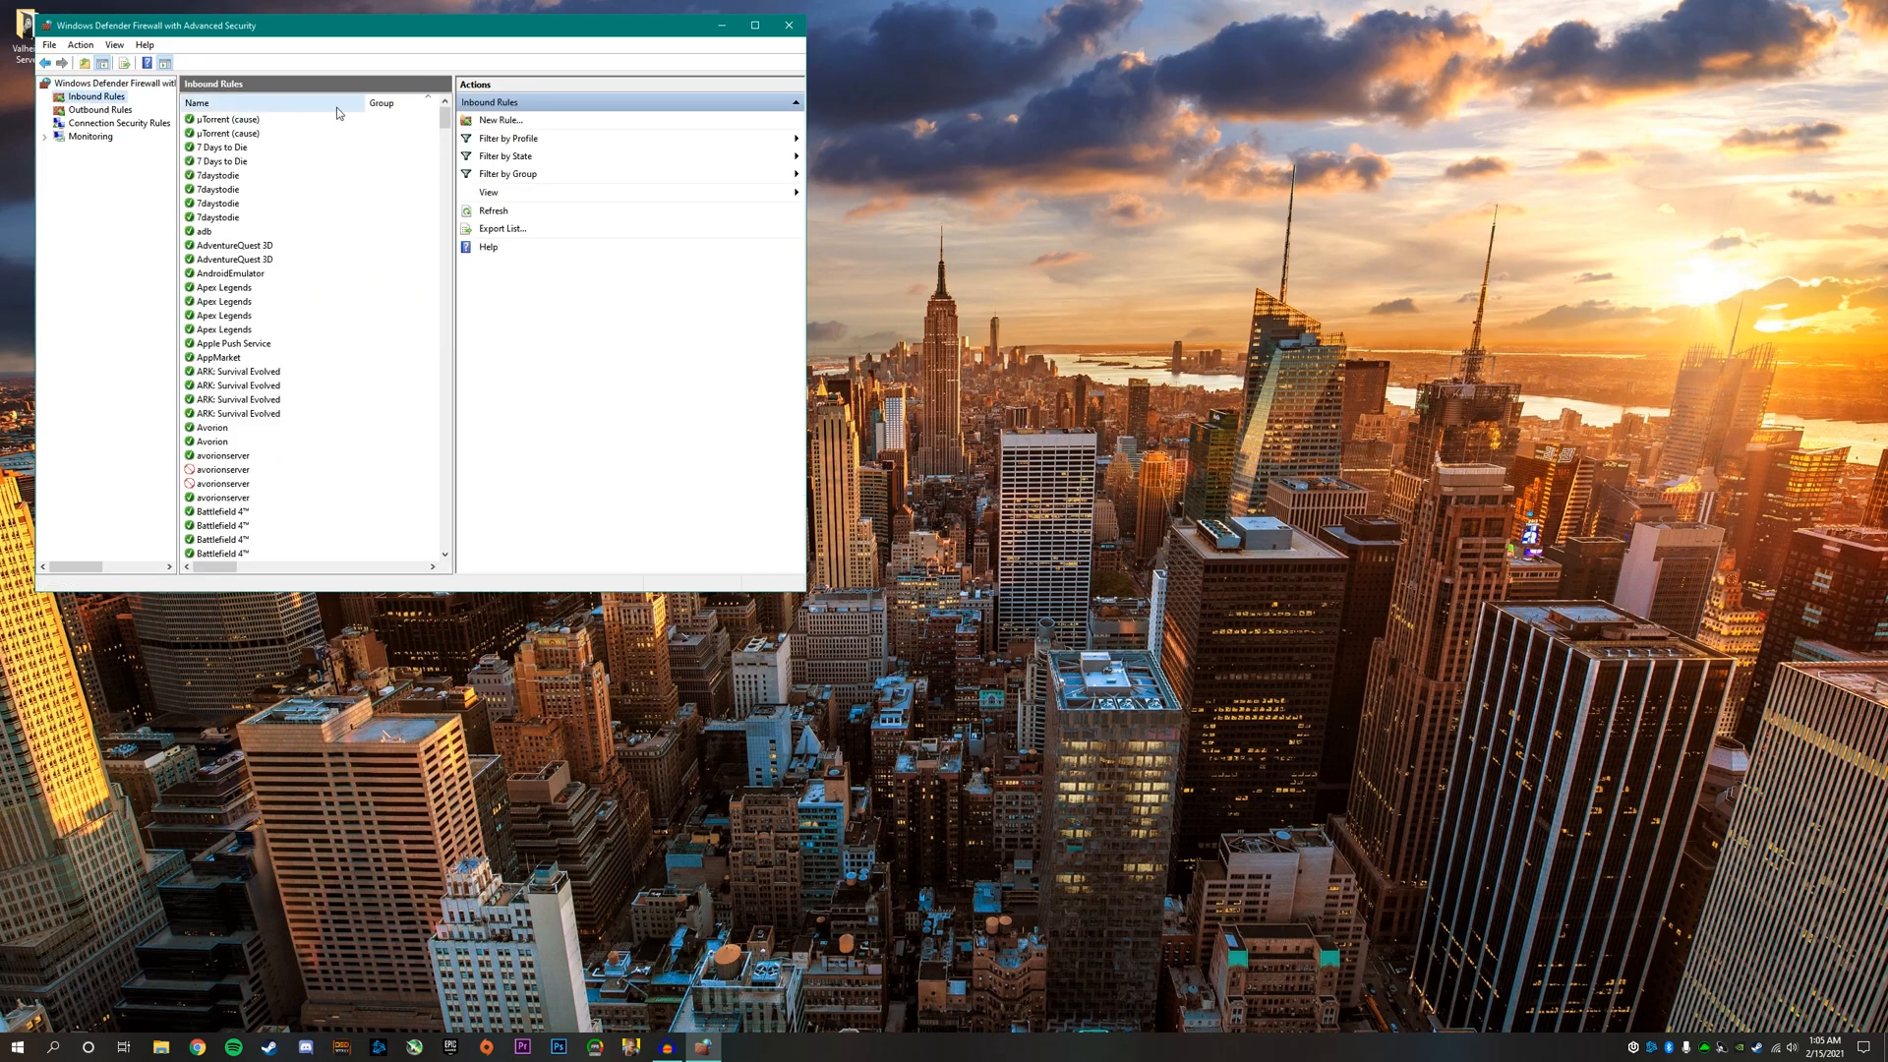
pyautogui.click(498, 120)
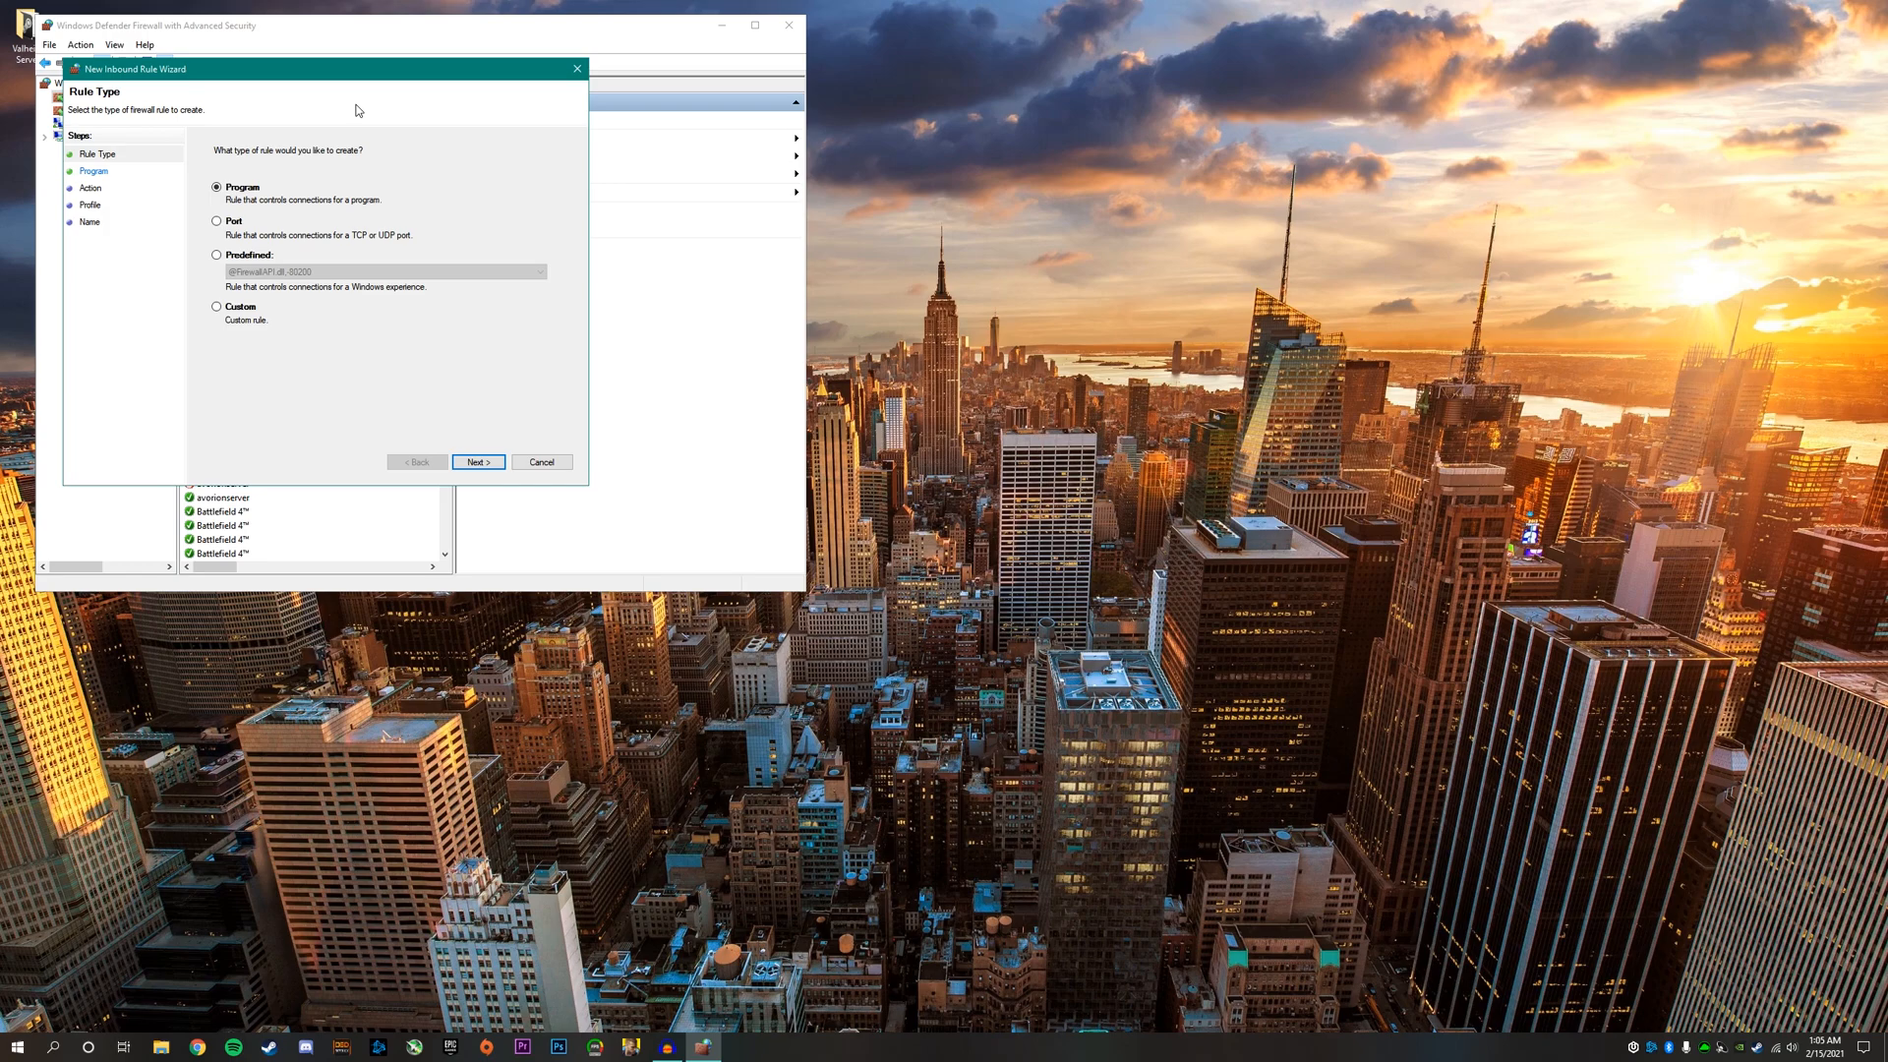
pyautogui.click(218, 221)
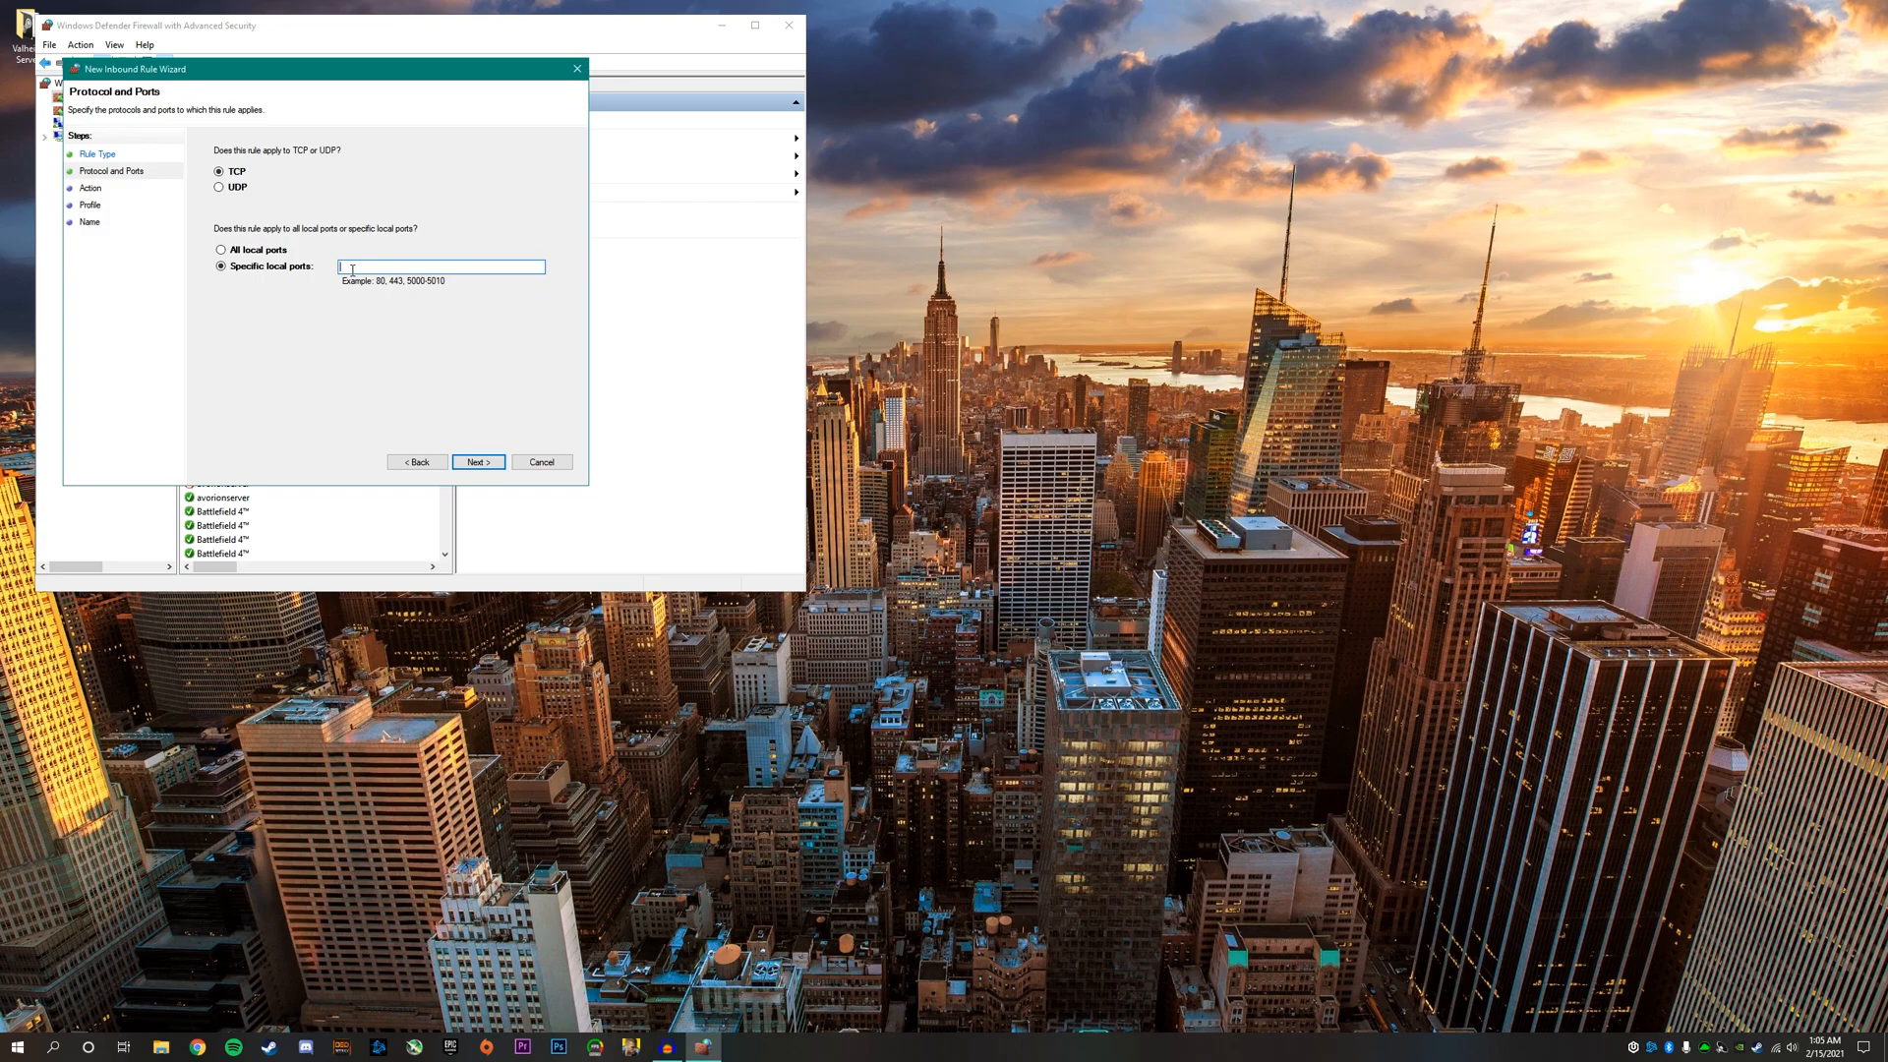
# - Allow TCP ports 2456-2458 on all profiles and name the rule Valheim
pyautogui.write('2456')
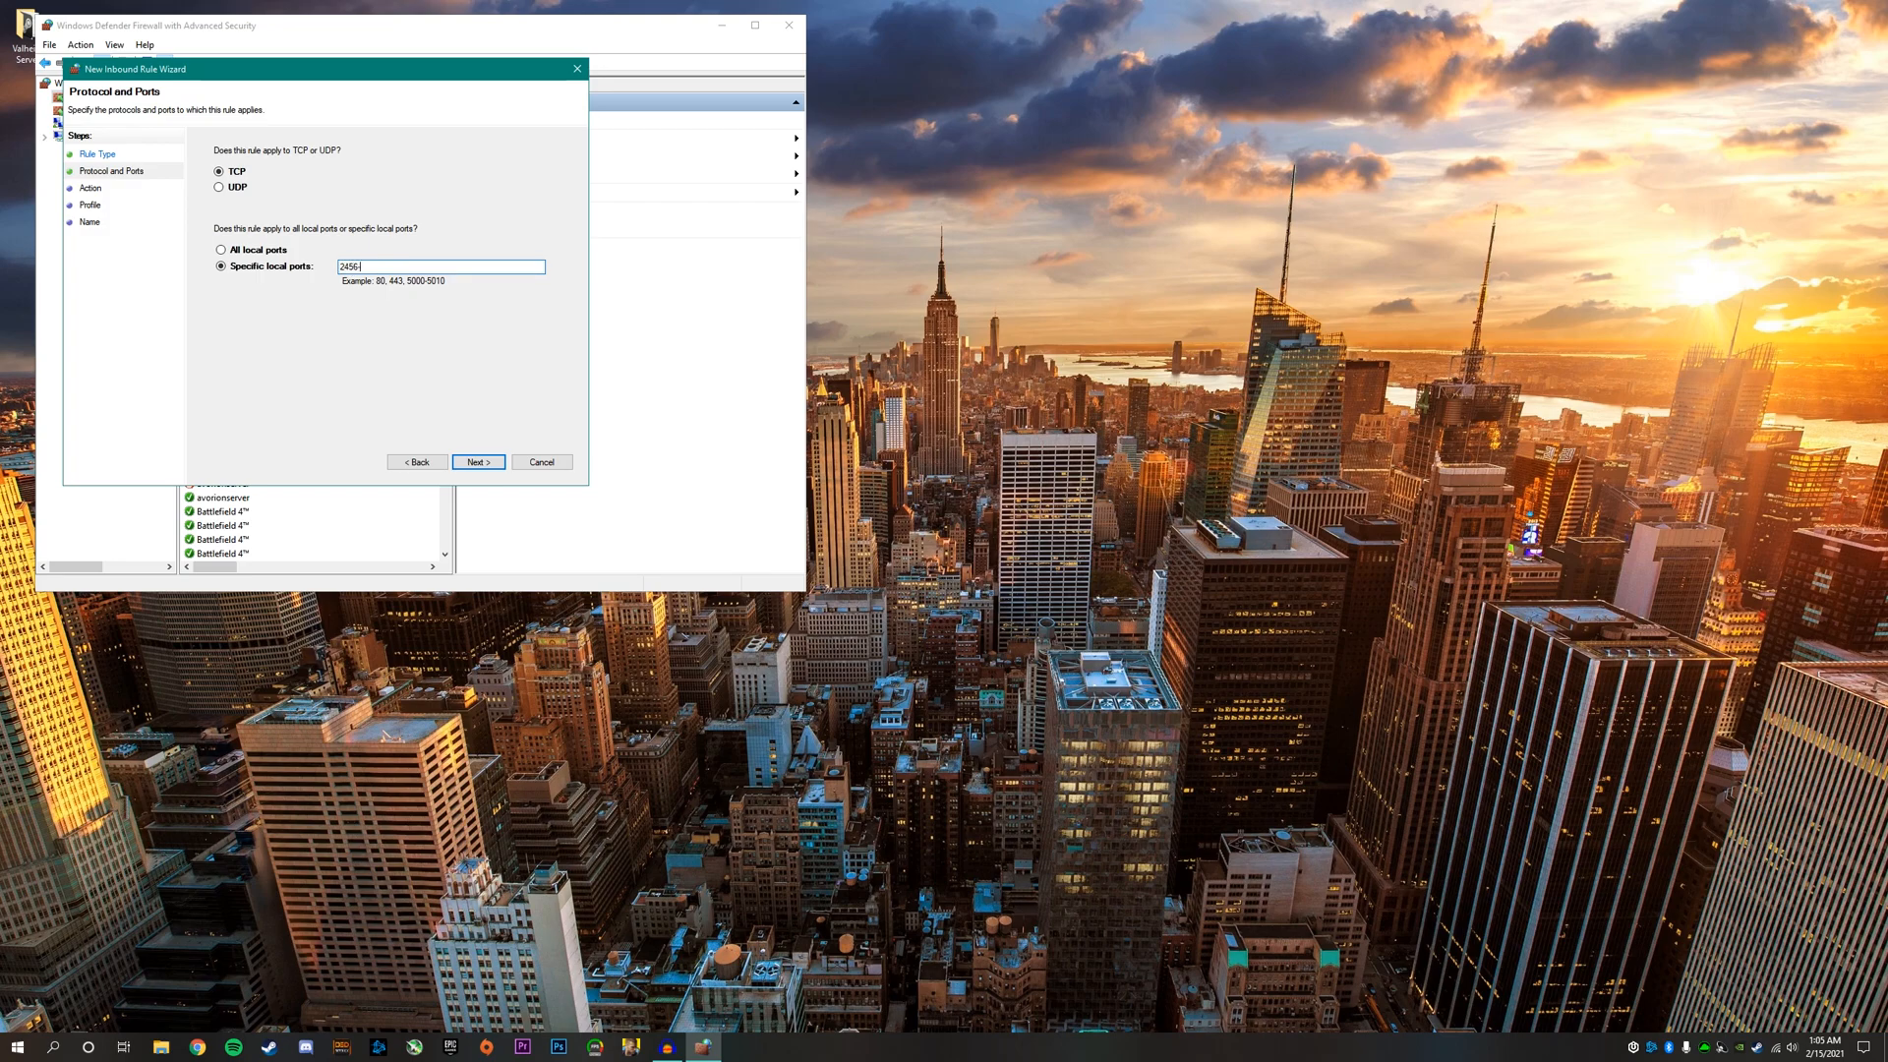
pyautogui.write('-2456')
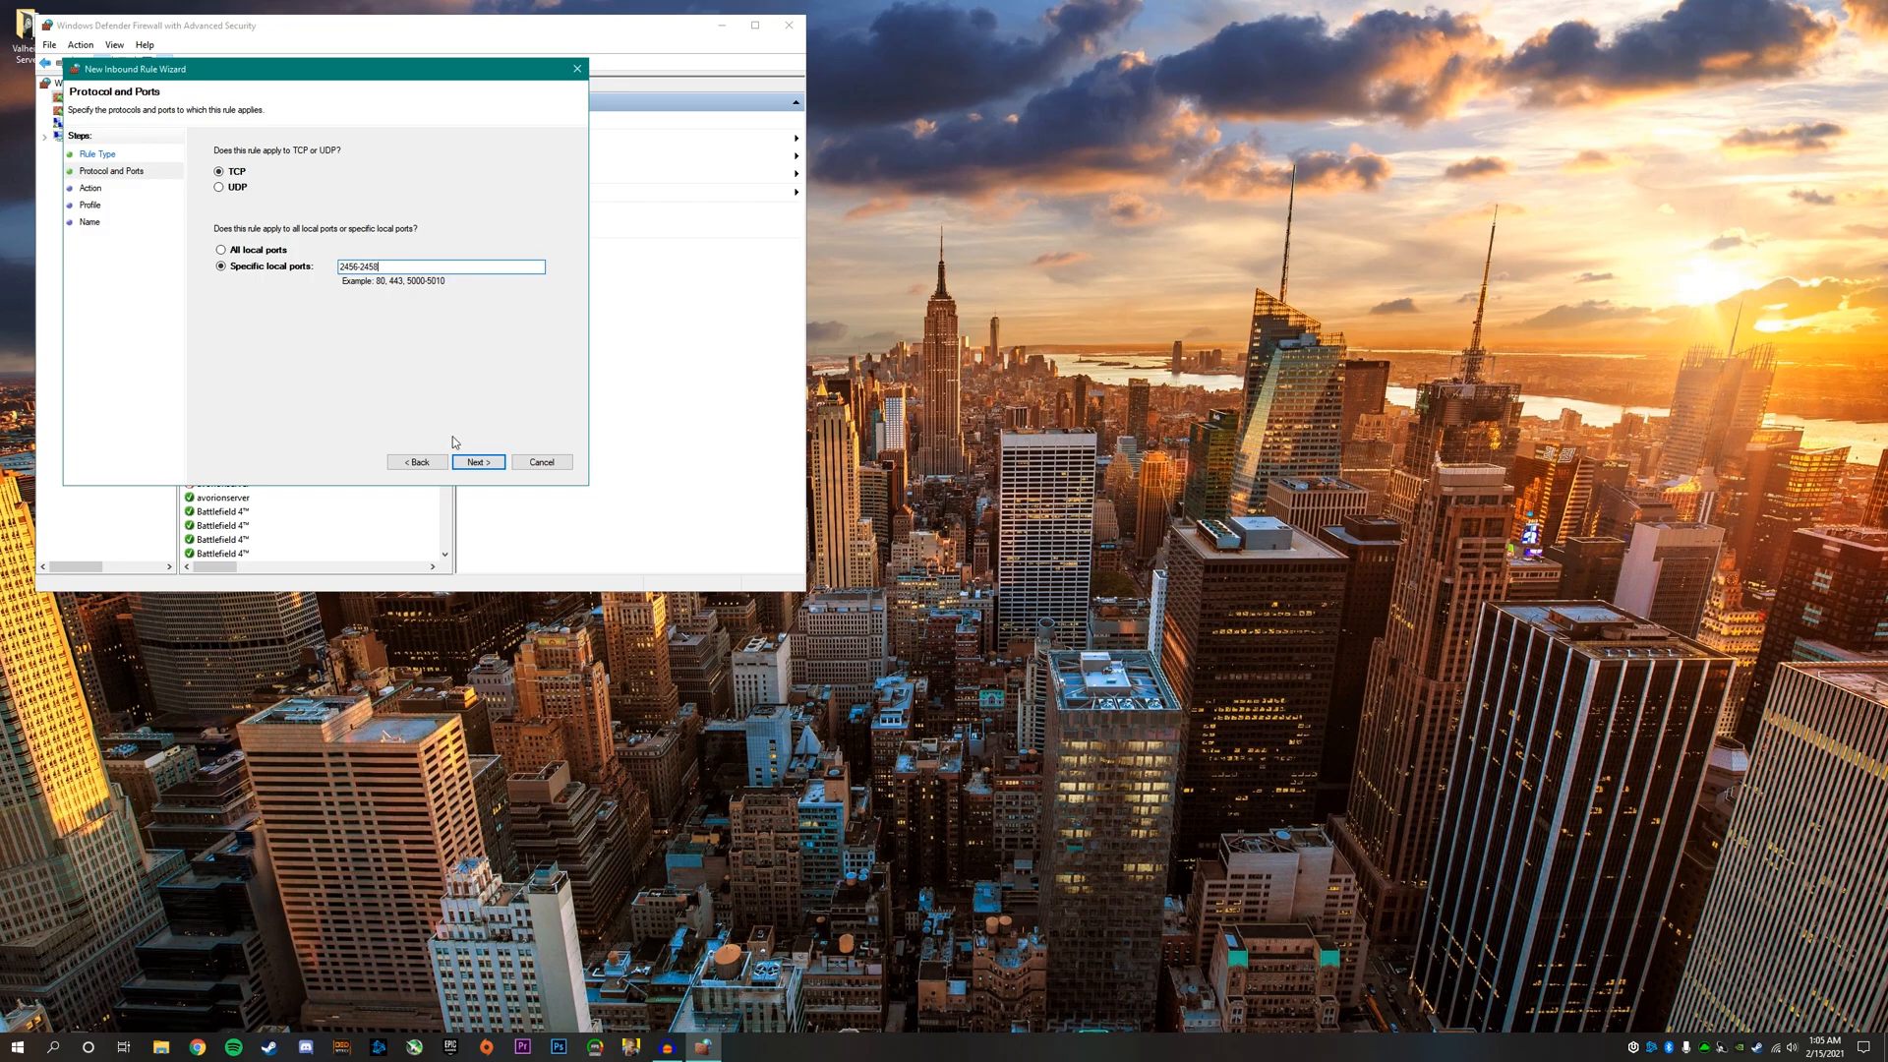
pyautogui.click(476, 462)
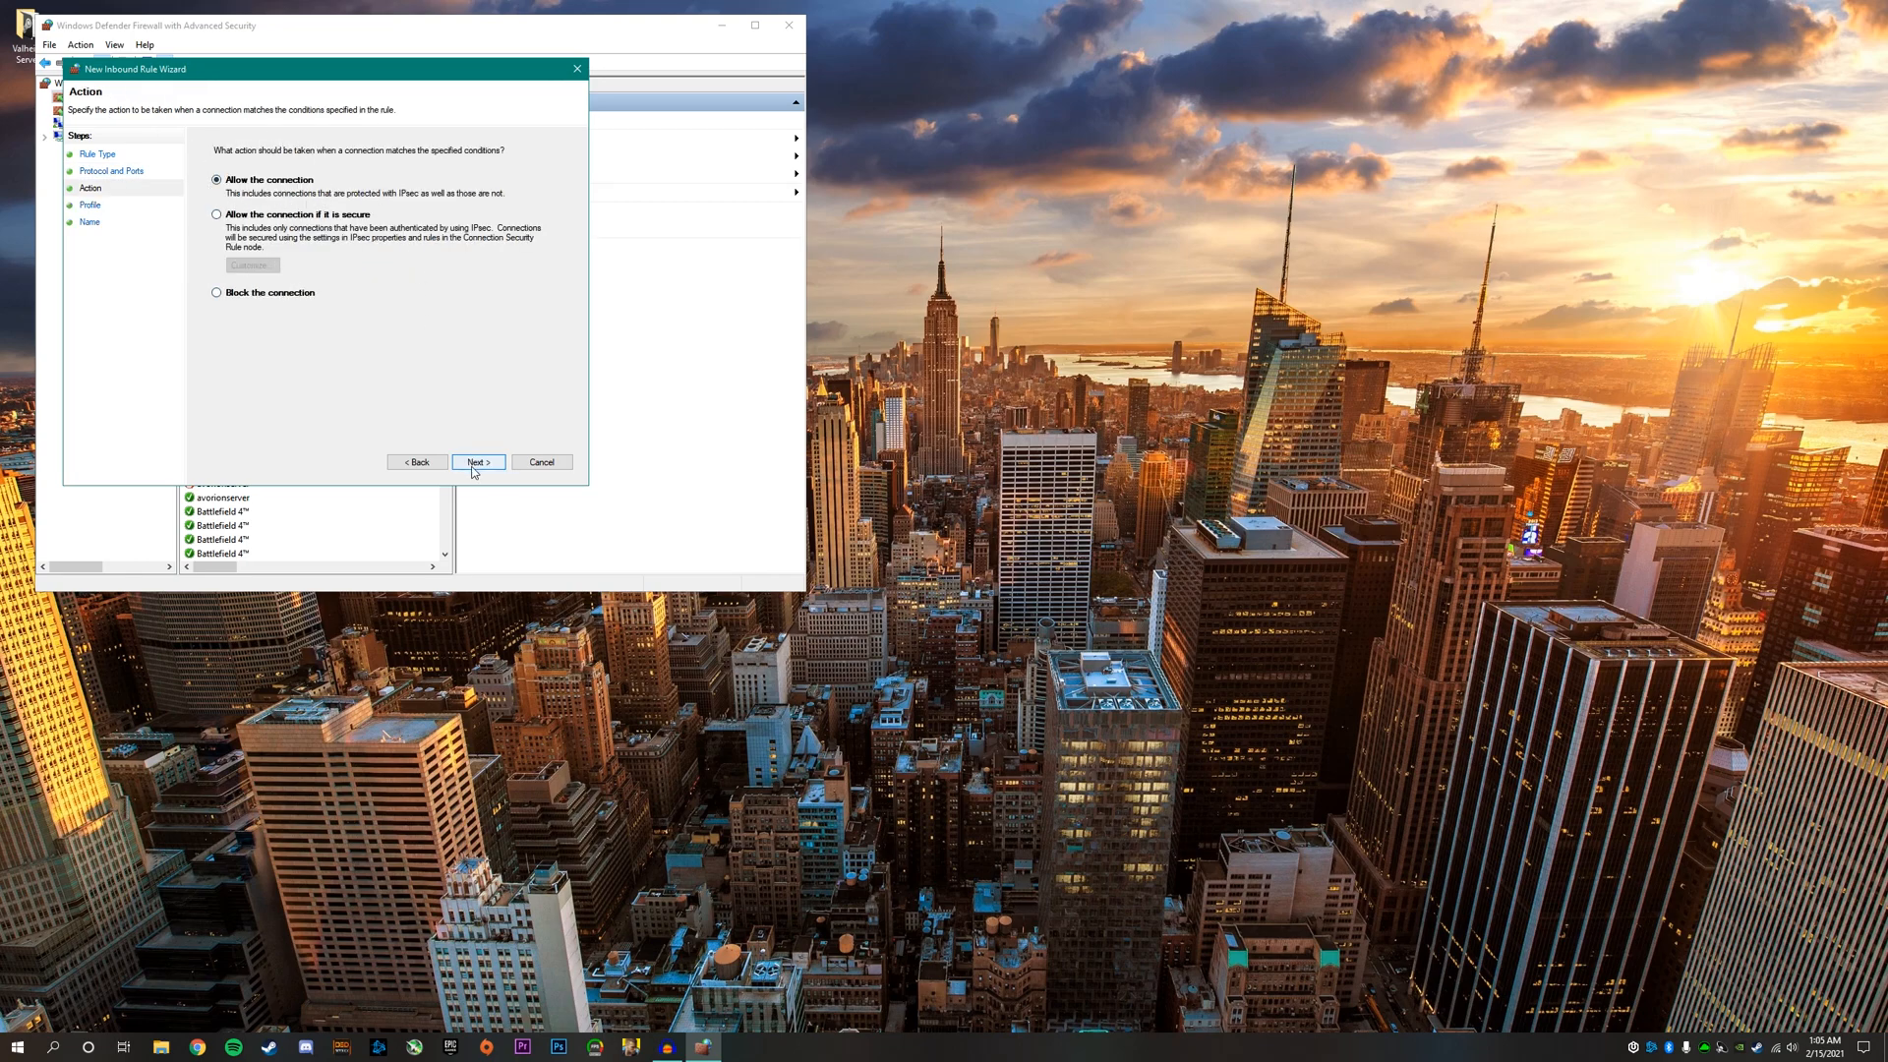
pyautogui.click(476, 461)
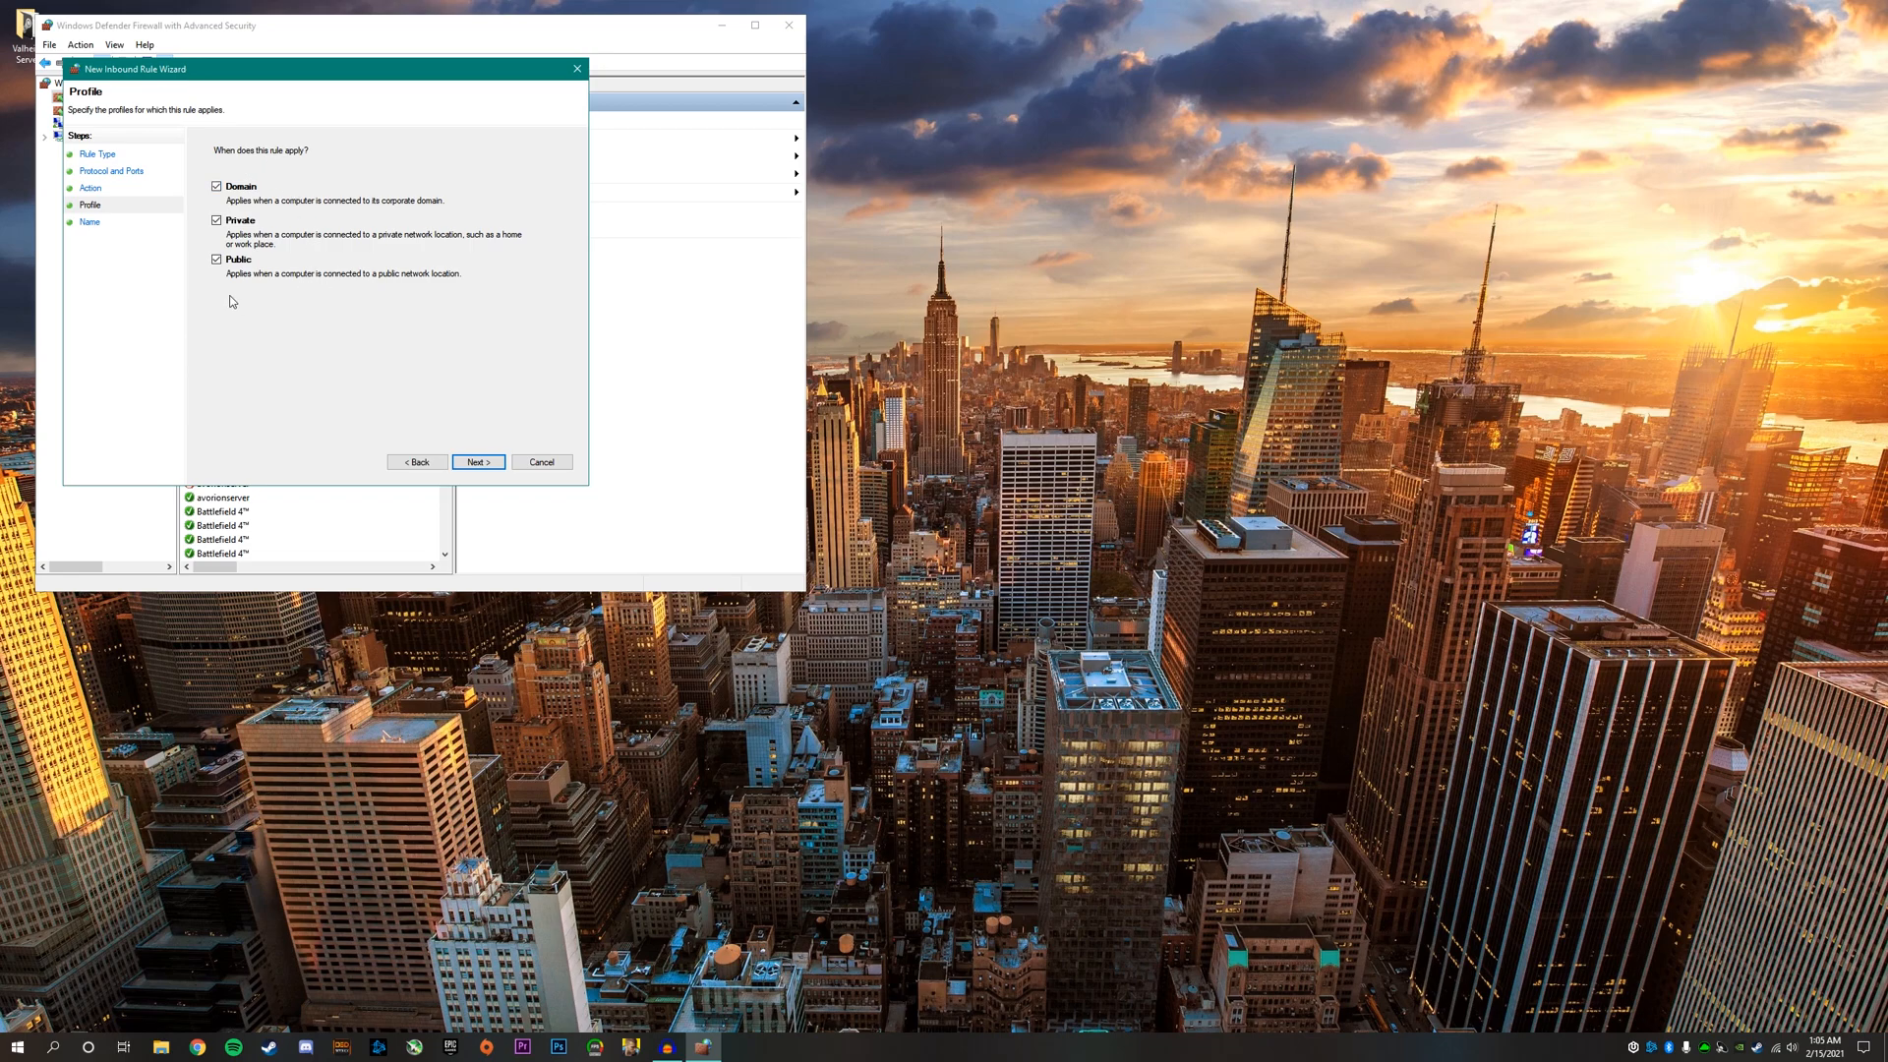
pyautogui.click(476, 462)
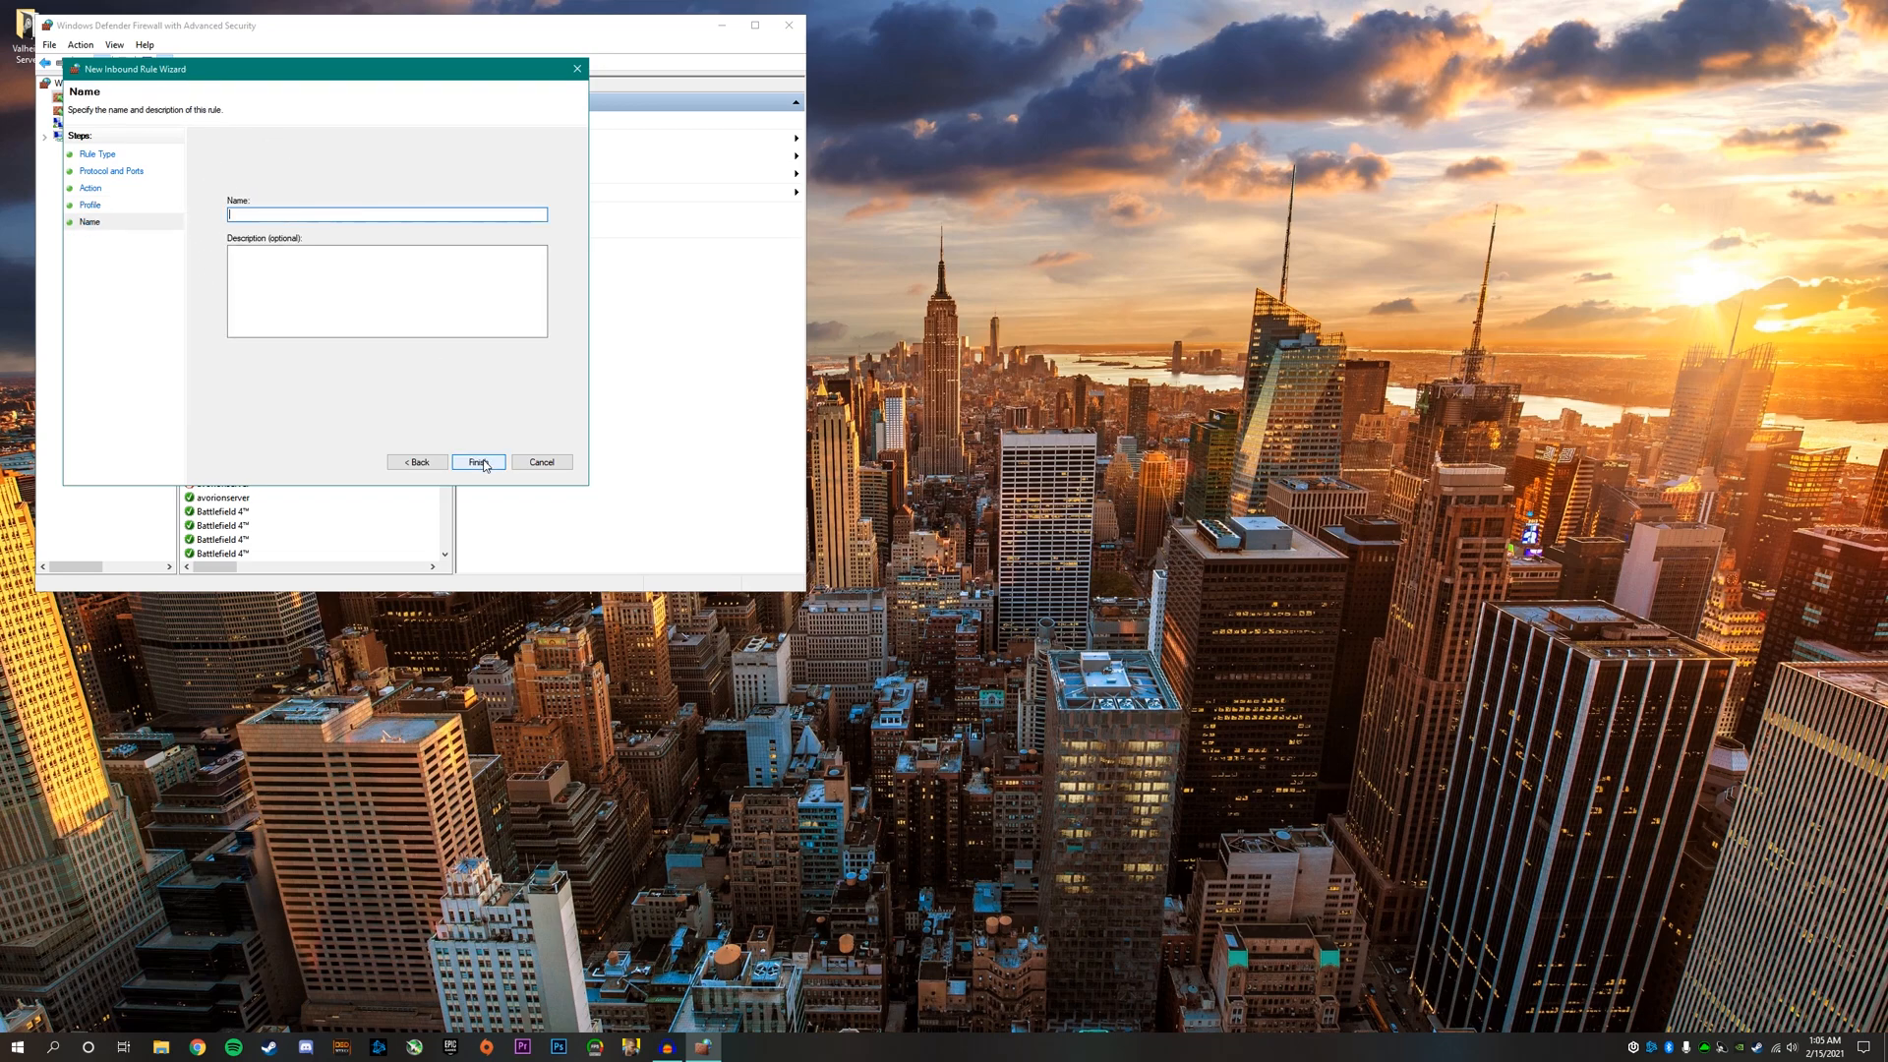
pyautogui.write('Valheim')
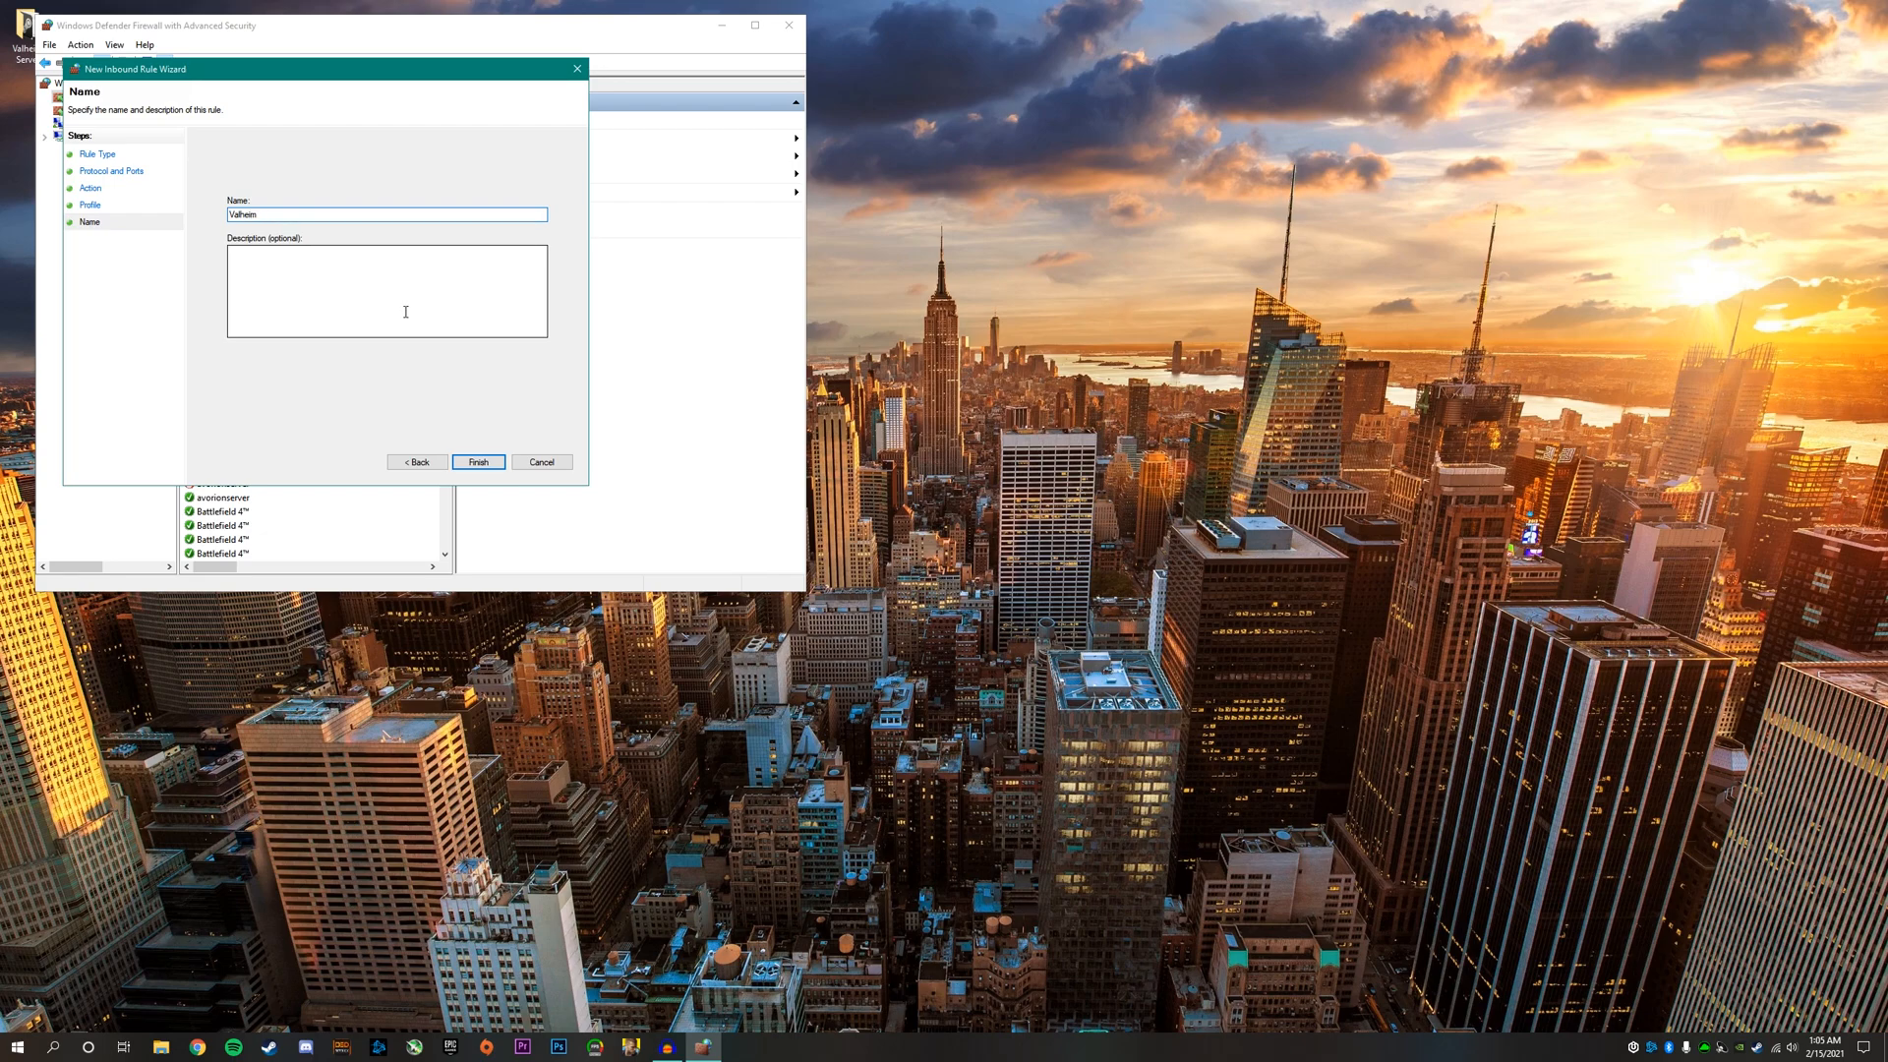
pyautogui.click(478, 462)
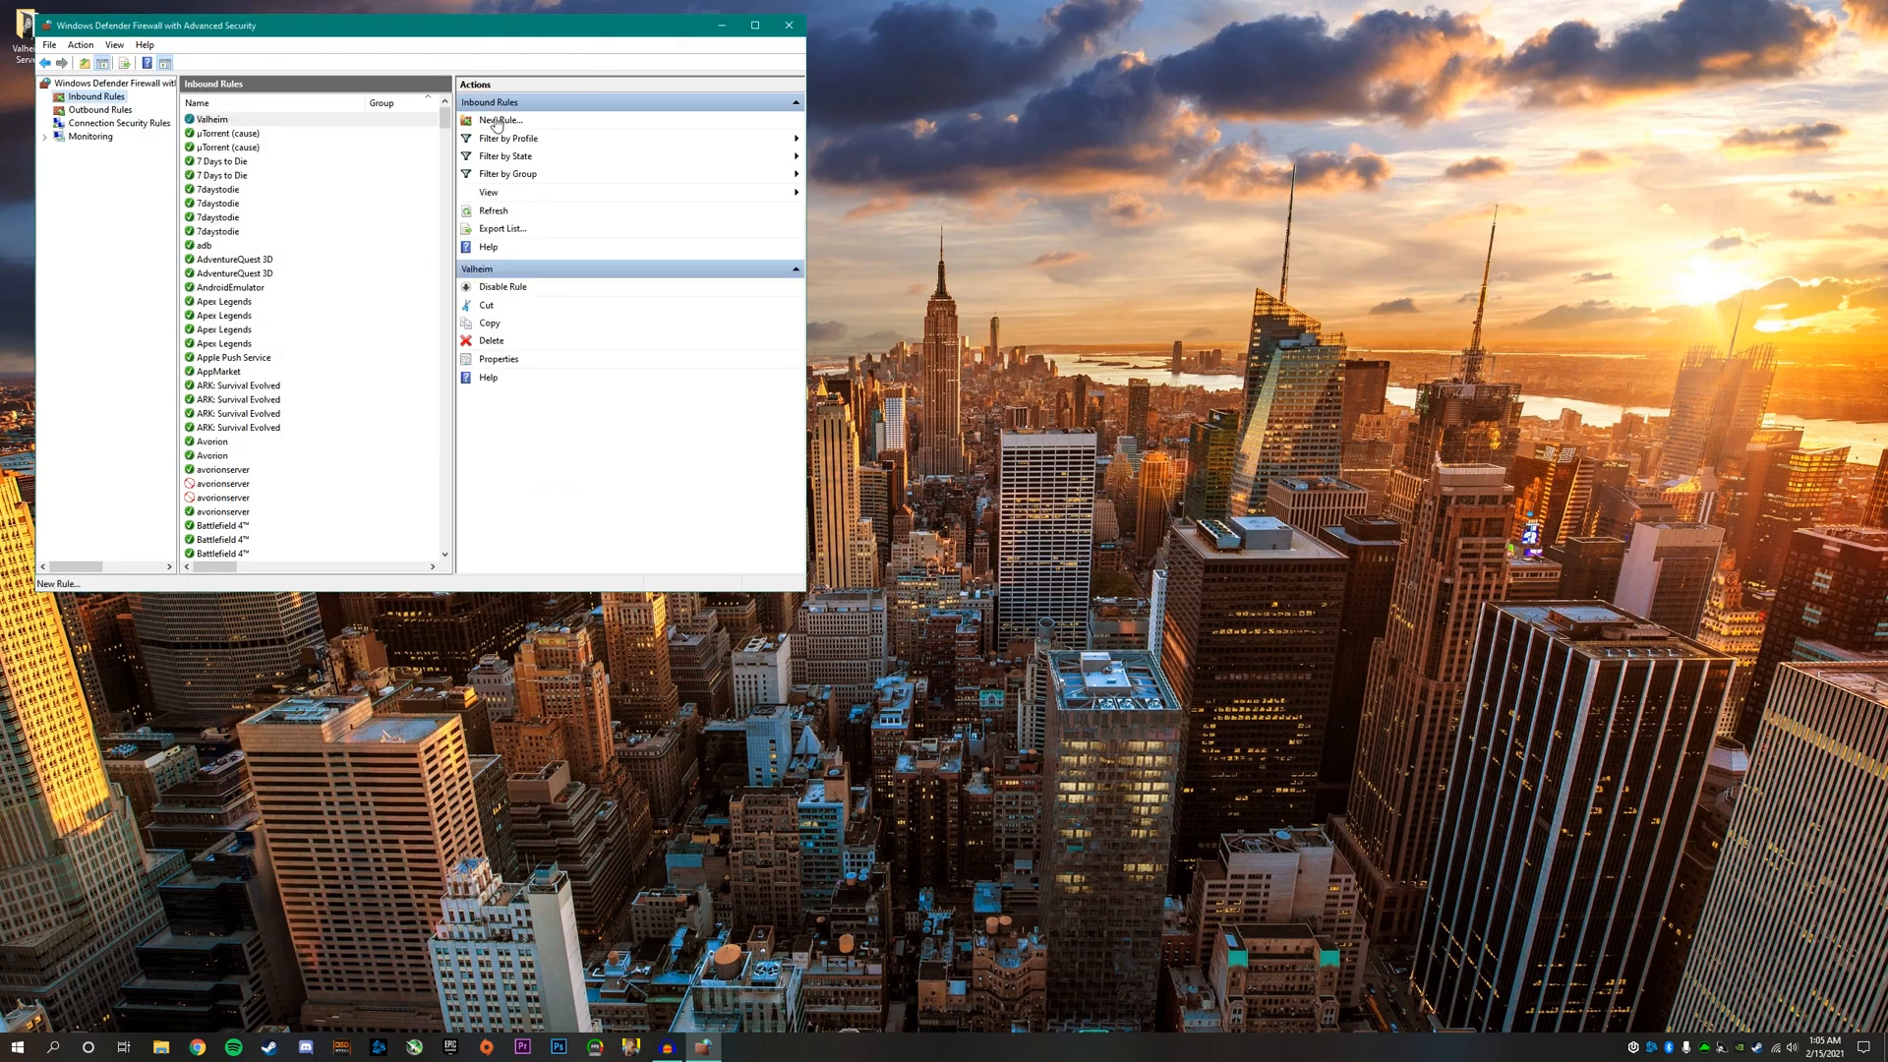
# - Add a second inbound Valheim rule allowing UDP ports 2456-2458 on all profiles
pyautogui.click(498, 119)
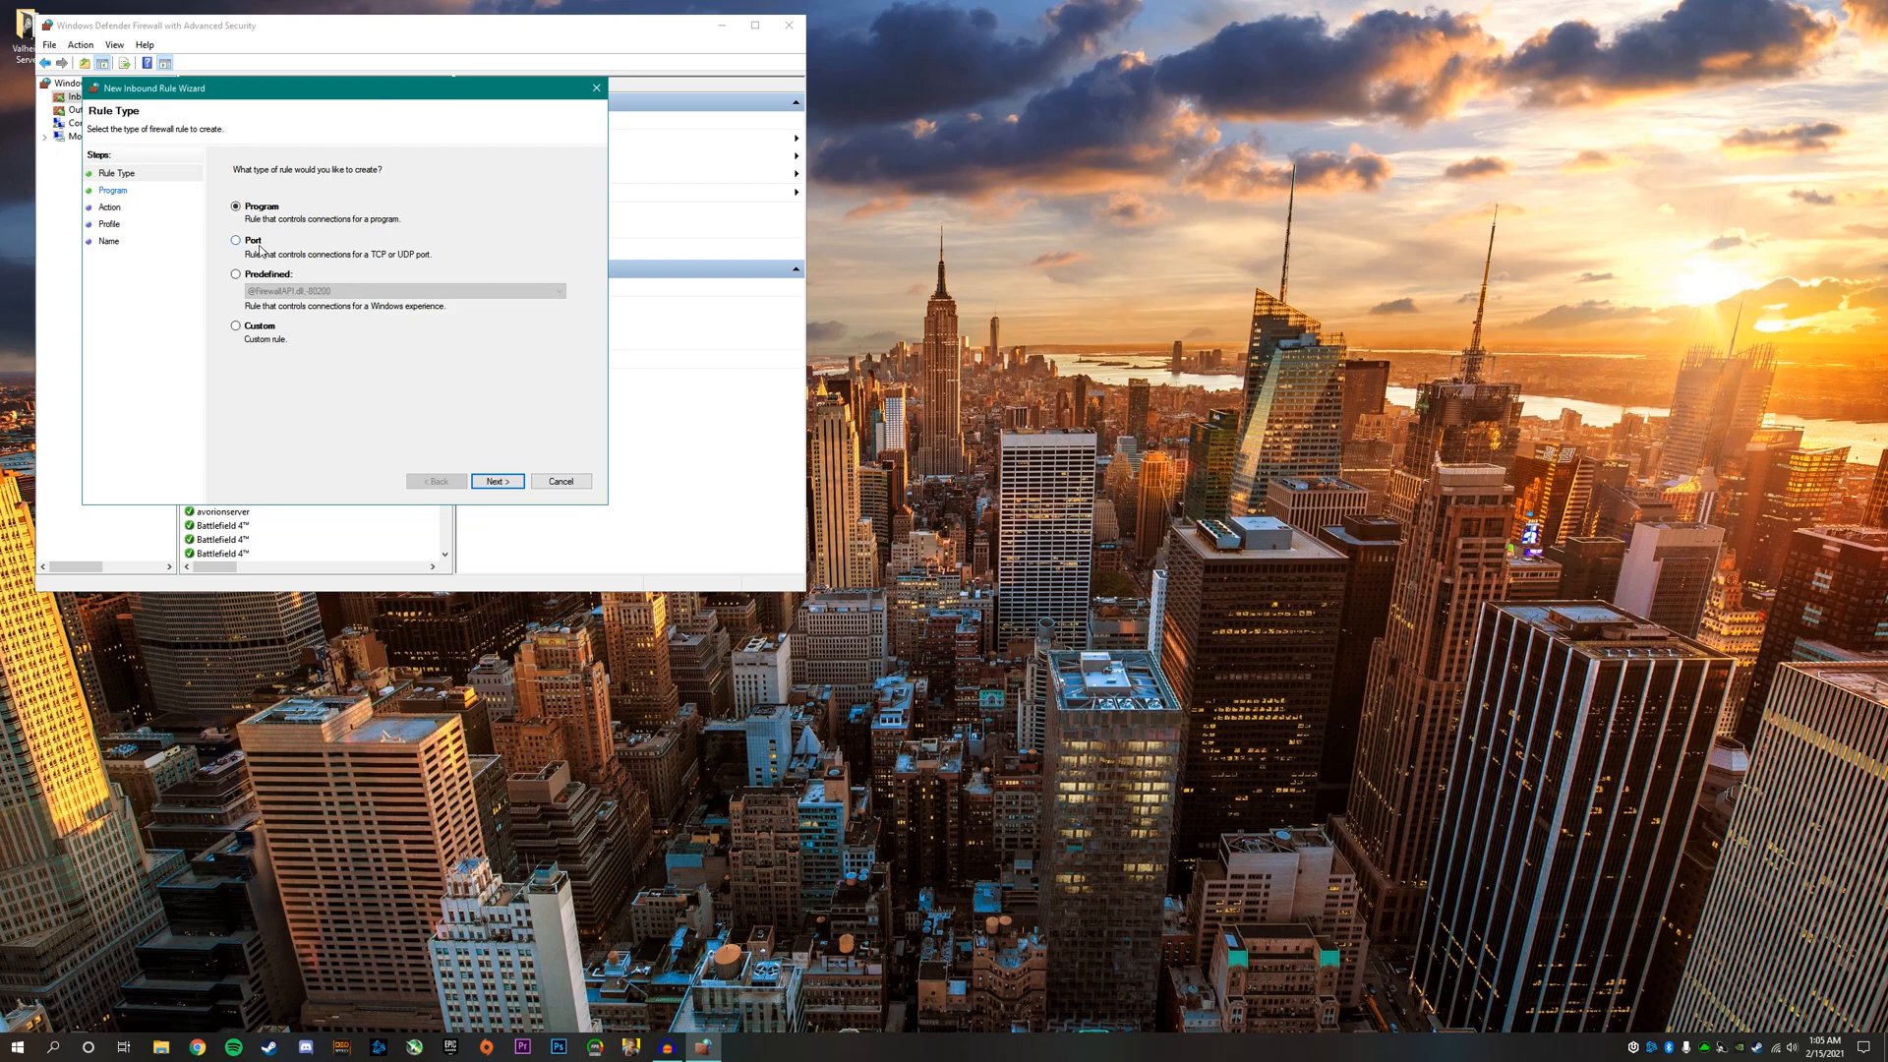
pyautogui.click(496, 480)
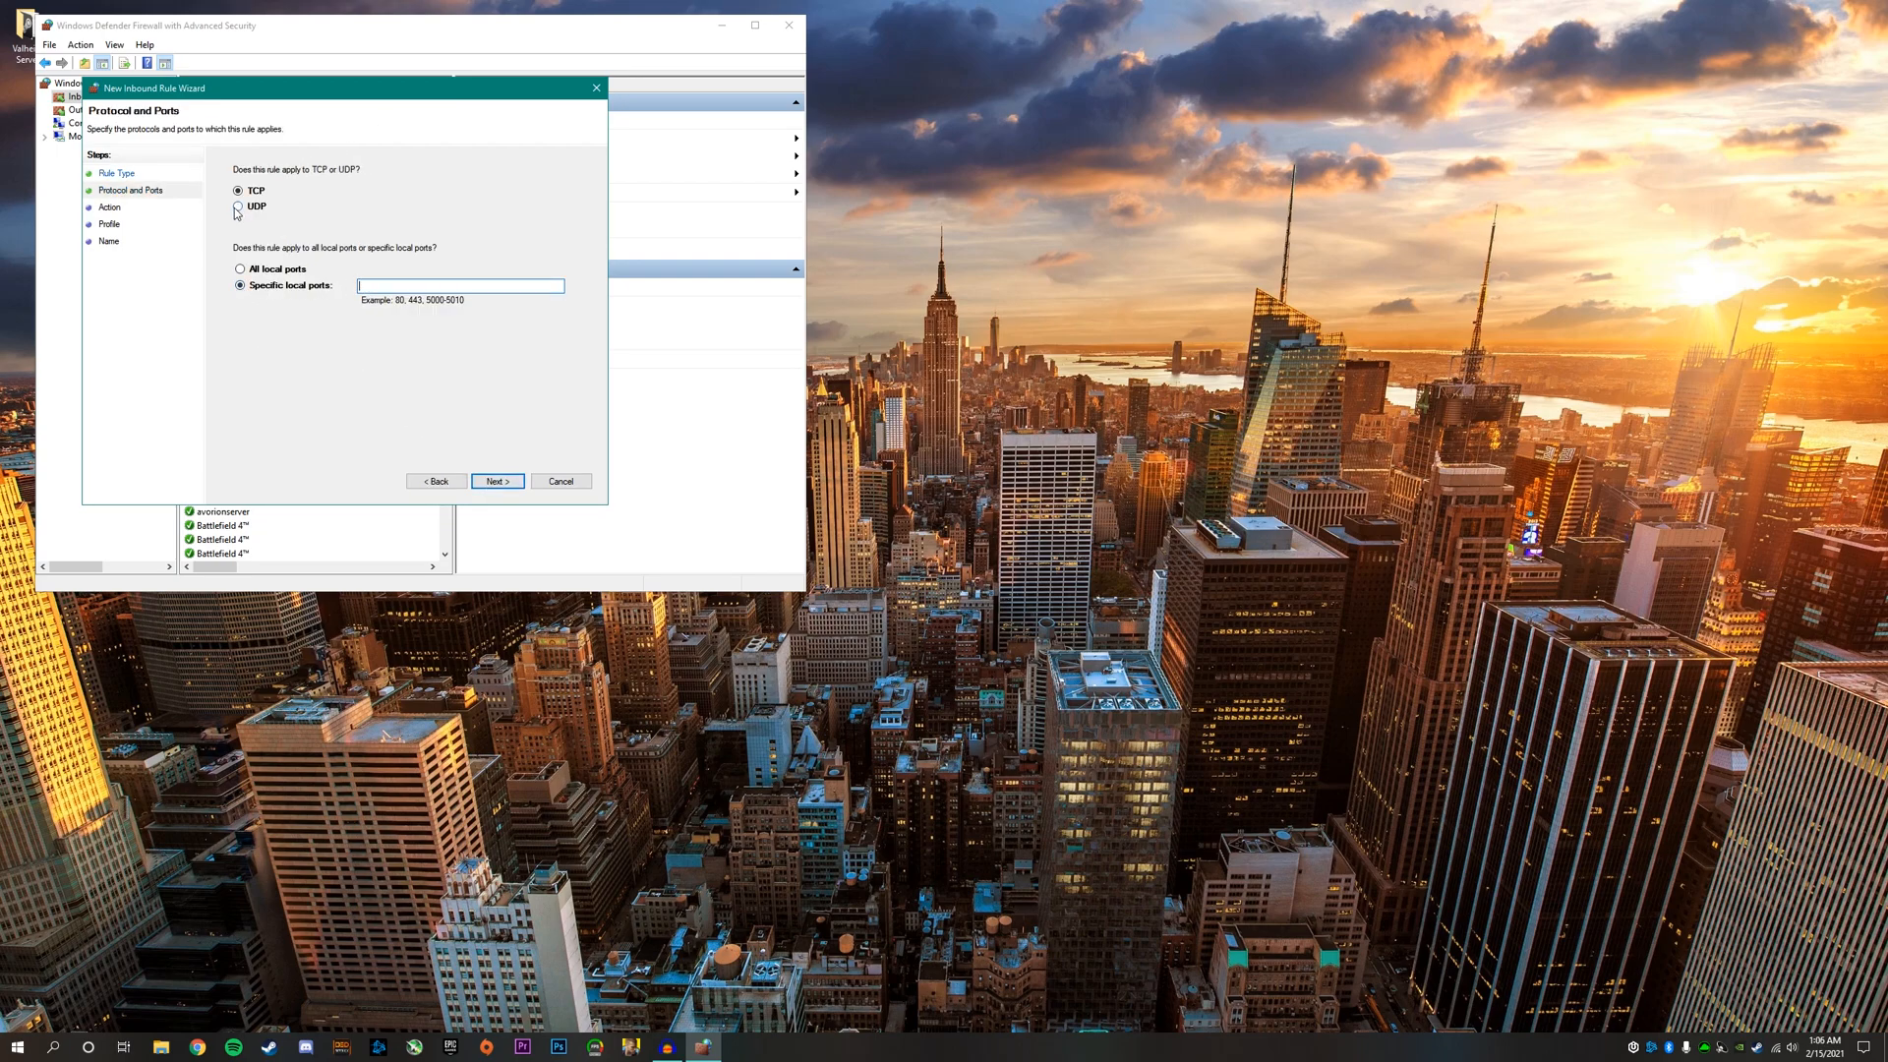
pyautogui.click(240, 206)
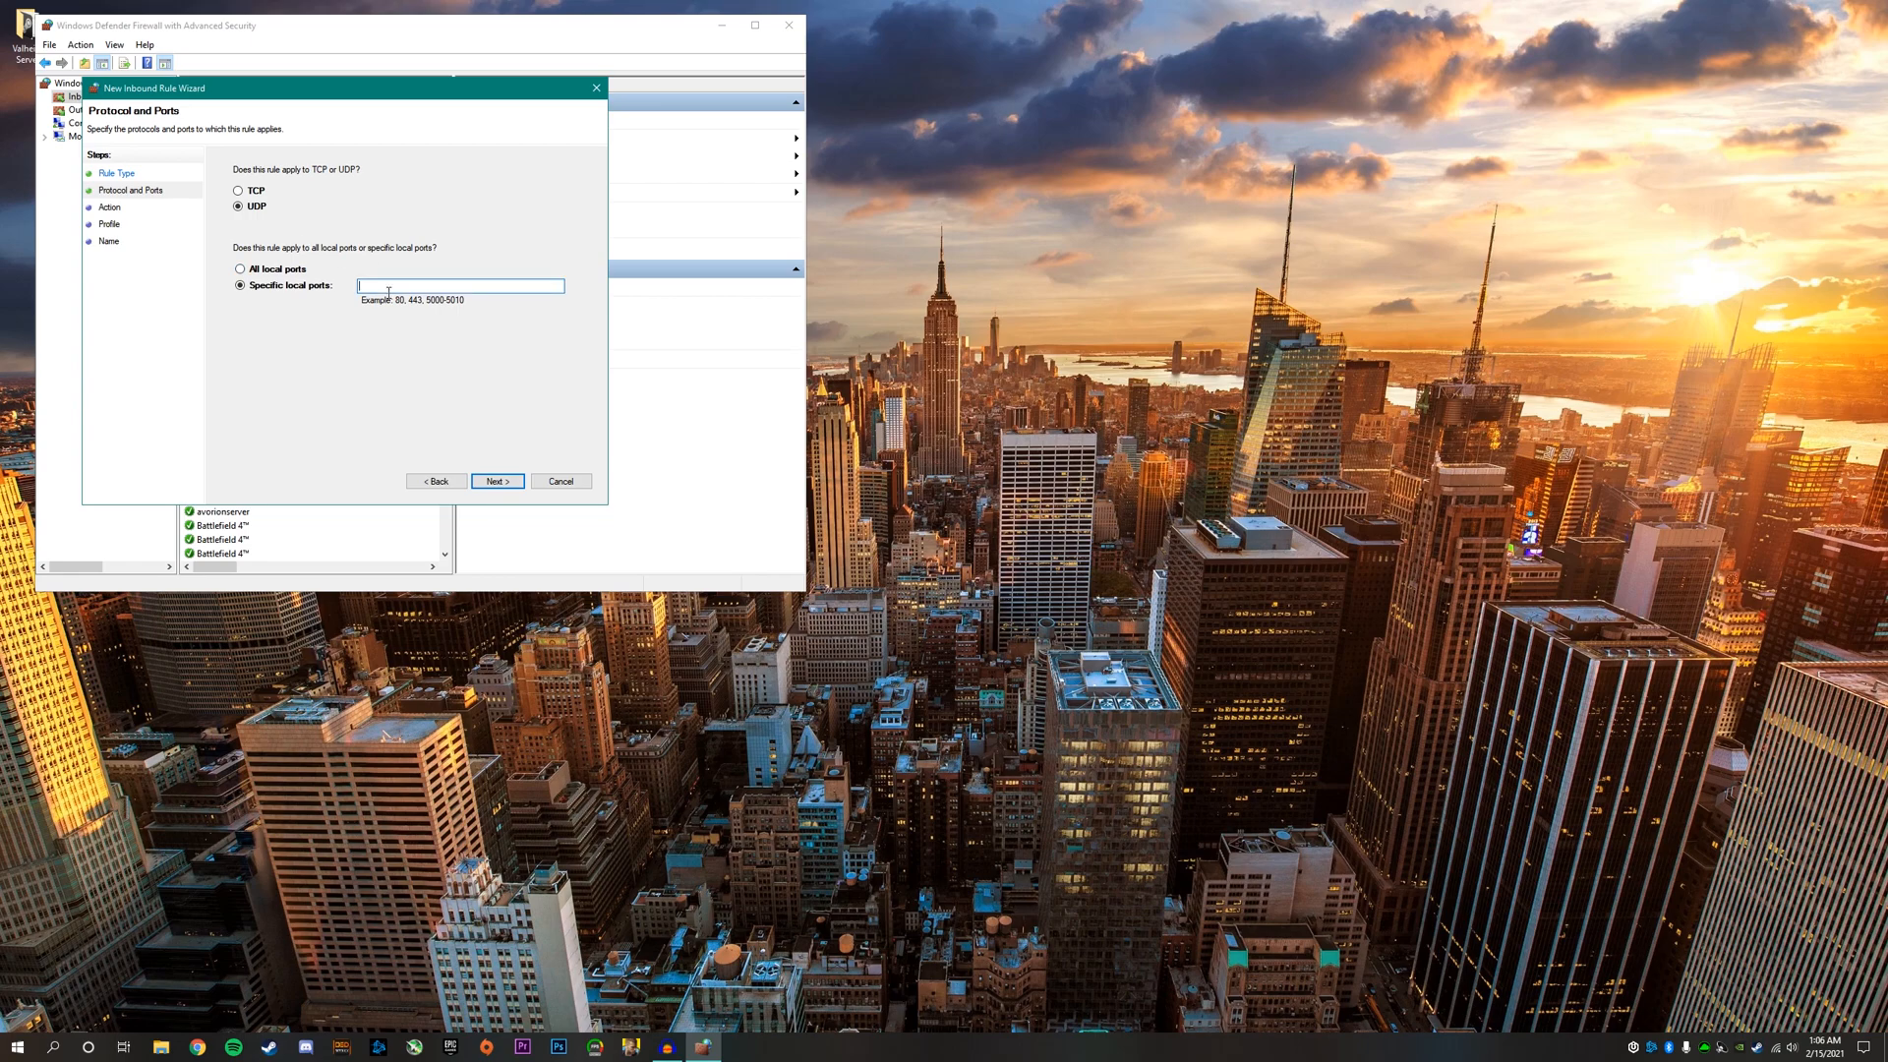
pyautogui.write('2456-2458')
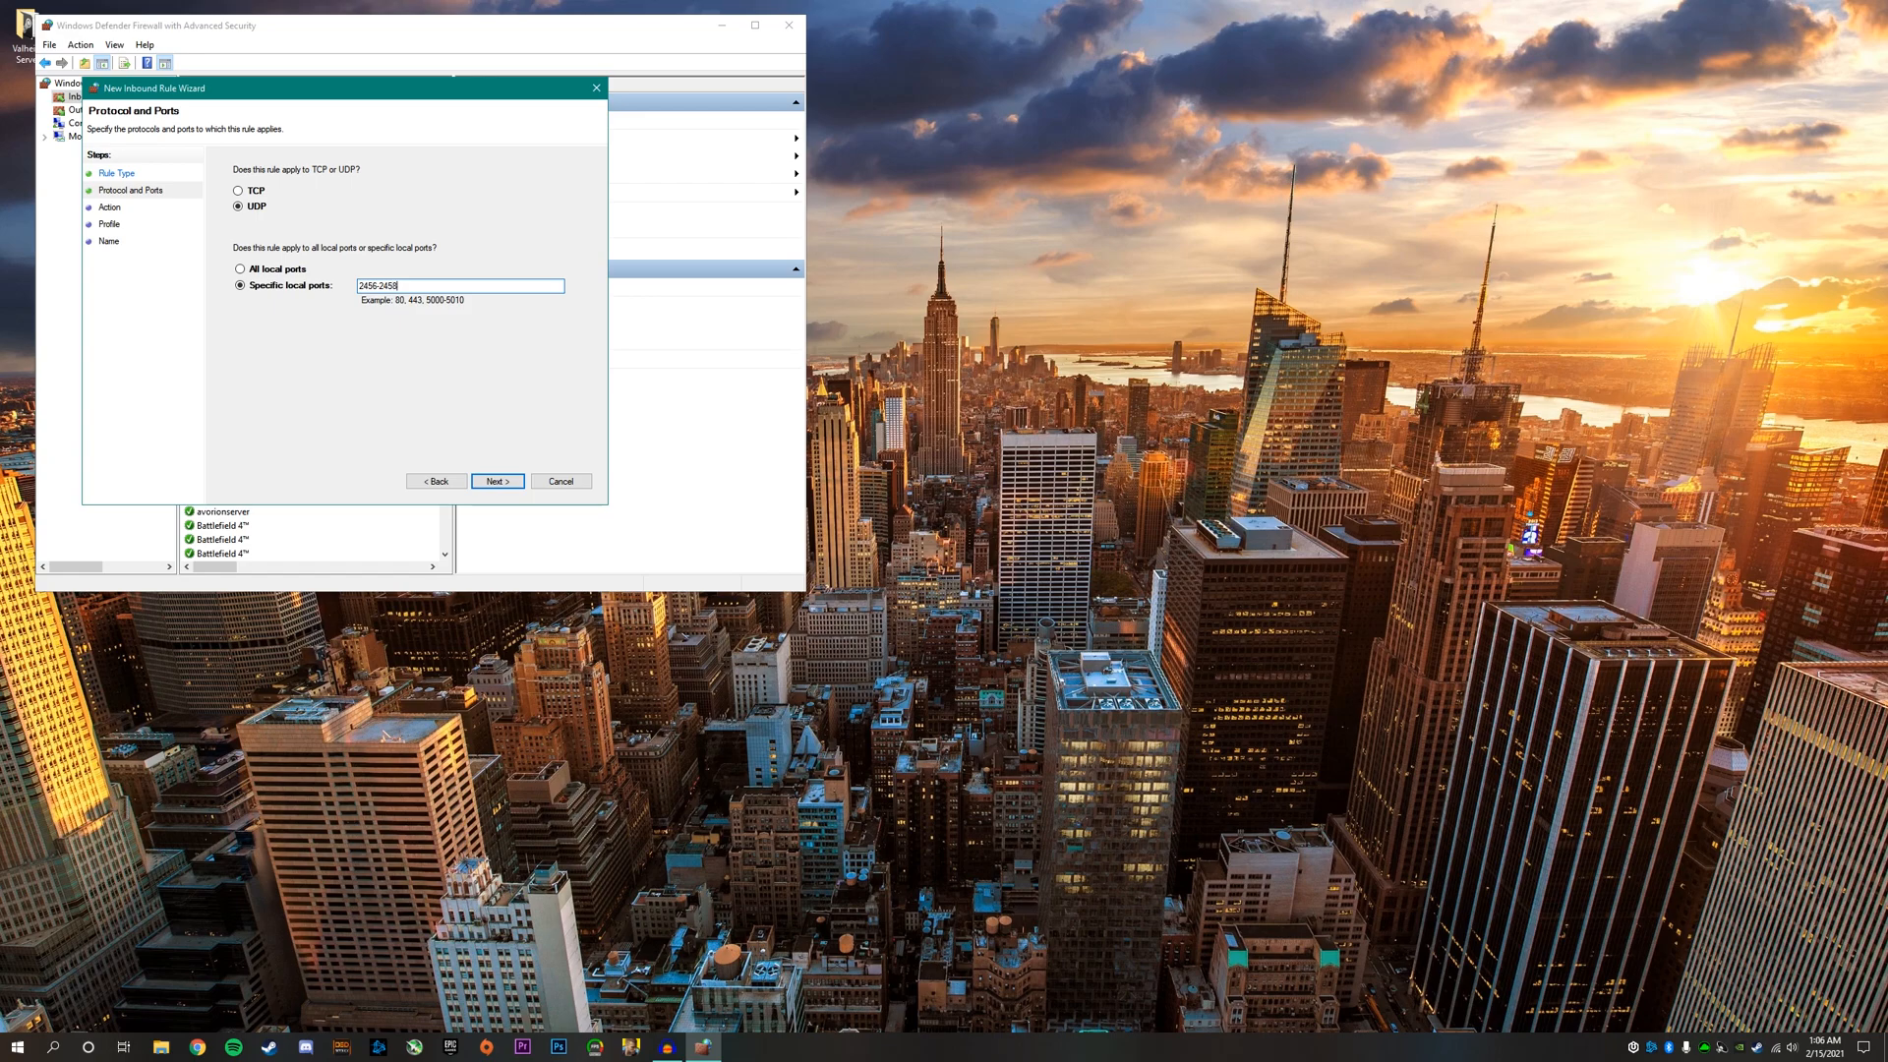
pyautogui.click(496, 480)
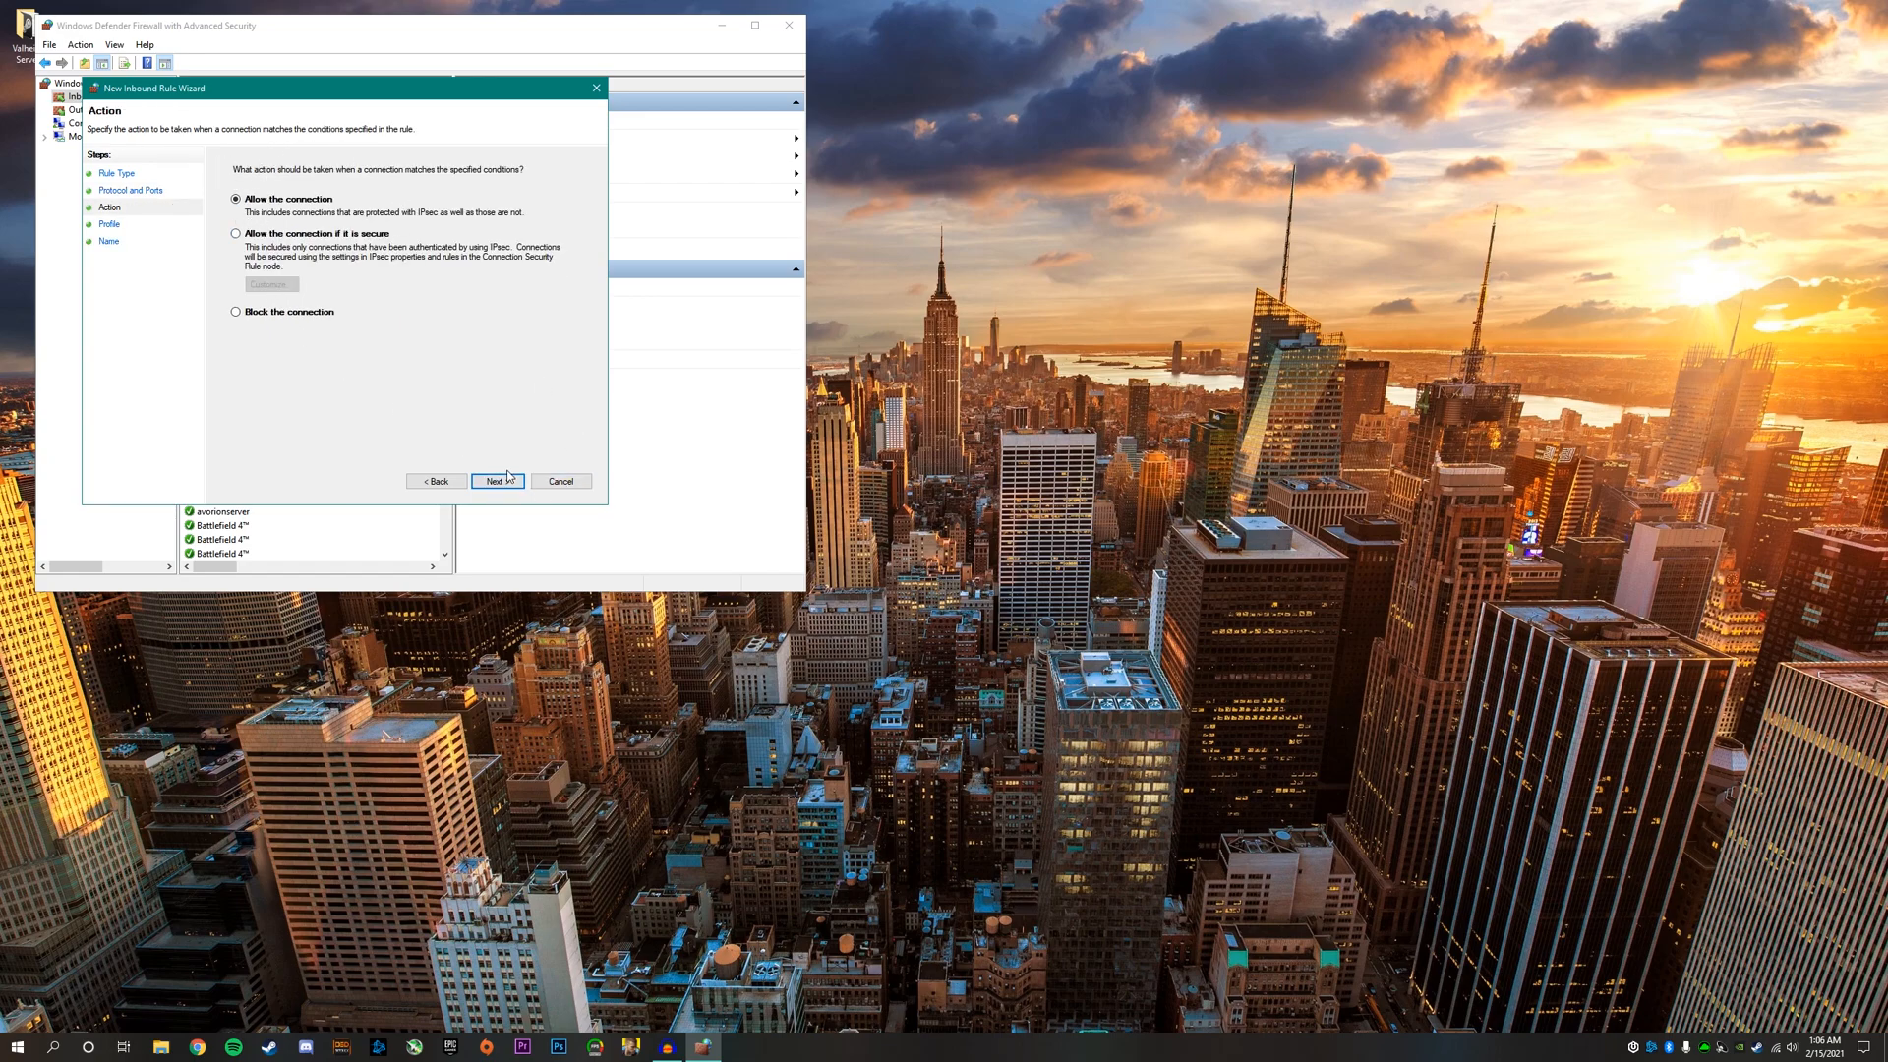
pyautogui.click(495, 479)
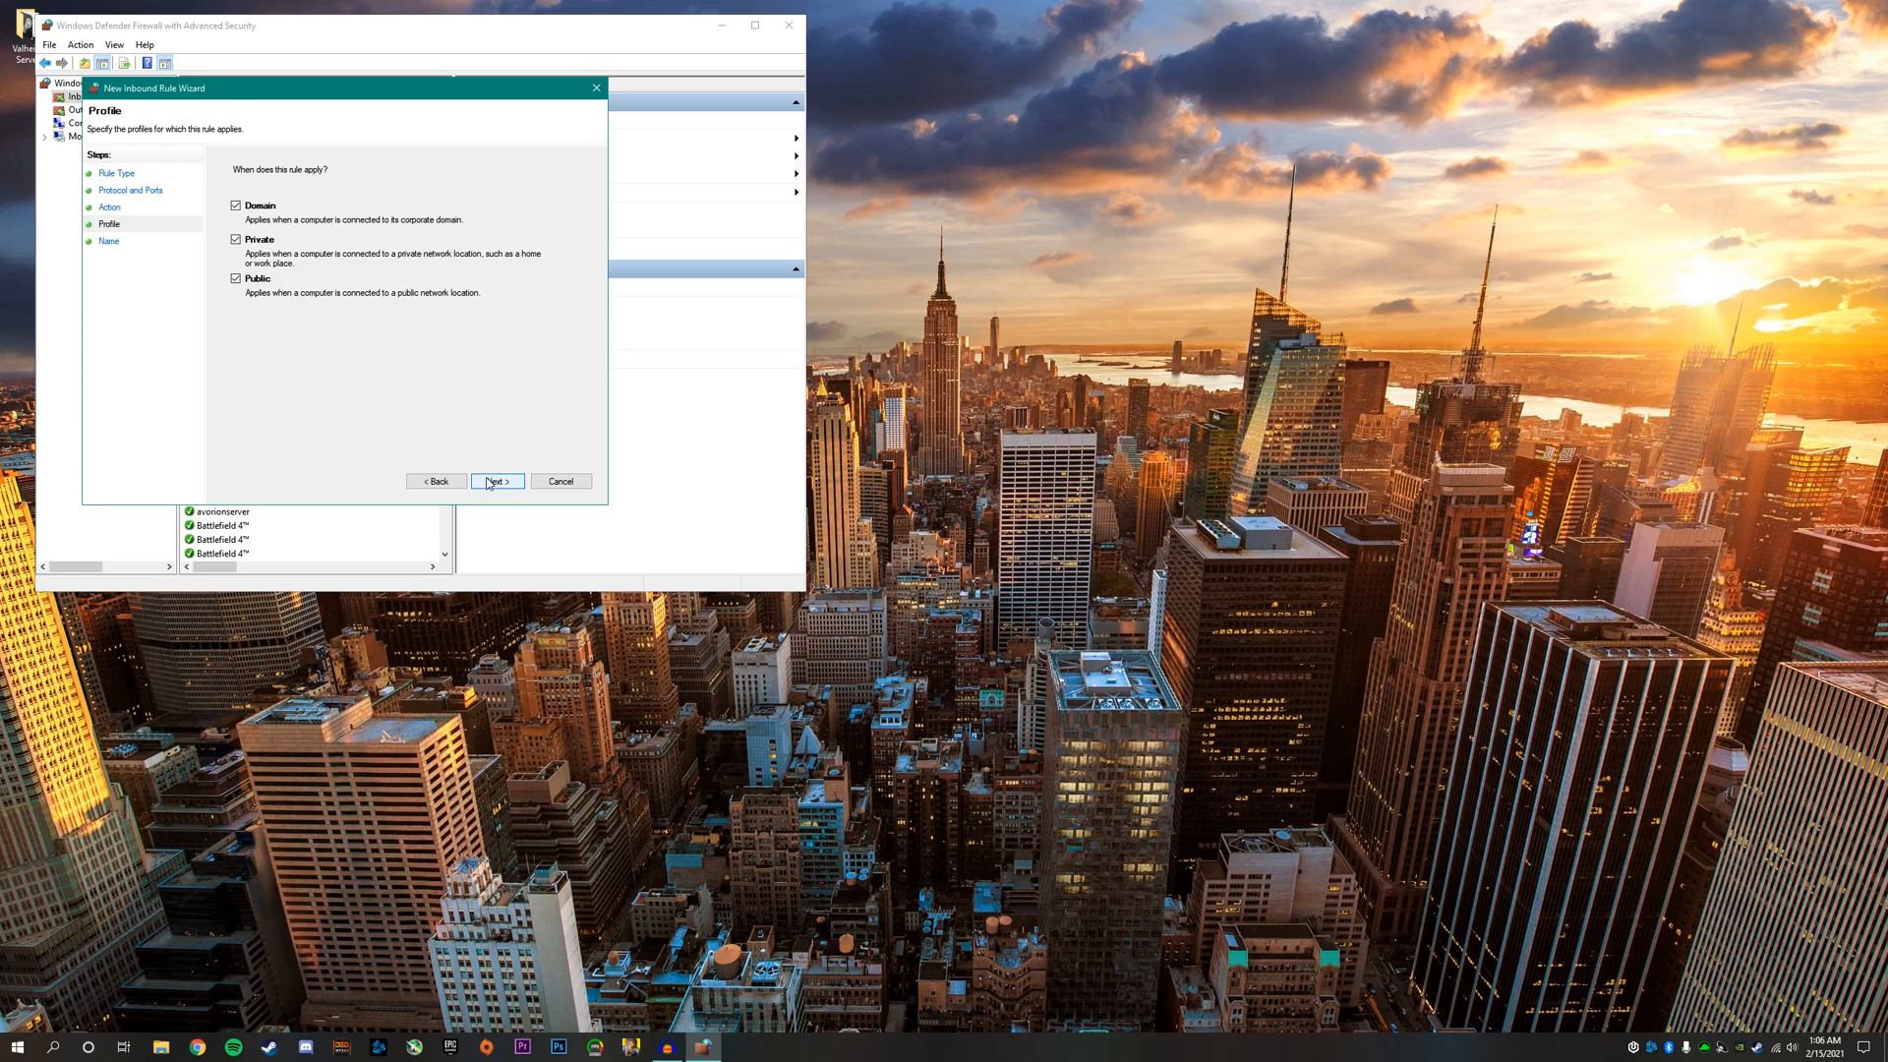
pyautogui.click(495, 480)
pyautogui.write('Valheim')
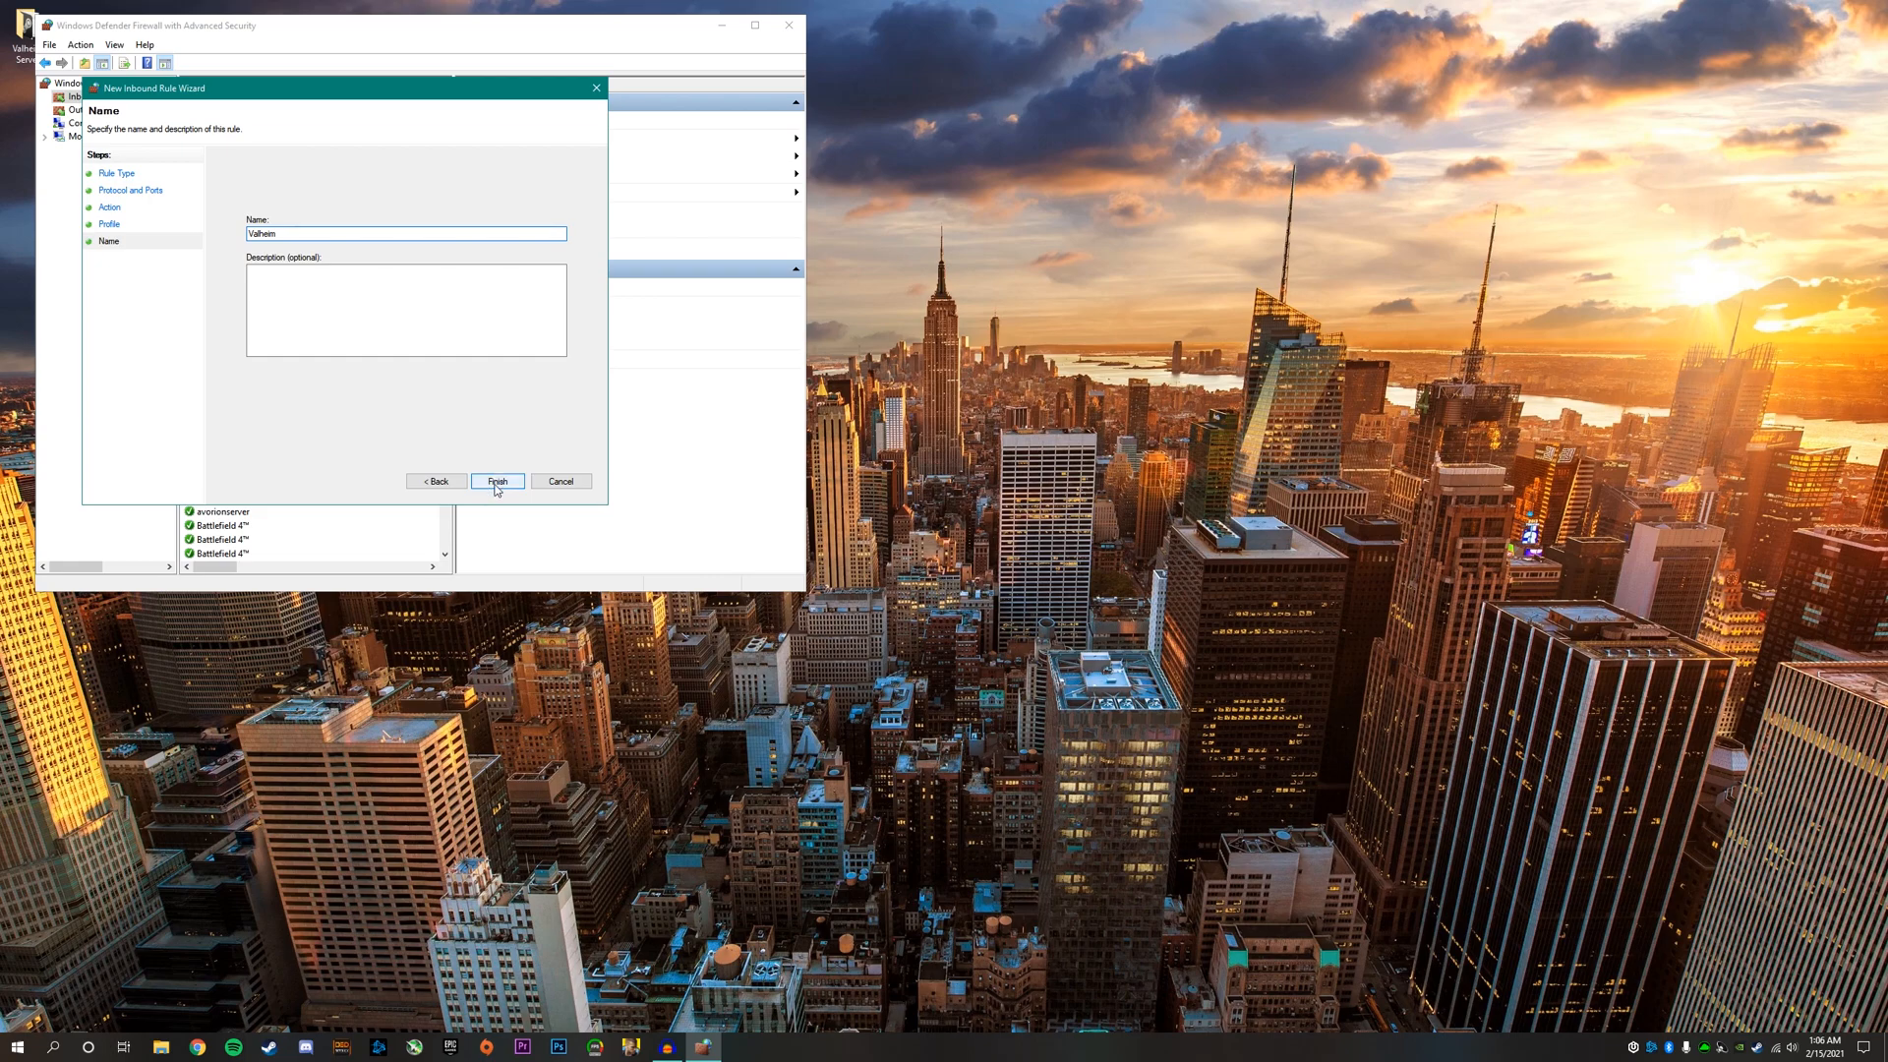
pyautogui.click(496, 482)
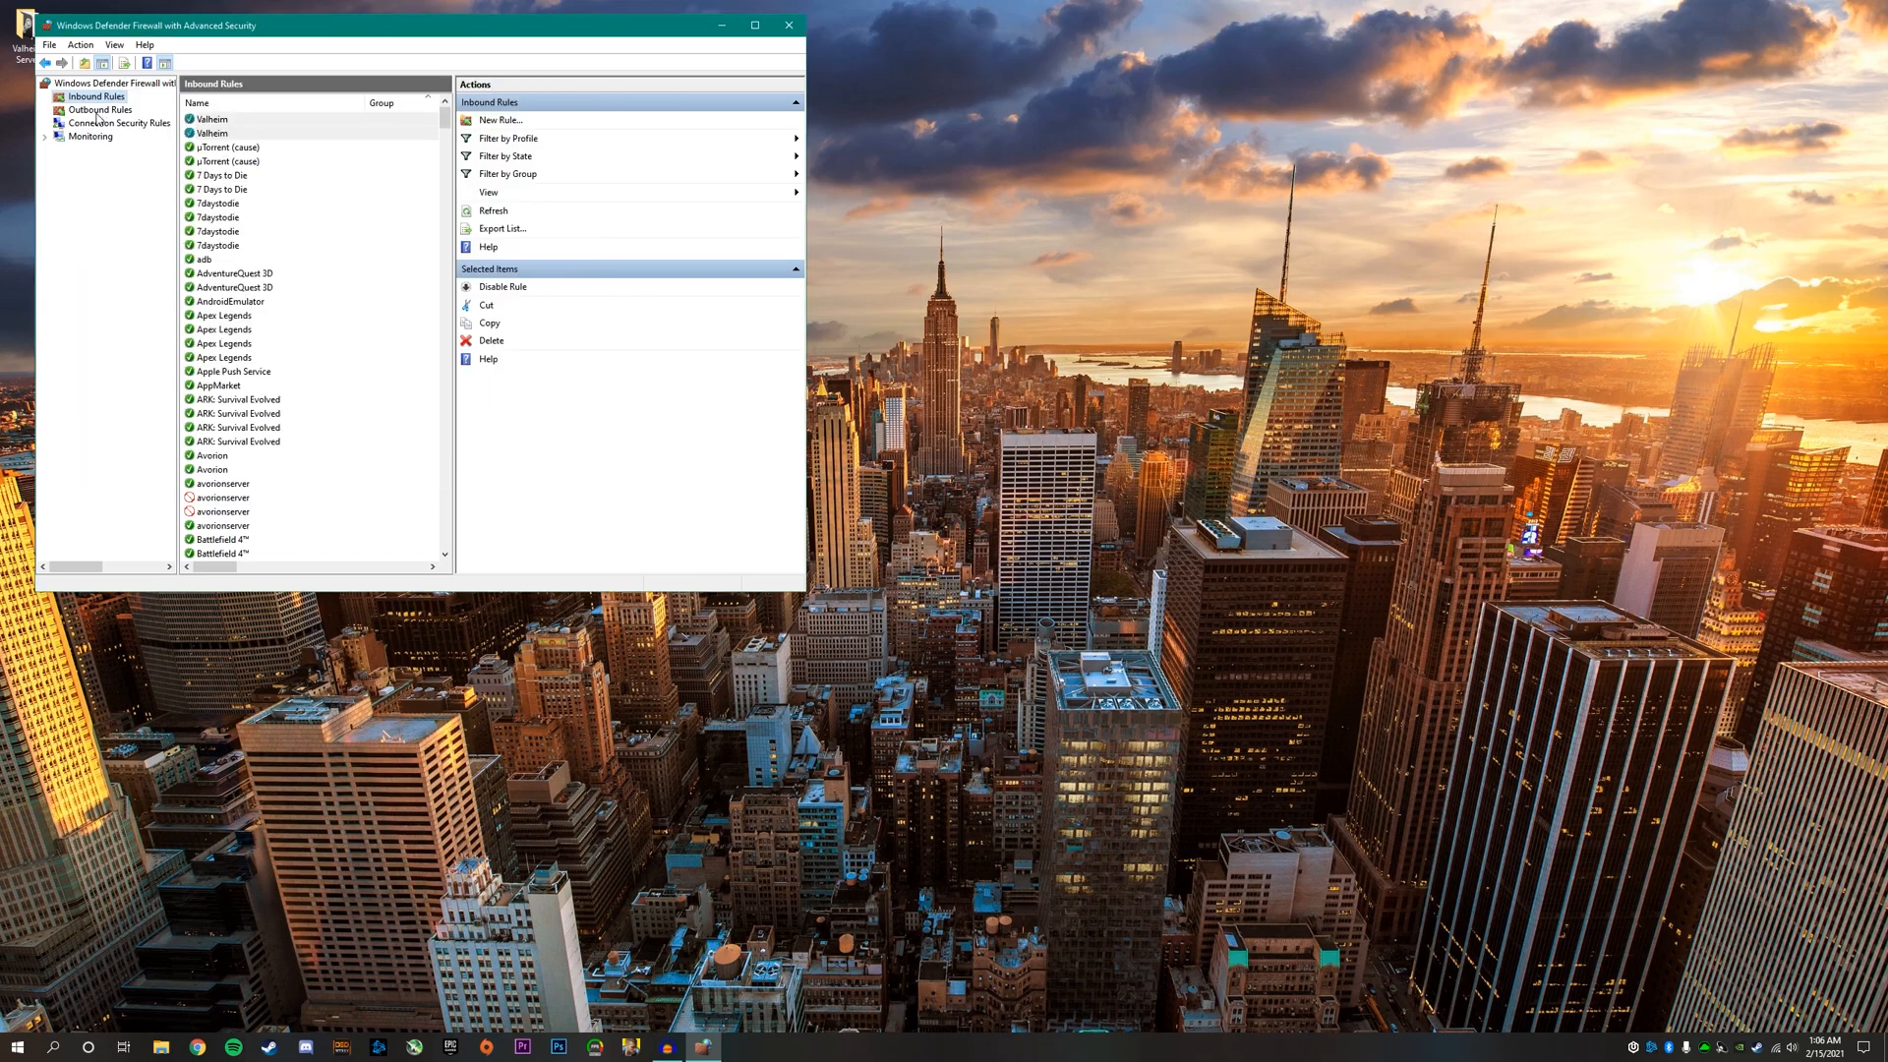
# - Add an outbound Valheim rule allowing TCP remote ports 2456-2458 on all profiles
pyautogui.click(100, 110)
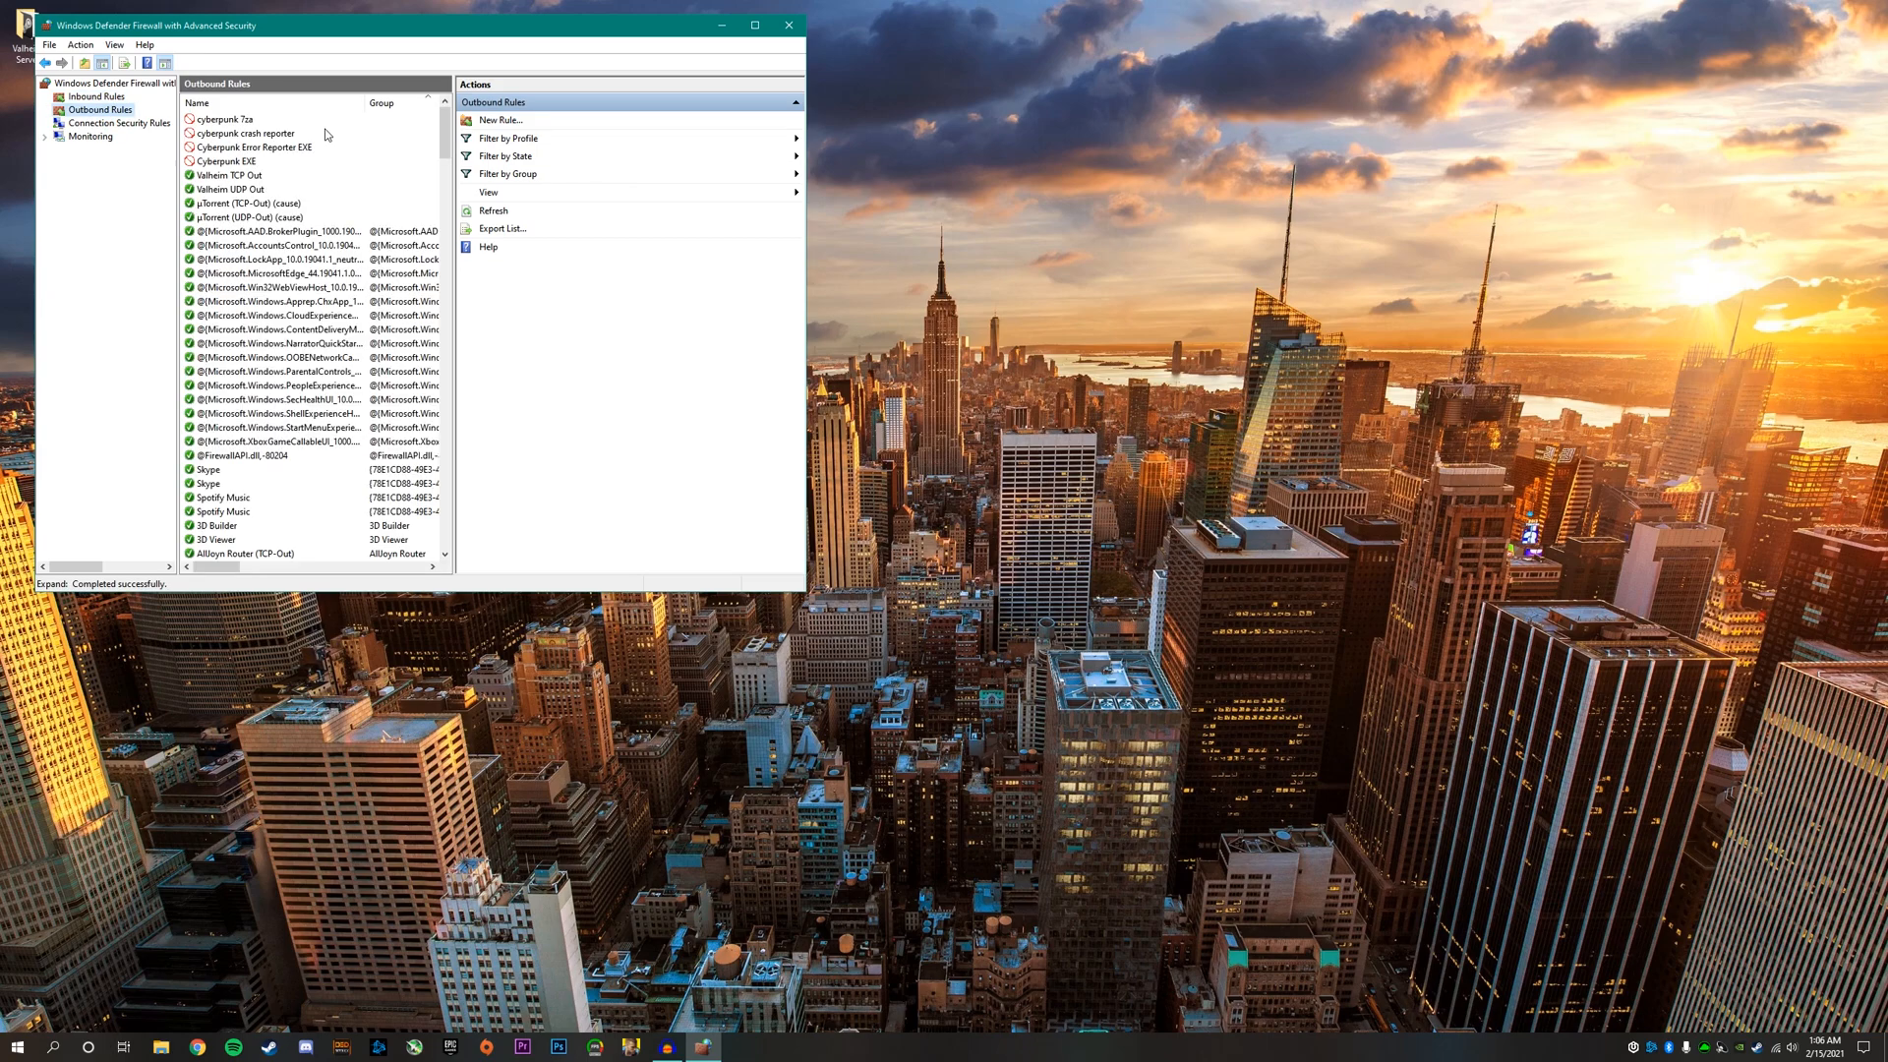
pyautogui.click(496, 120)
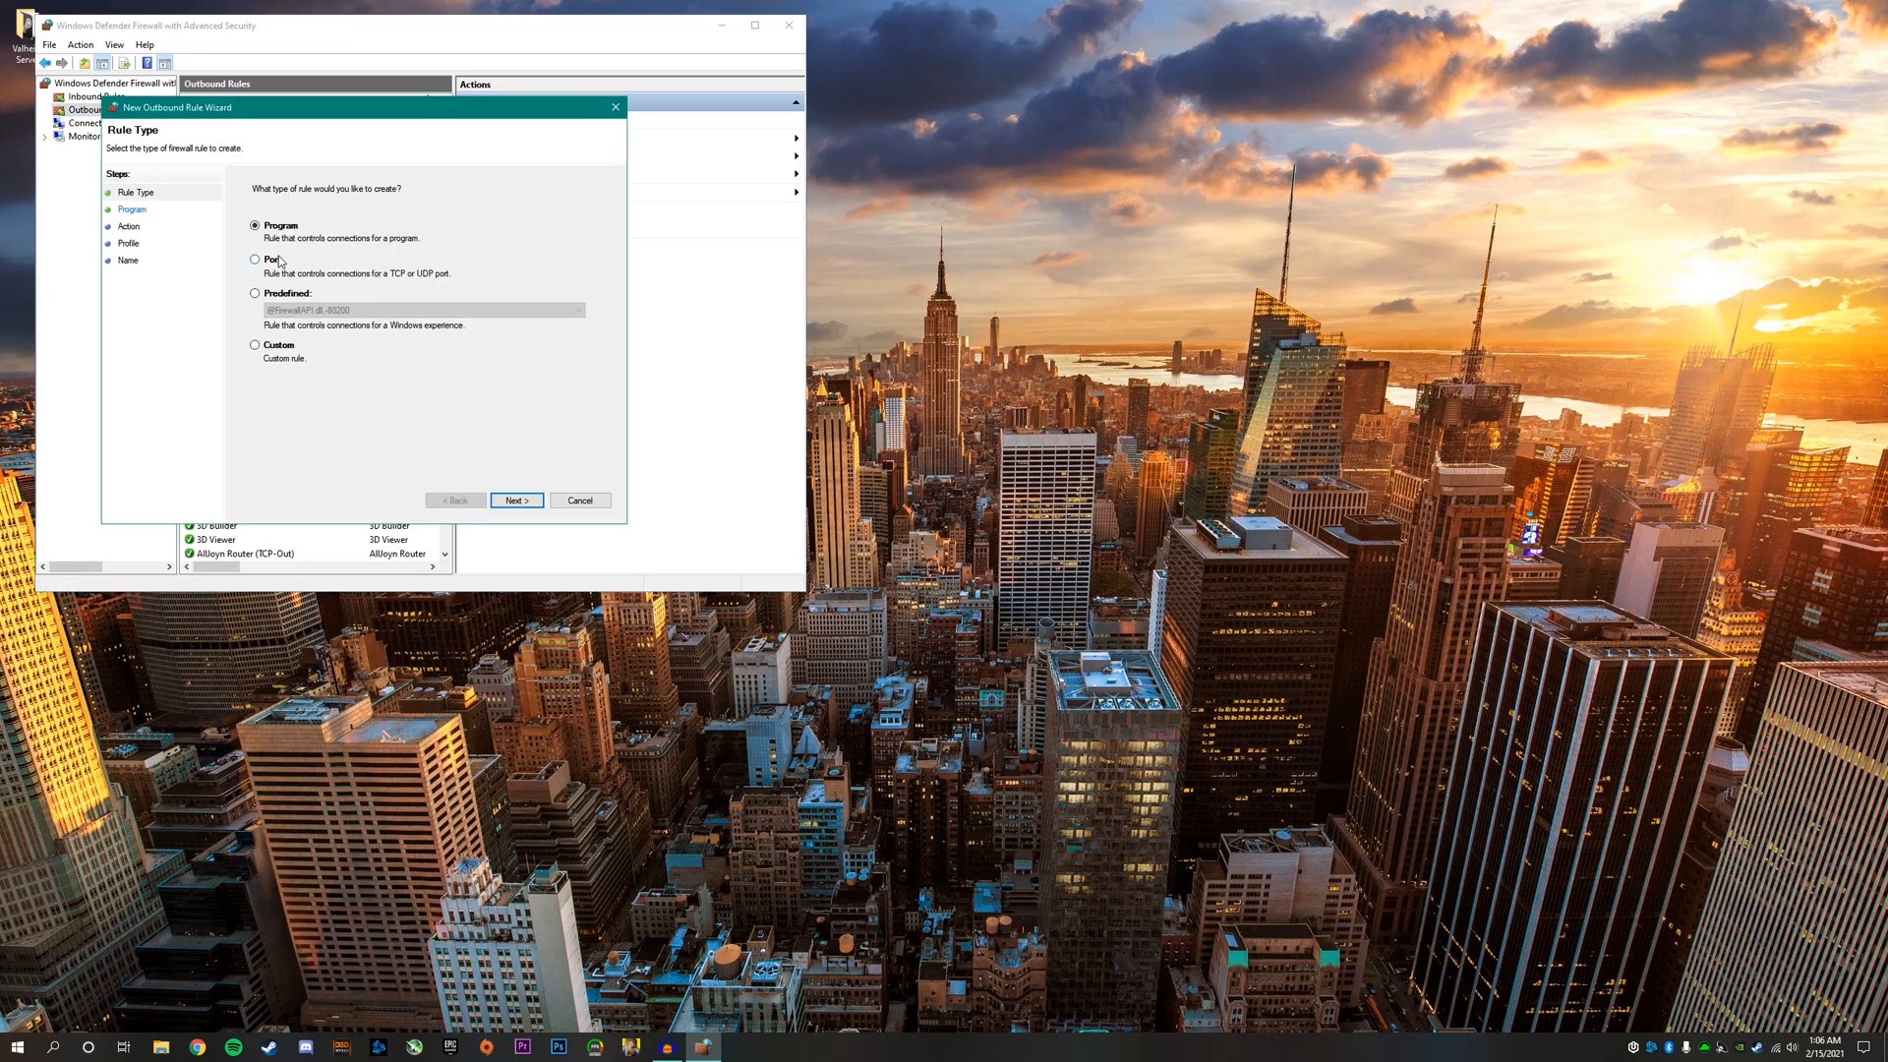
pyautogui.click(515, 499)
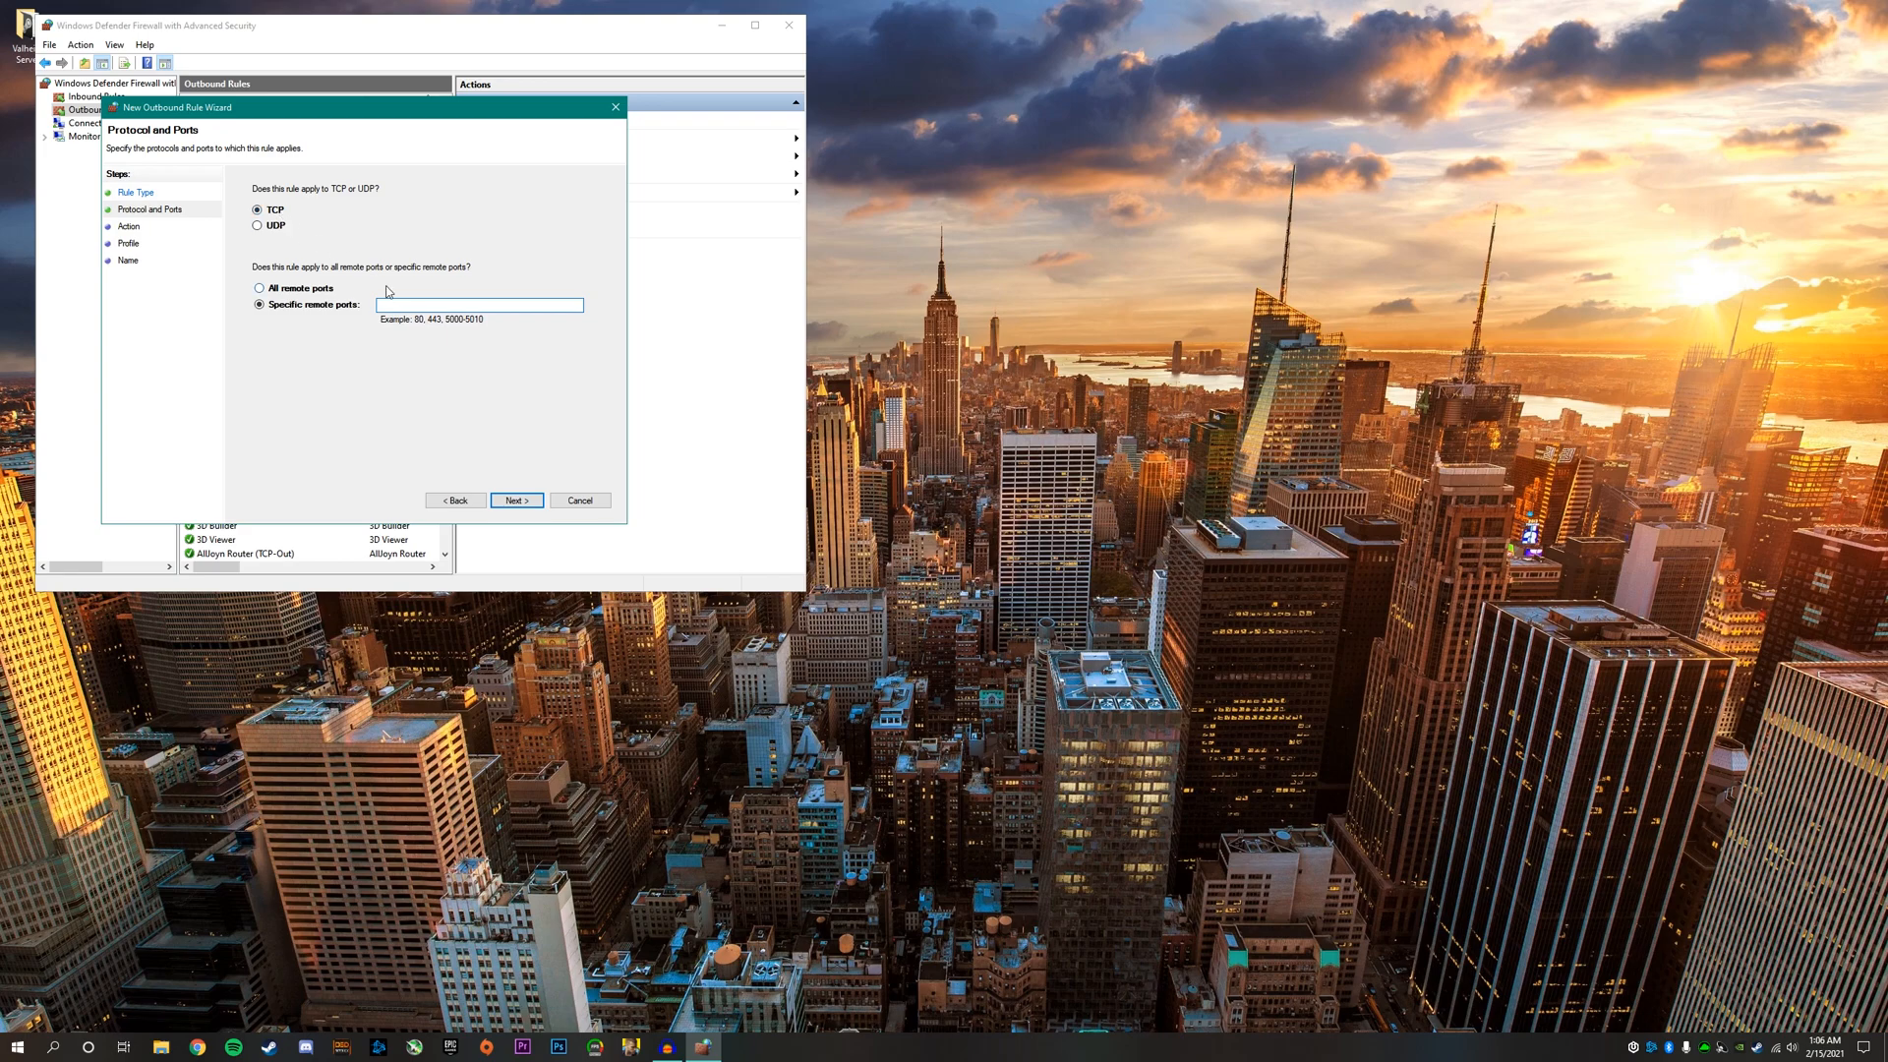
pyautogui.write('2456')
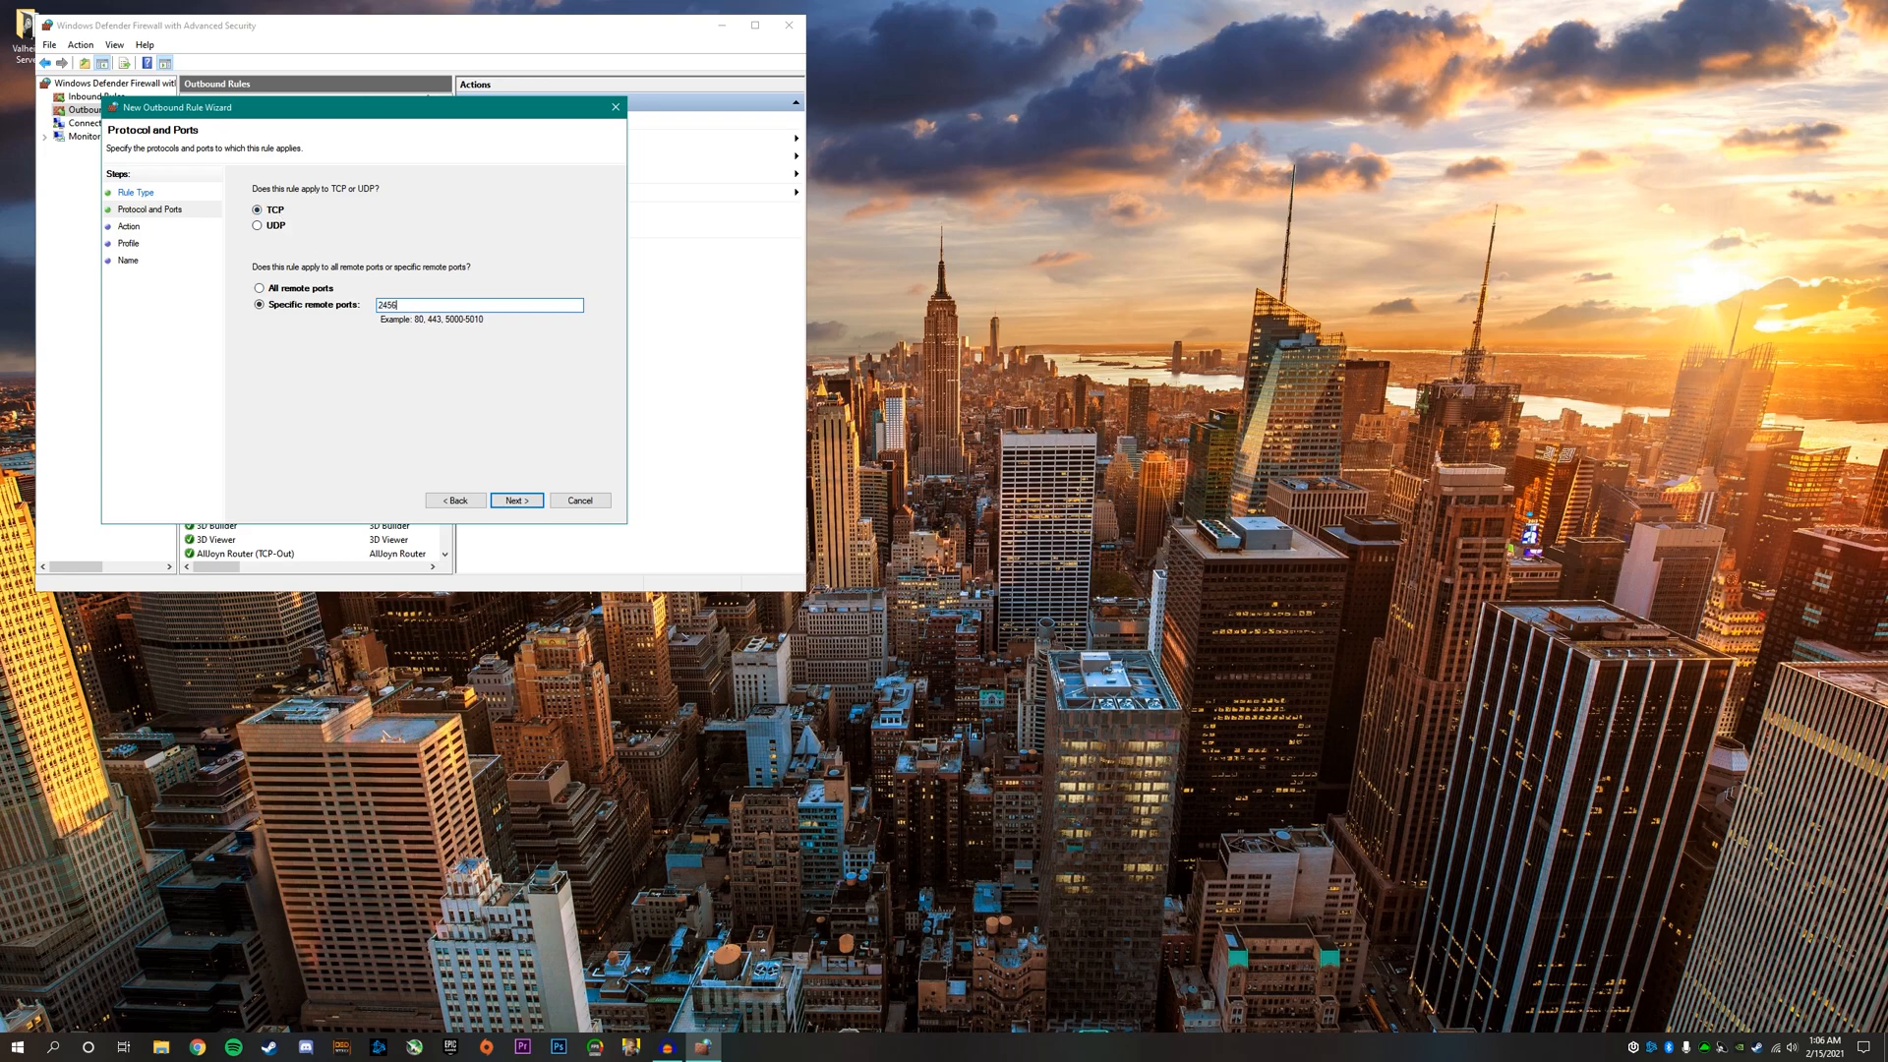
pyautogui.write('-2458')
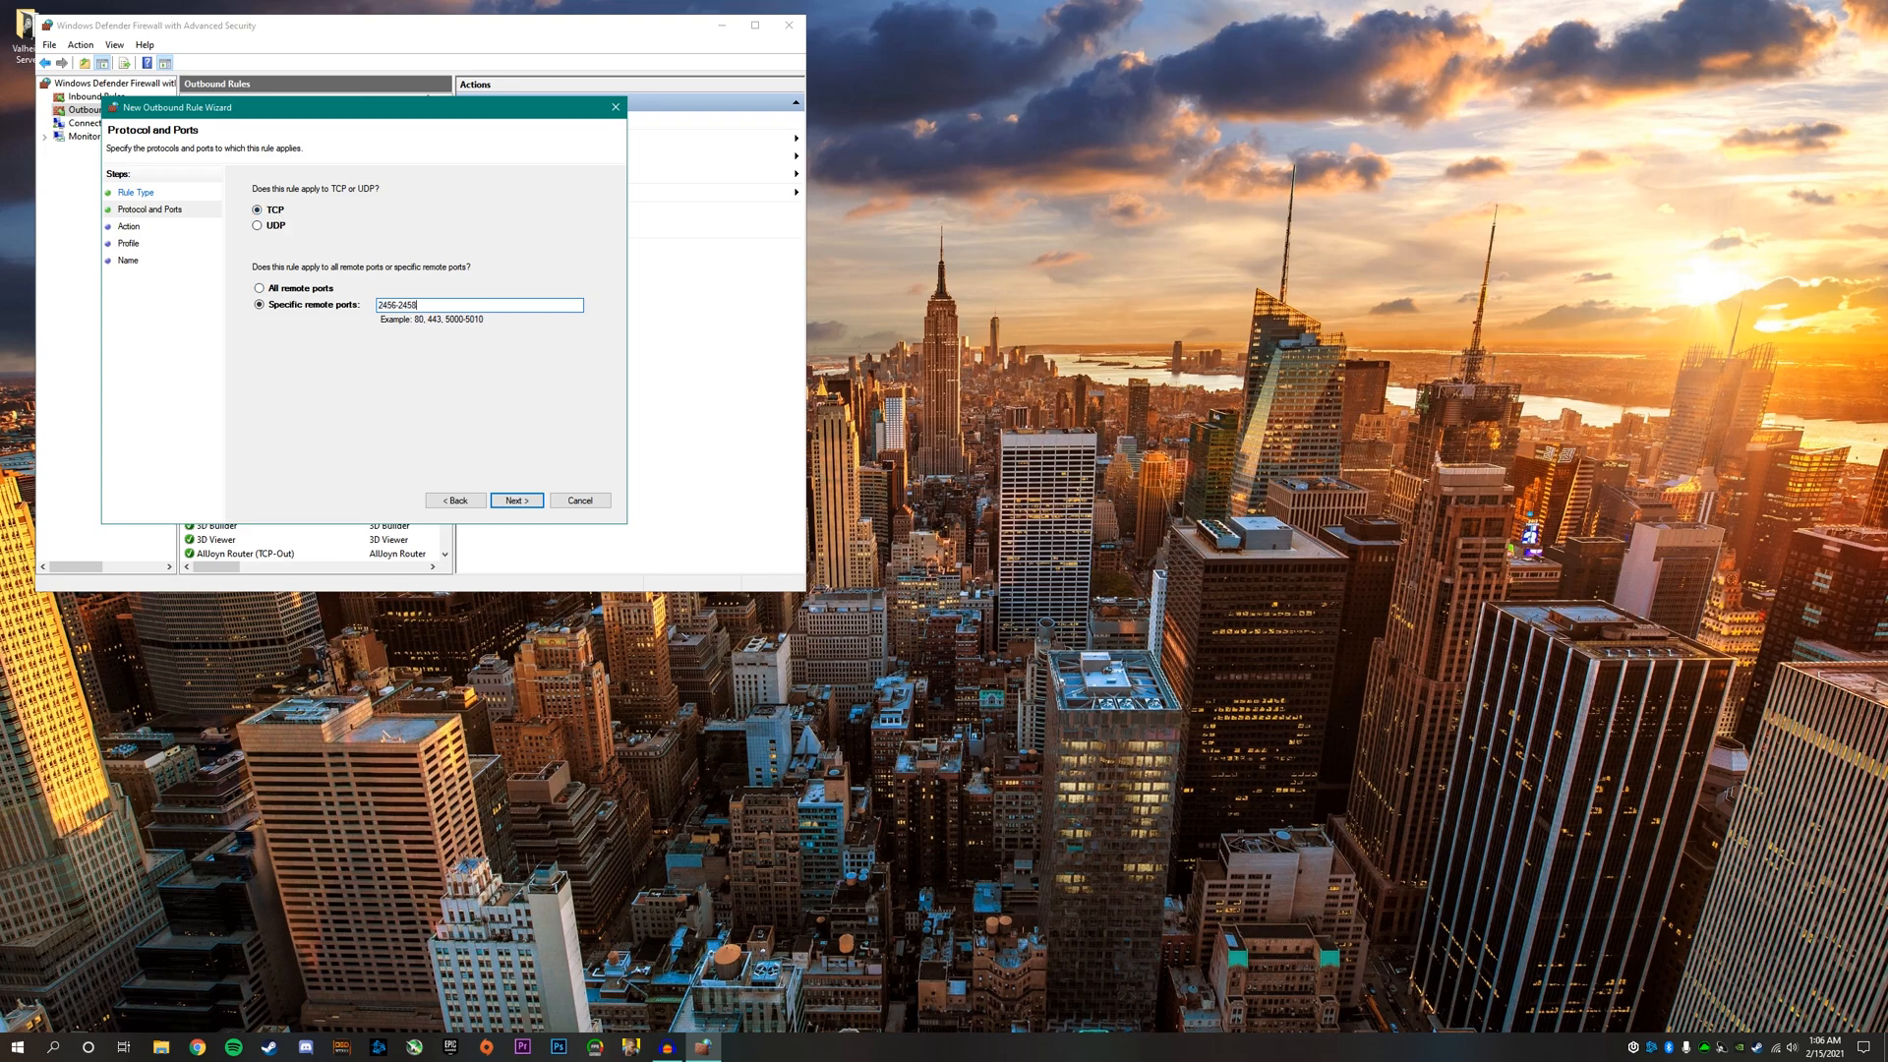
pyautogui.click(515, 500)
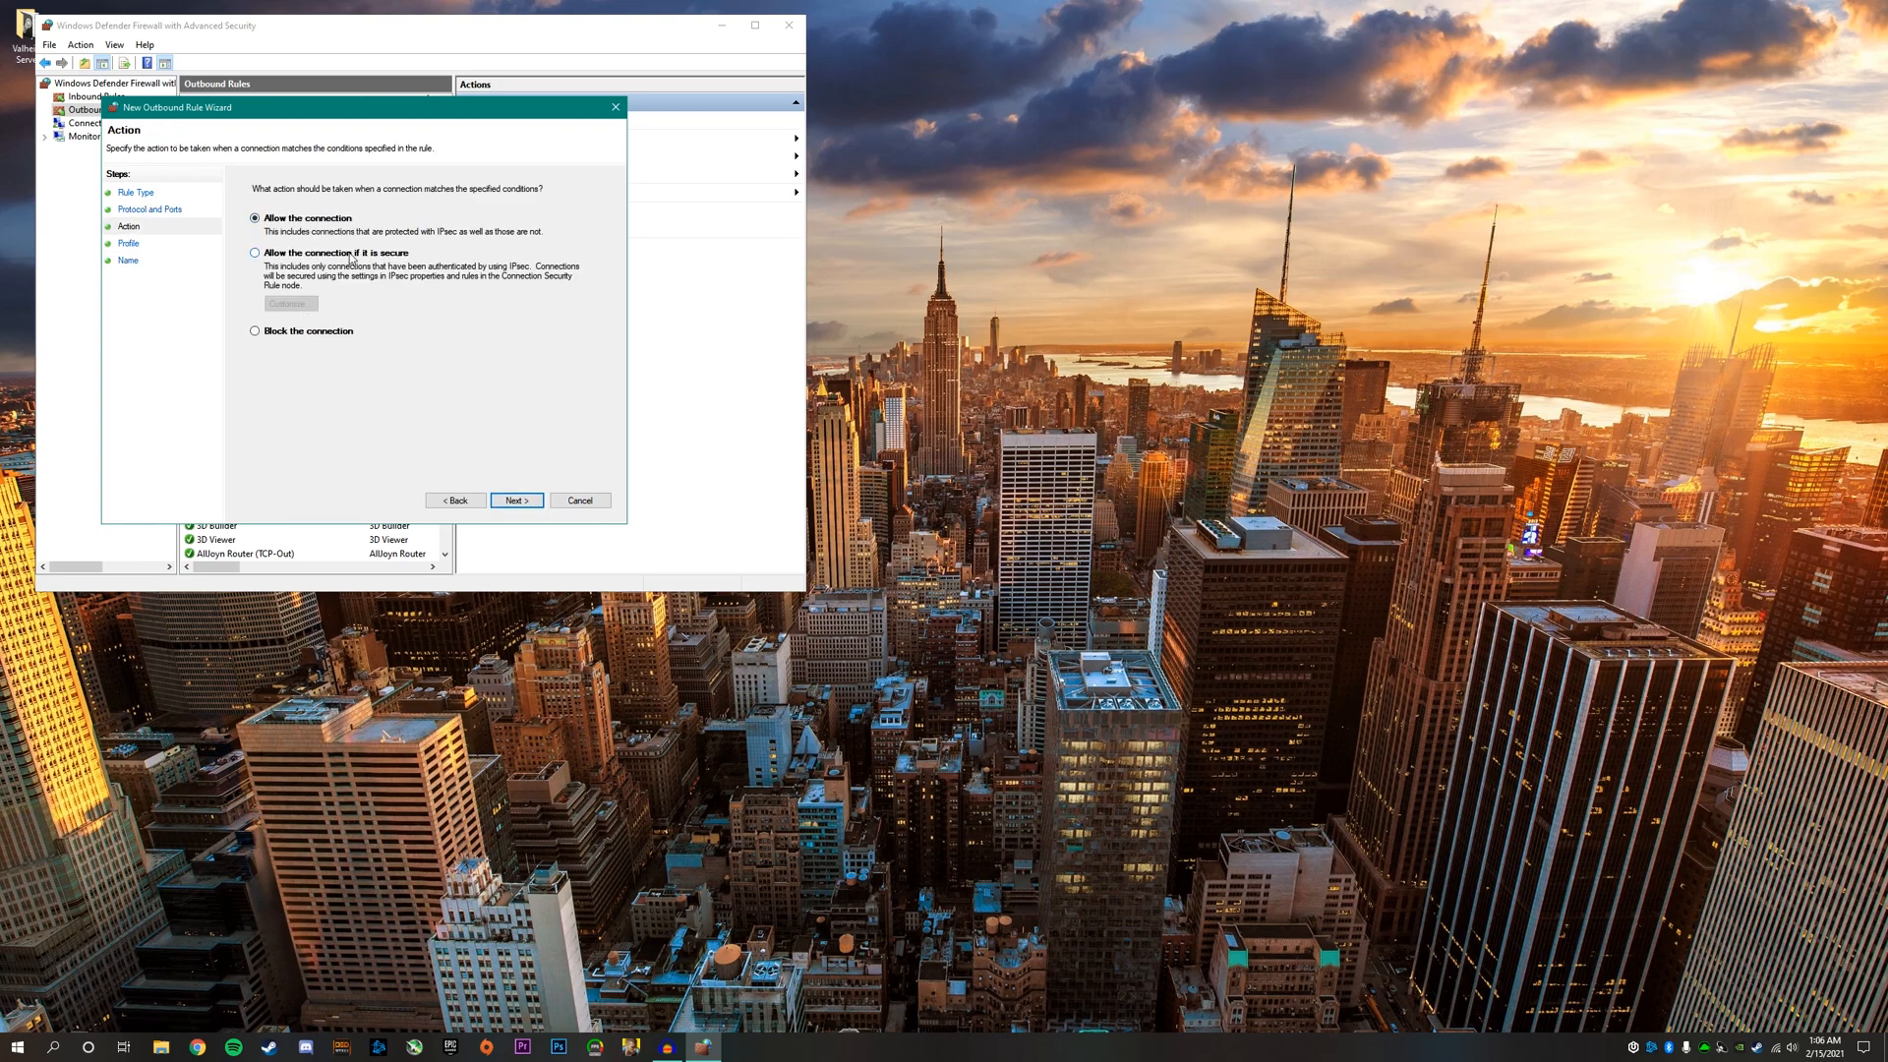
pyautogui.click(515, 499)
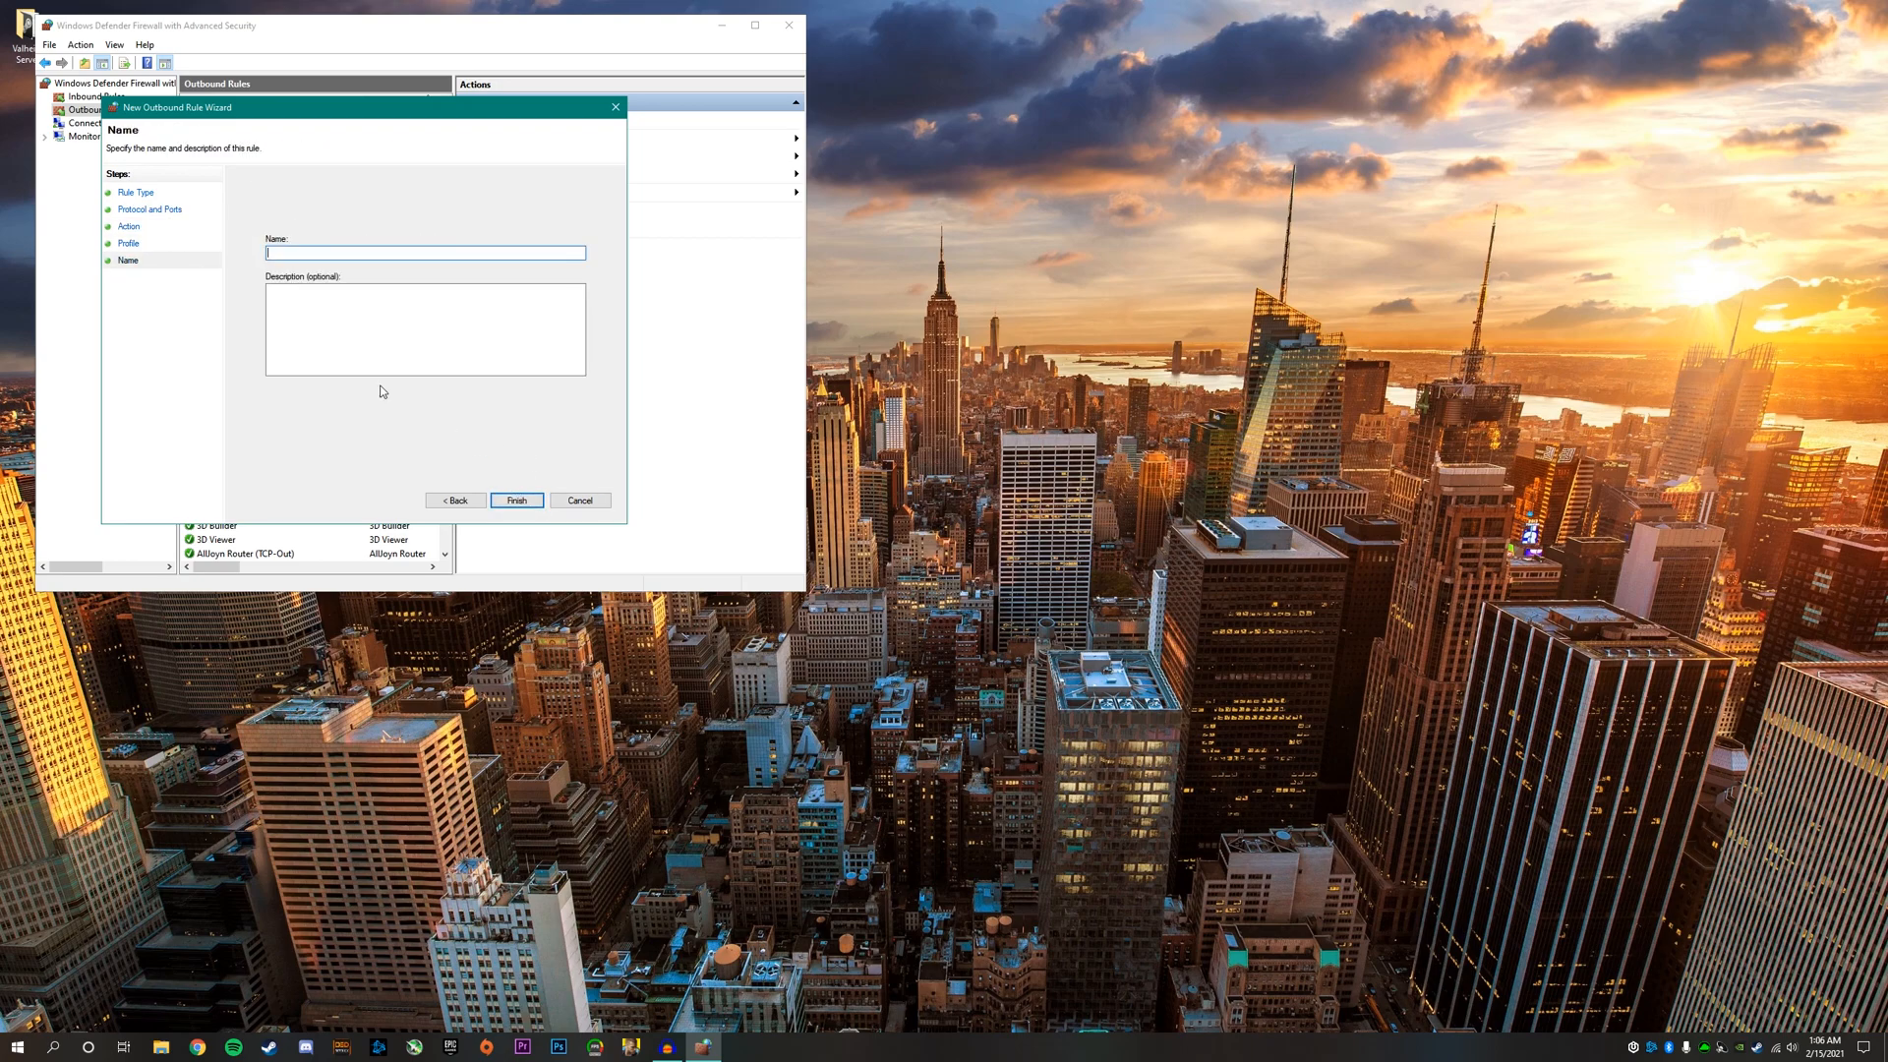
pyautogui.write('Val')
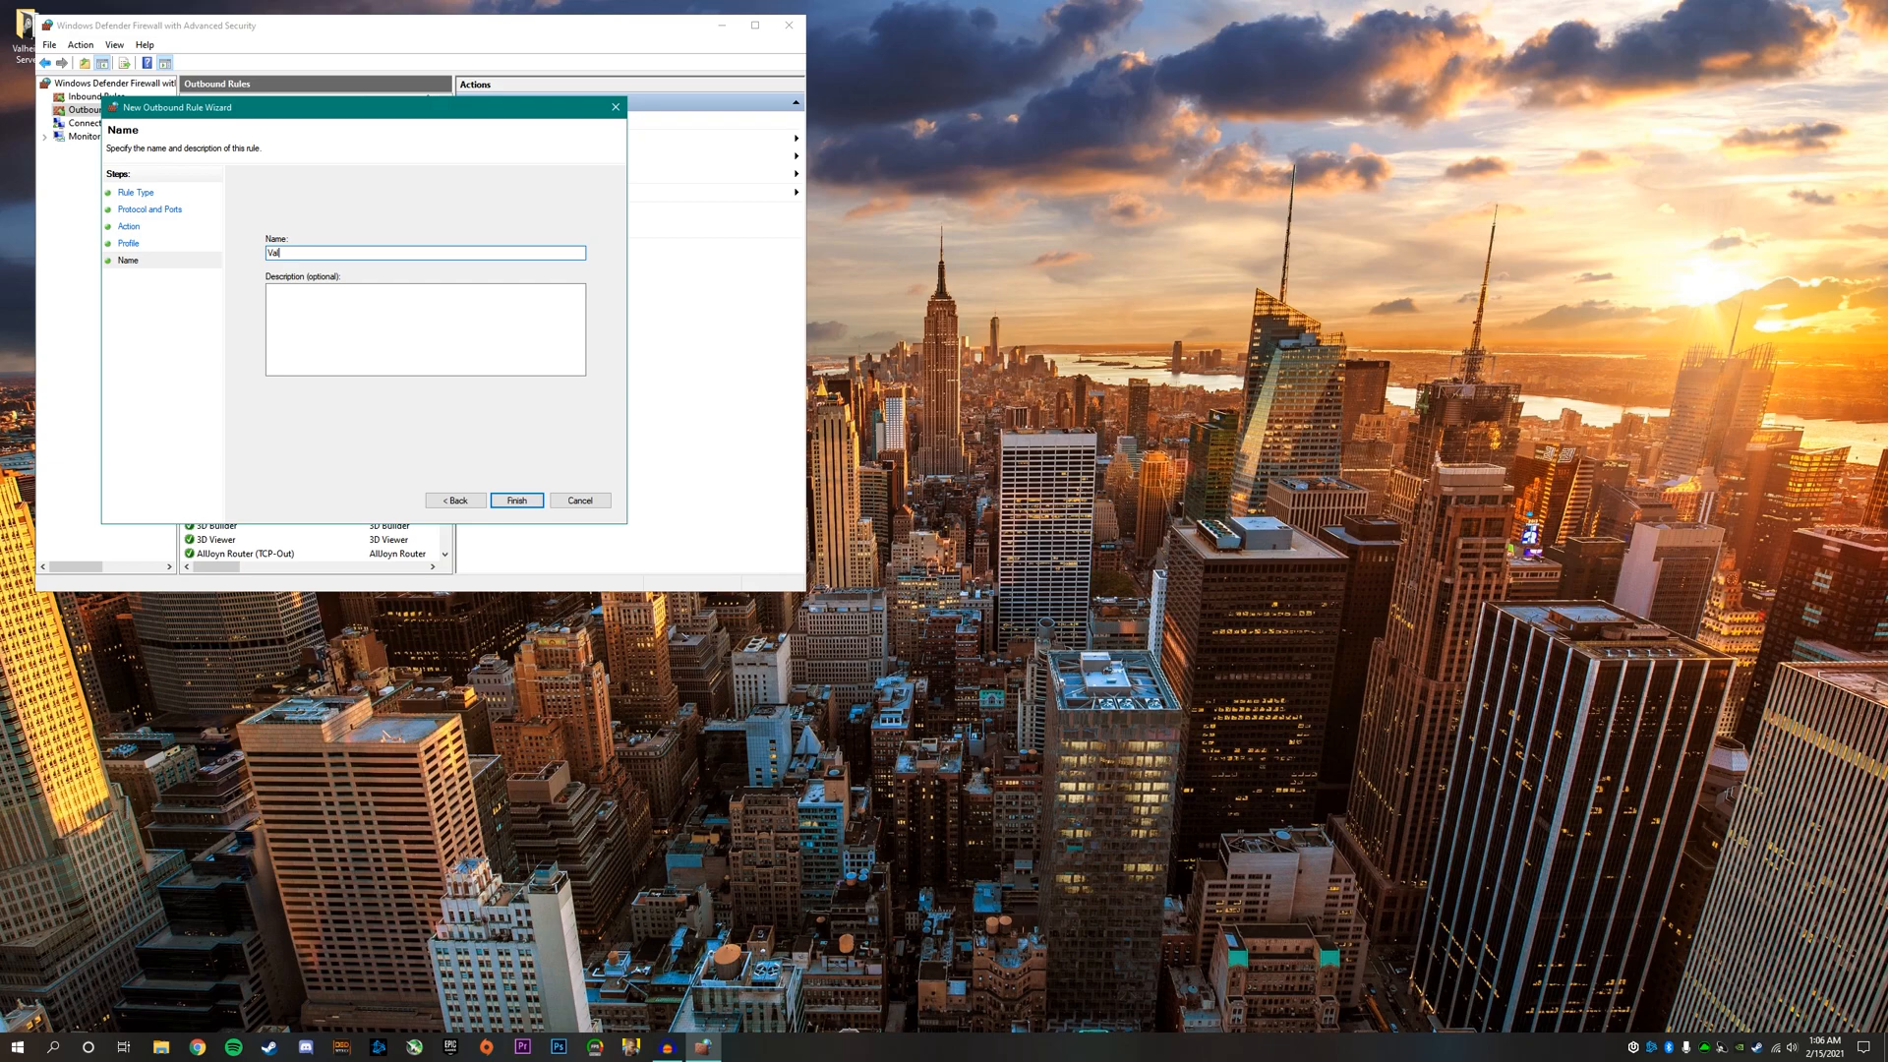
pyautogui.click(515, 500)
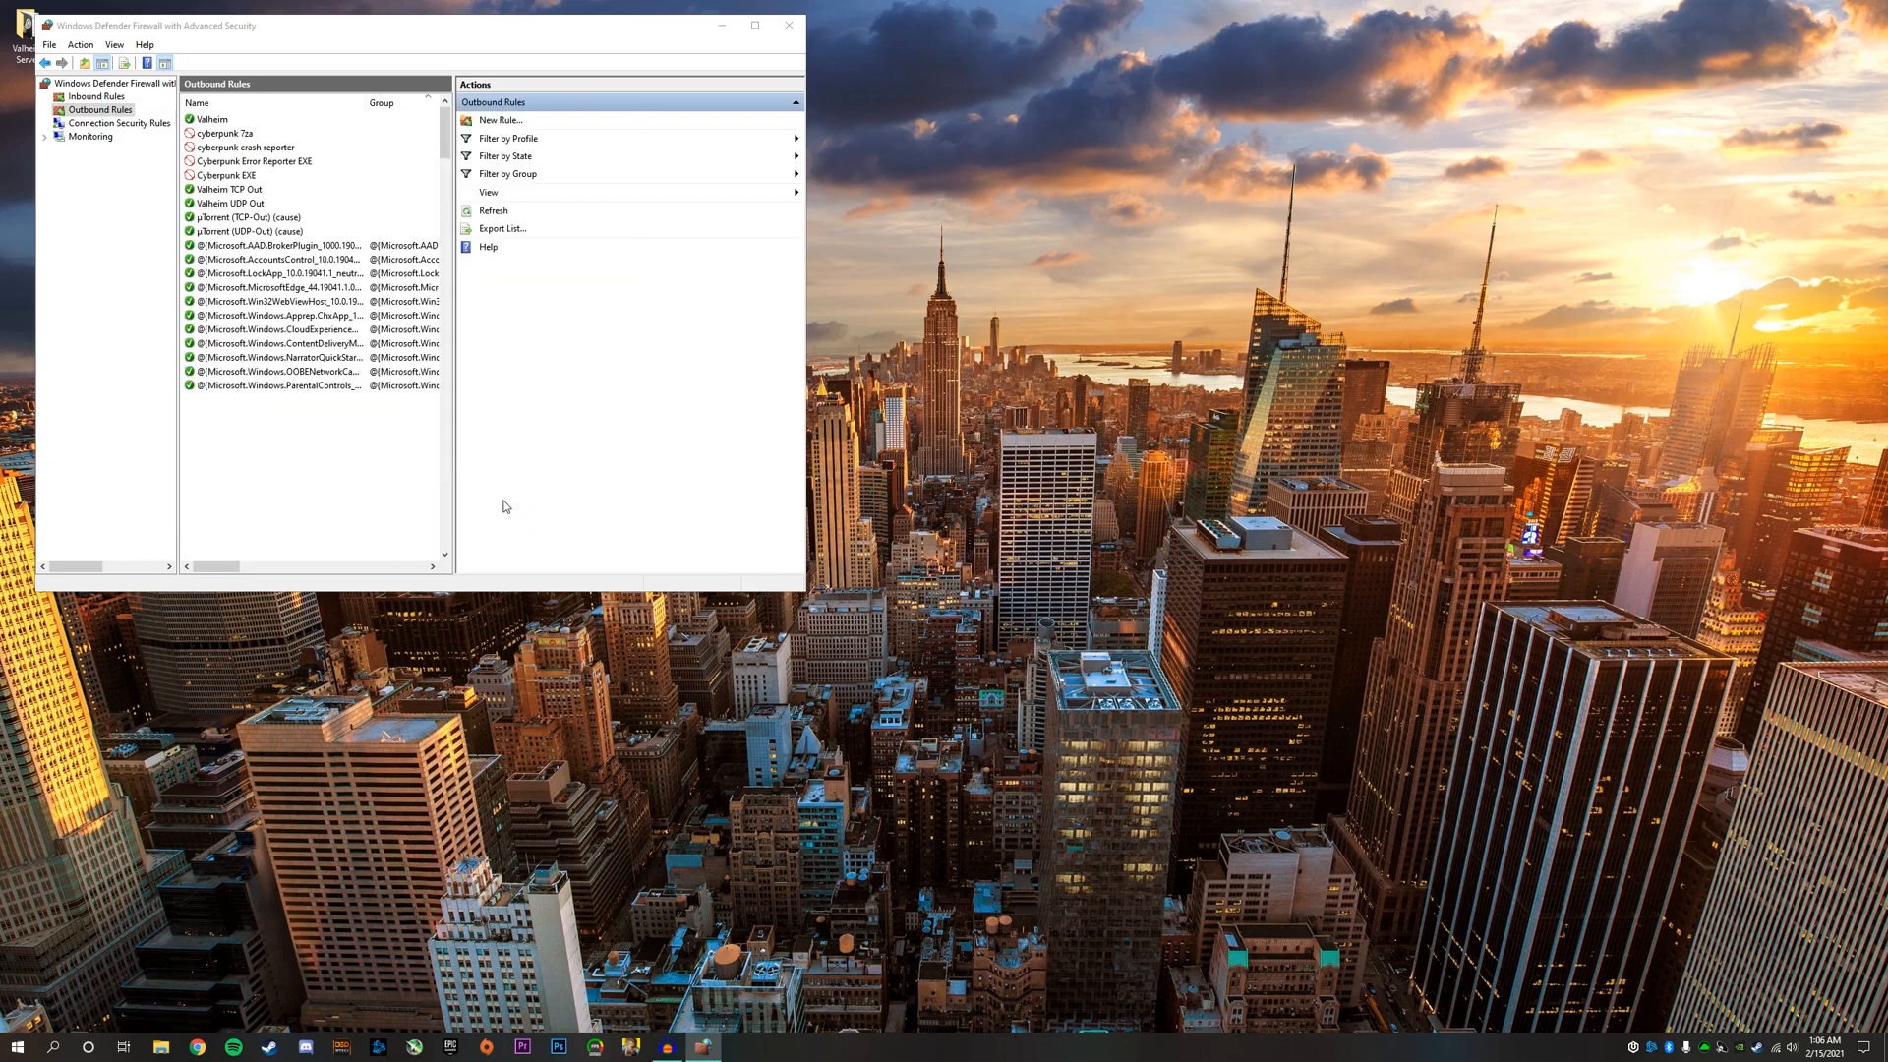
# - Add a second outbound Valheim rule allowing UDP remote ports 2456-2458 on all profiles
pyautogui.click(499, 120)
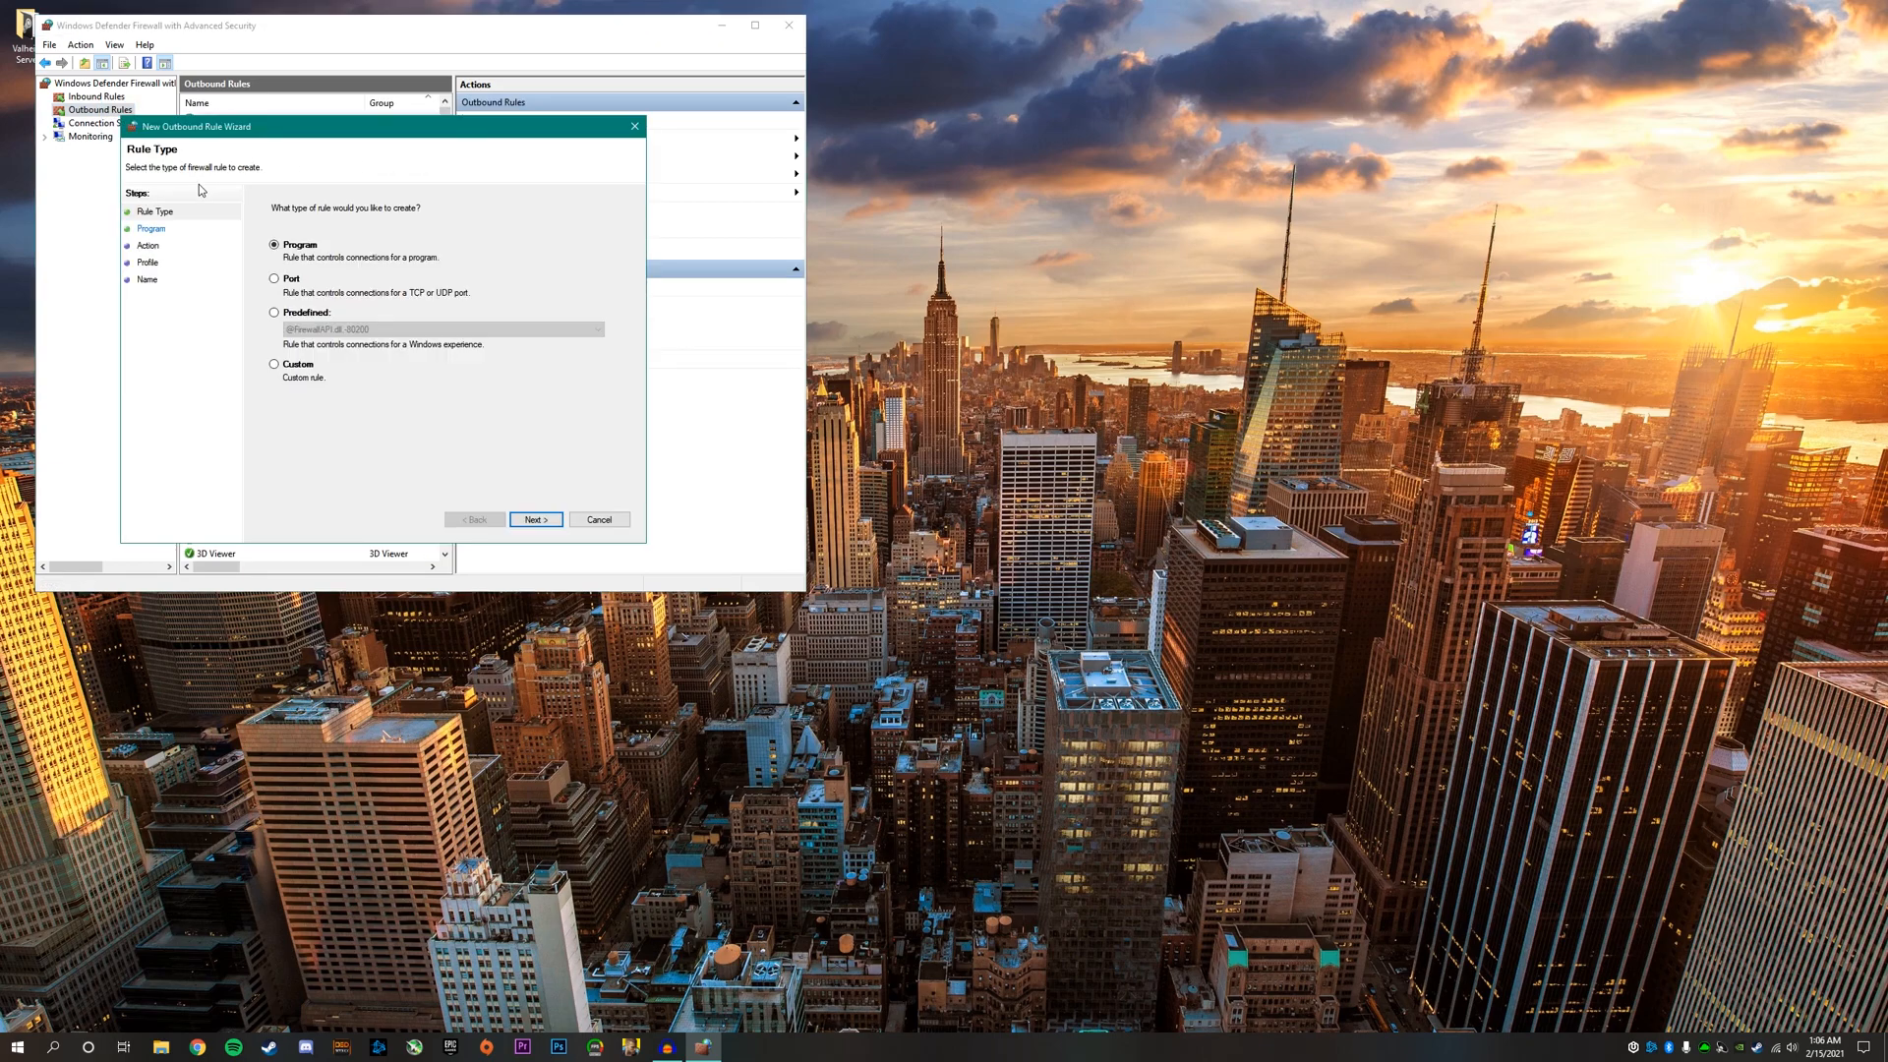
pyautogui.click(275, 277)
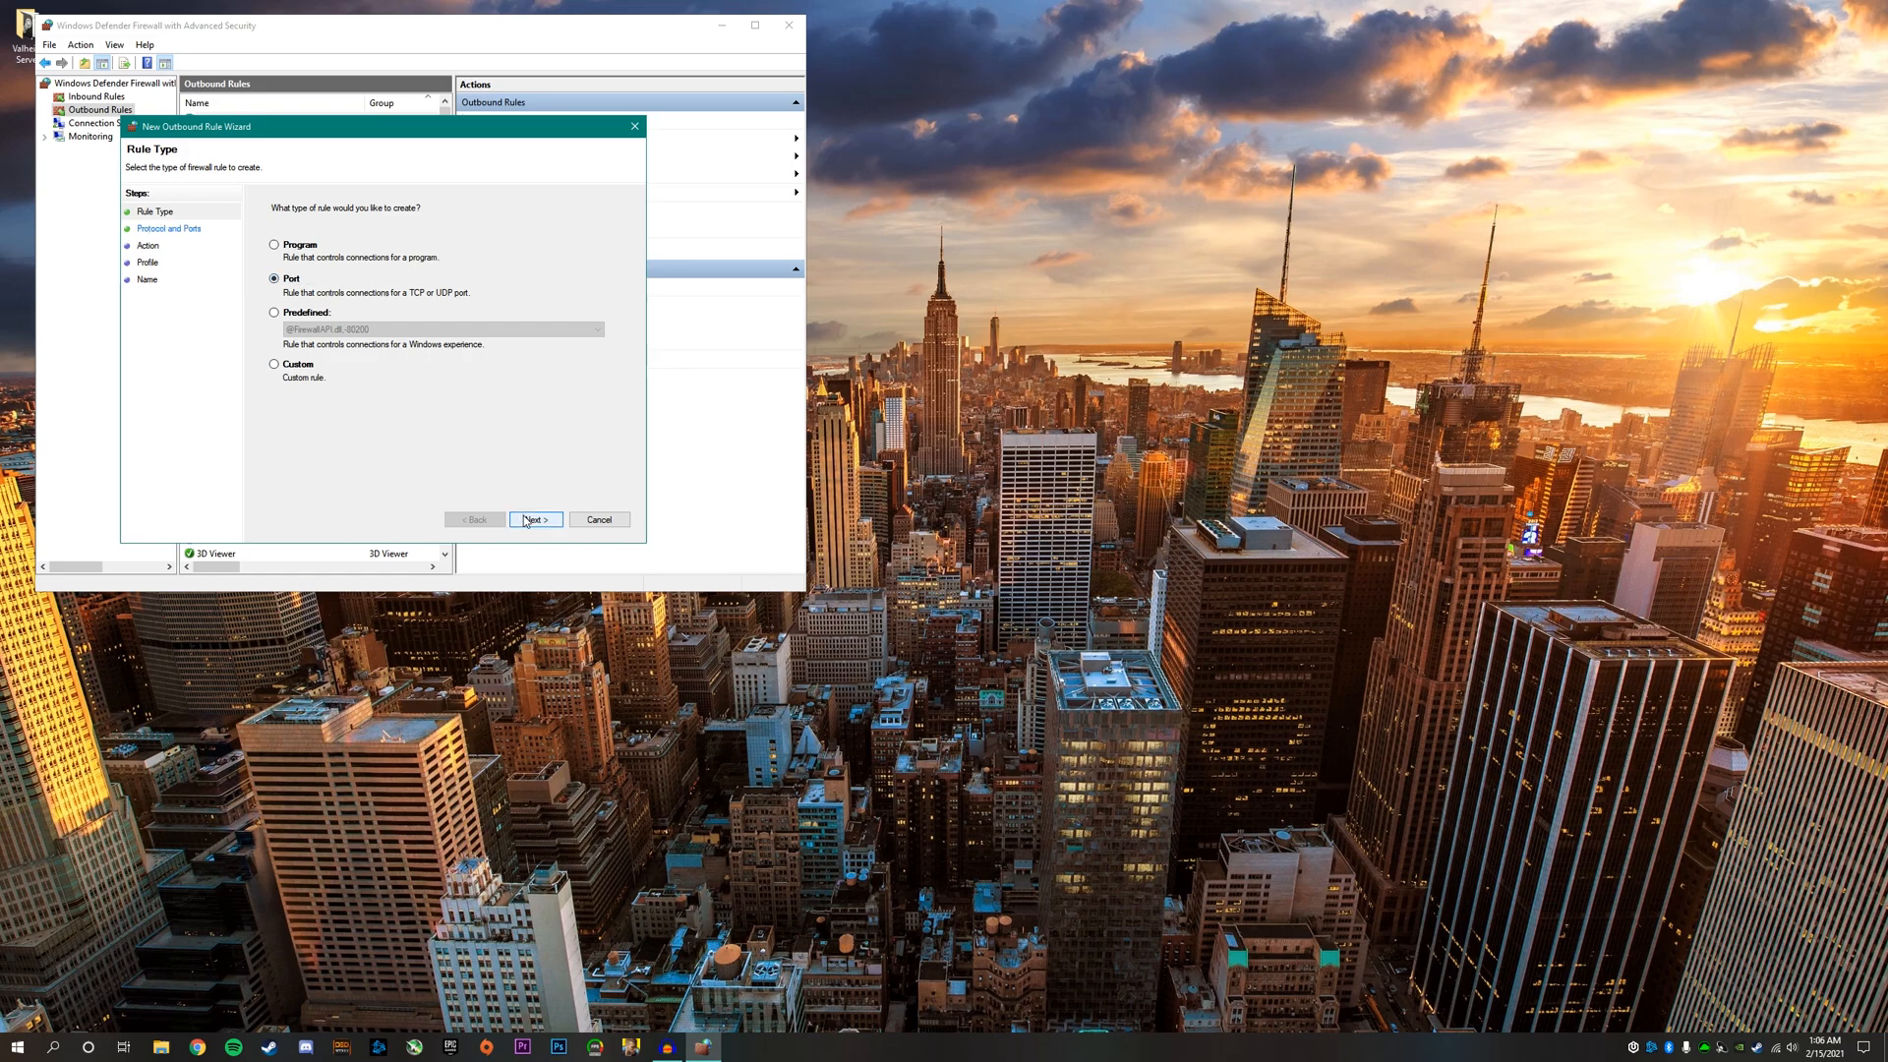
pyautogui.click(535, 519)
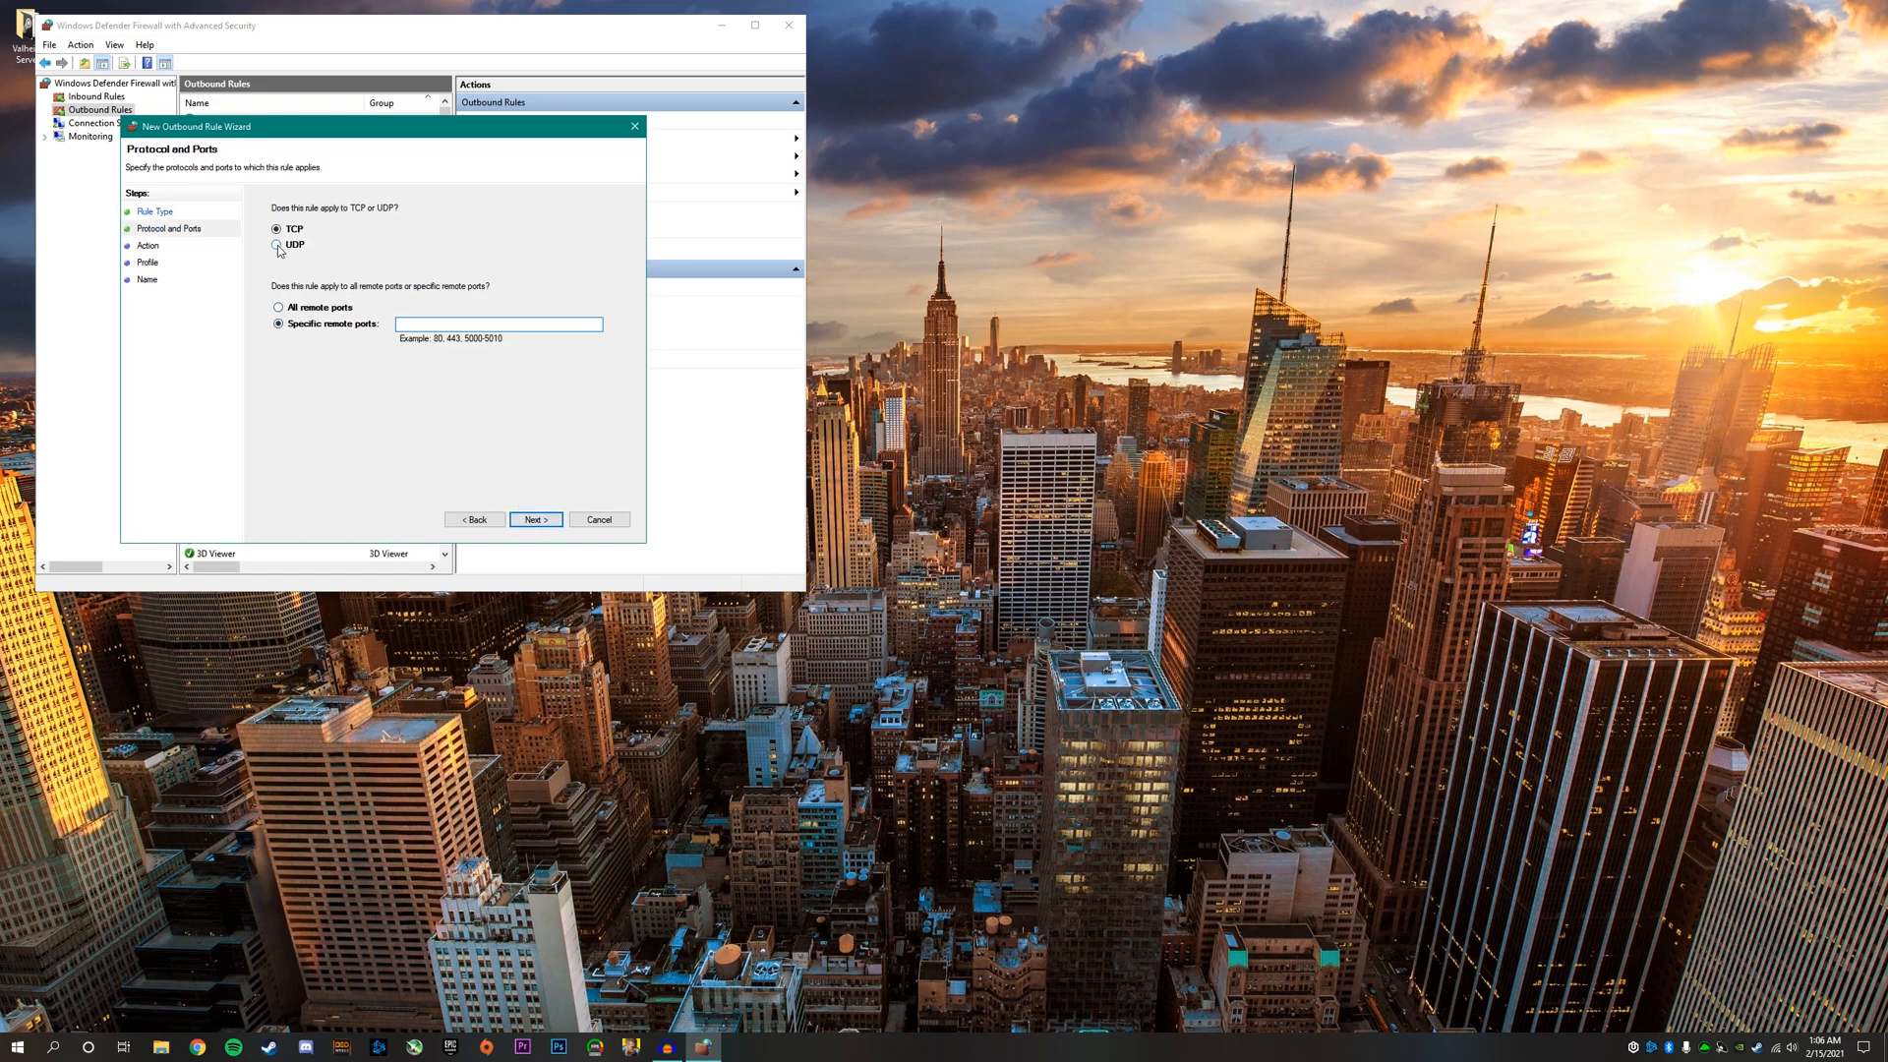
pyautogui.click(277, 244)
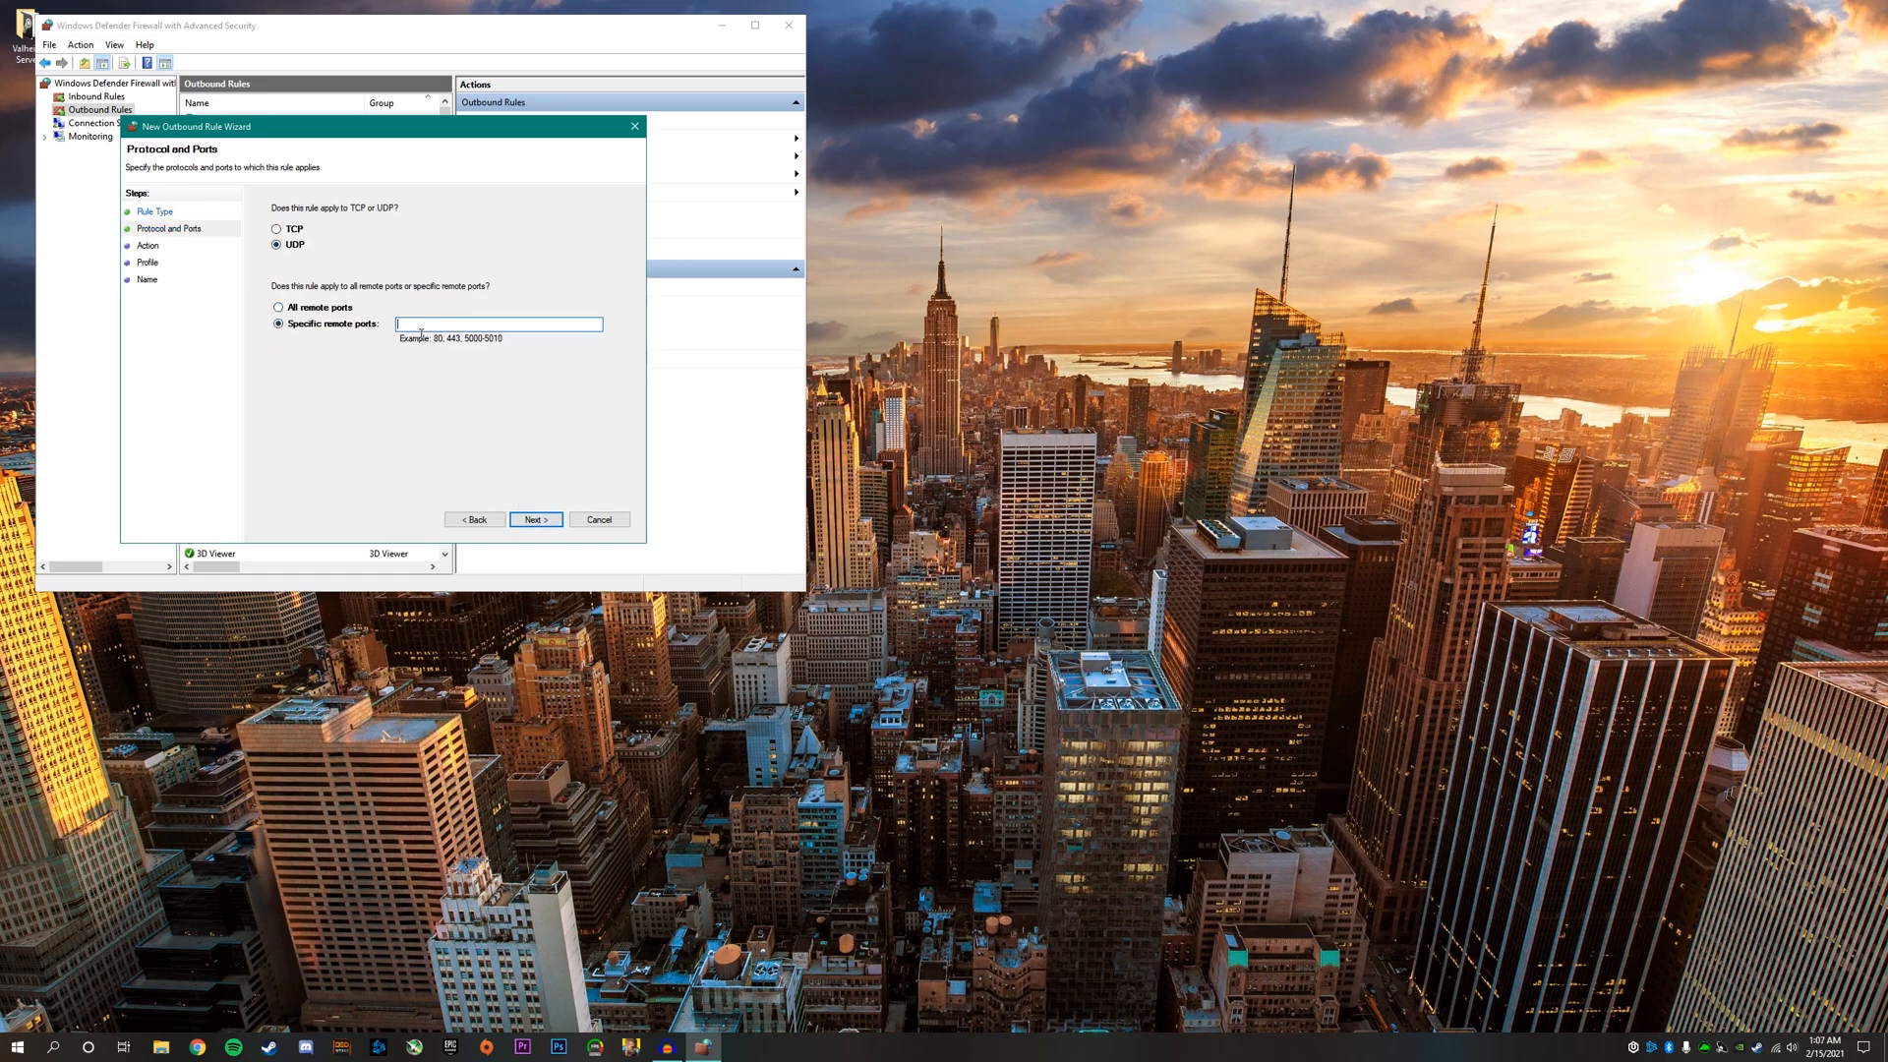
pyautogui.write('2456')
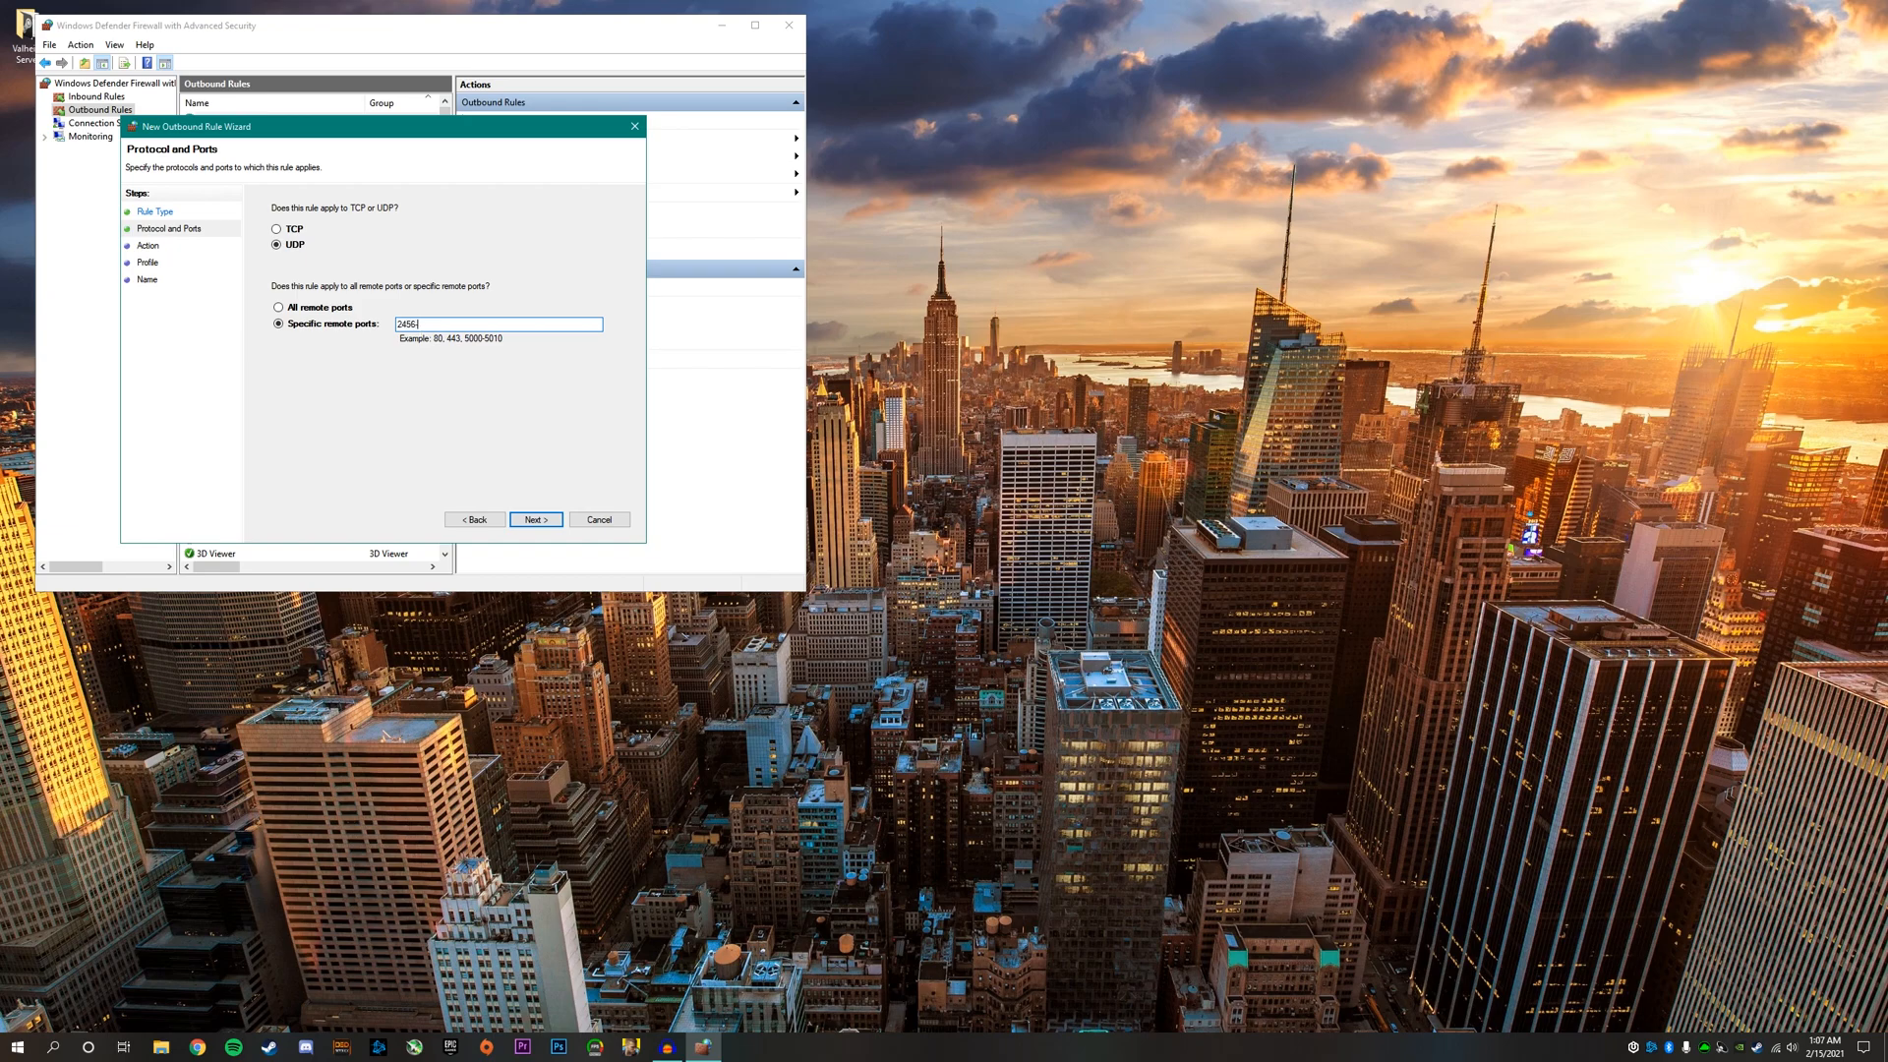
pyautogui.write('-245')
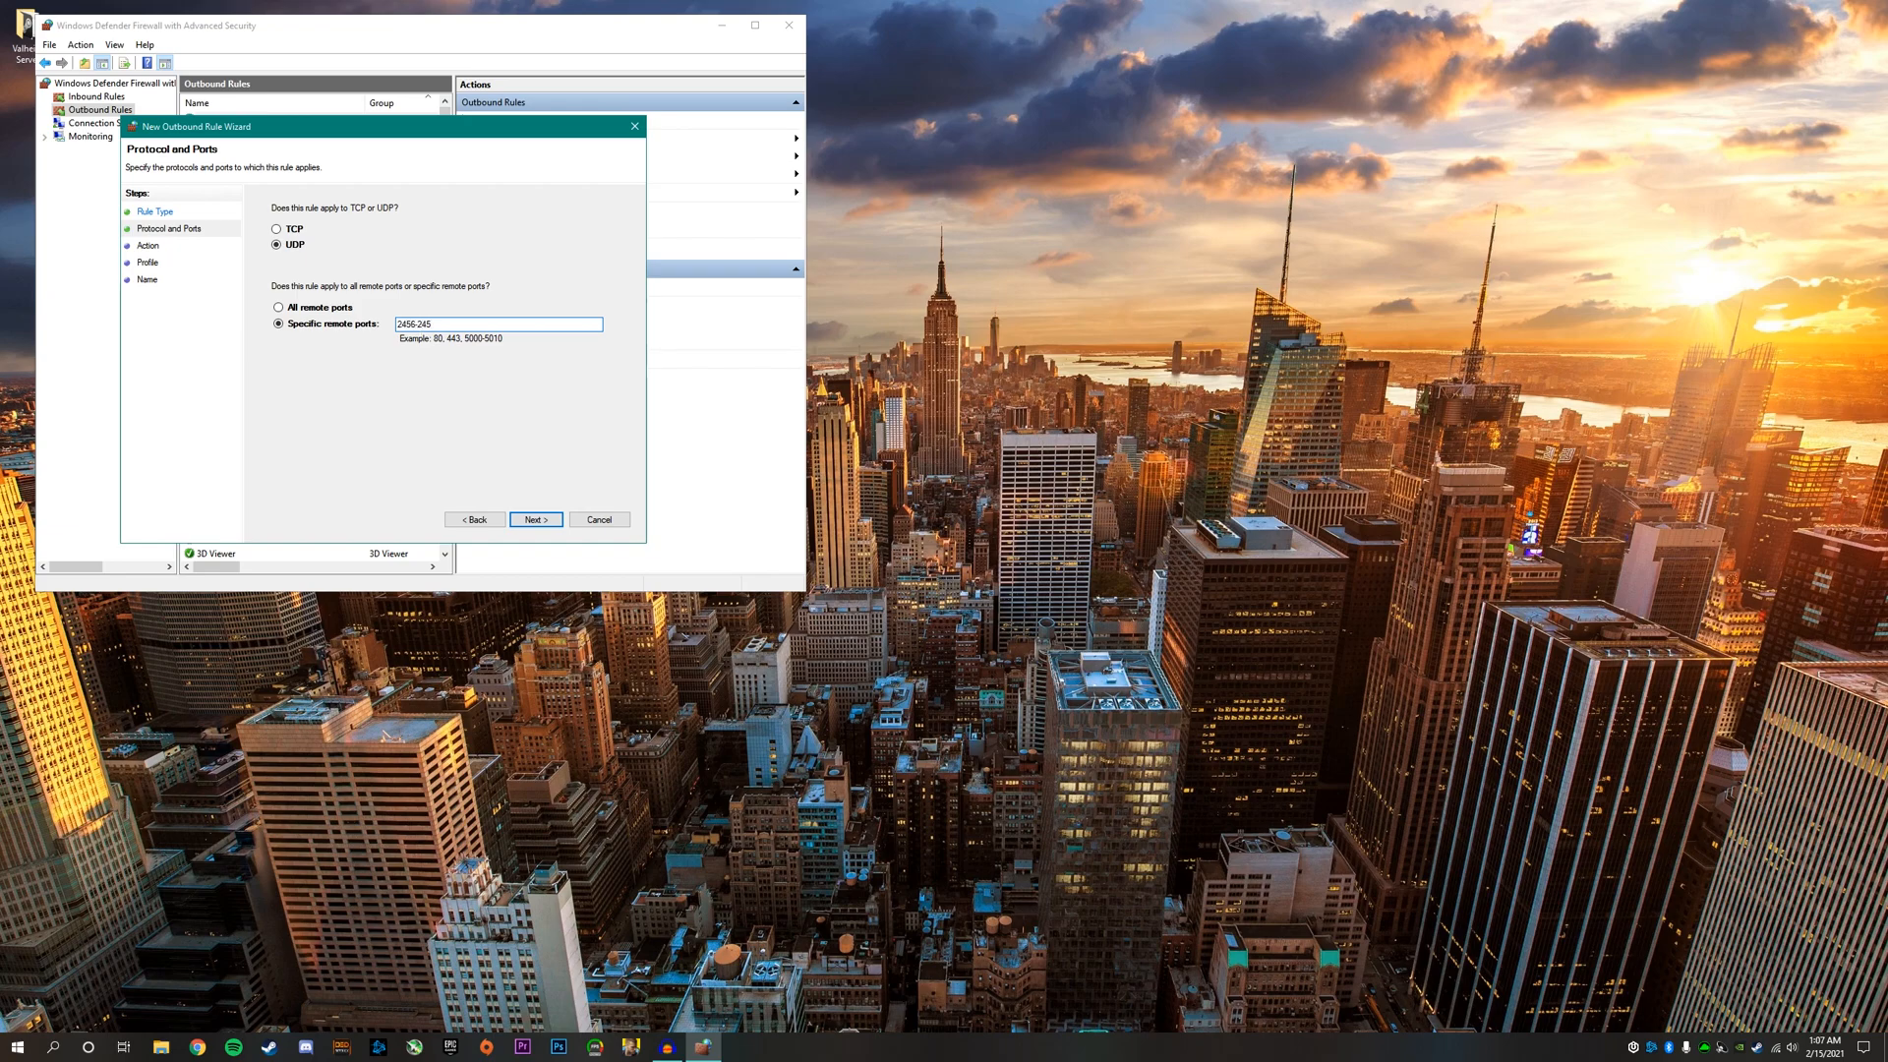
pyautogui.click(535, 519)
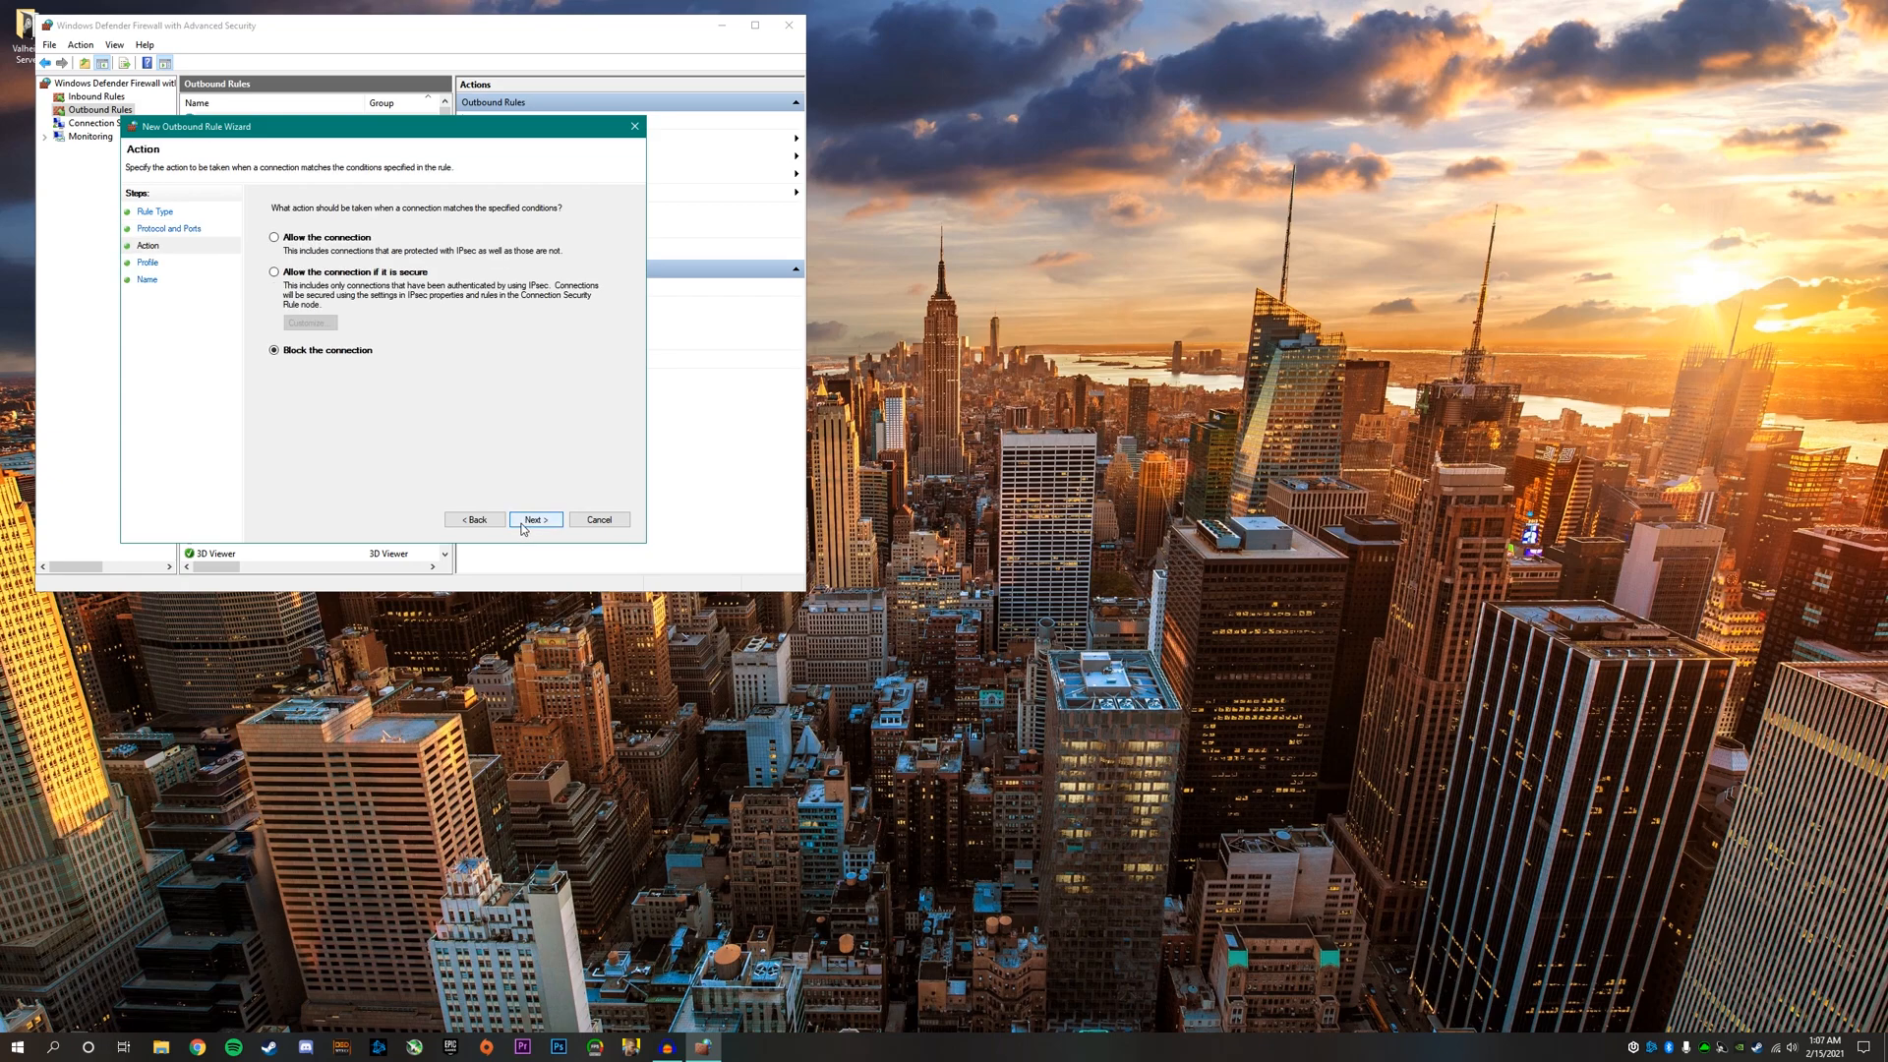
pyautogui.click(535, 520)
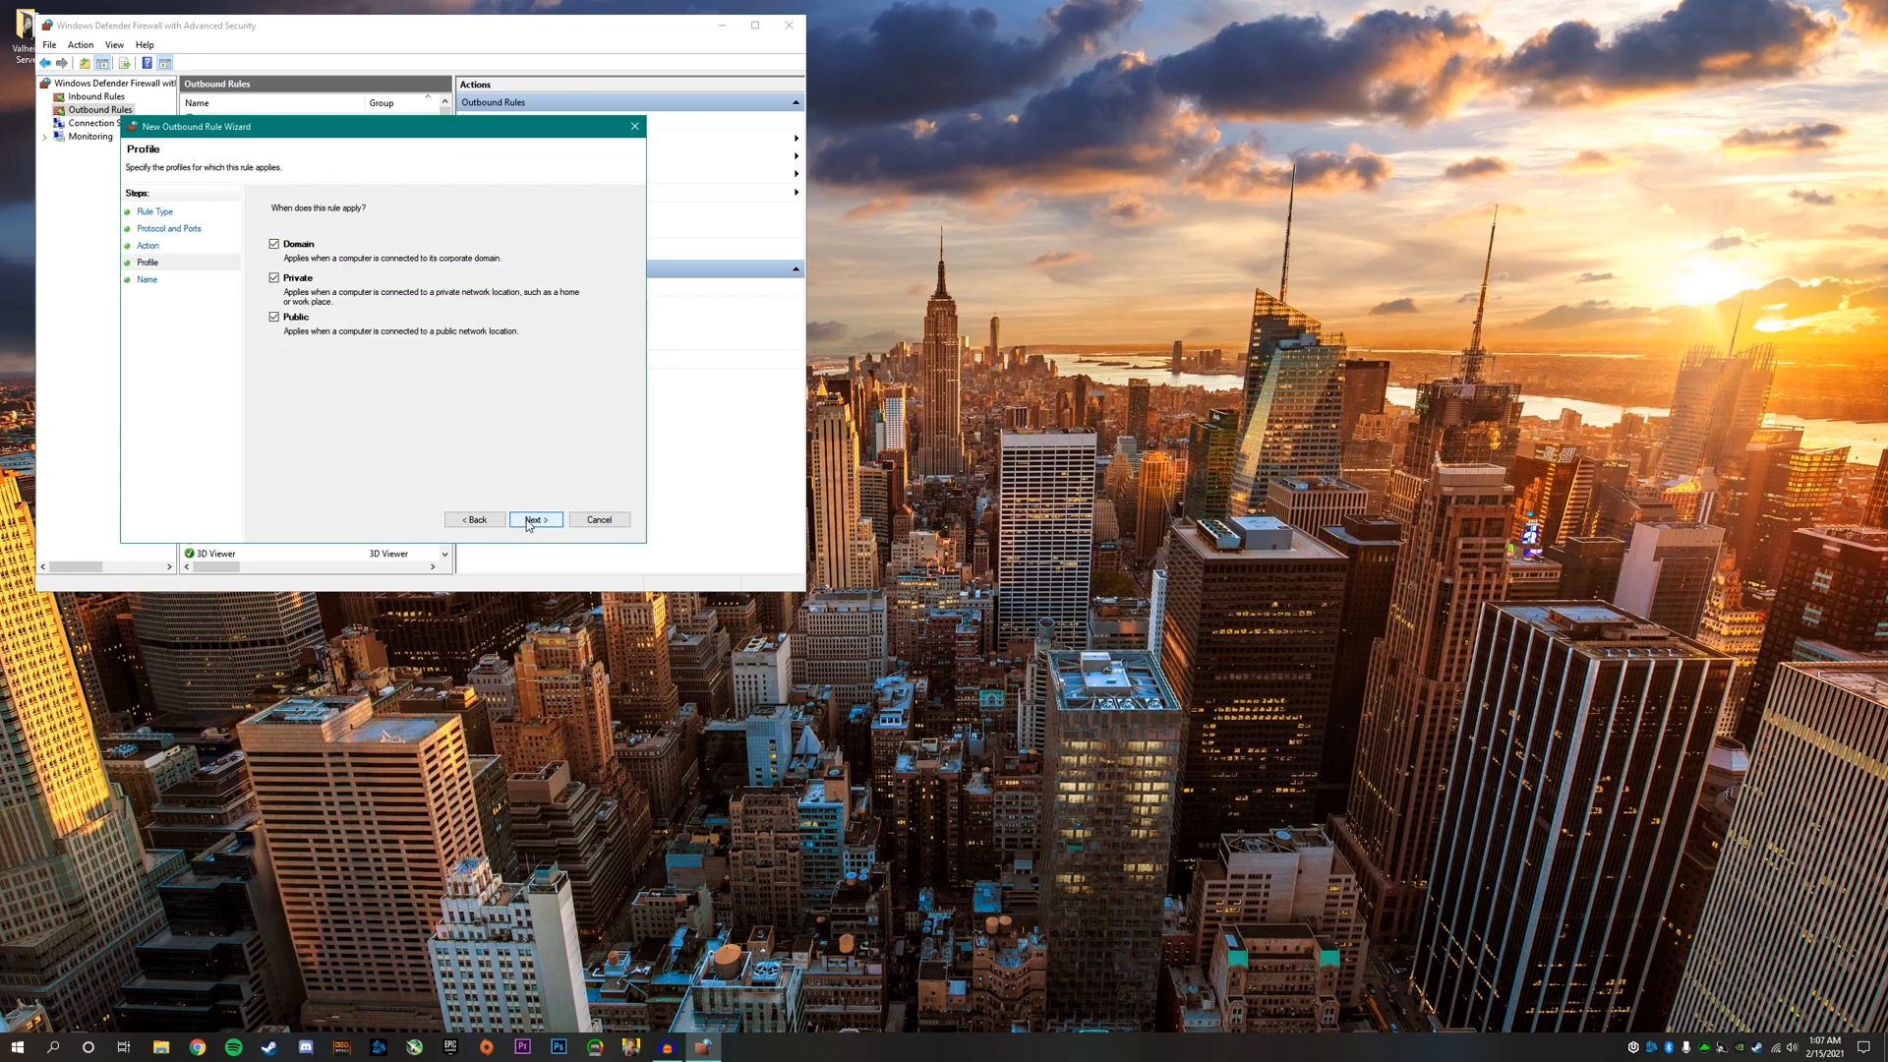
pyautogui.click(533, 519)
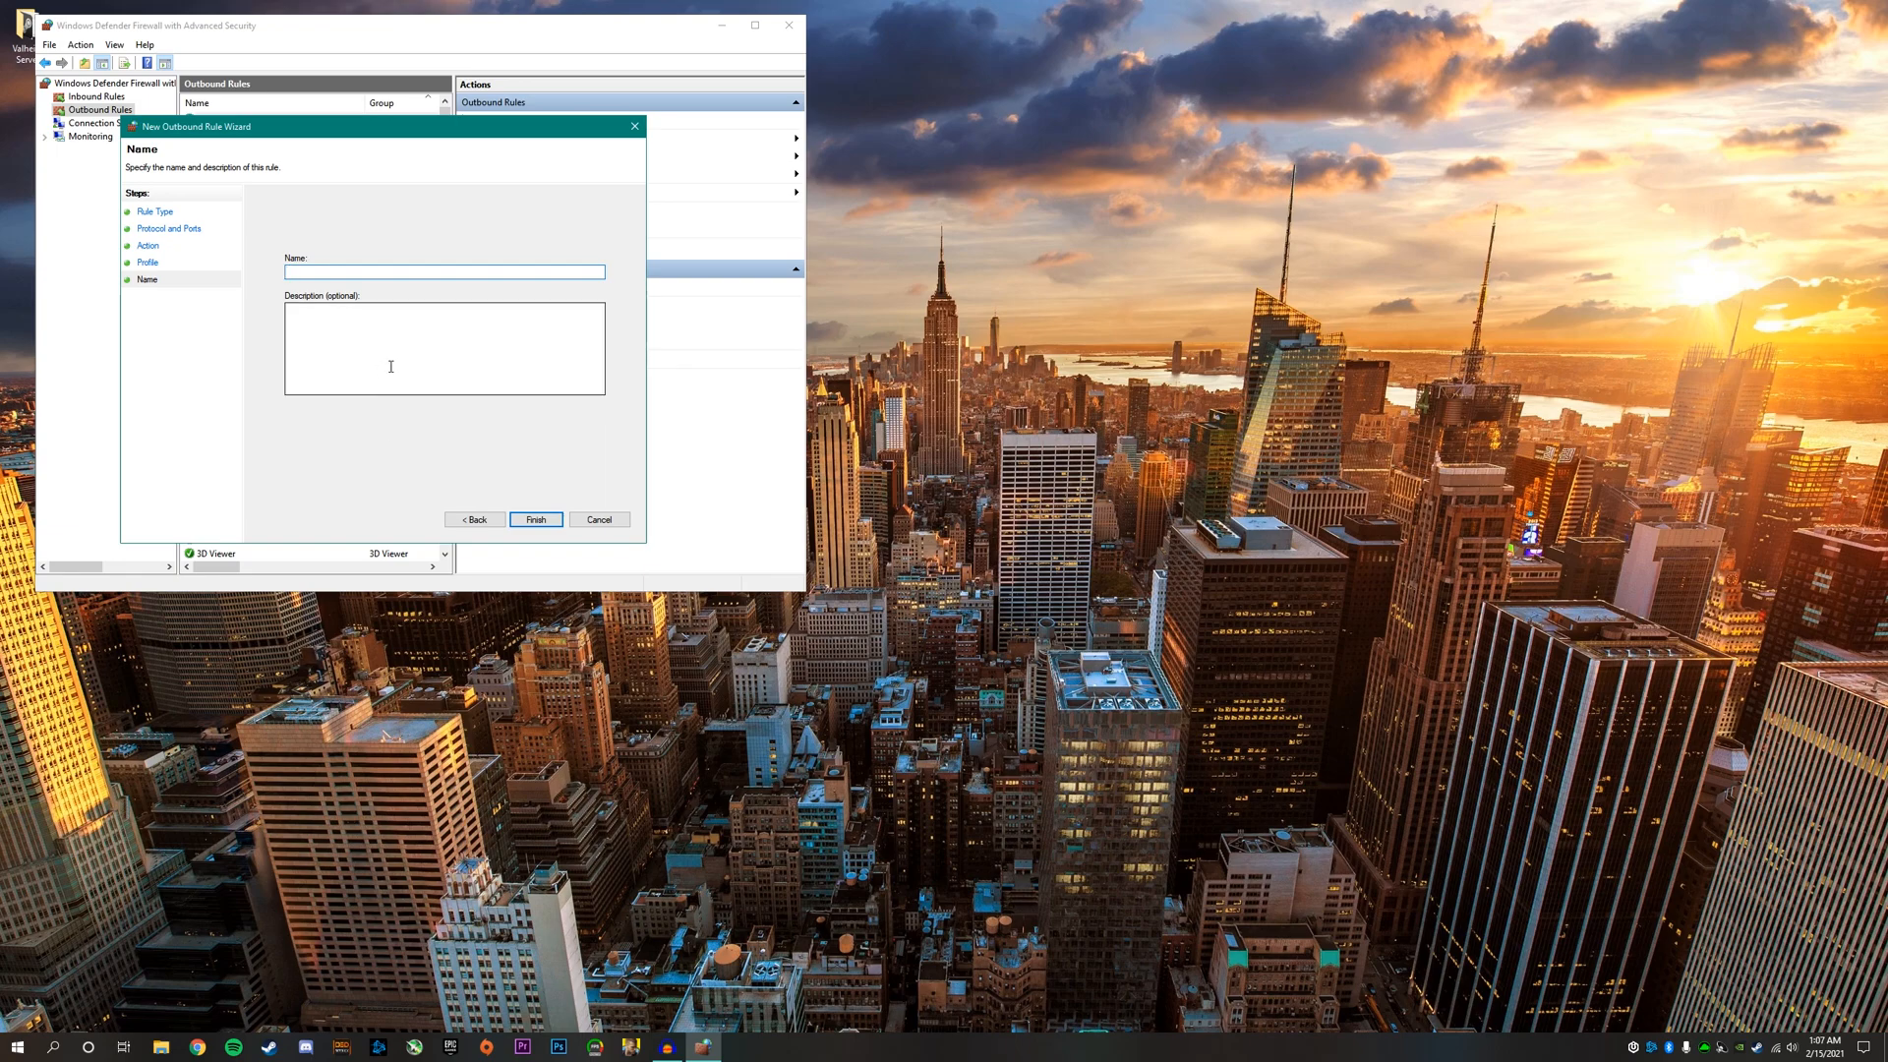
pyautogui.write('Vah')
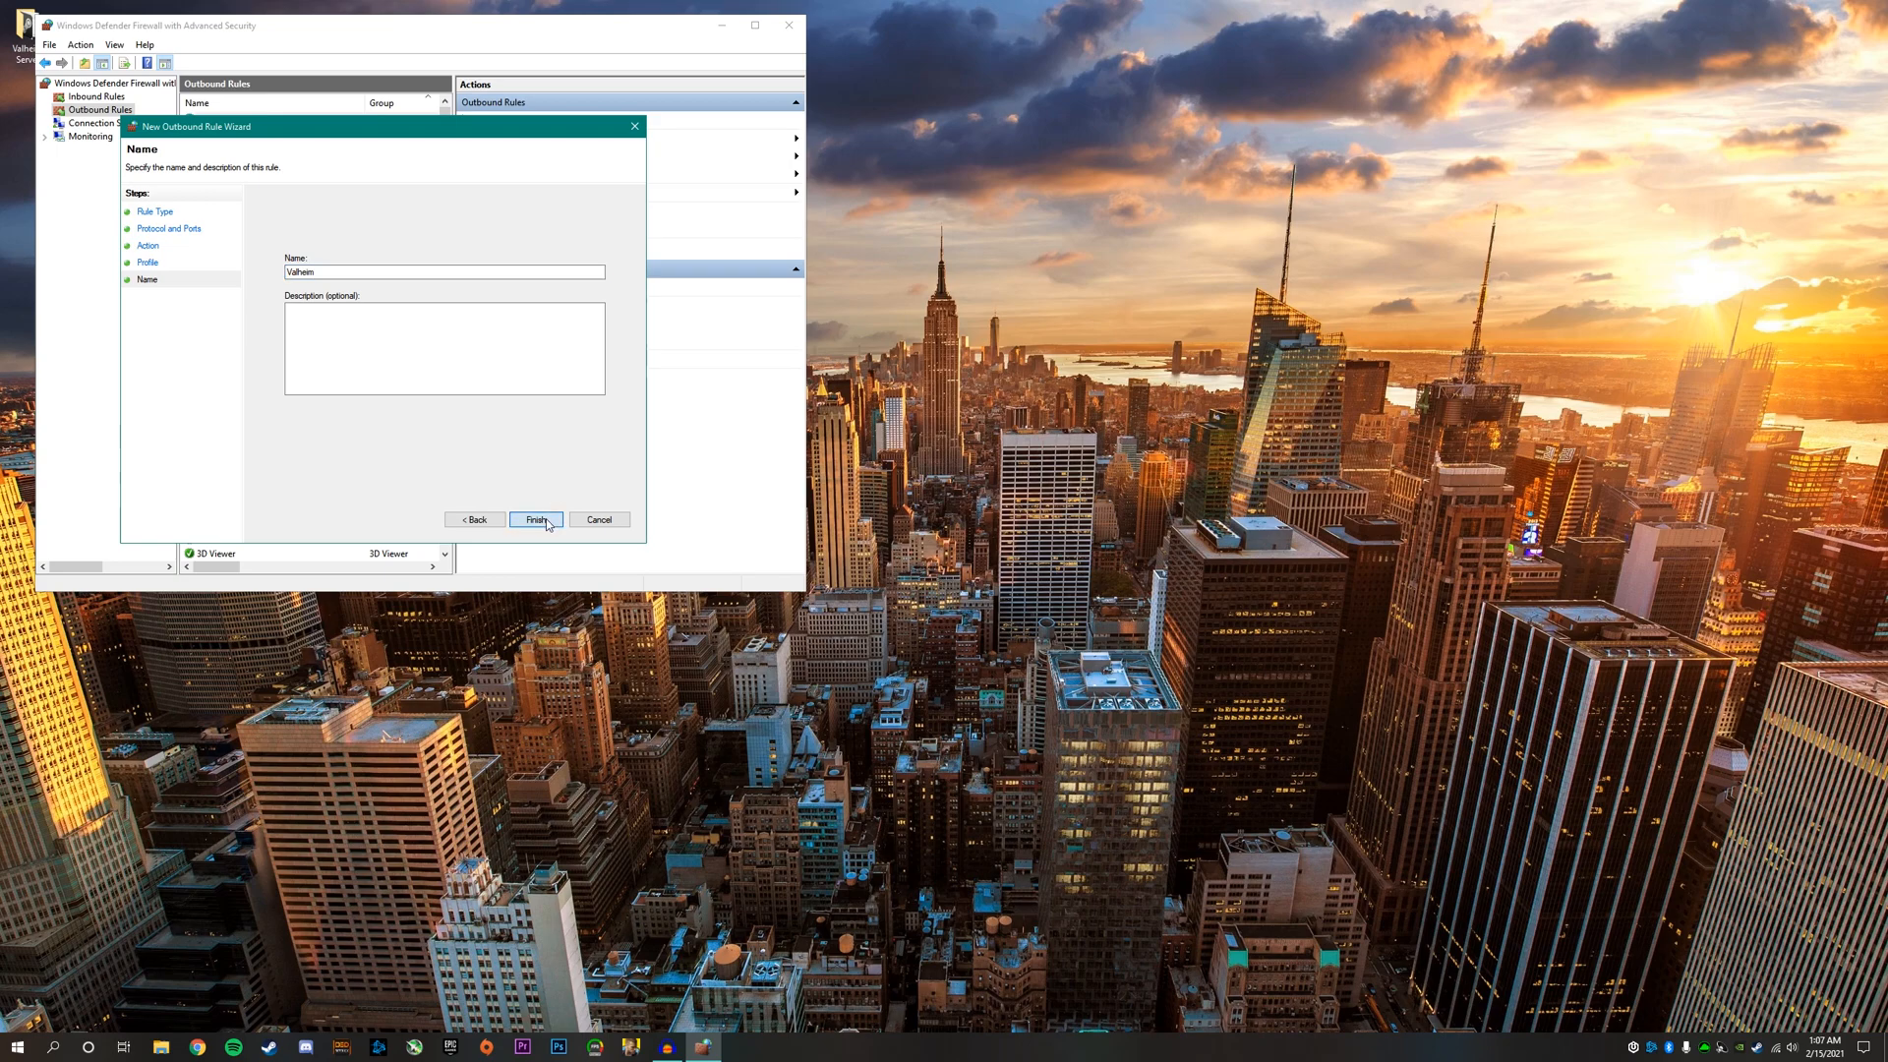
pyautogui.click(535, 519)
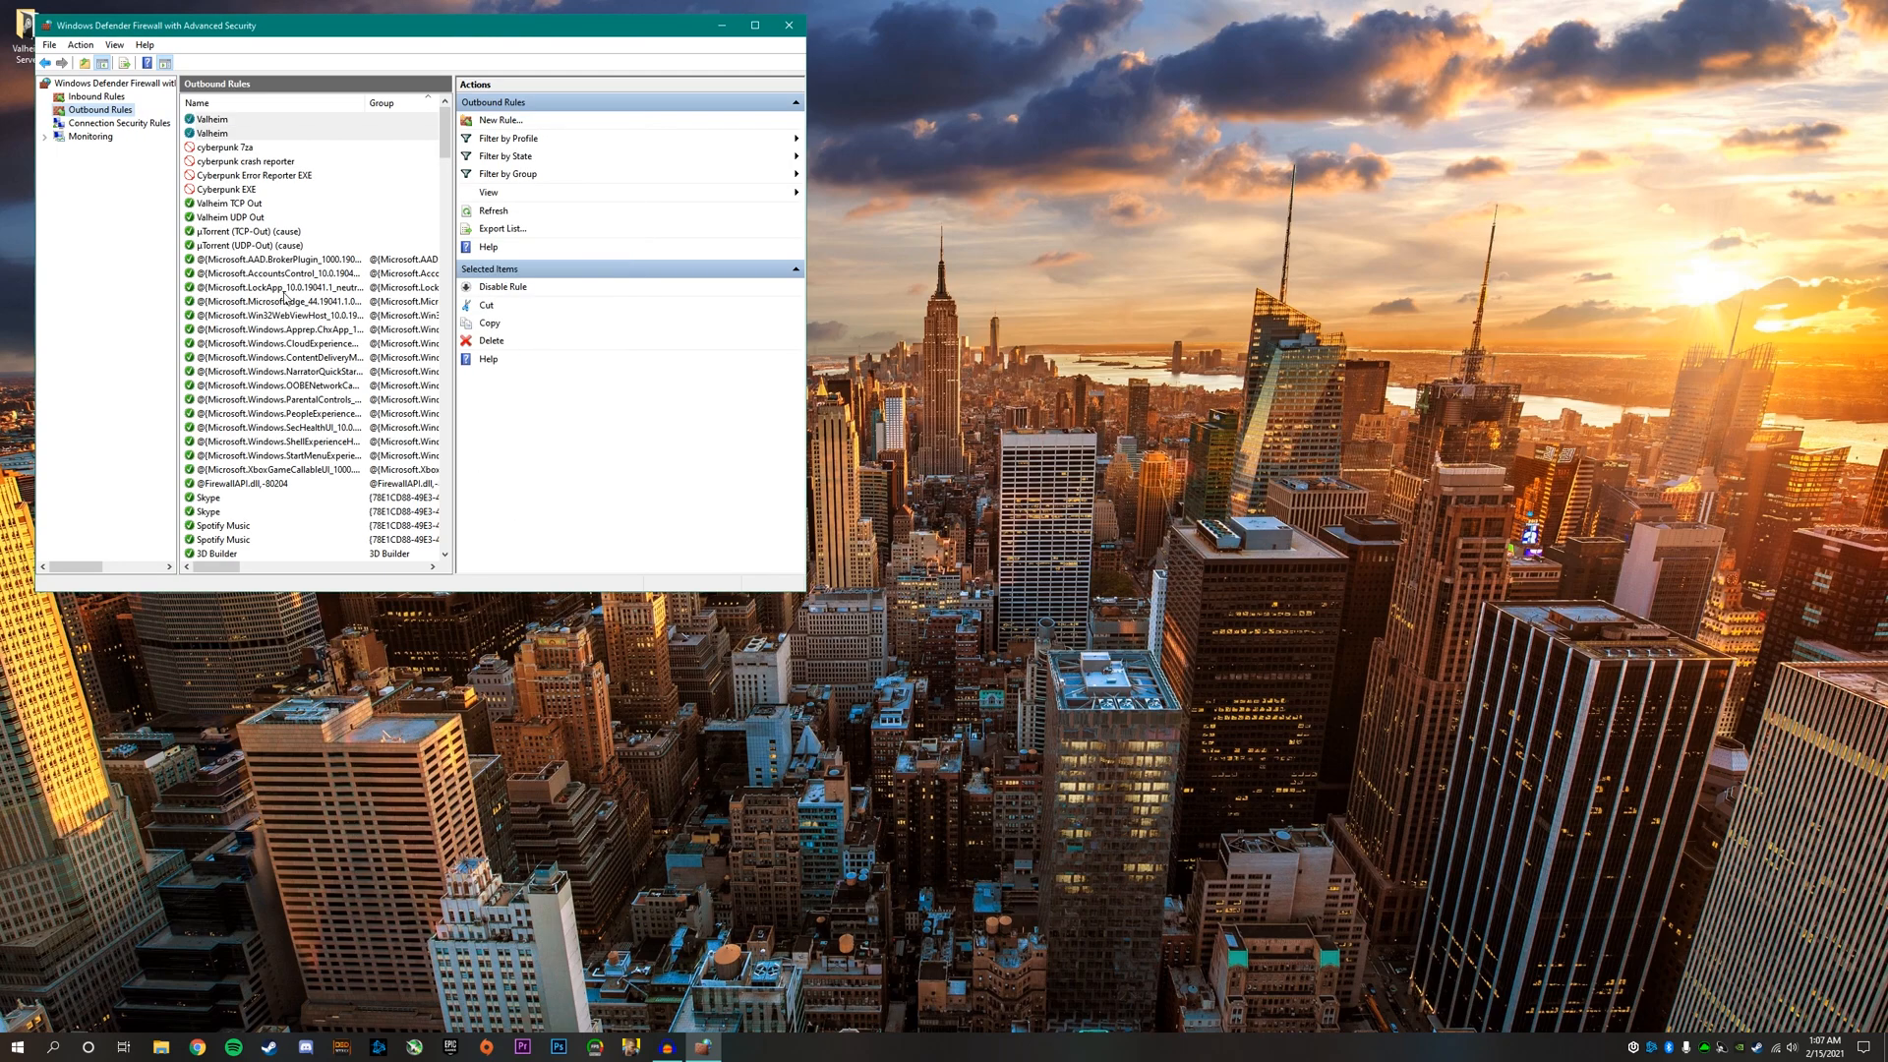
pyautogui.moveTo(118, 211)
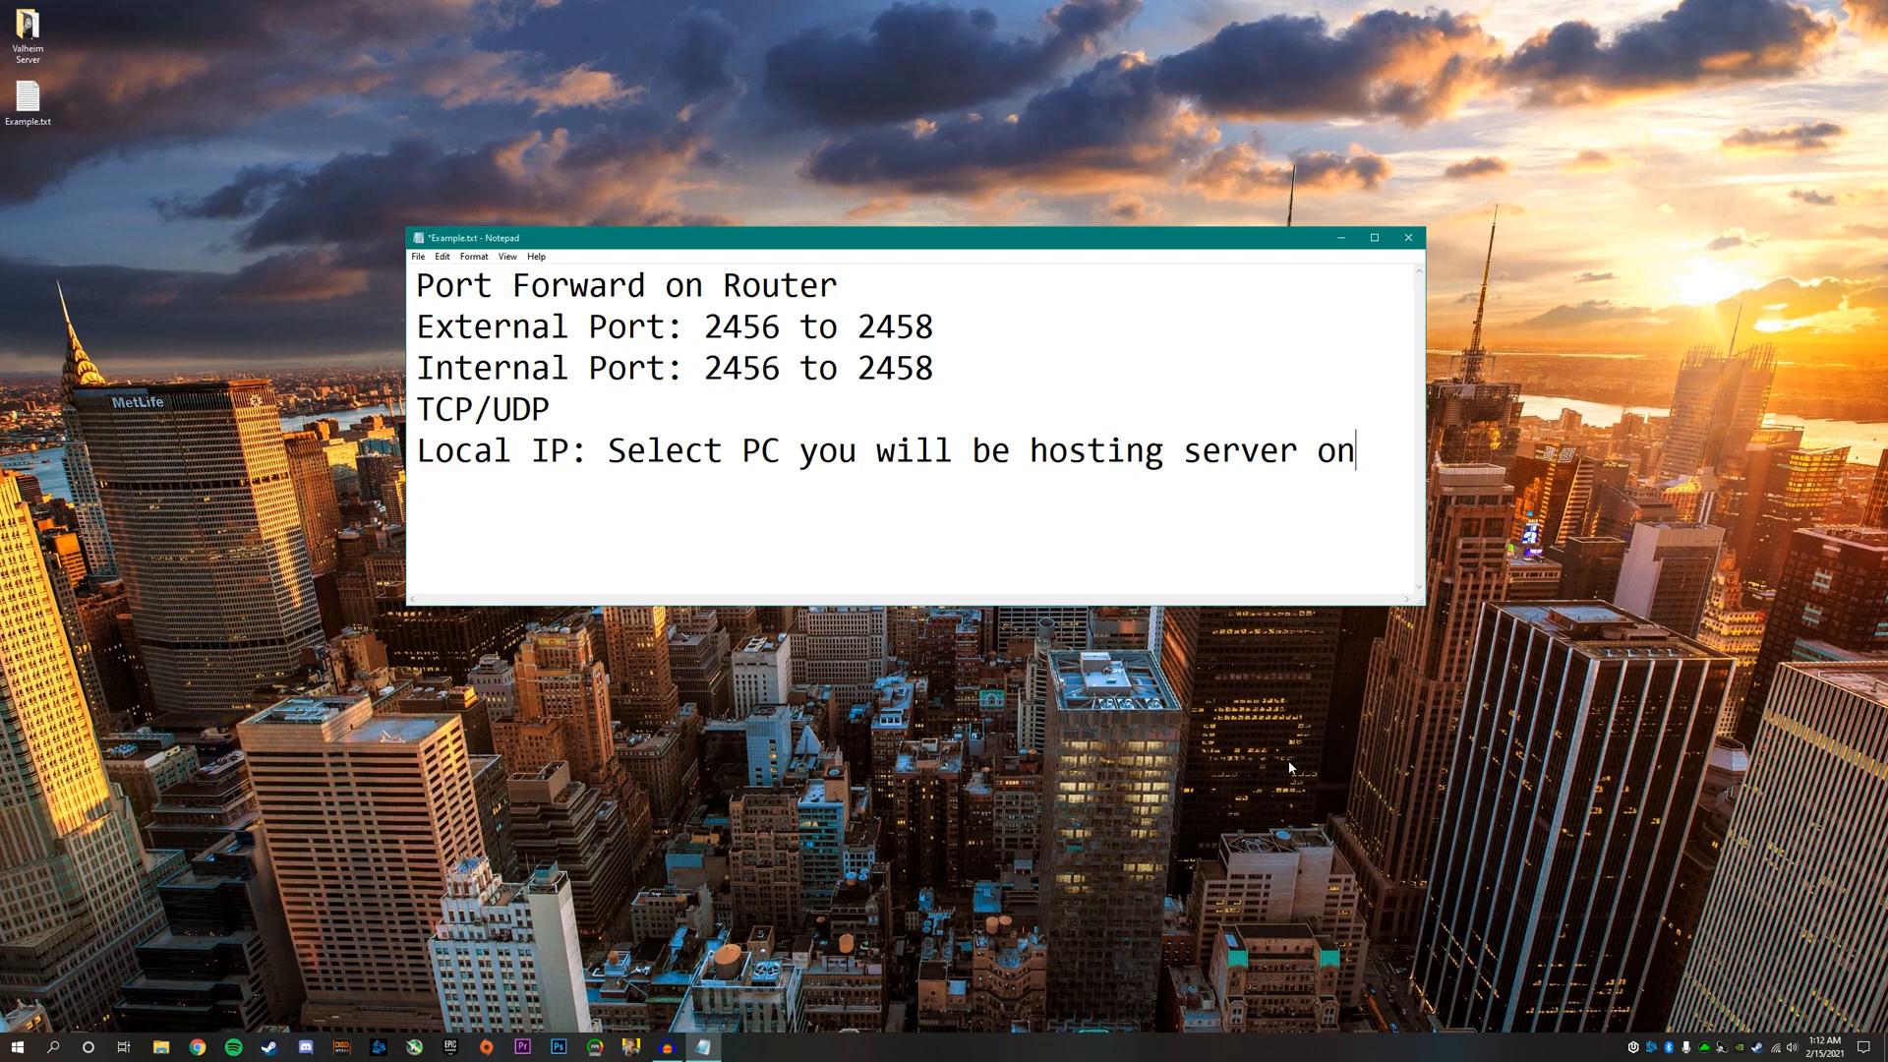
pyautogui.moveTo(1274, 791)
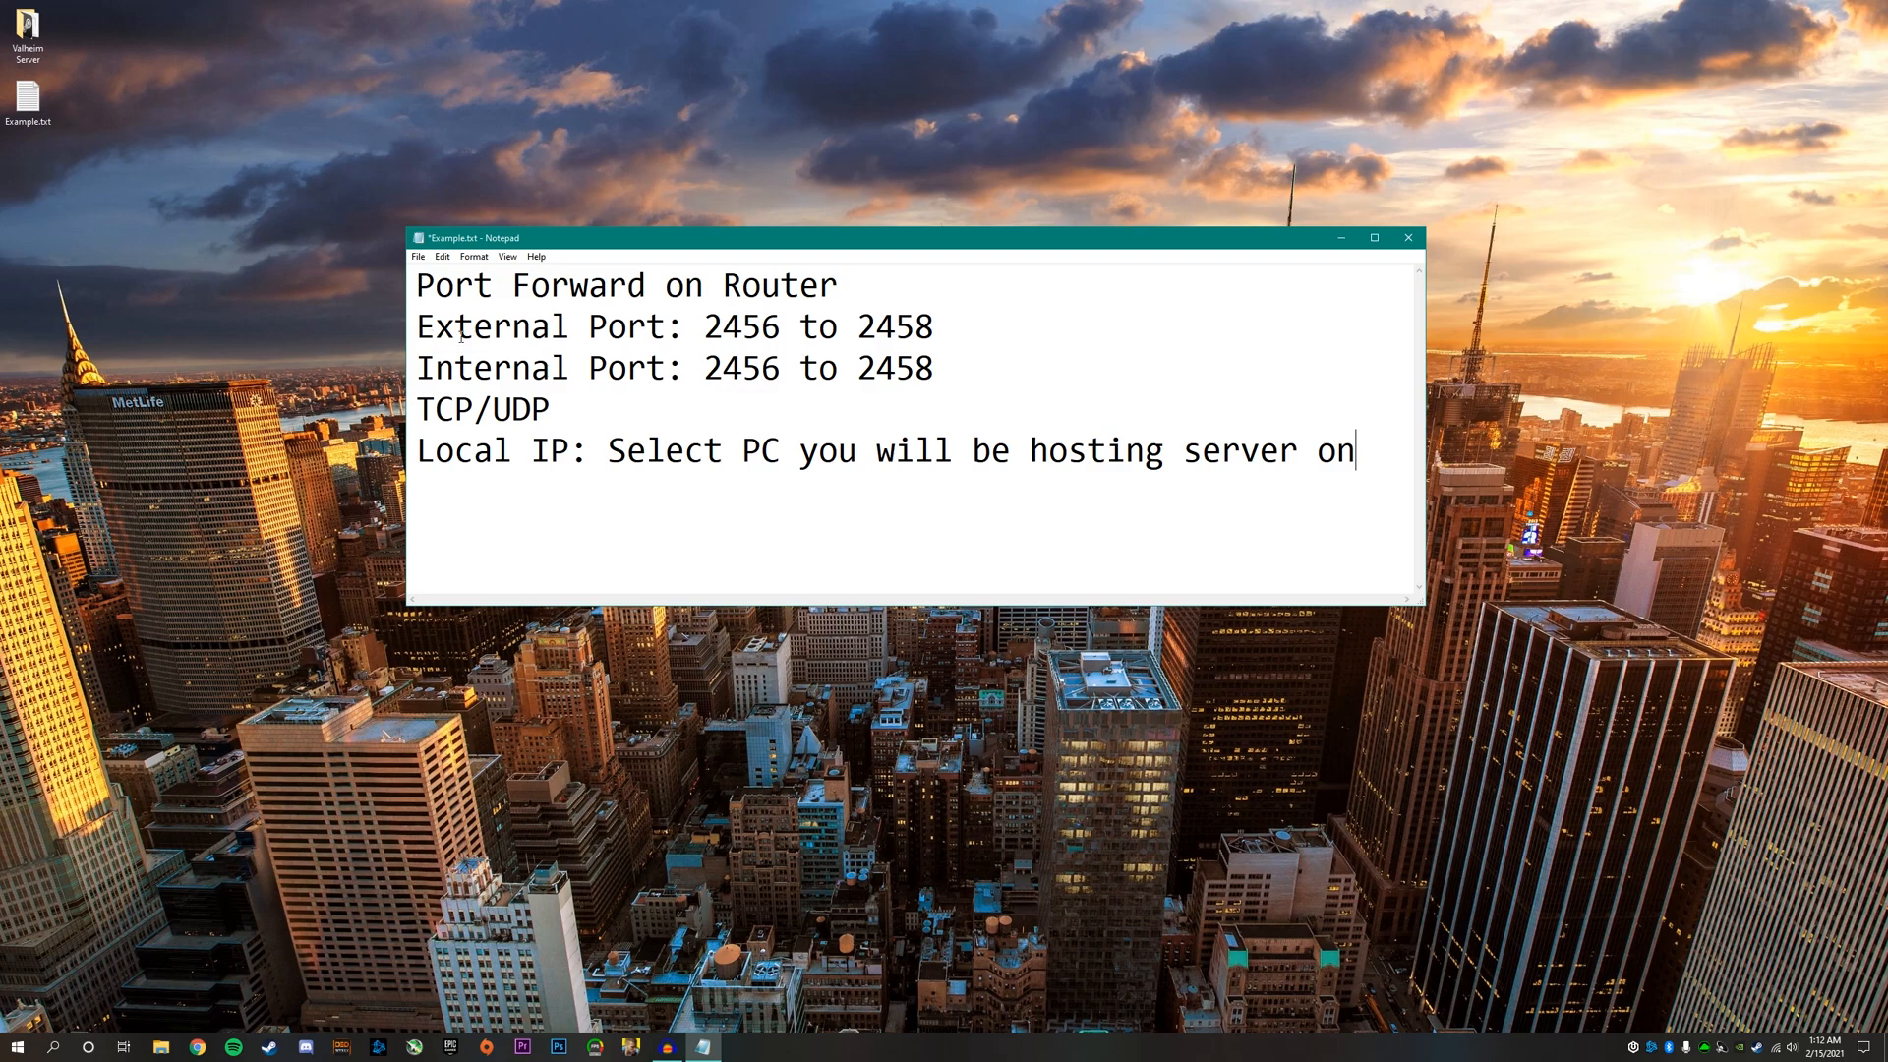
# - Change both port lines to read 2456:2458 and highlight the TCP/UDP line in the notes
pyautogui.doubleClick(739, 327)
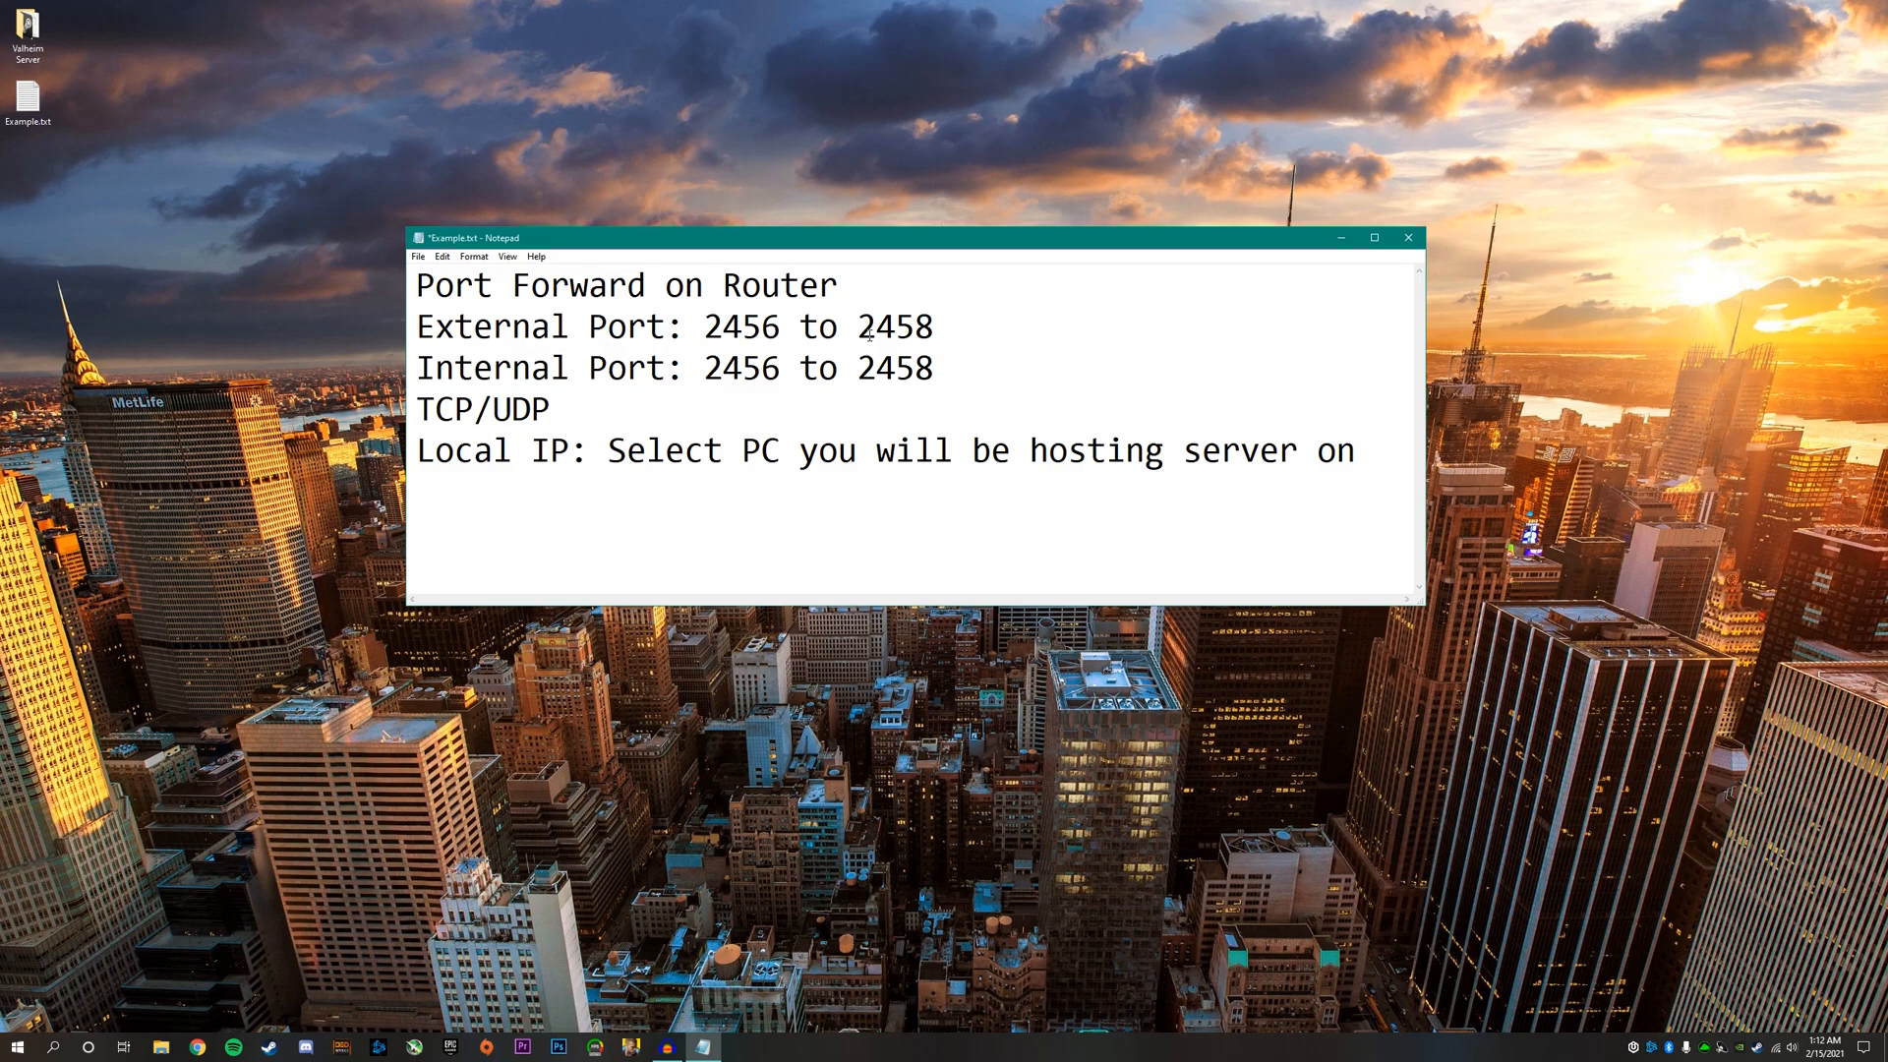
pyautogui.doubleClick(818, 326)
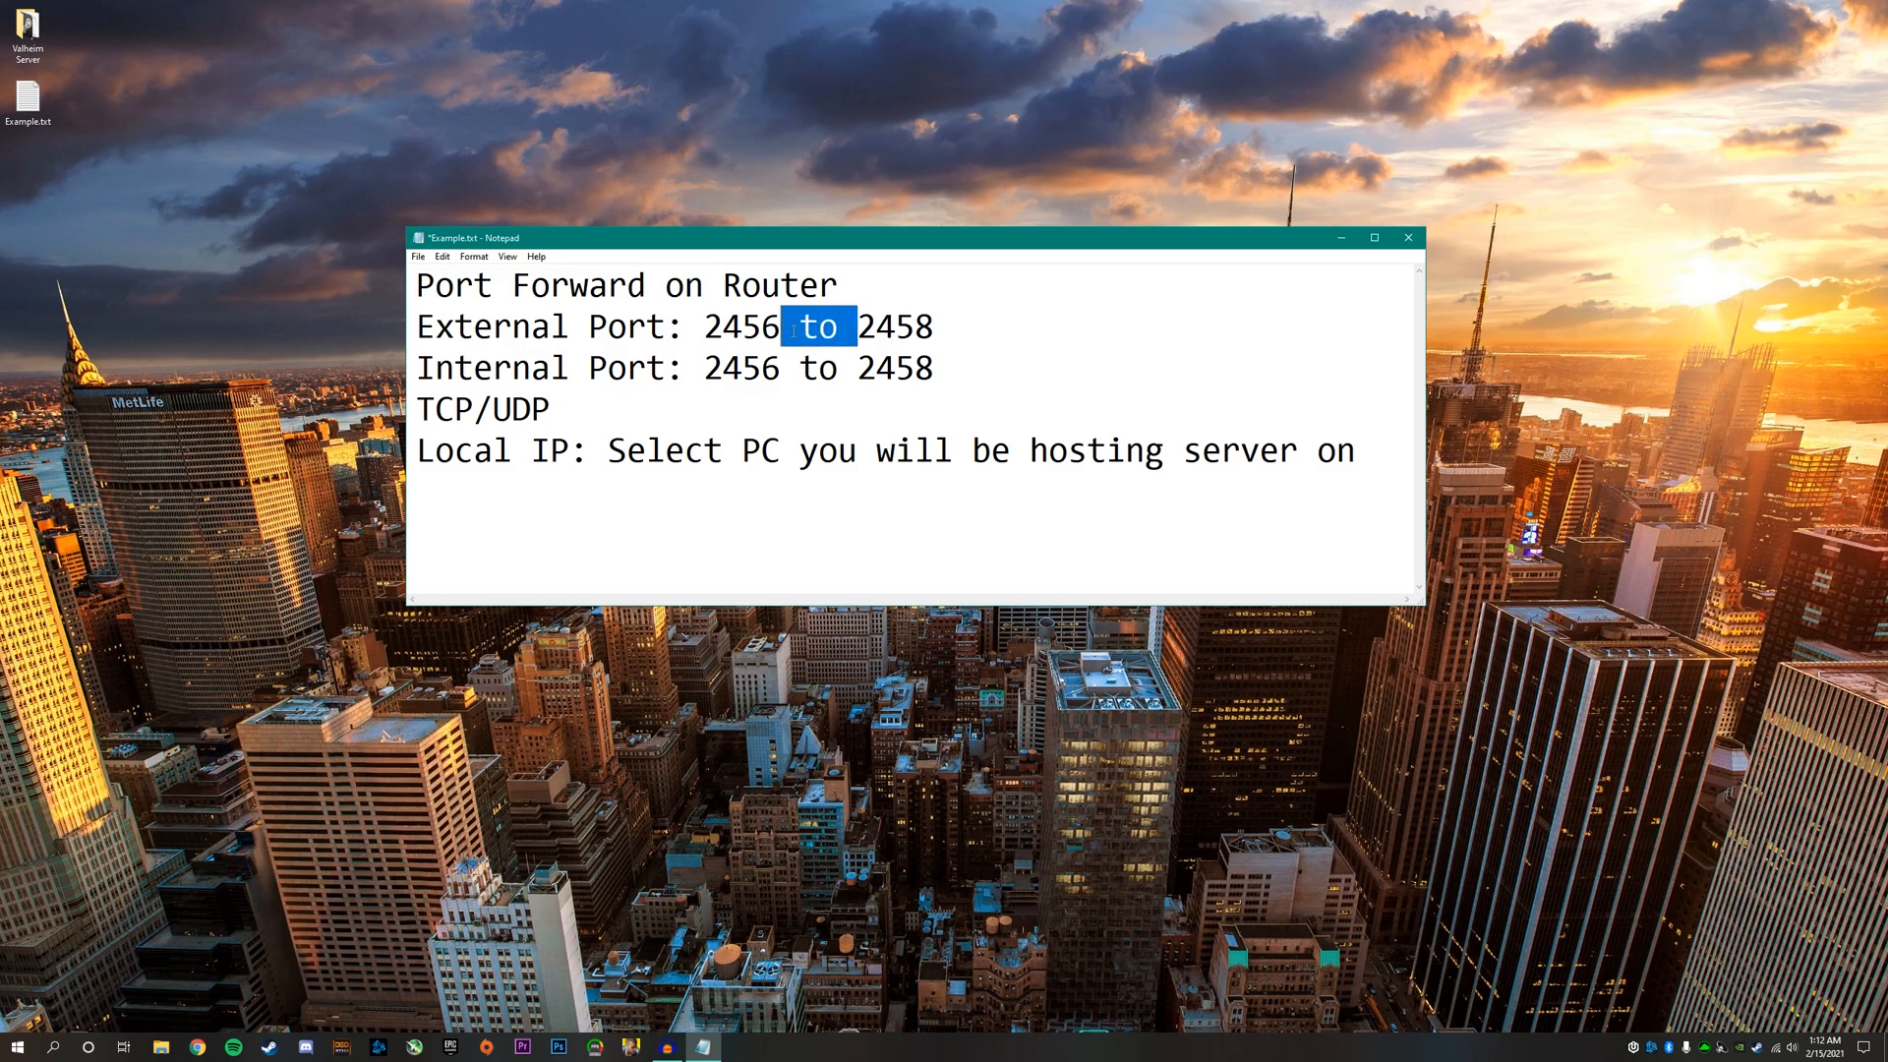
pyautogui.press('Delete')
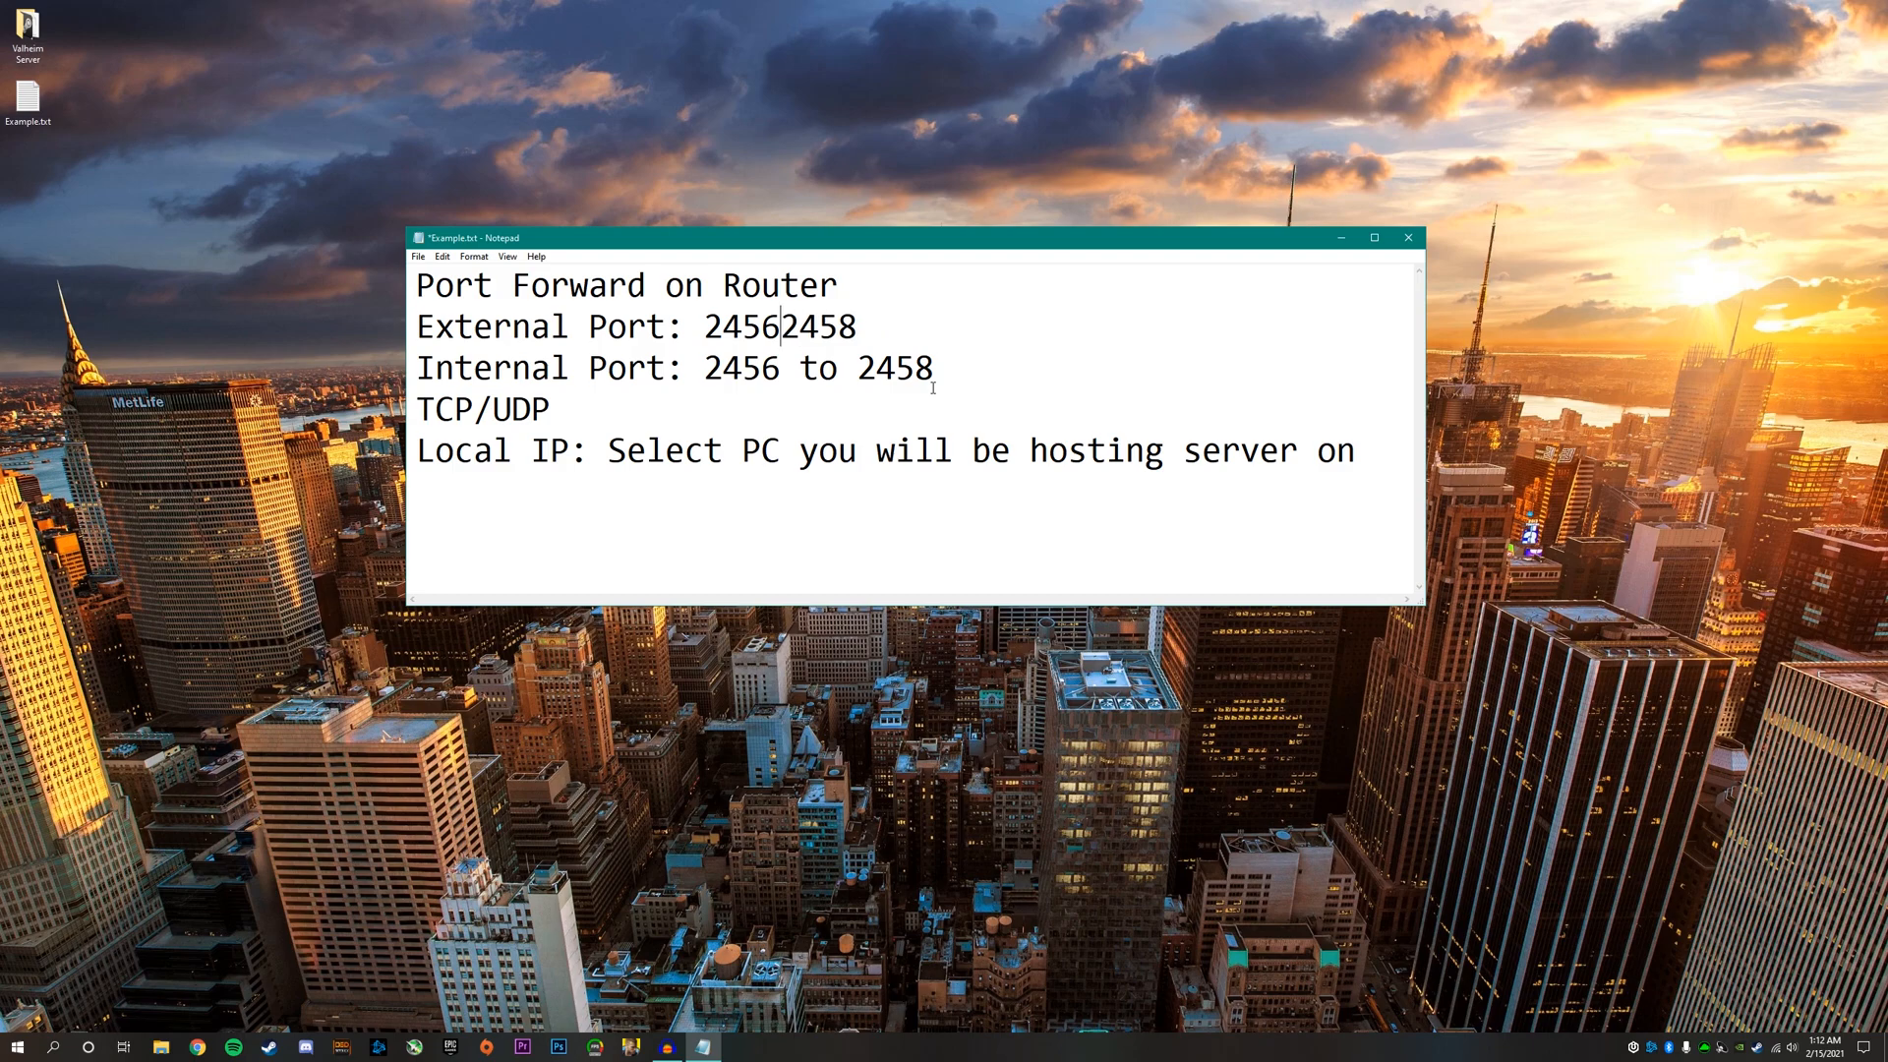
pyautogui.doubleClick(816, 367)
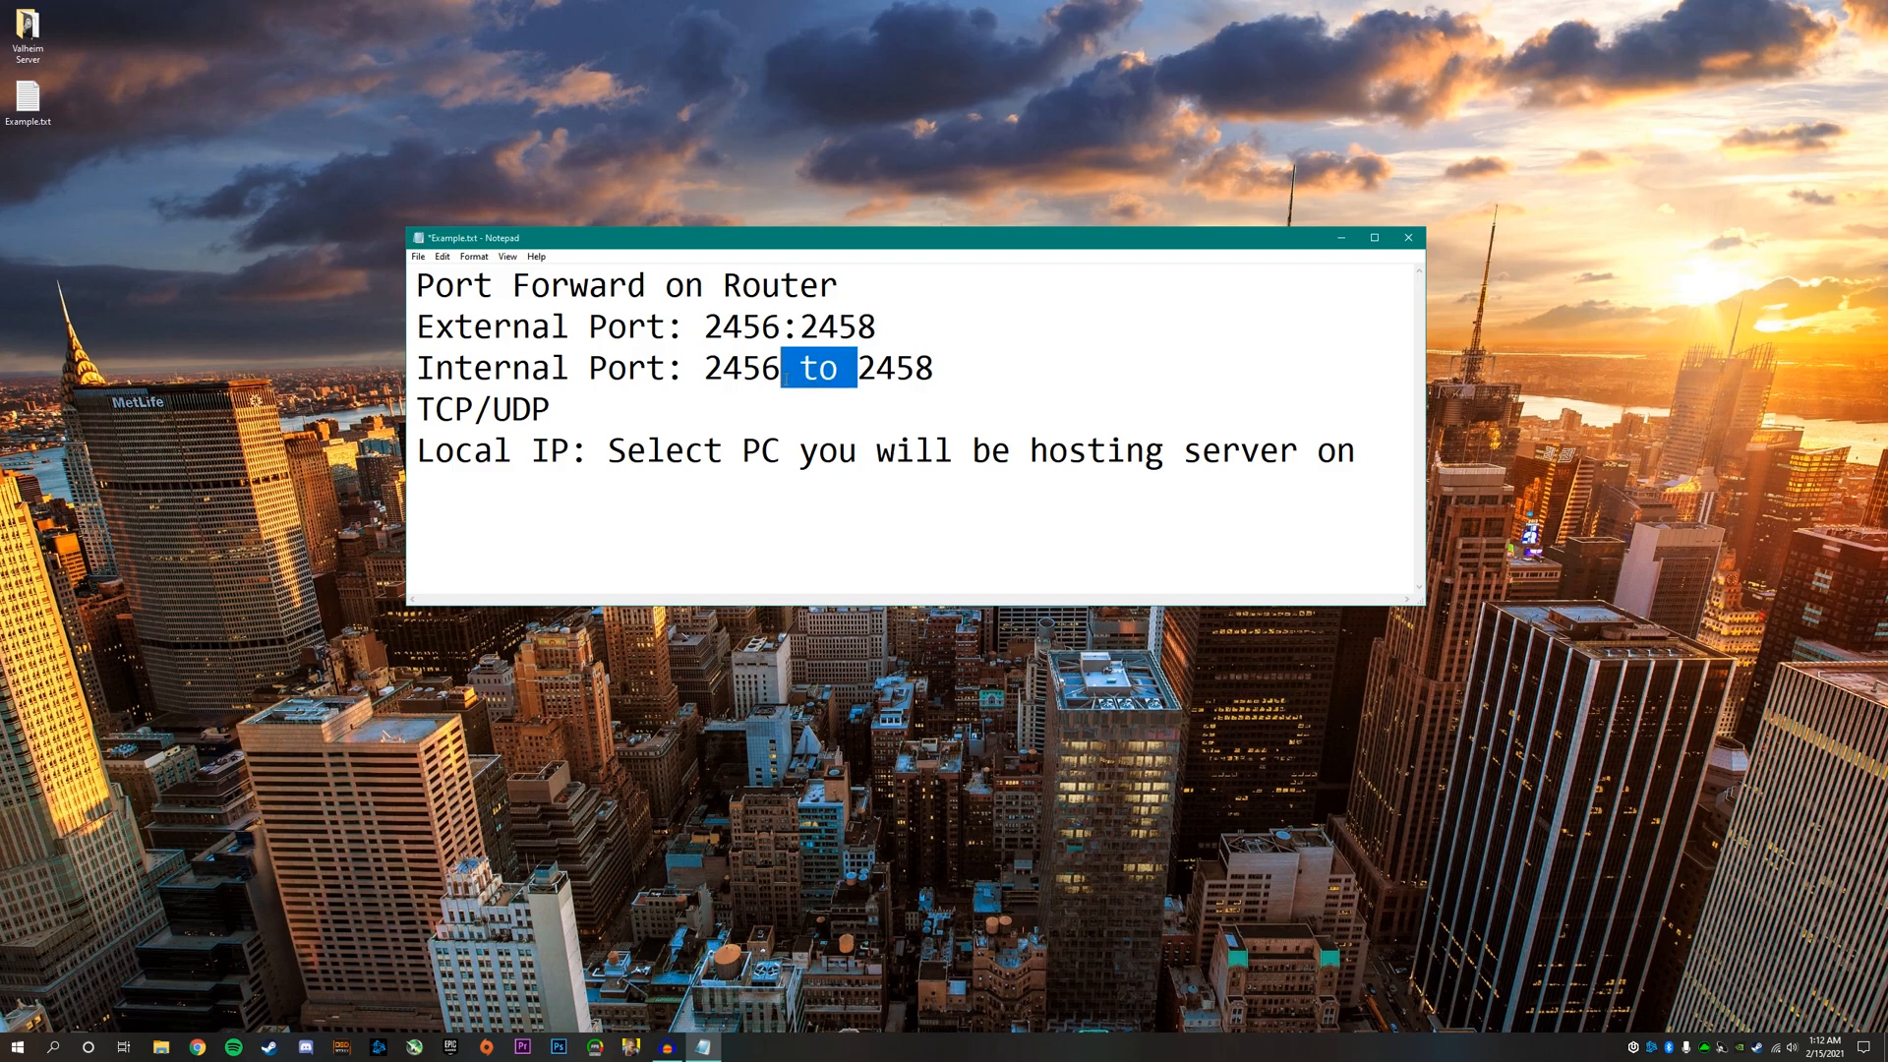
pyautogui.write(':')
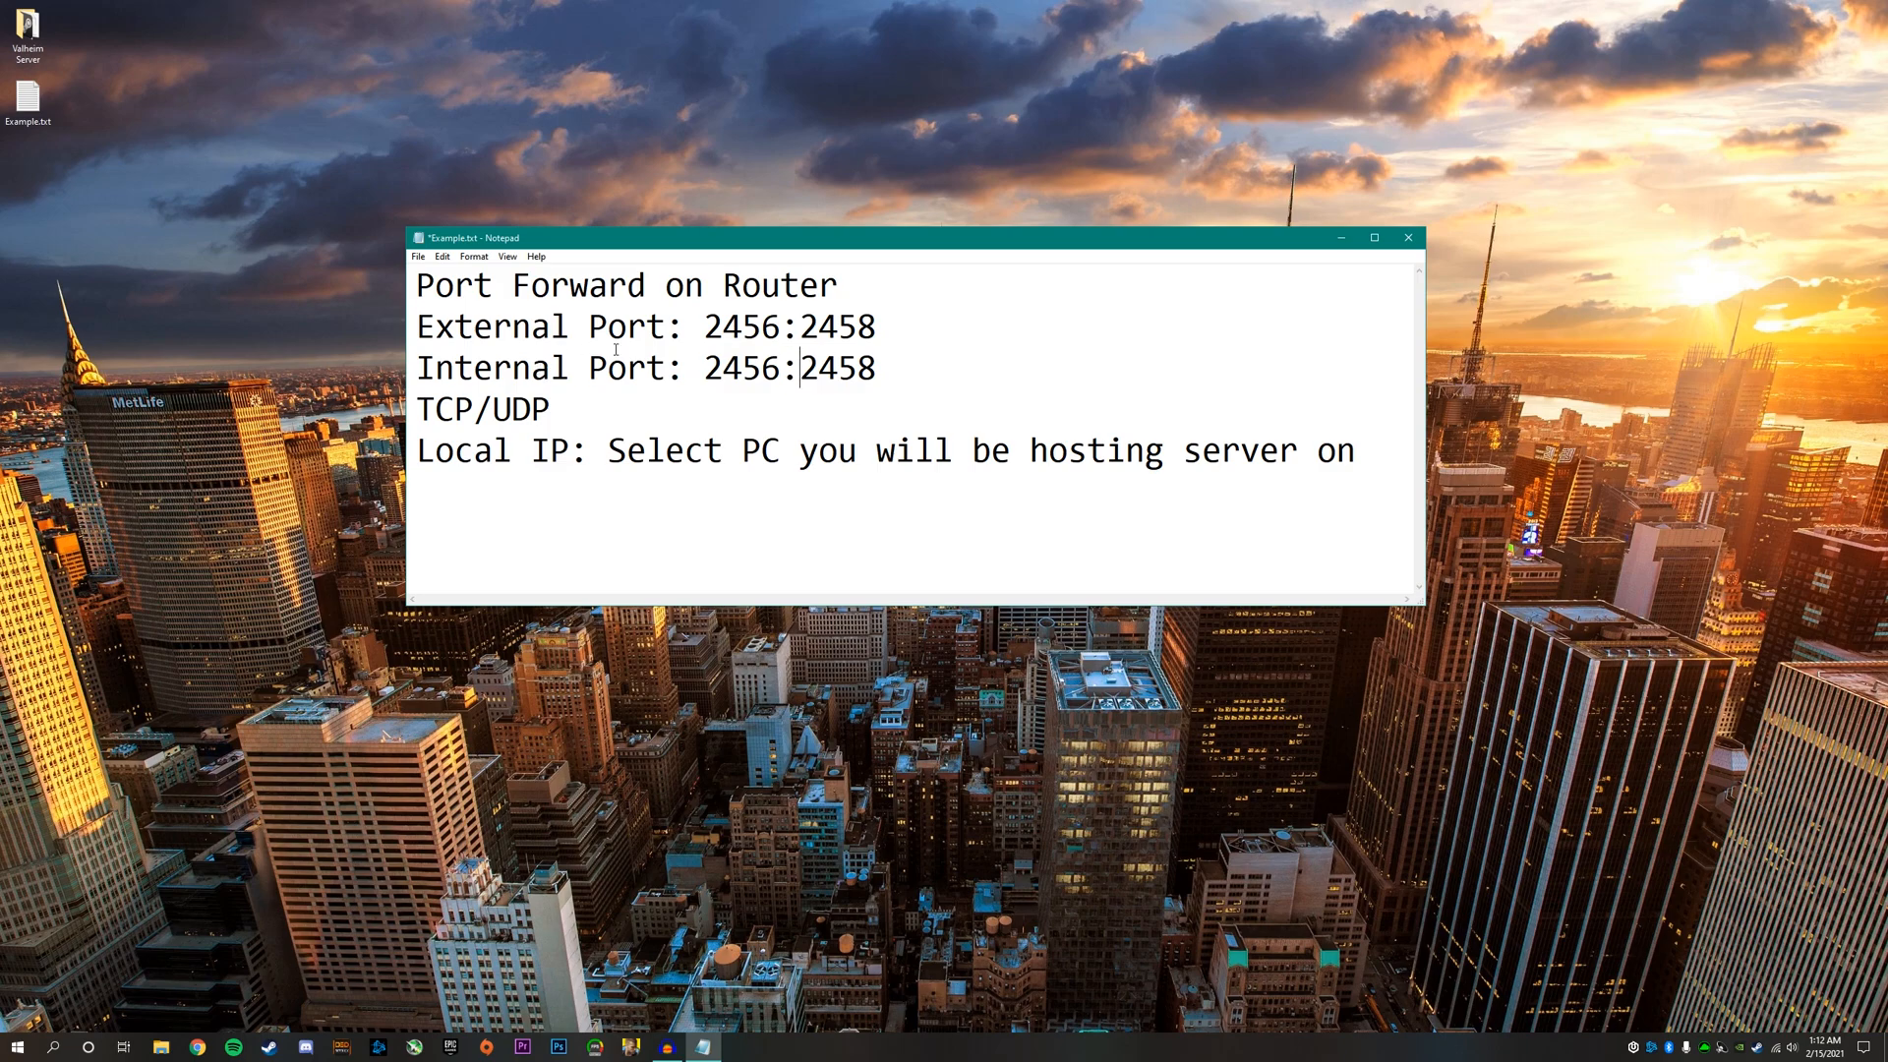
pyautogui.moveTo(700, 326); pyautogui.dragTo(840, 326)
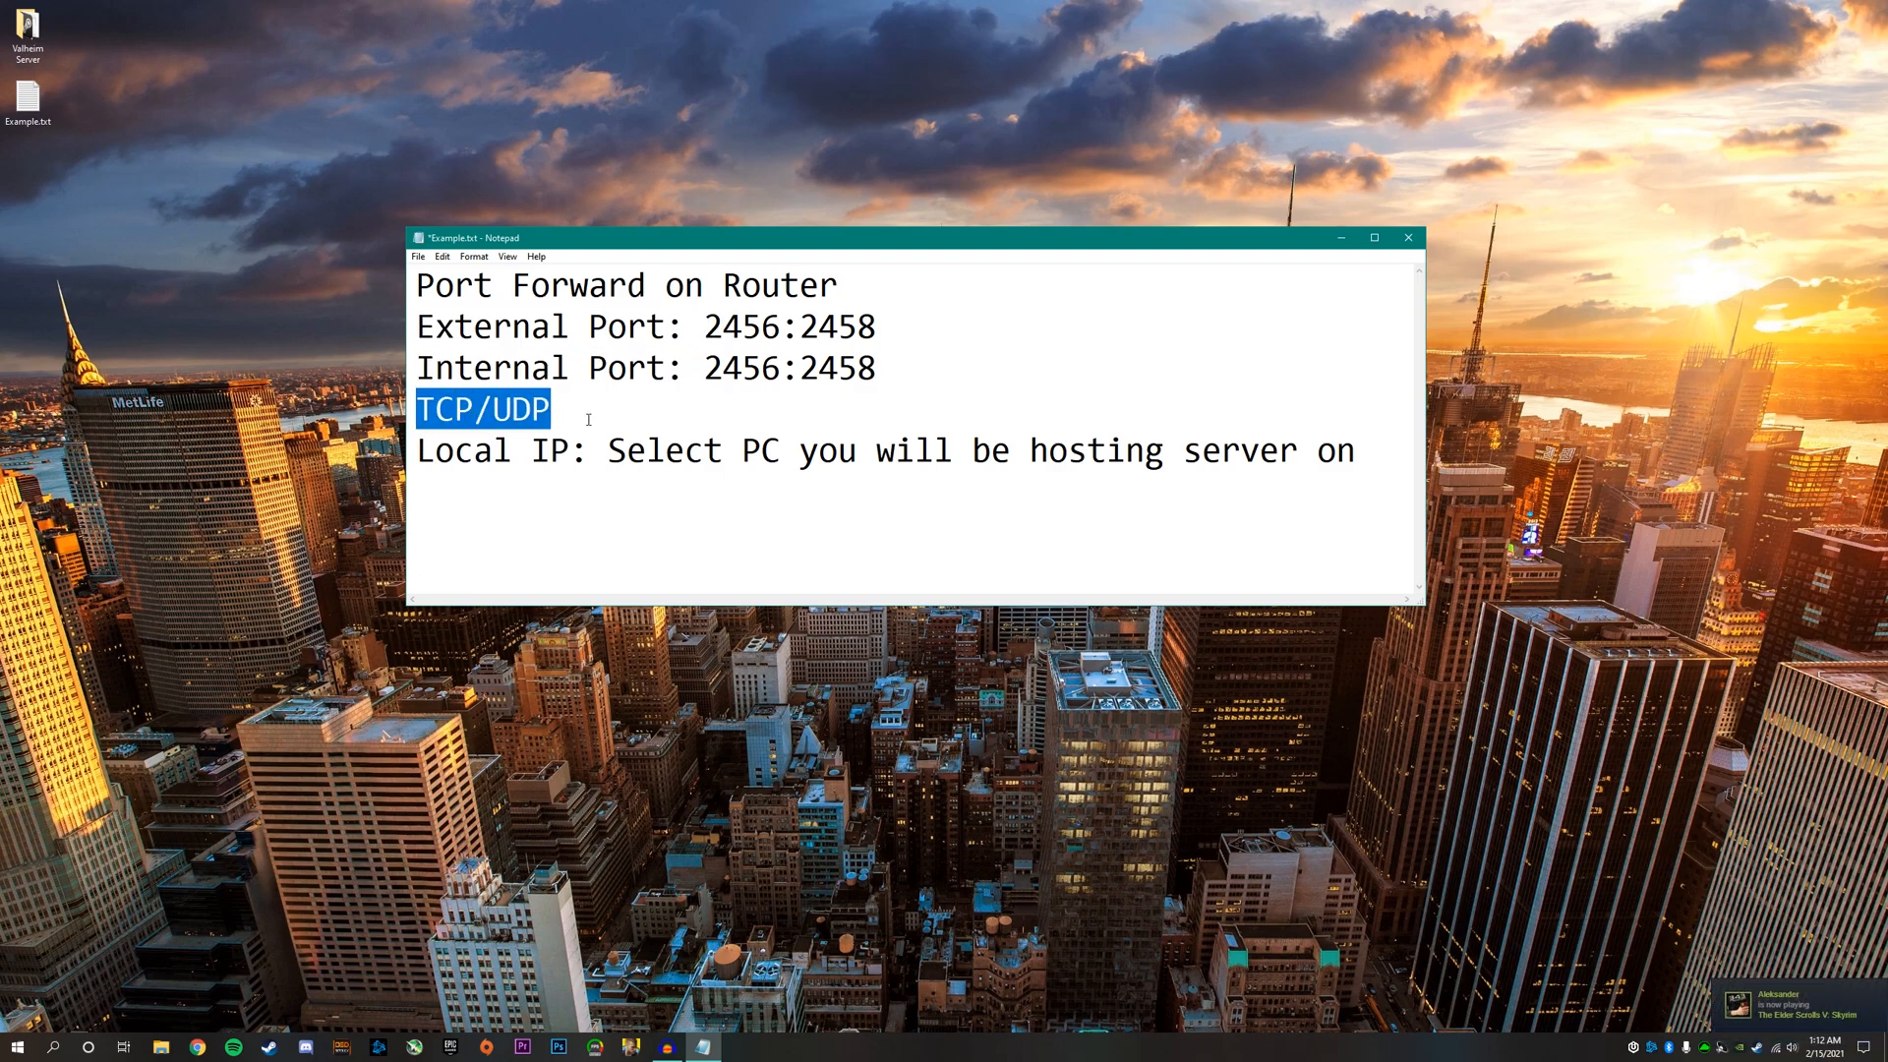
pyautogui.click(431, 450)
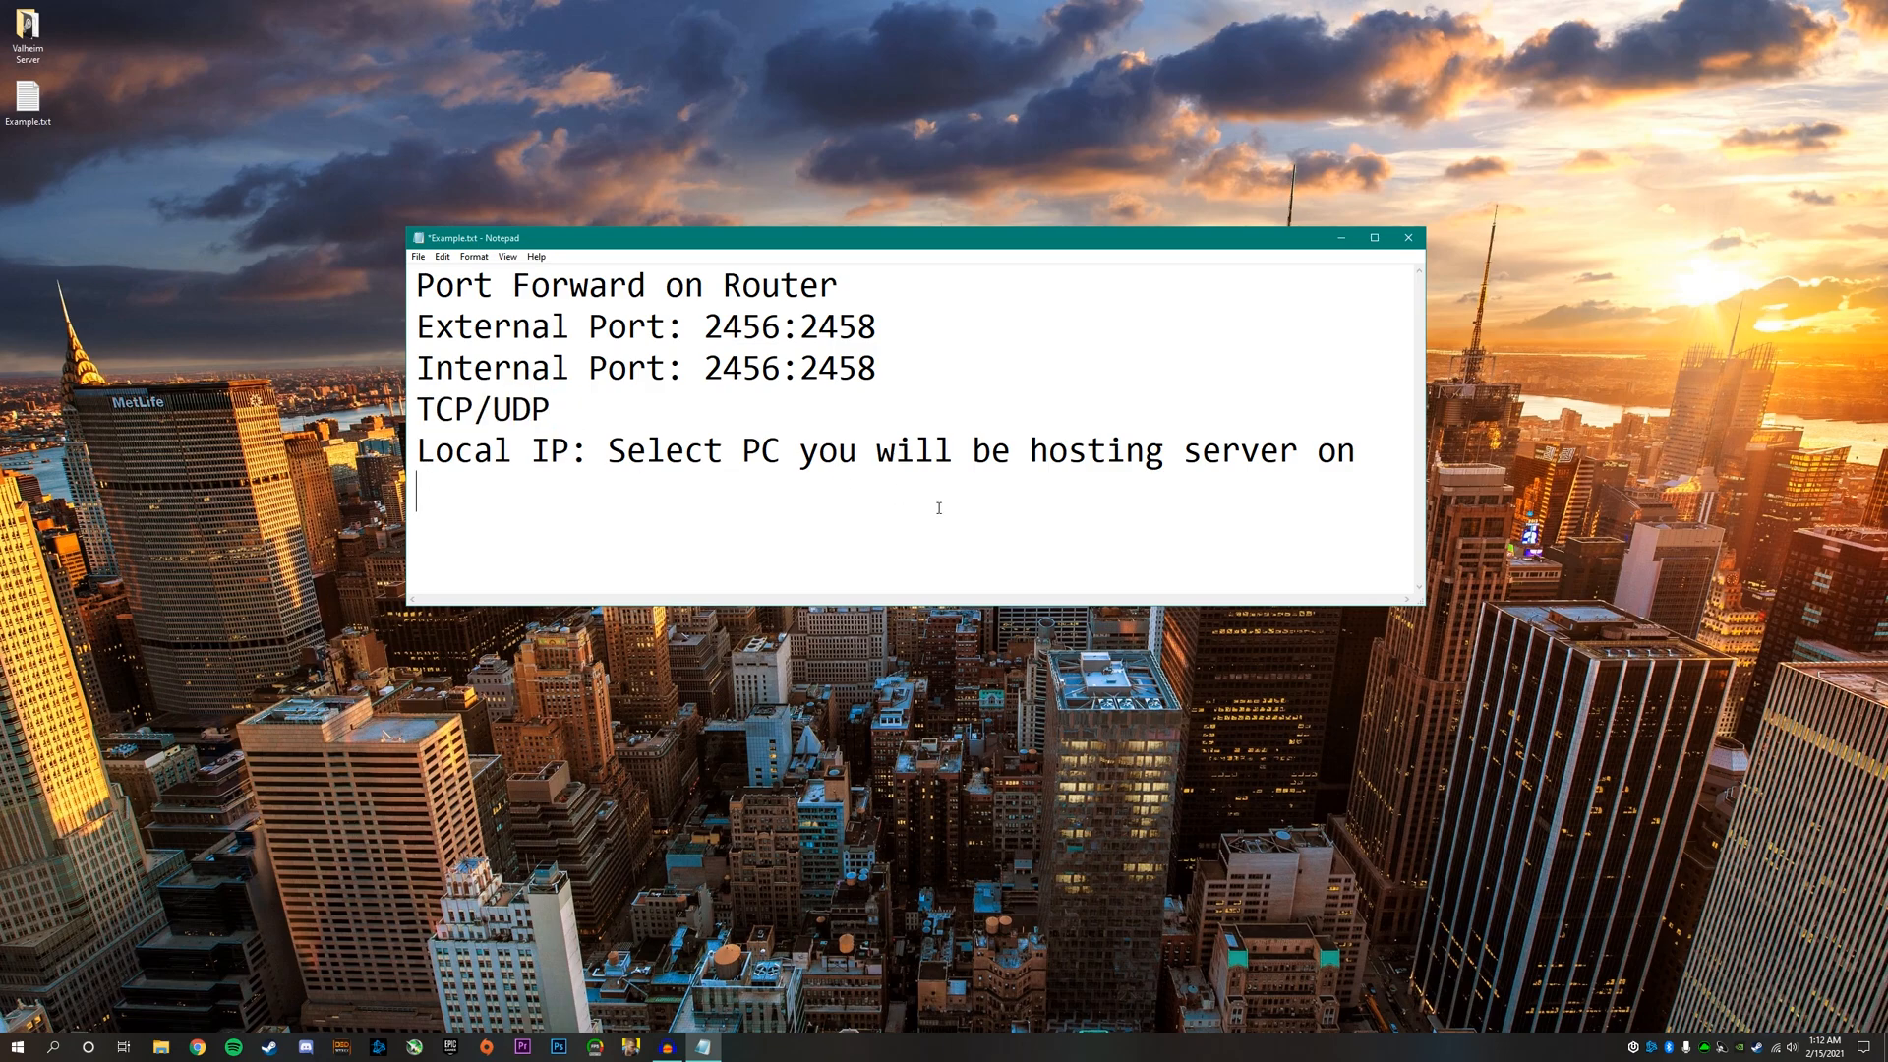
pyautogui.moveTo(1366, 458)
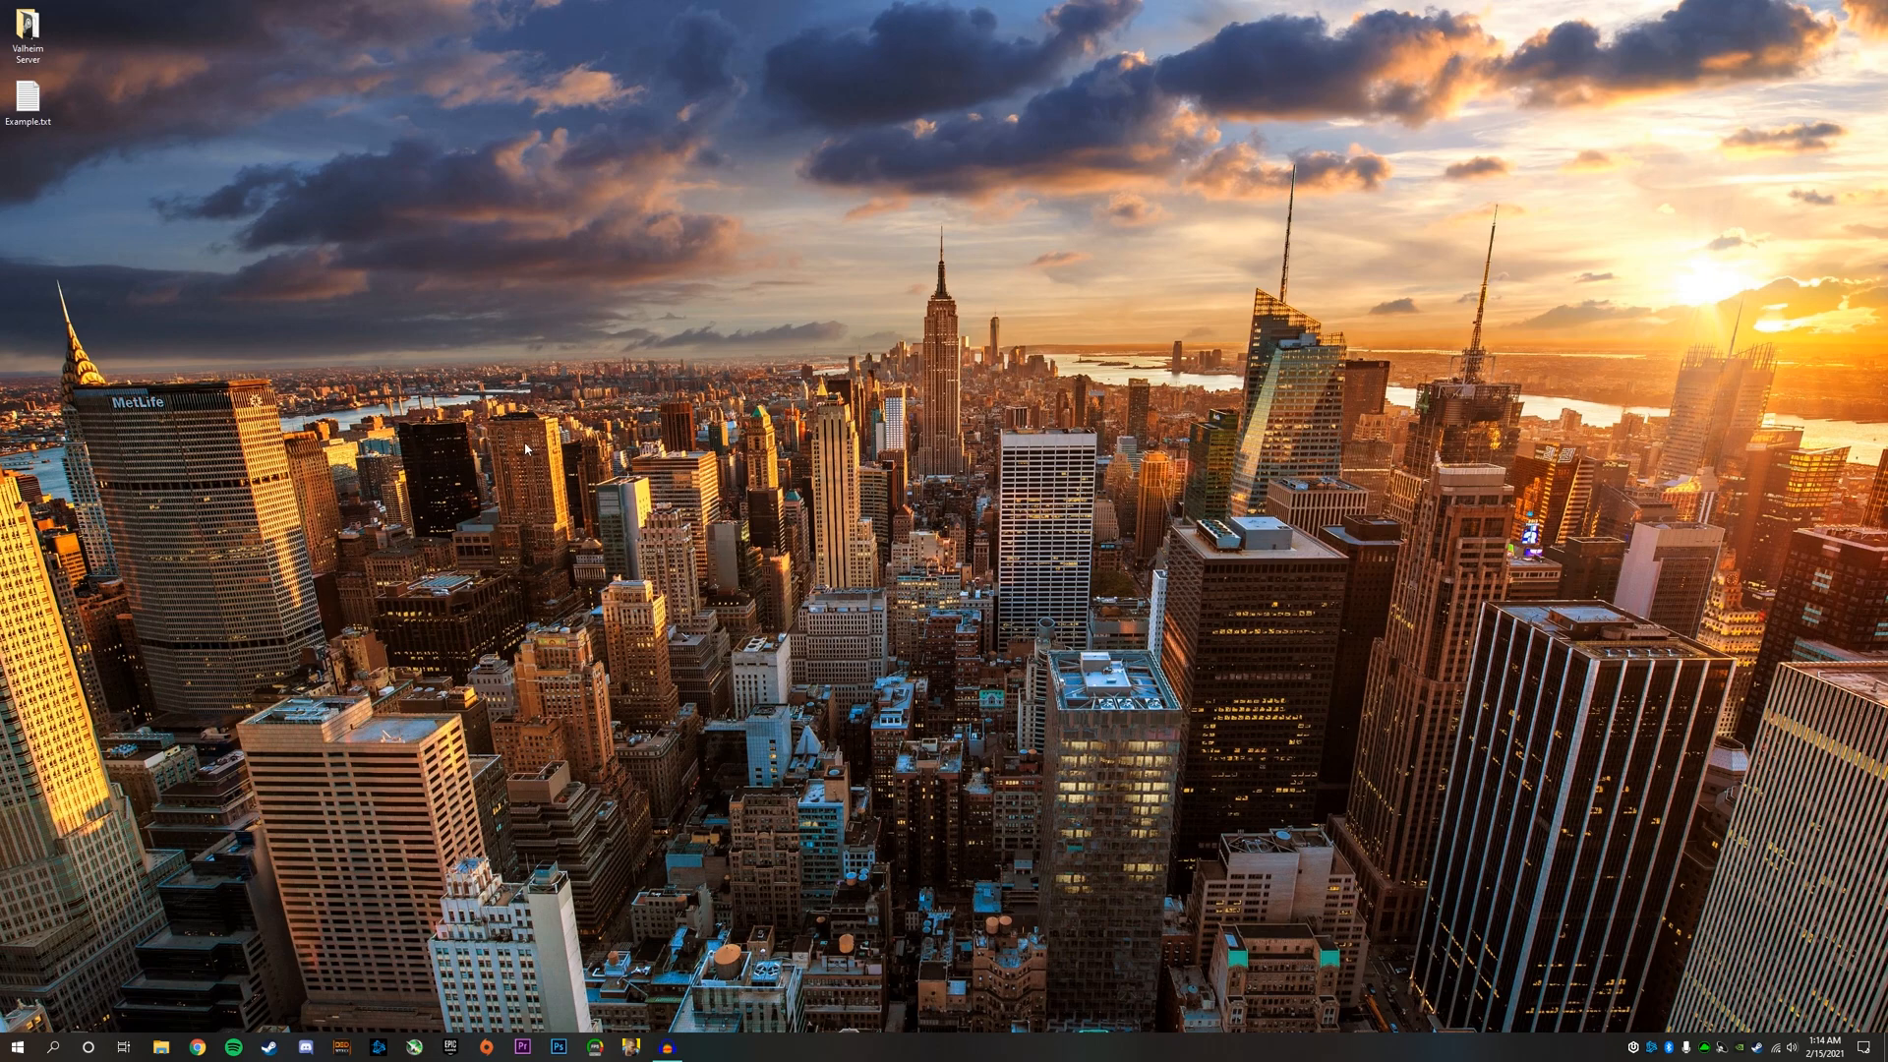
# - Locate start_headless_server.bat in the Valheim dedicated server folder and make a desktop shortcut
pyautogui.click(30, 34)
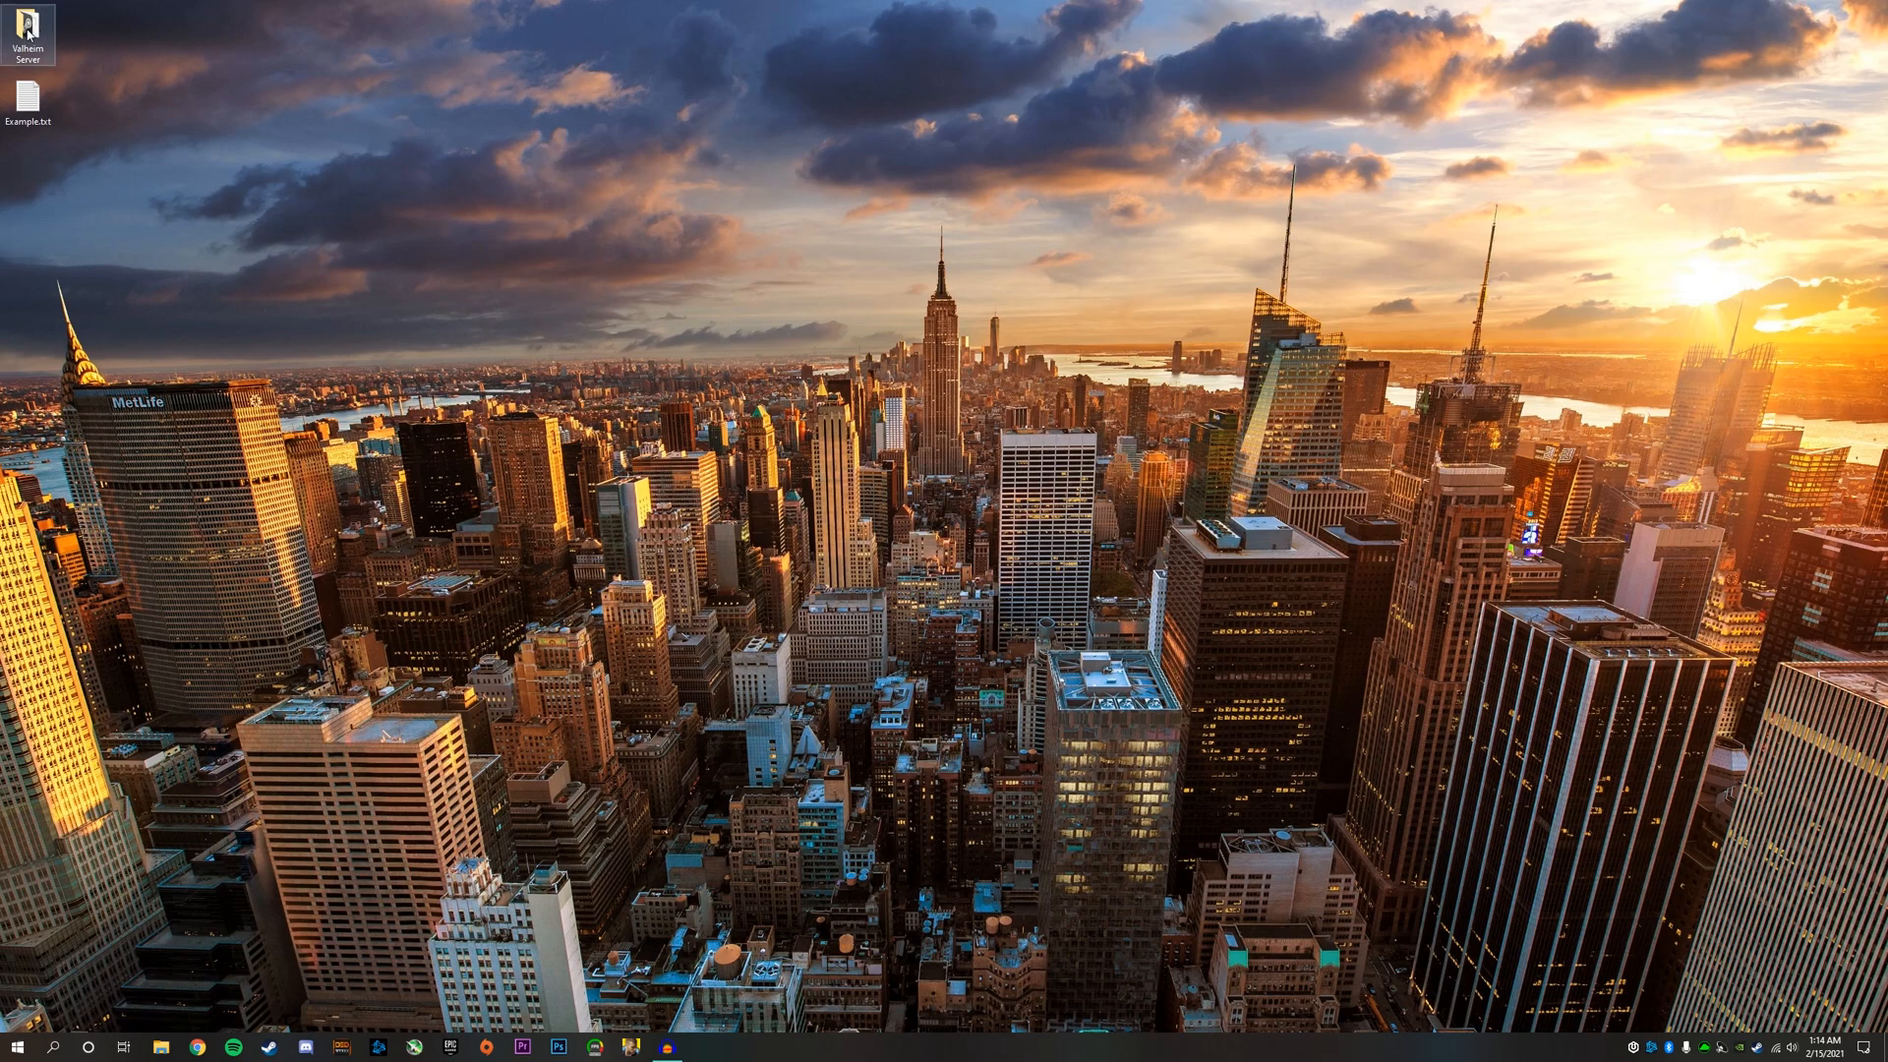
pyautogui.moveTo(29, 29)
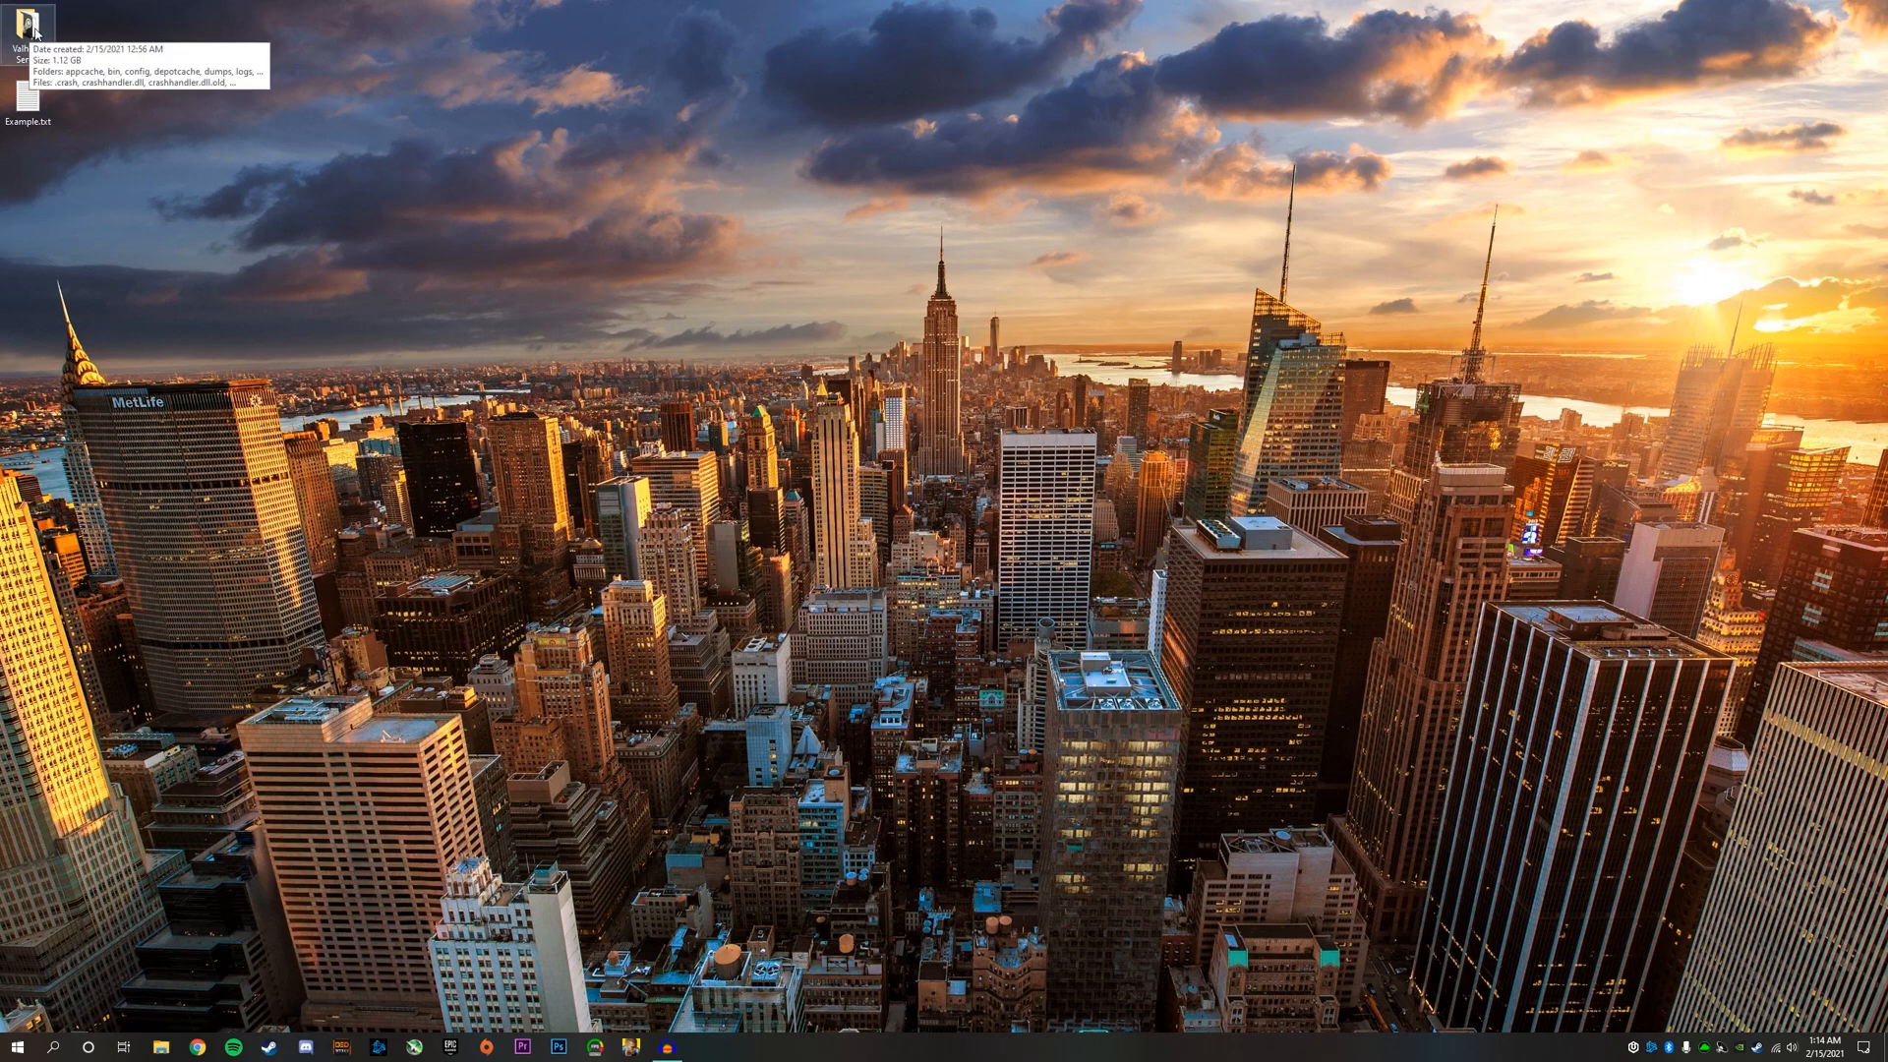
pyautogui.doubleClick(26, 24)
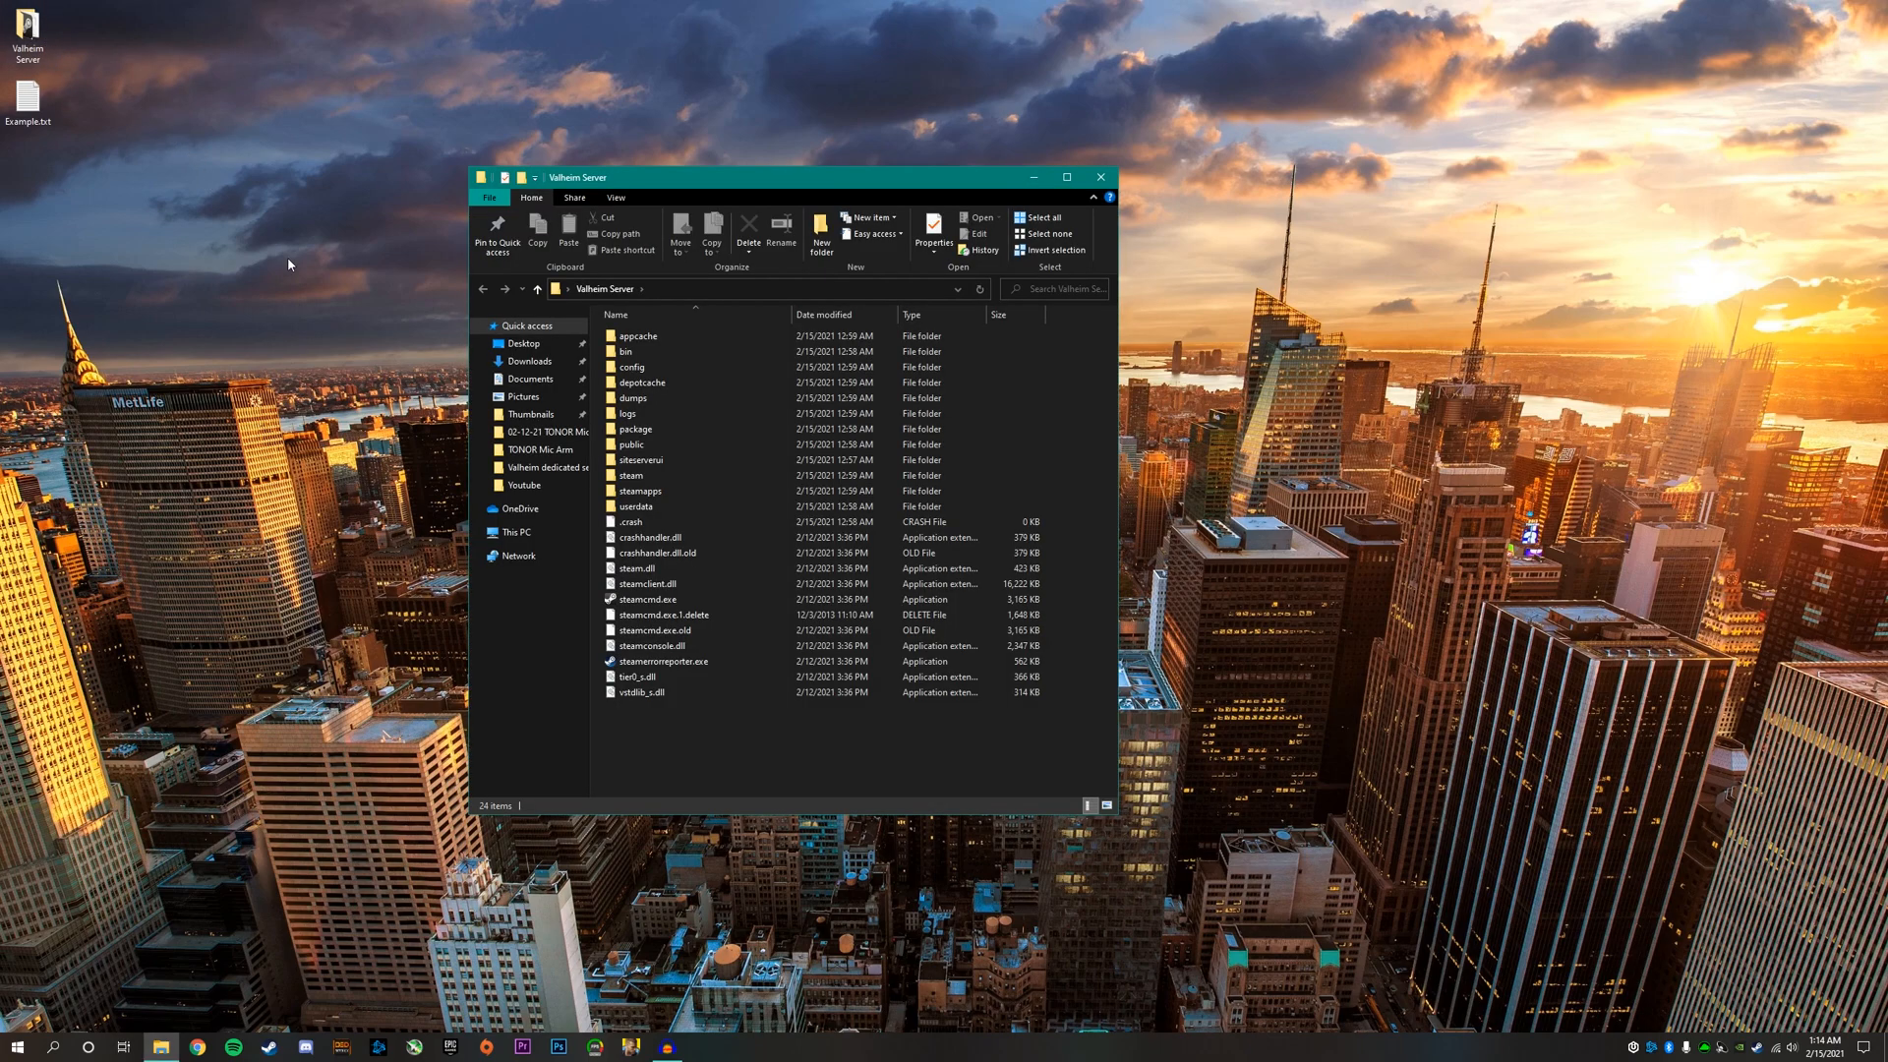
pyautogui.doubleClick(639, 489)
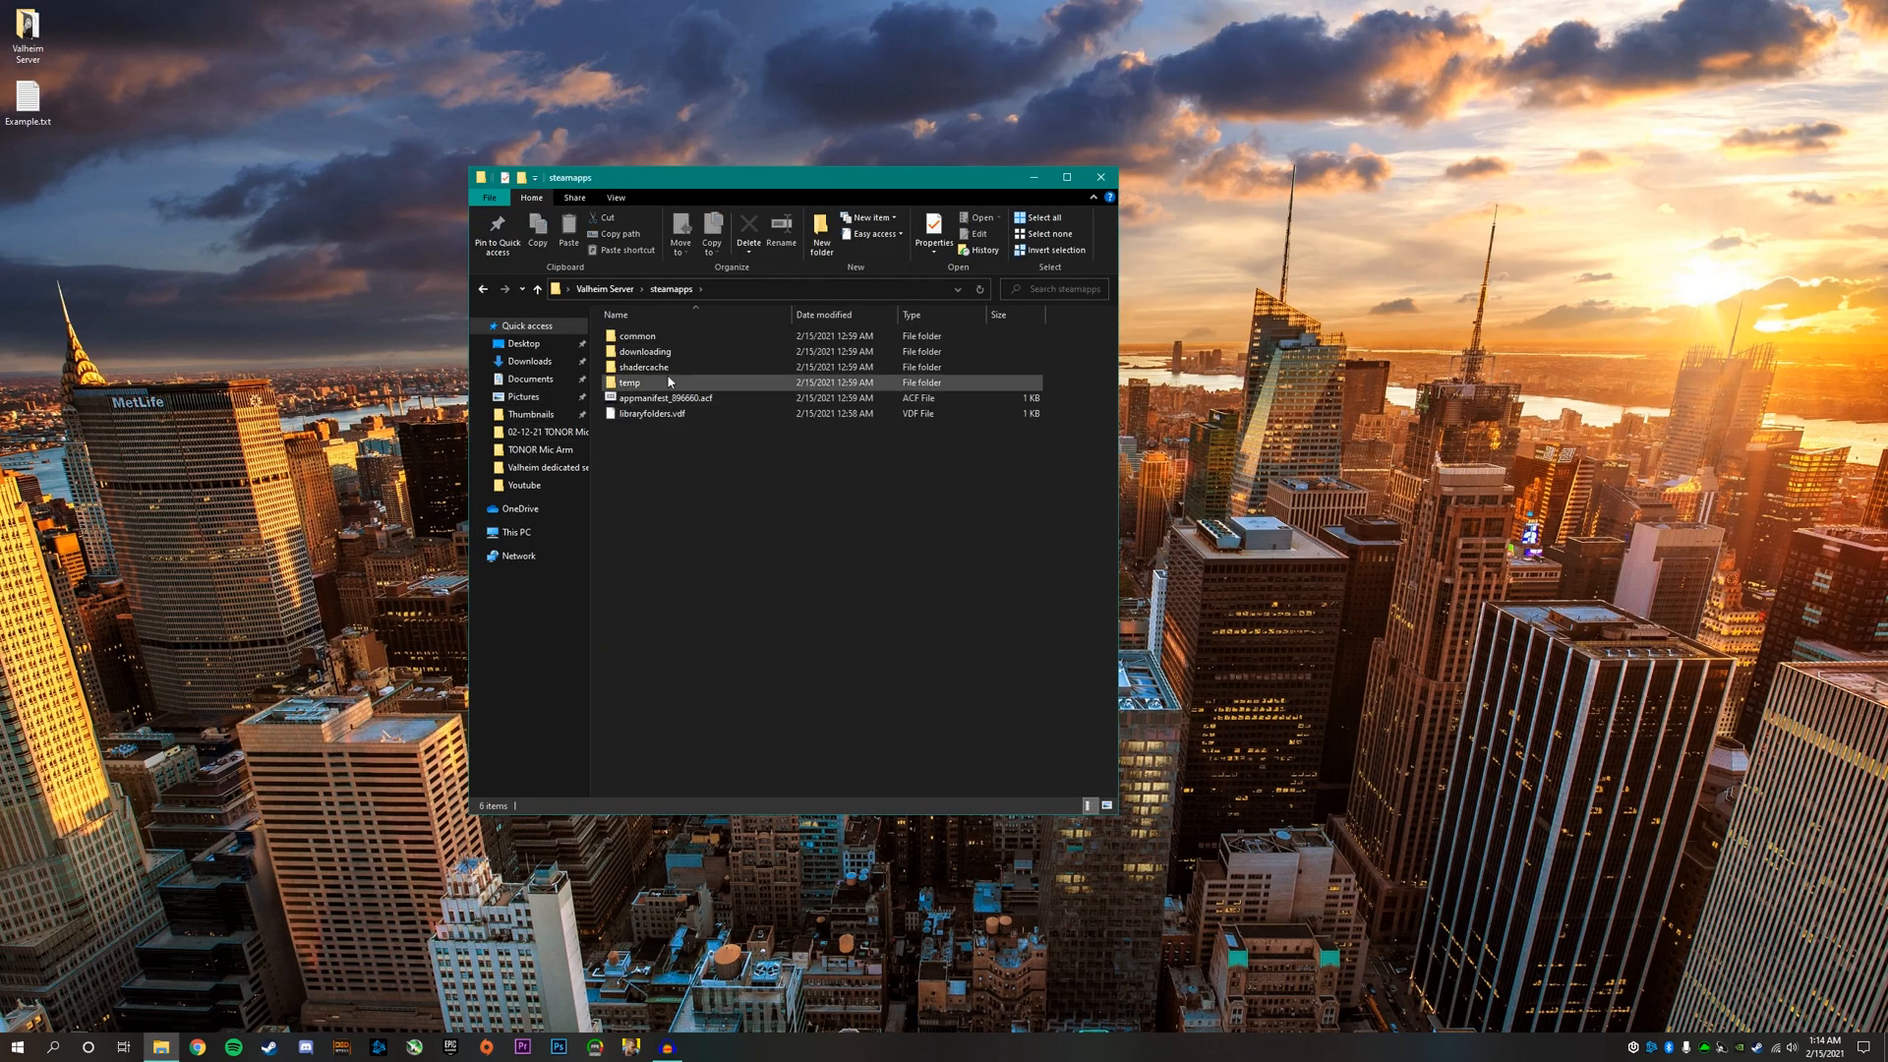
pyautogui.doubleClick(635, 336)
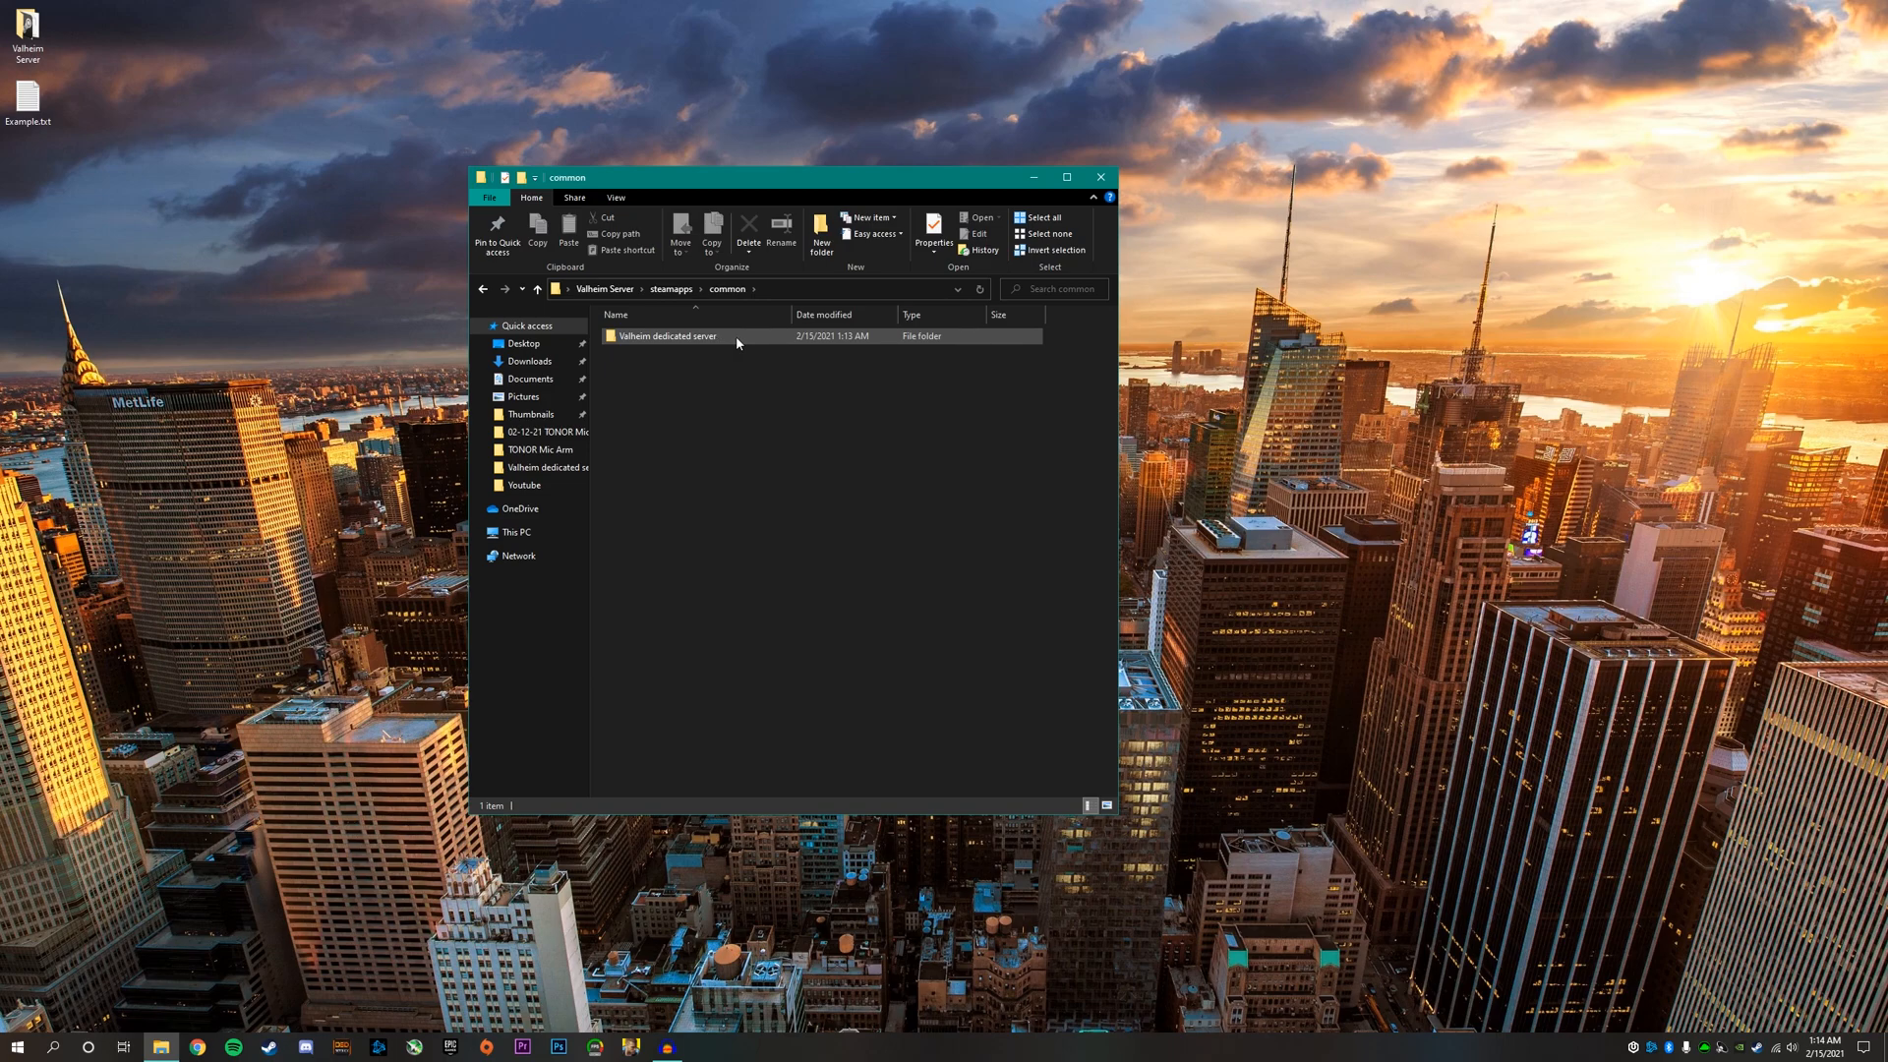
pyautogui.doubleClick(667, 336)
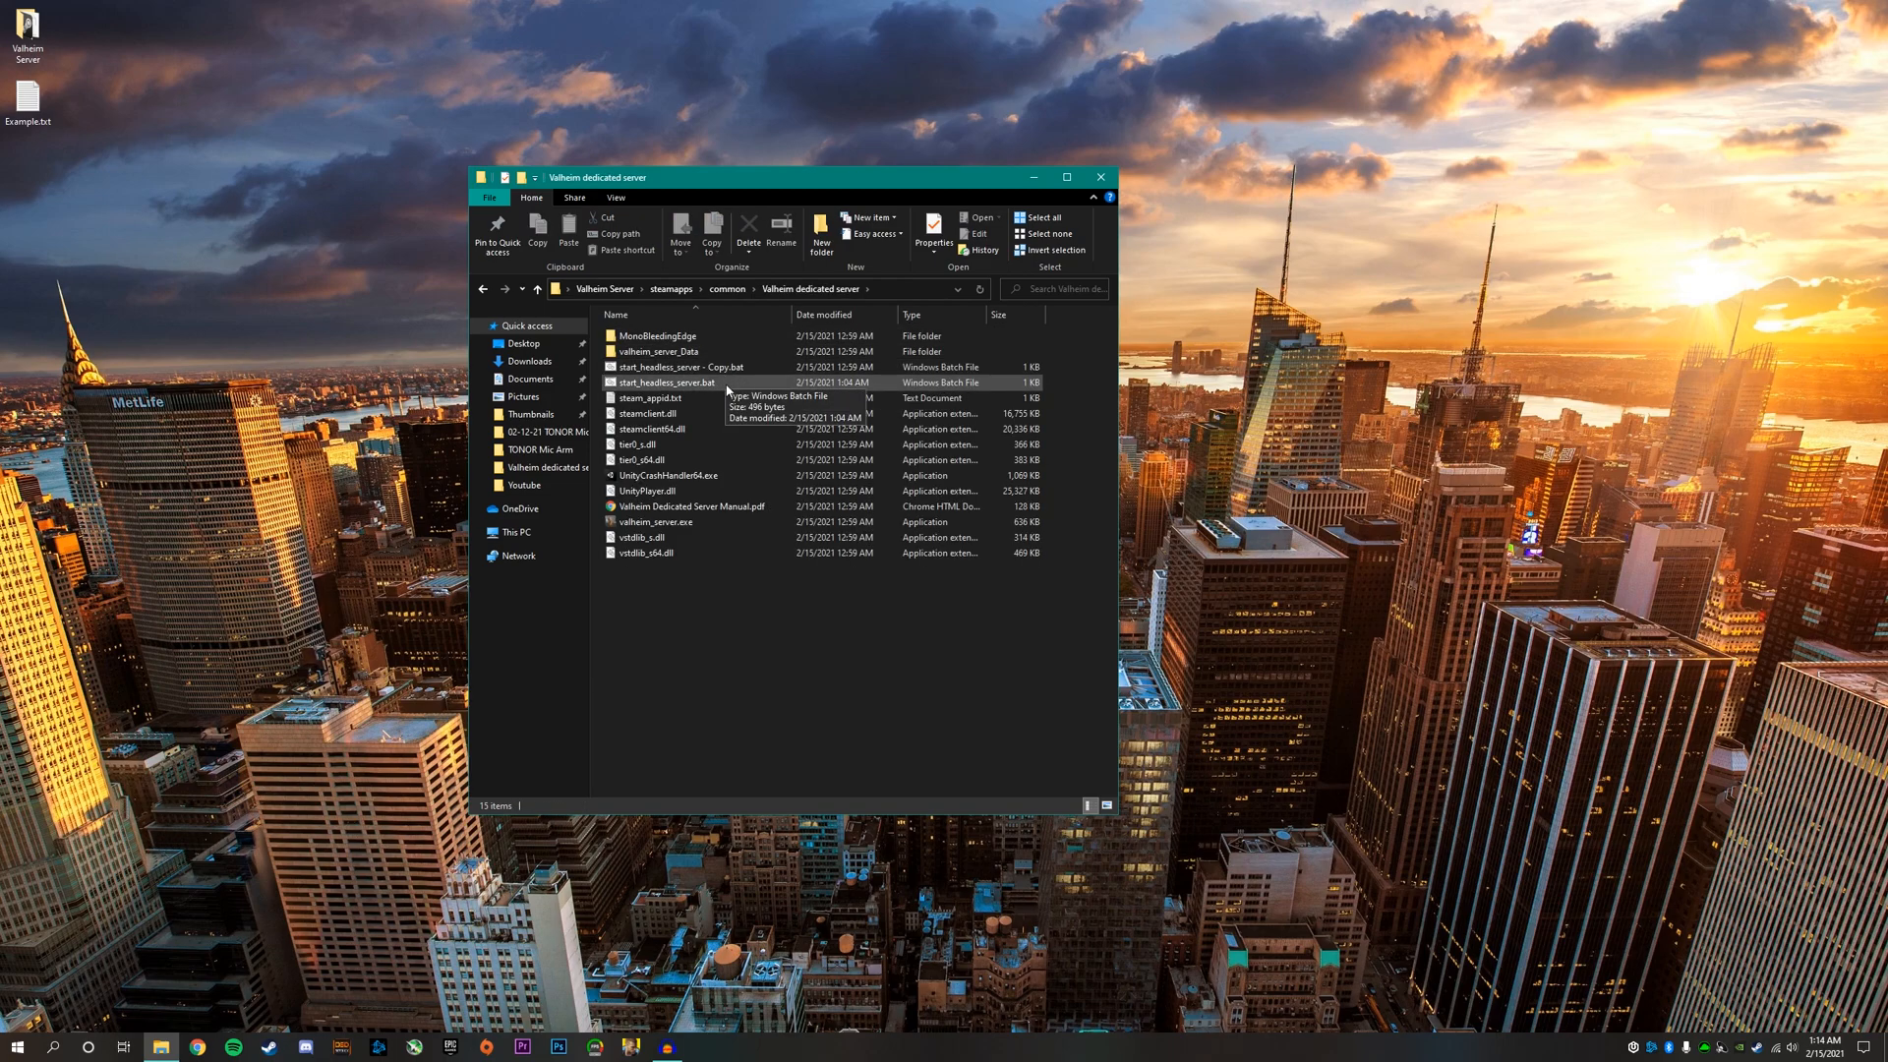
pyautogui.click(673, 384)
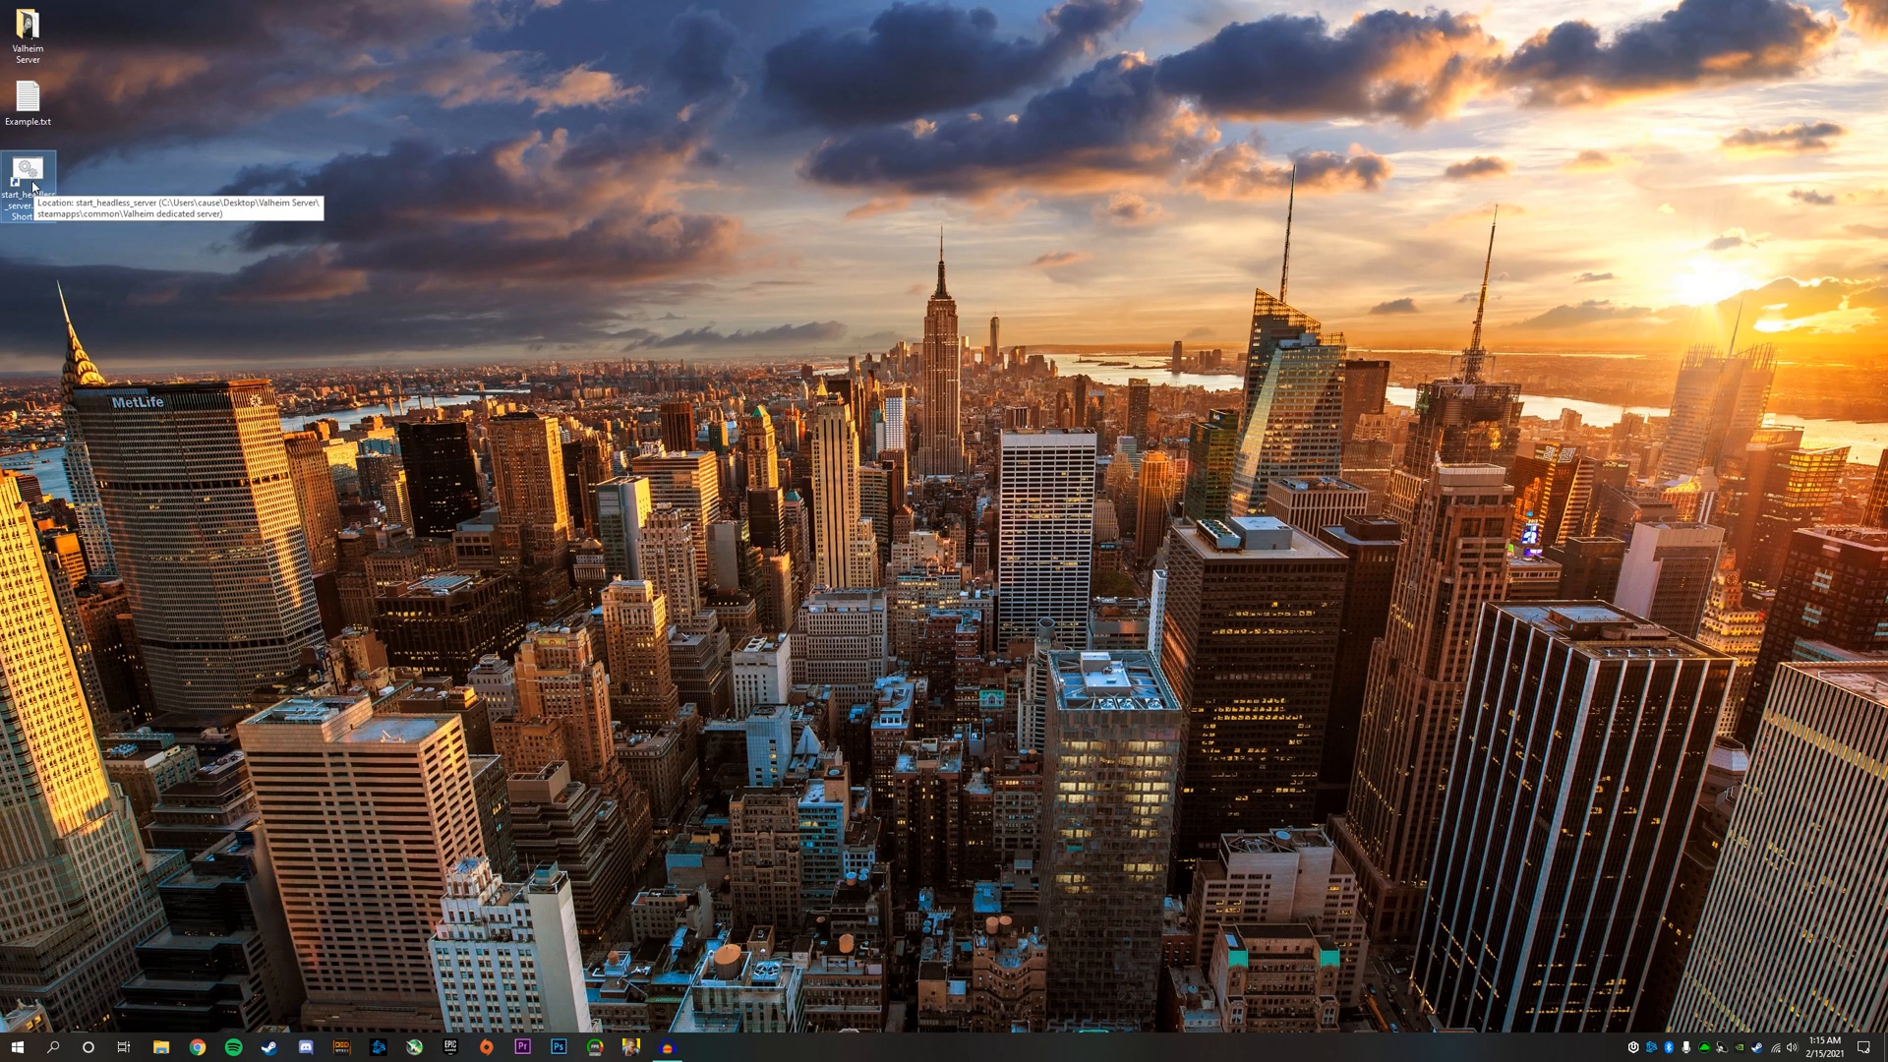
# - Launch the dedicated server from the new desktop shortcut
pyautogui.doubleClick(30, 169)
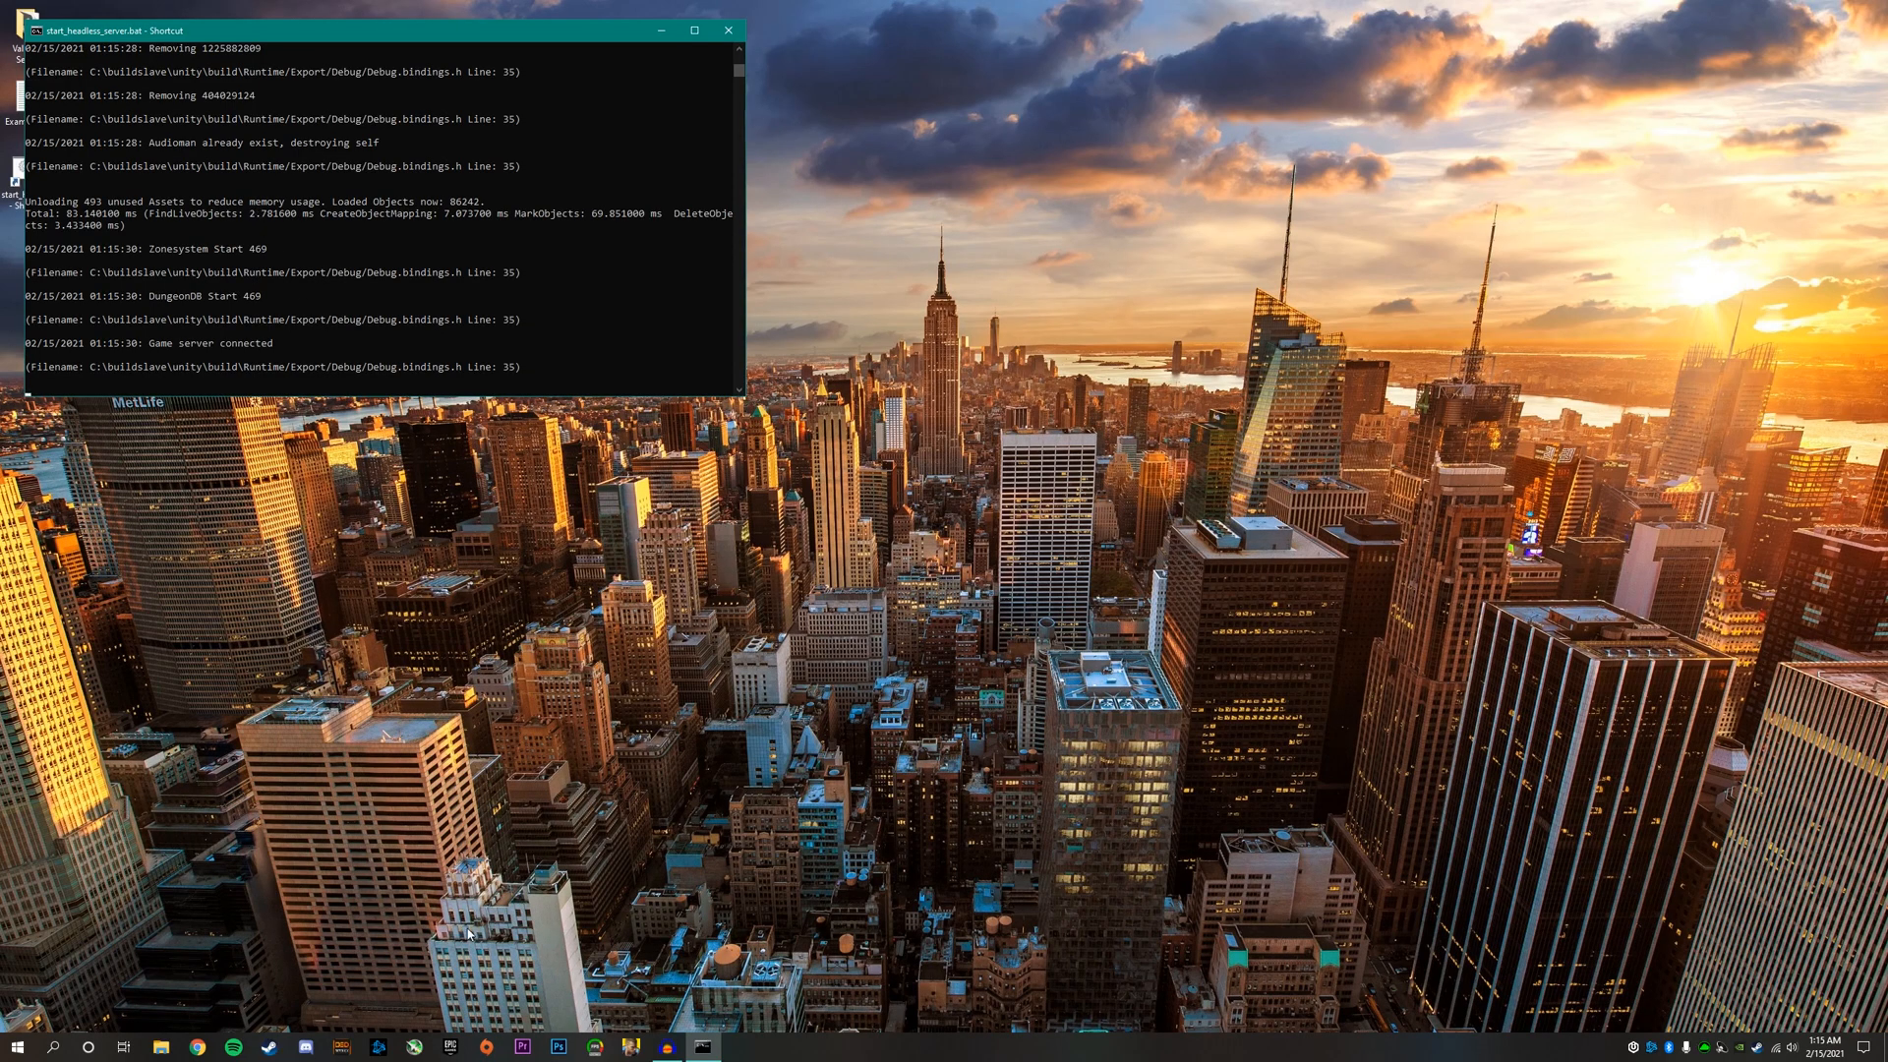
# - Bring Steam to the front while the server console keeps running
pyautogui.click(270, 1044)
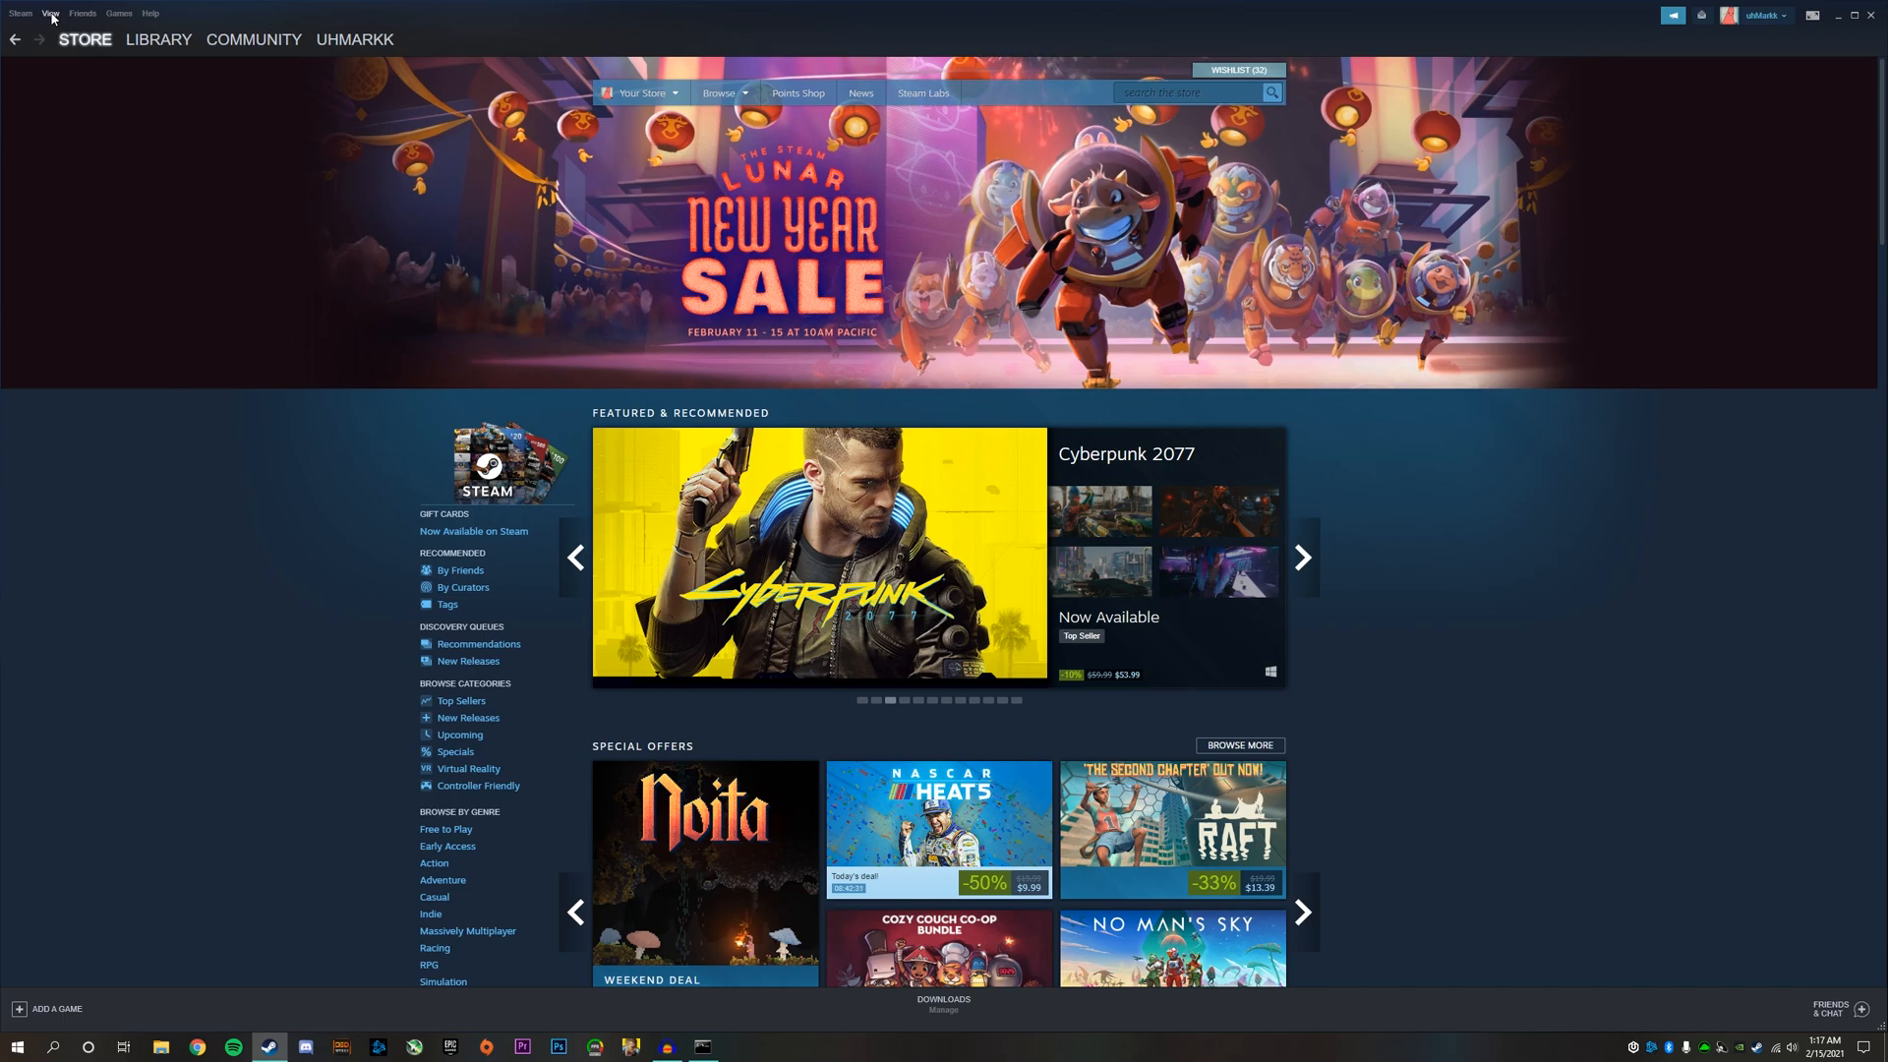
# - Show the Steam server browser filtered to Valheim, then its empty Favorites list
pyautogui.click(51, 14)
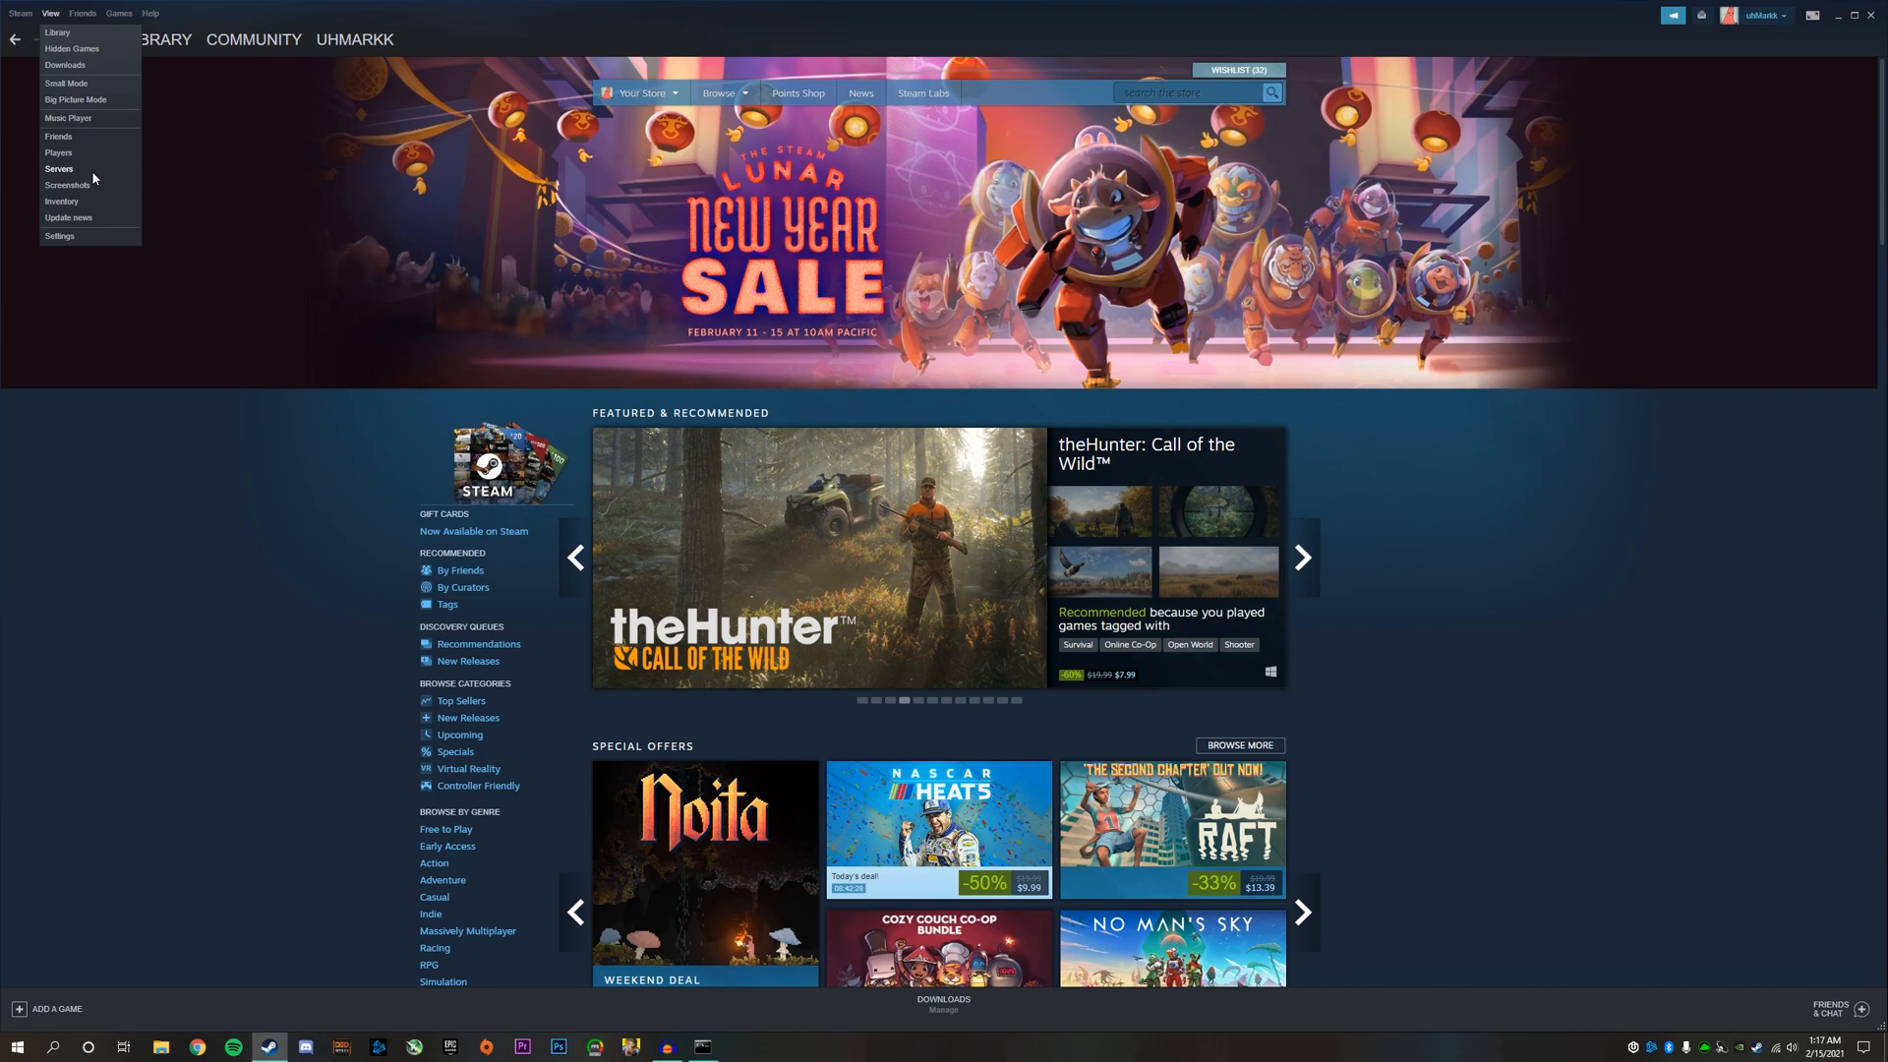
pyautogui.click(59, 169)
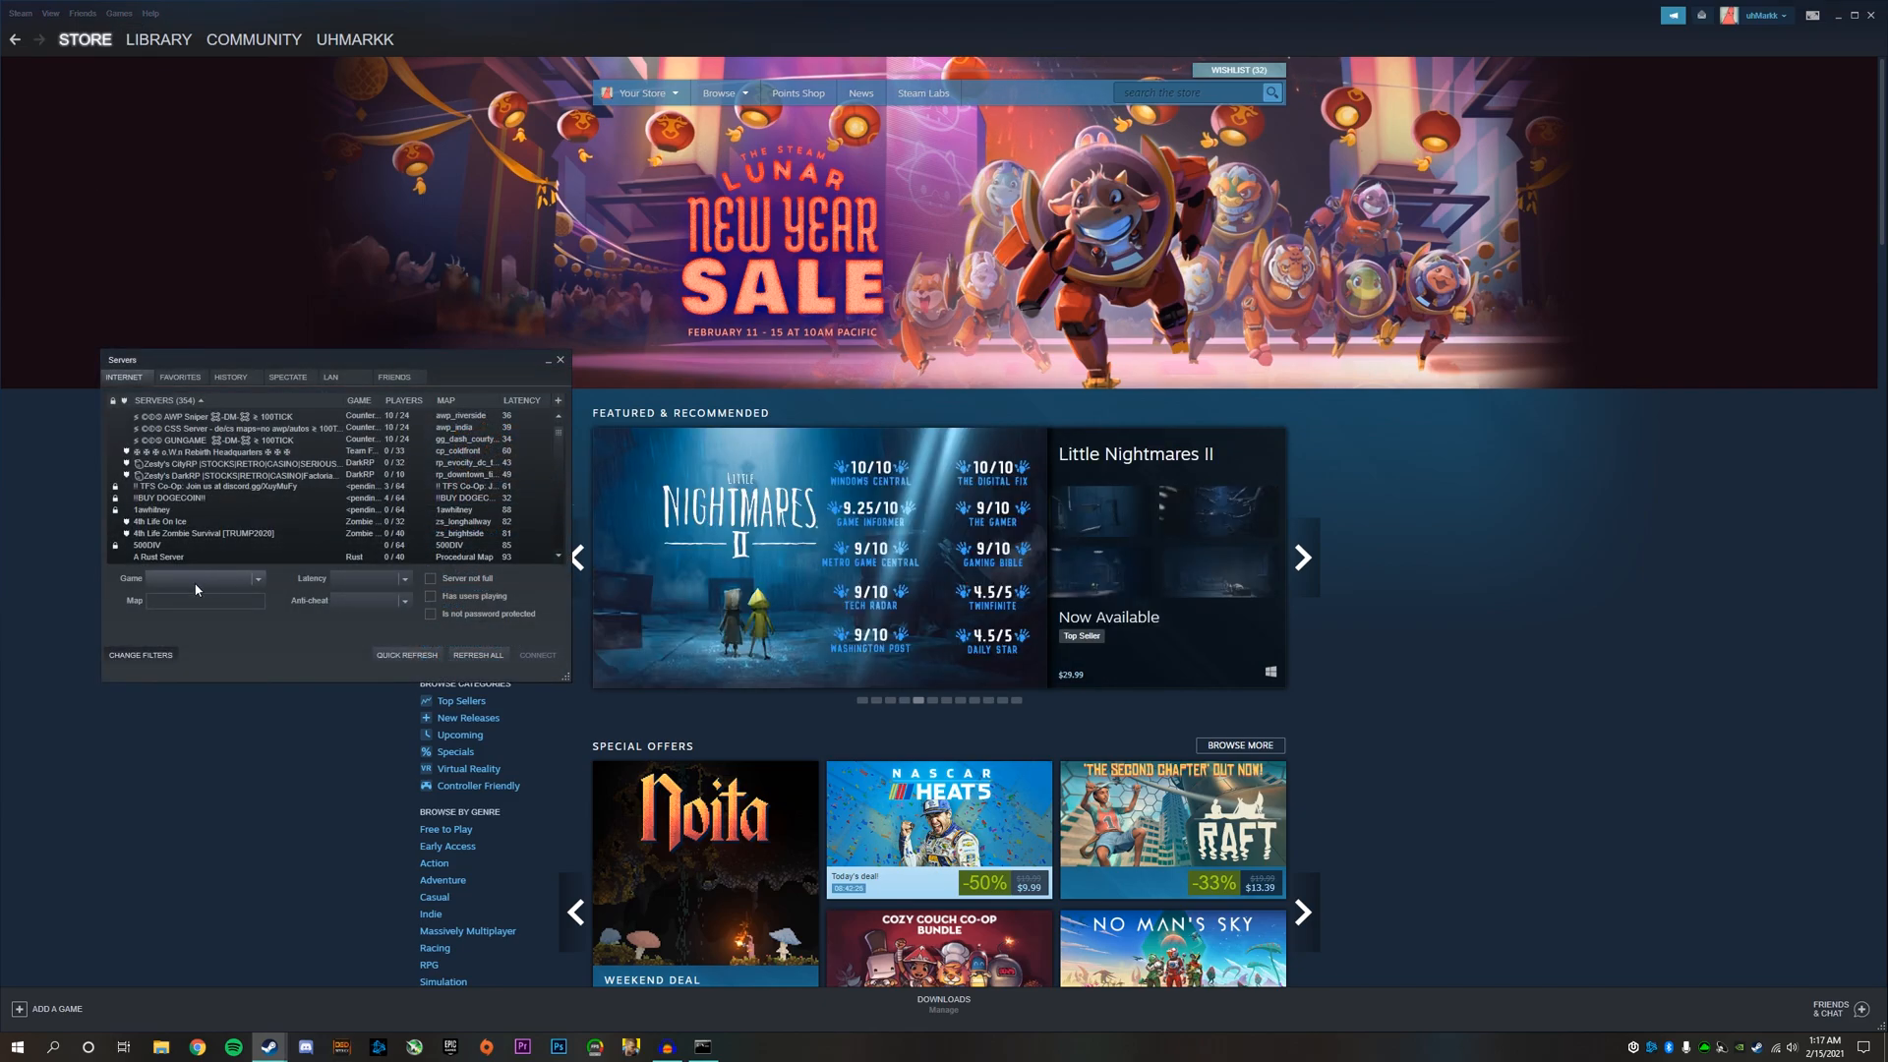
pyautogui.click(256, 578)
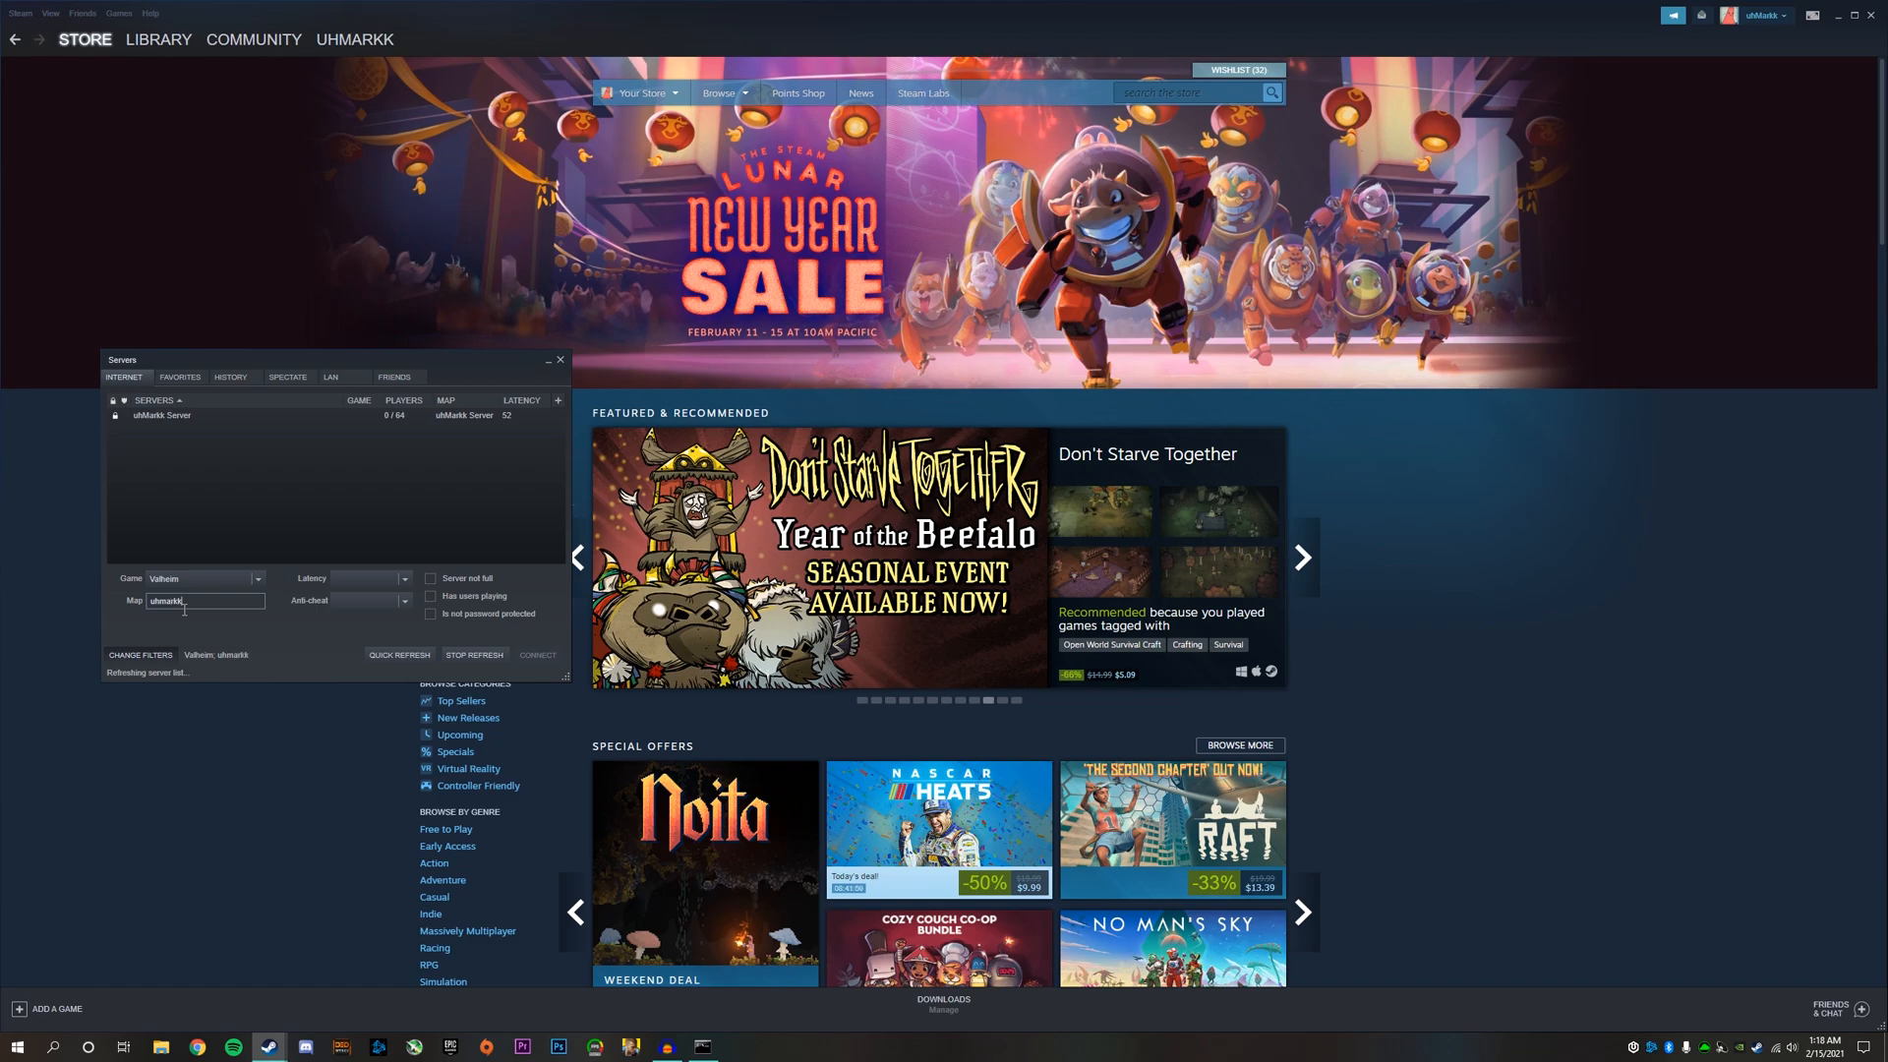
pyautogui.click(163, 415)
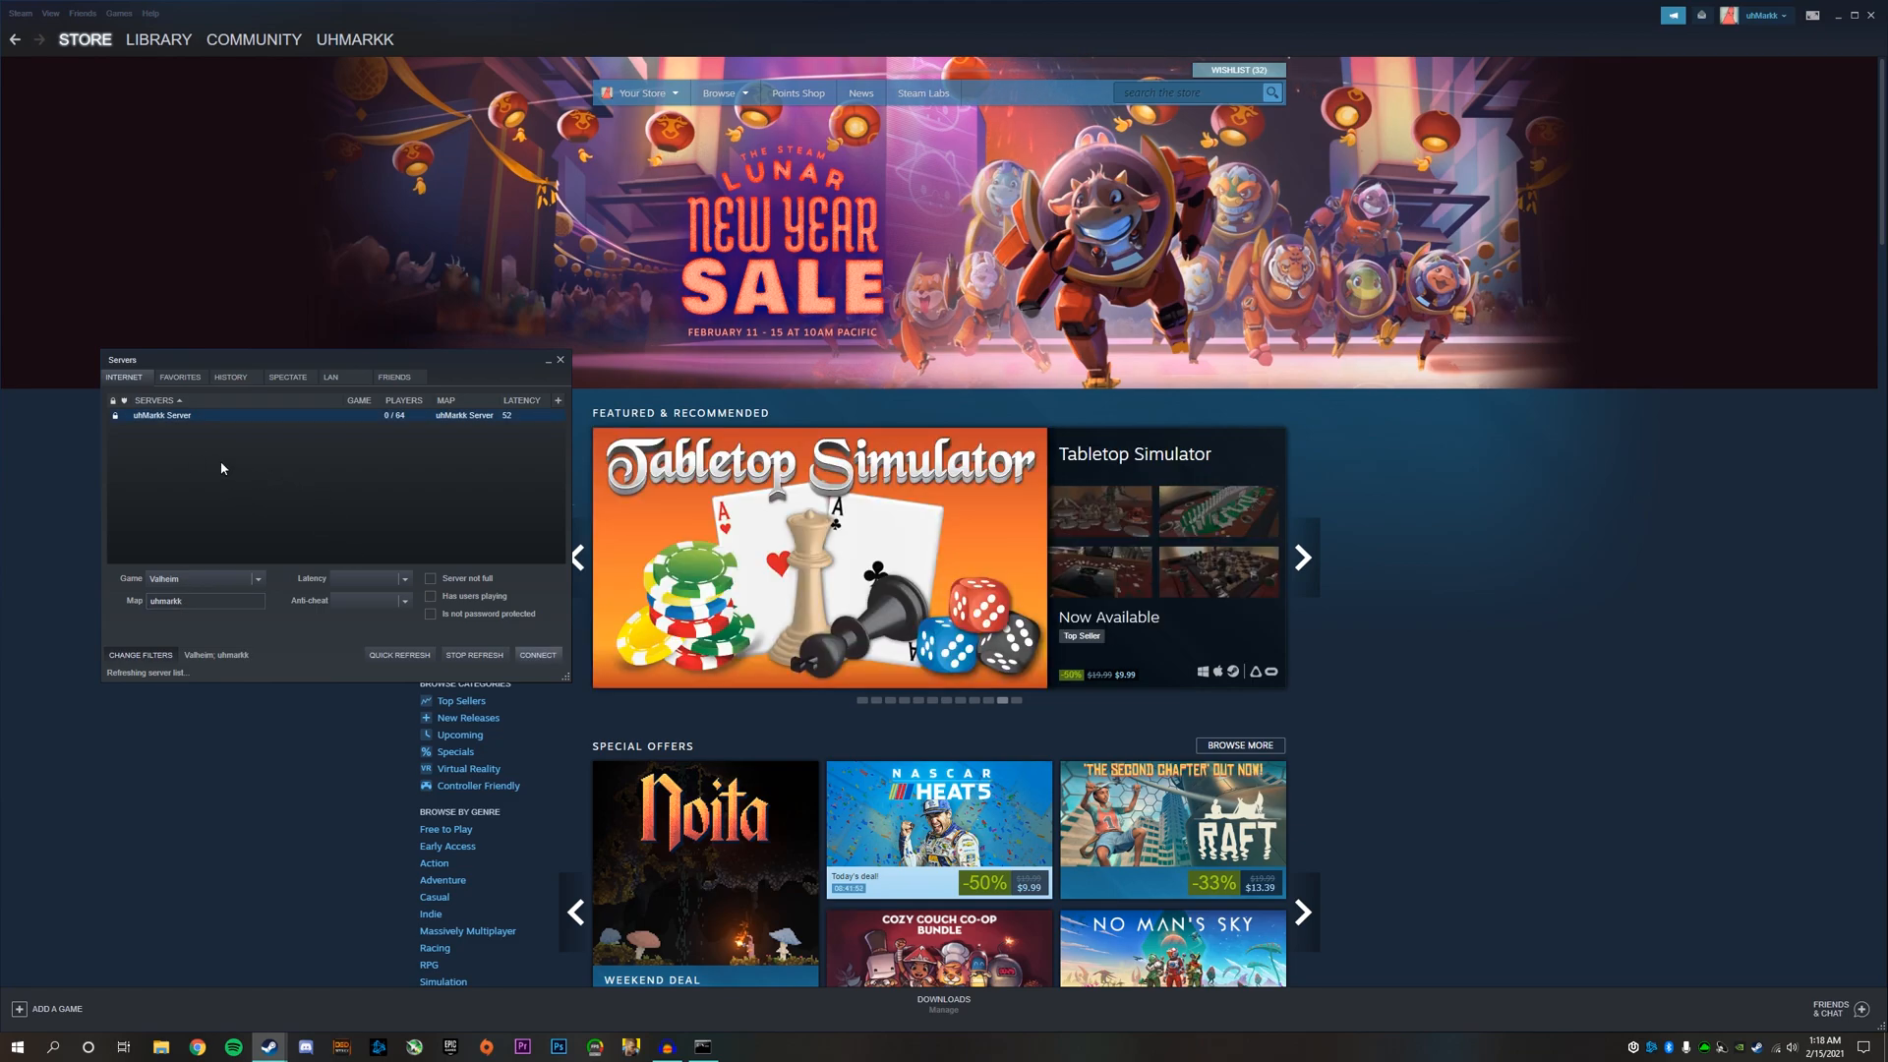
pyautogui.click(179, 377)
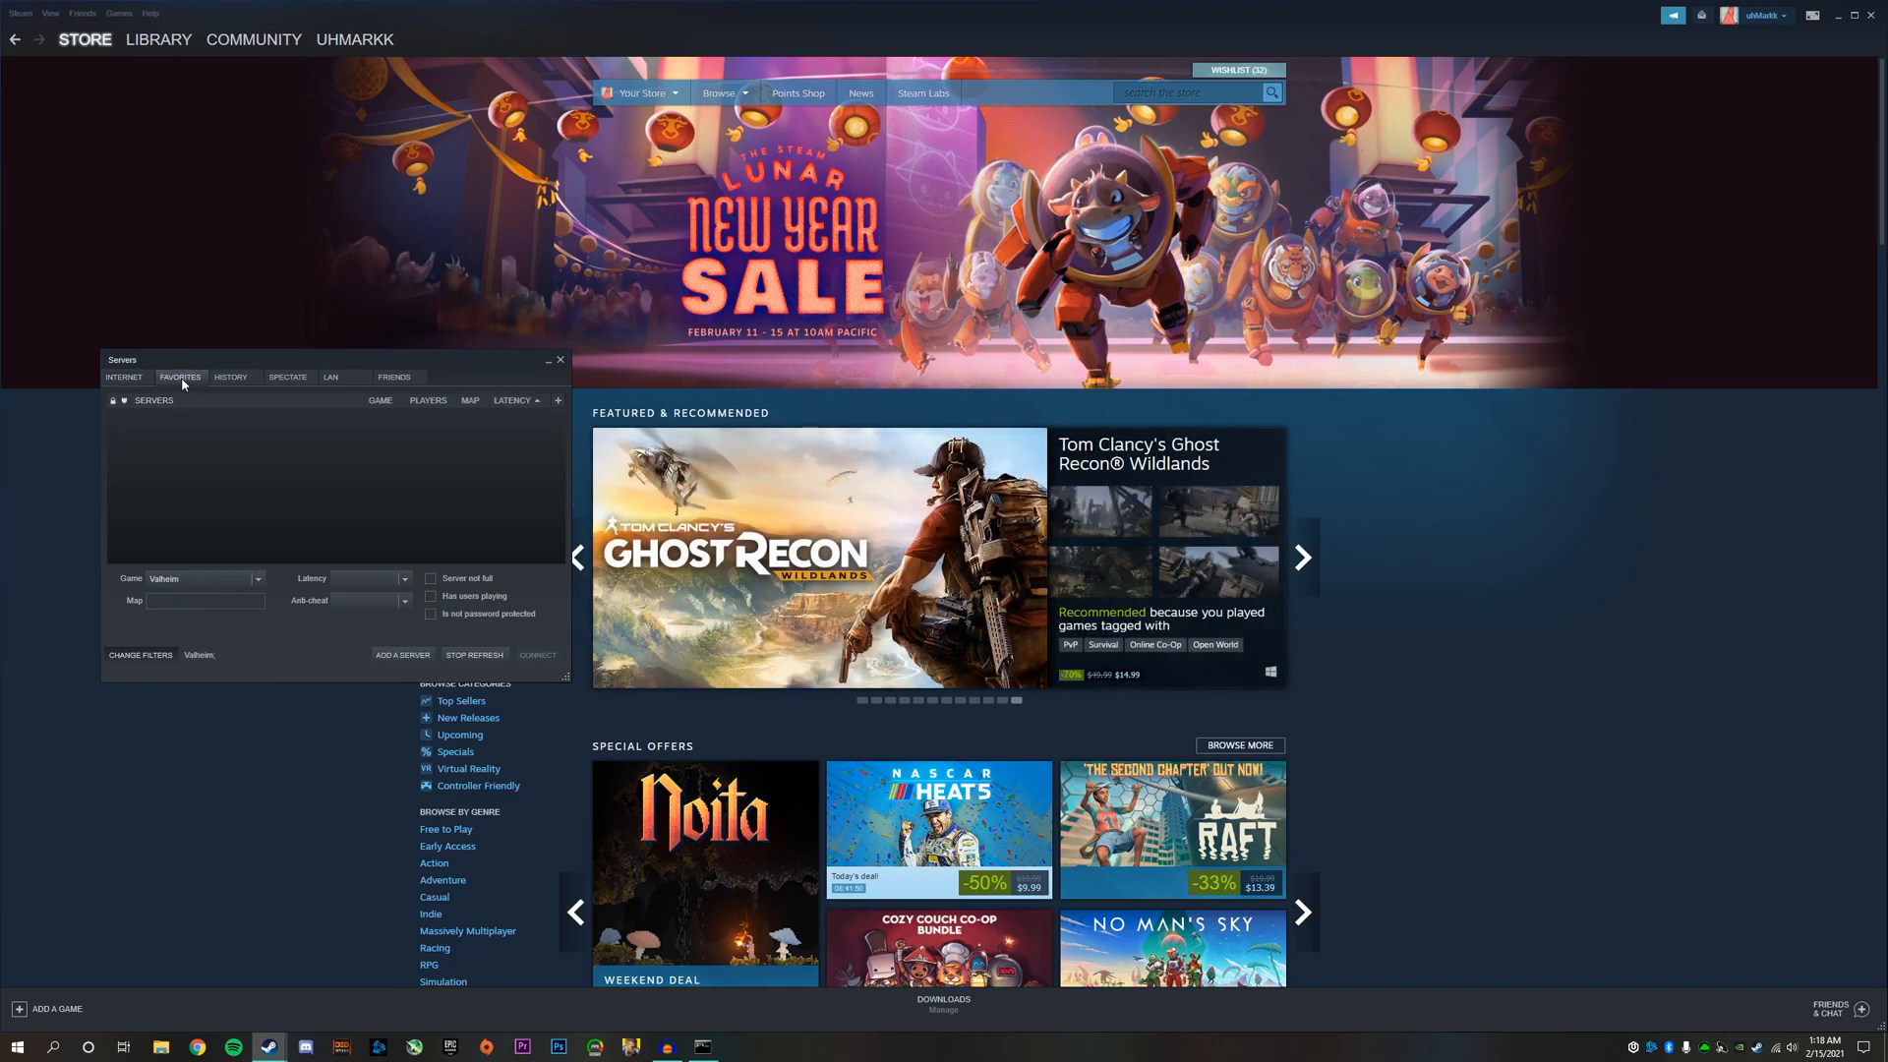
# - Add the server at localhost:2457 (uhMarkk Server) to the Valheim favorites list
pyautogui.click(401, 653)
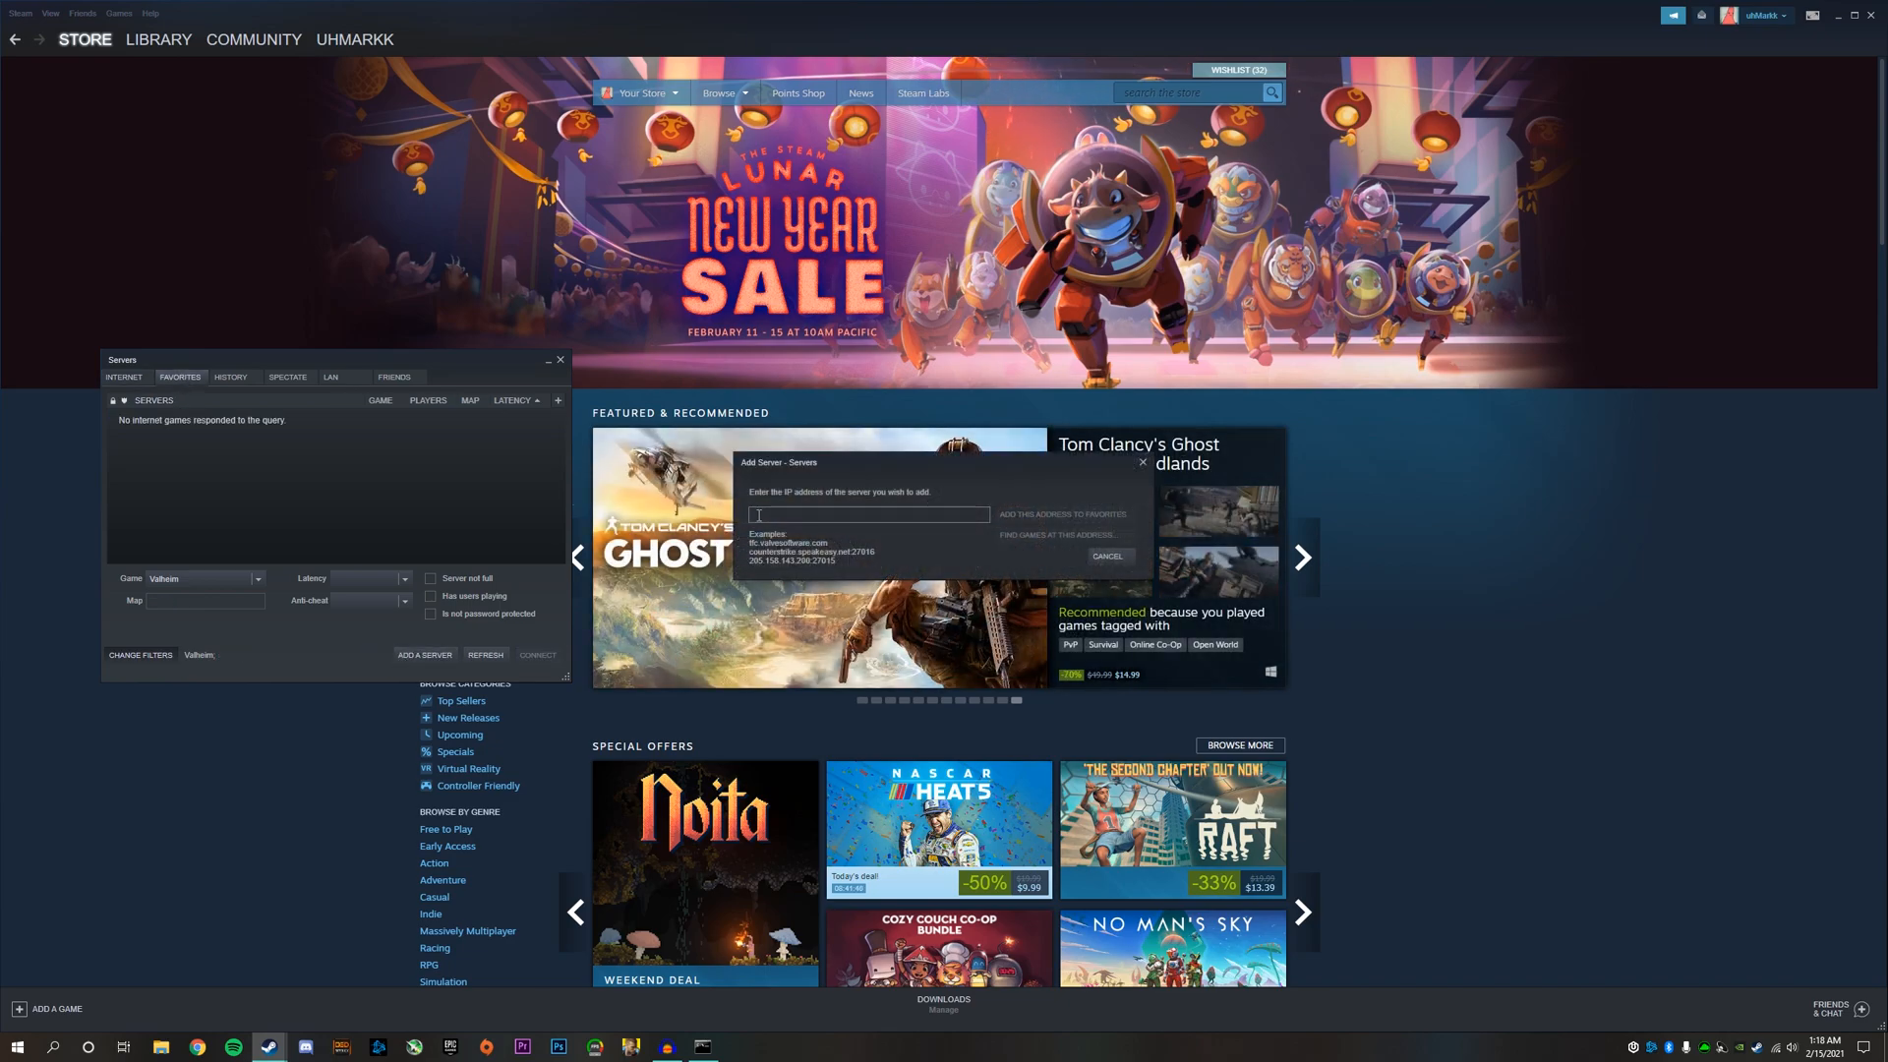
pyautogui.write('localhost')
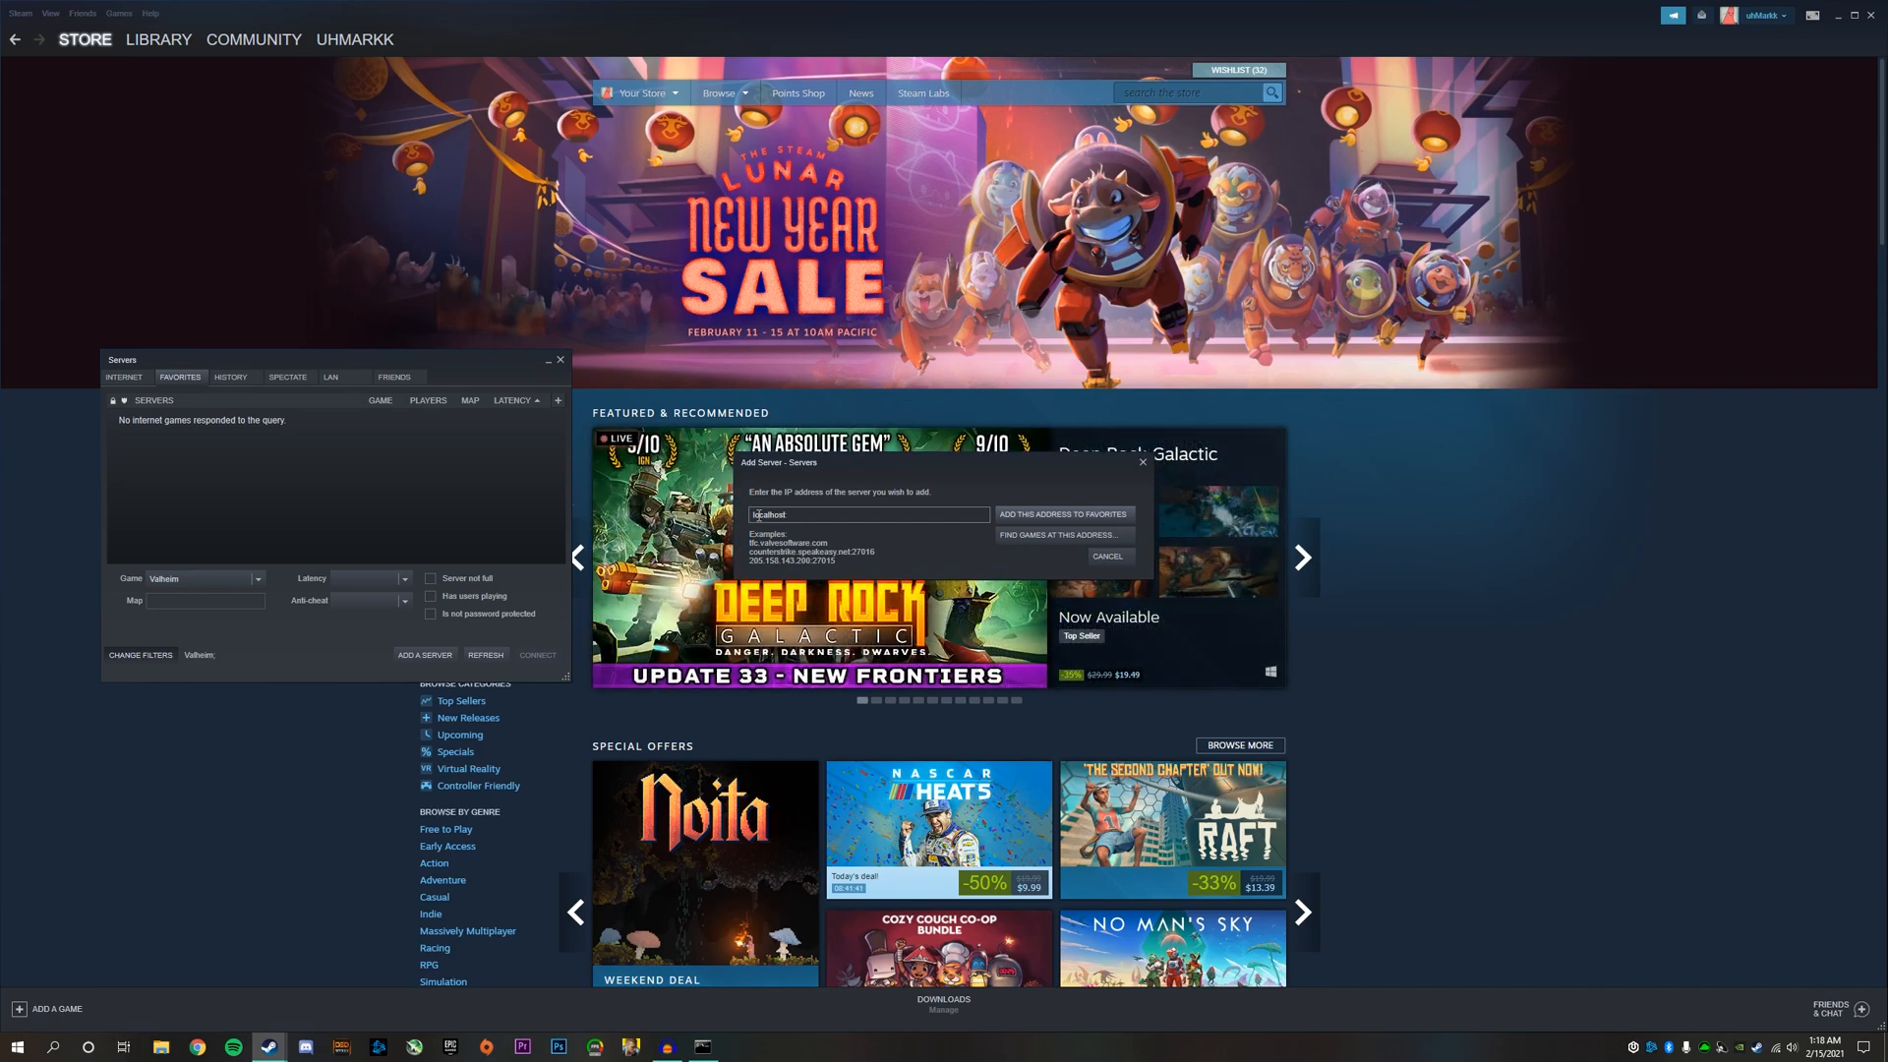
pyautogui.write('24')
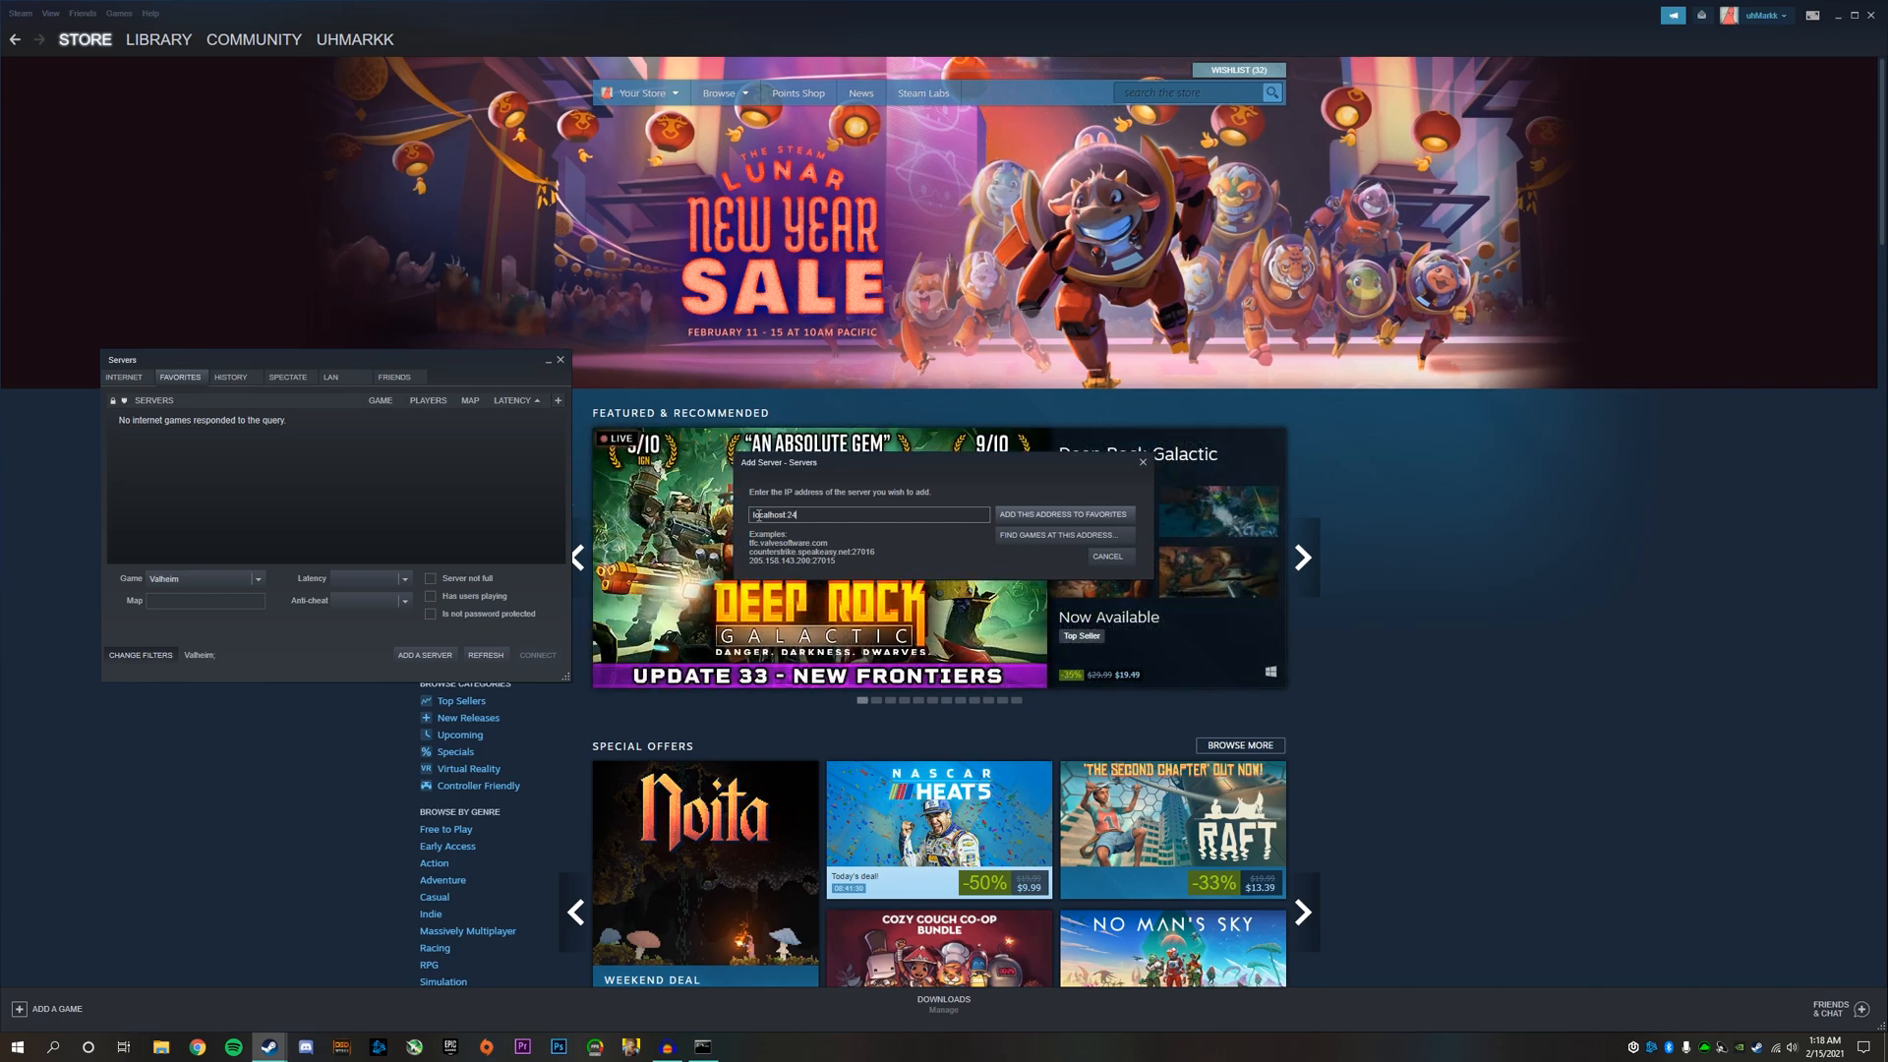
pyautogui.click(1058, 535)
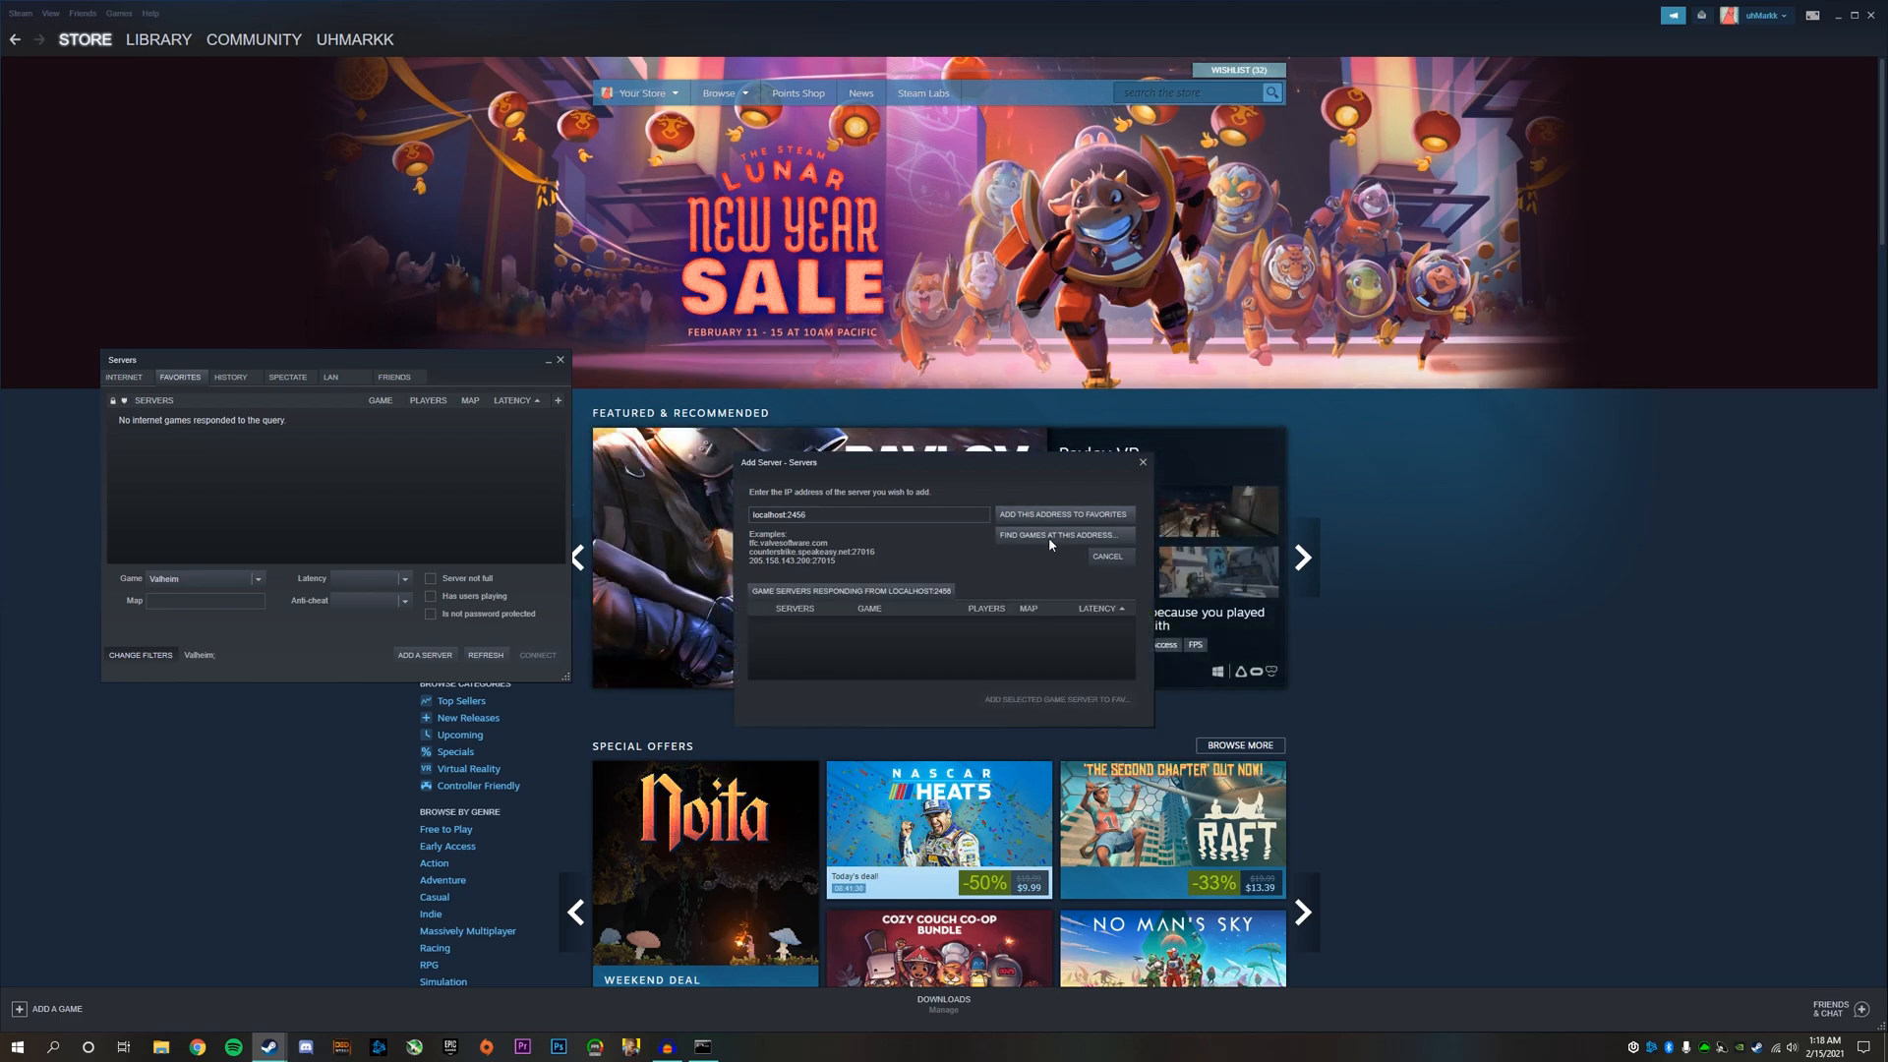
pyautogui.click(1058, 535)
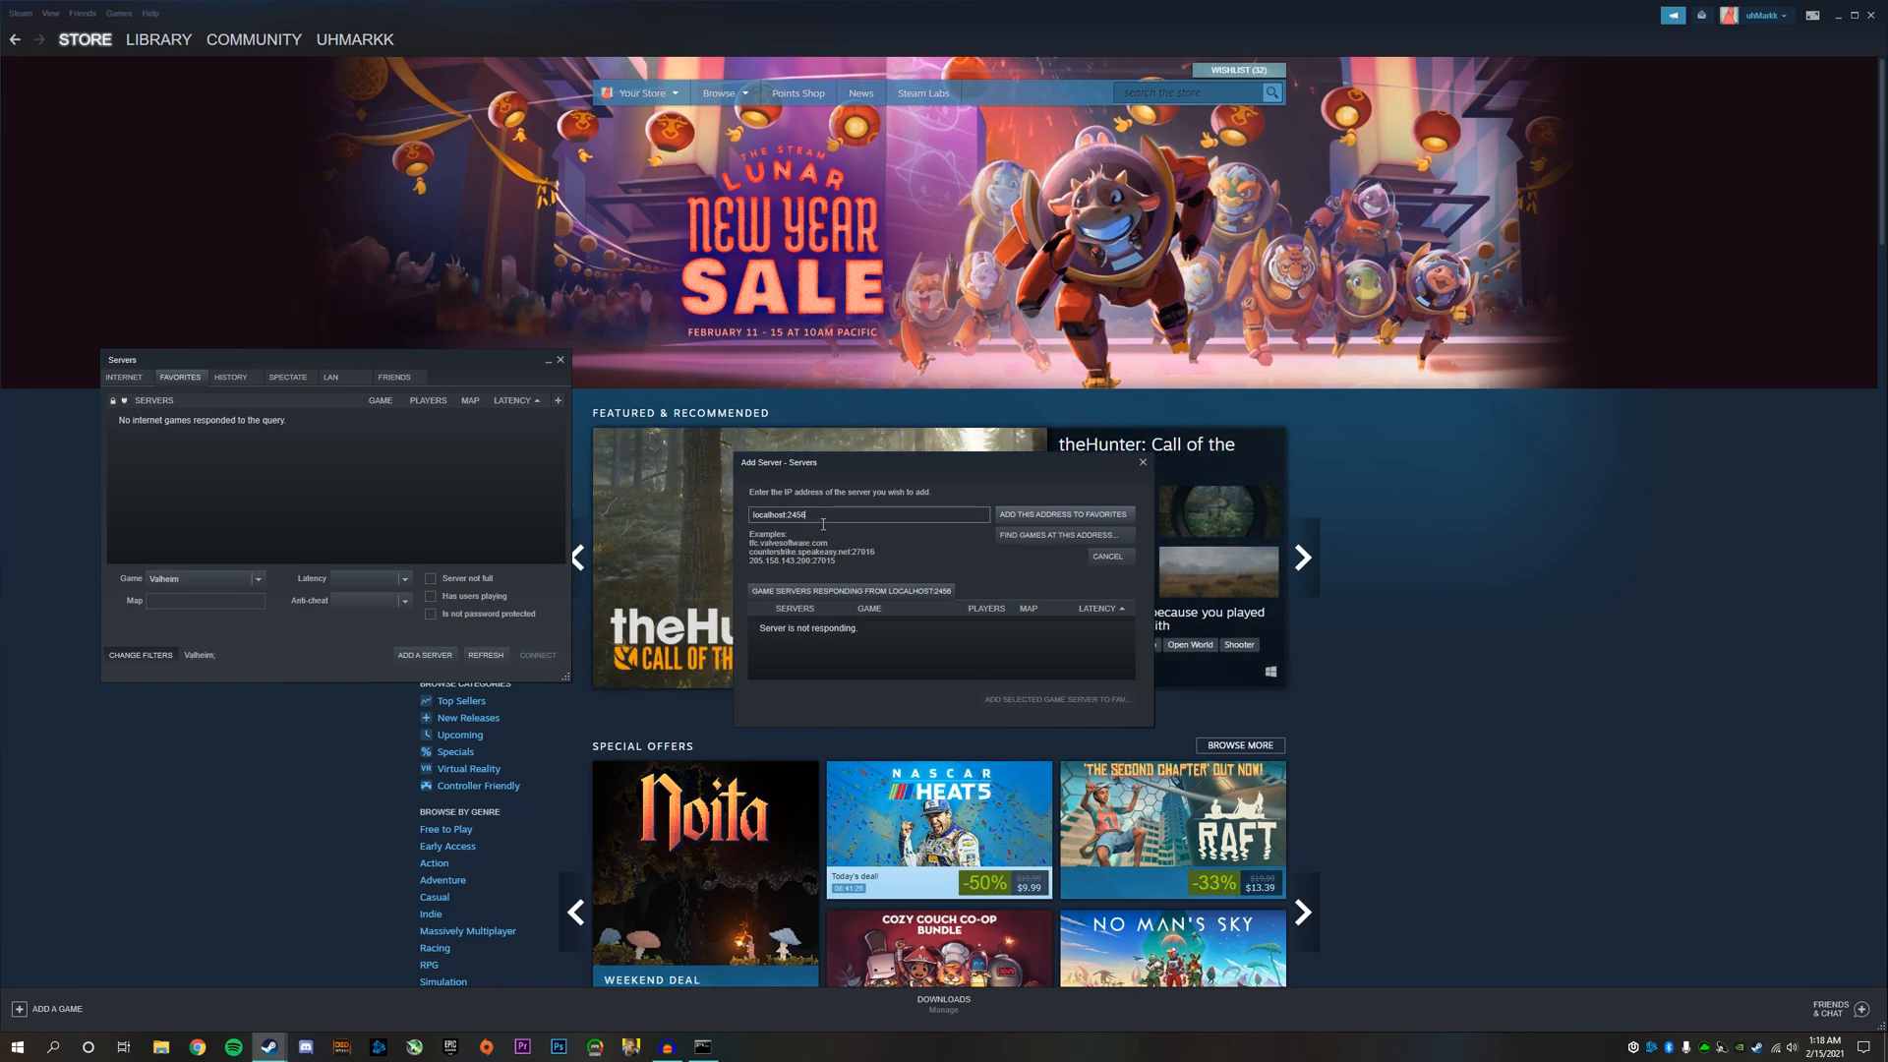
pyautogui.click(1058, 535)
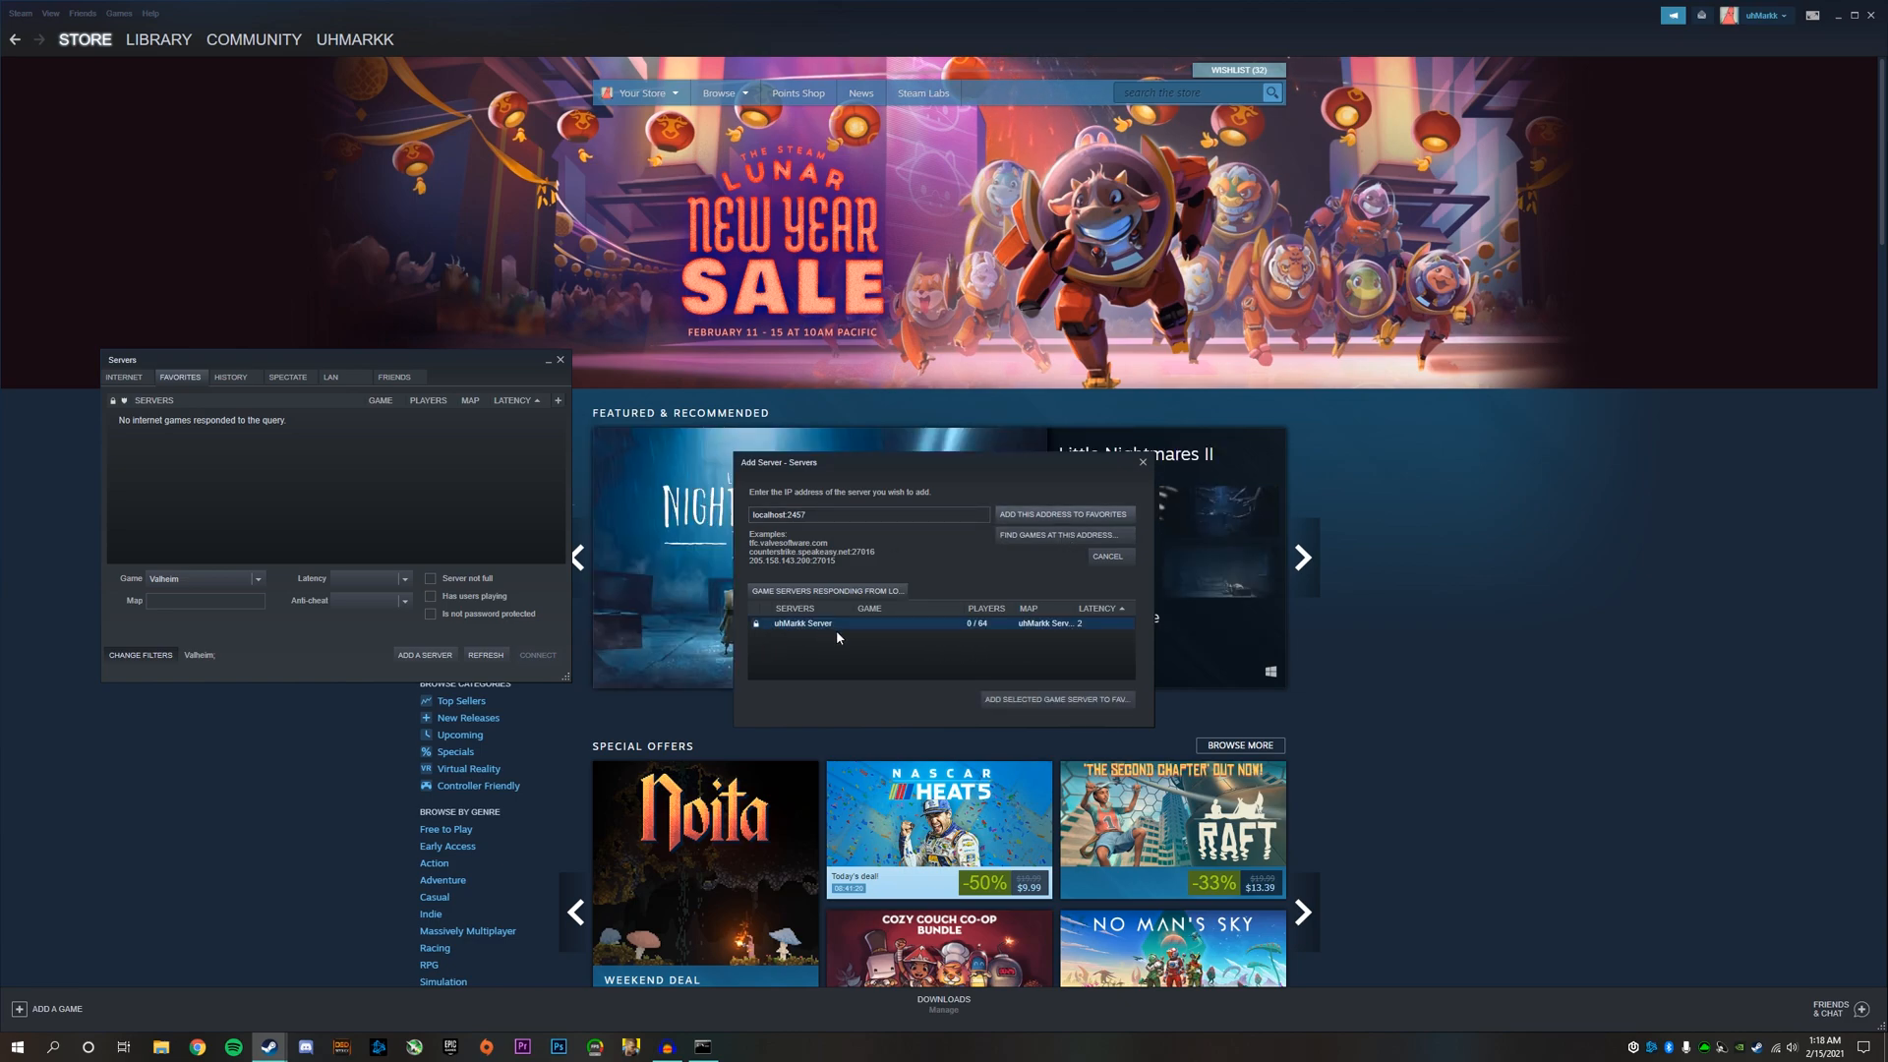
pyautogui.moveTo(843, 613)
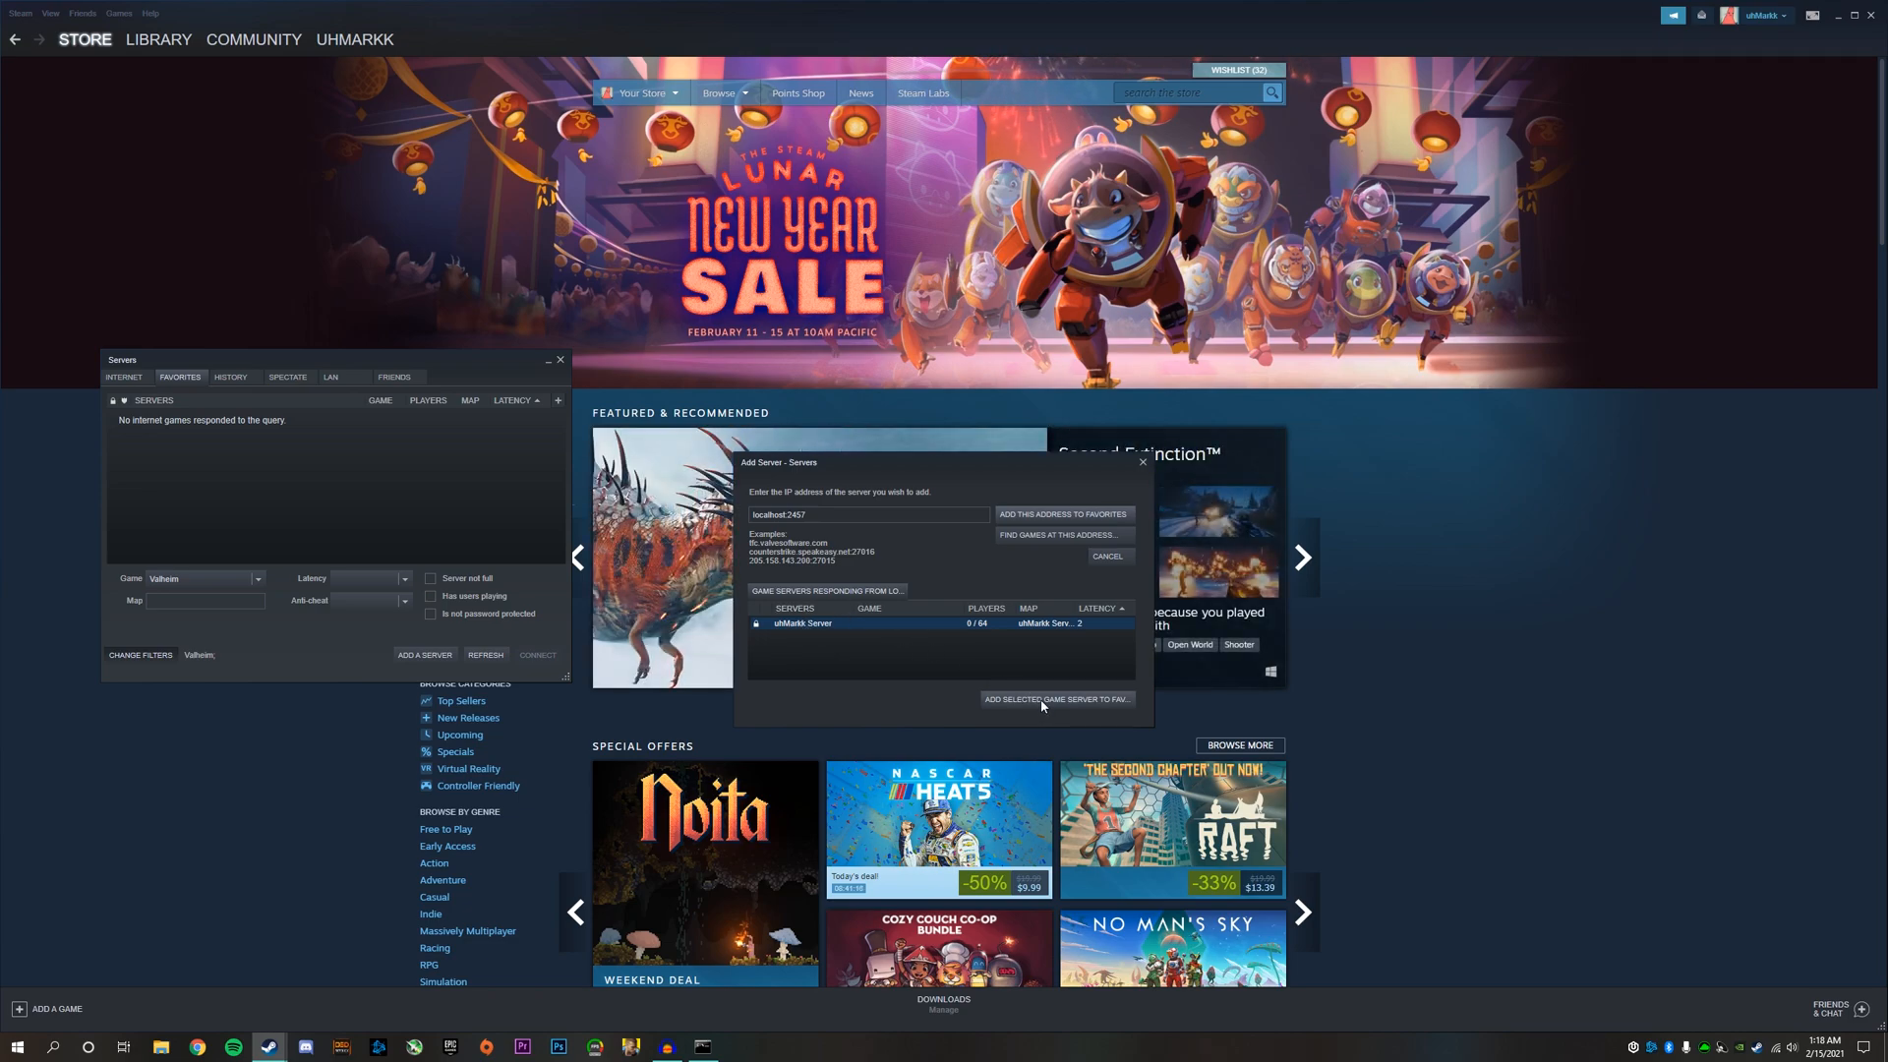
pyautogui.click(1054, 698)
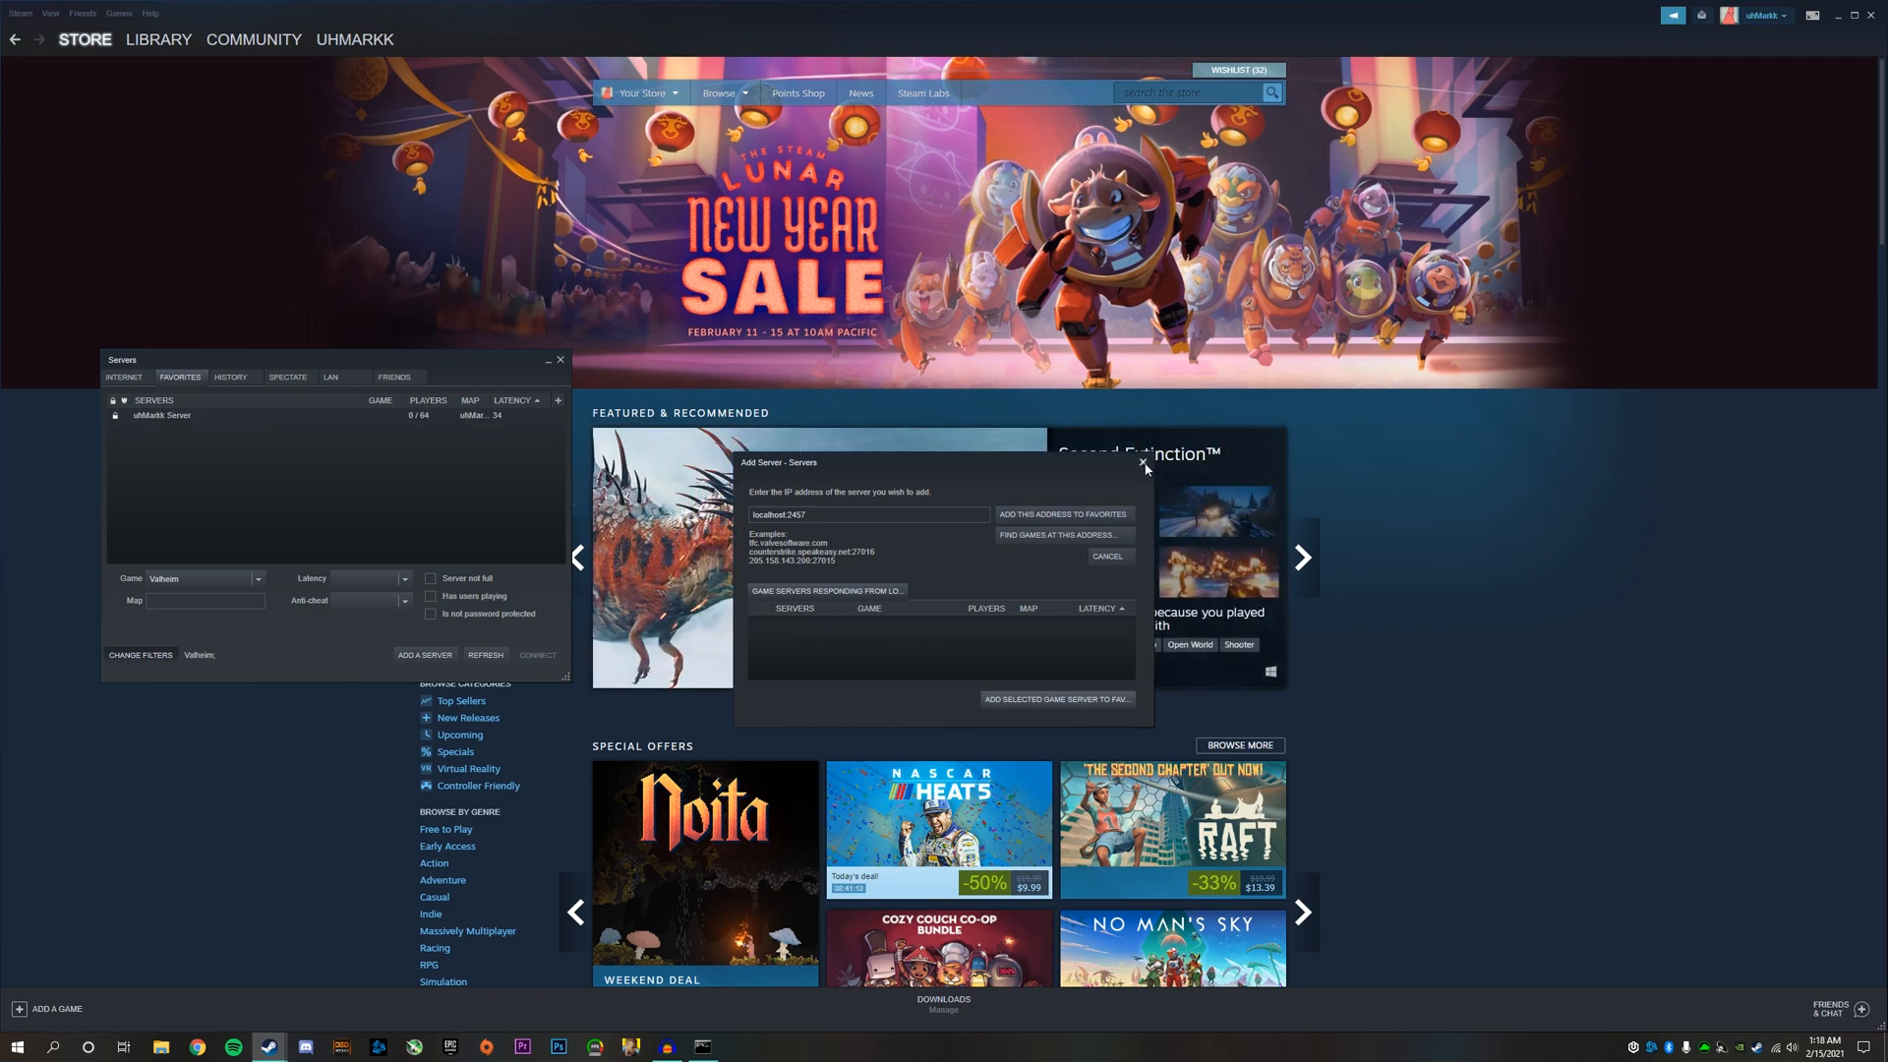
pyautogui.click(1141, 464)
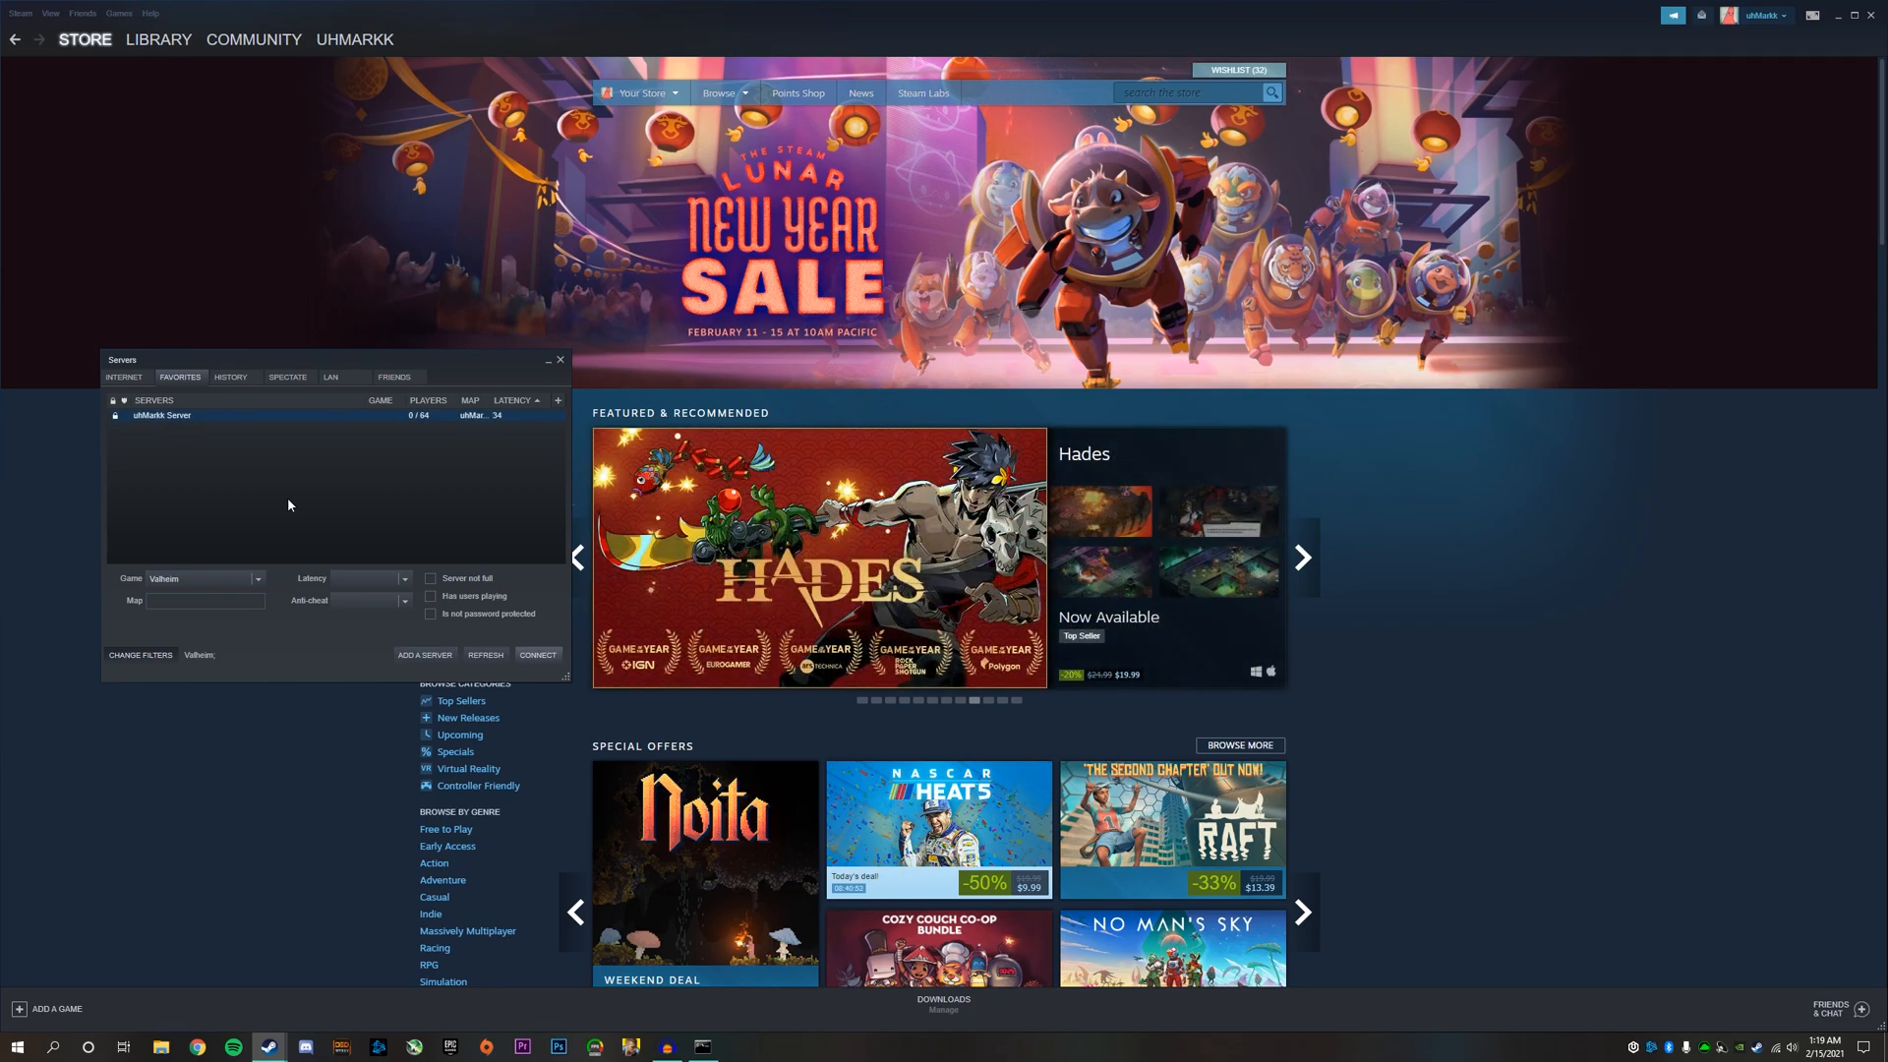
# - Launch Valheim from the Library and join the favourite server with its password
pyautogui.click(157, 40)
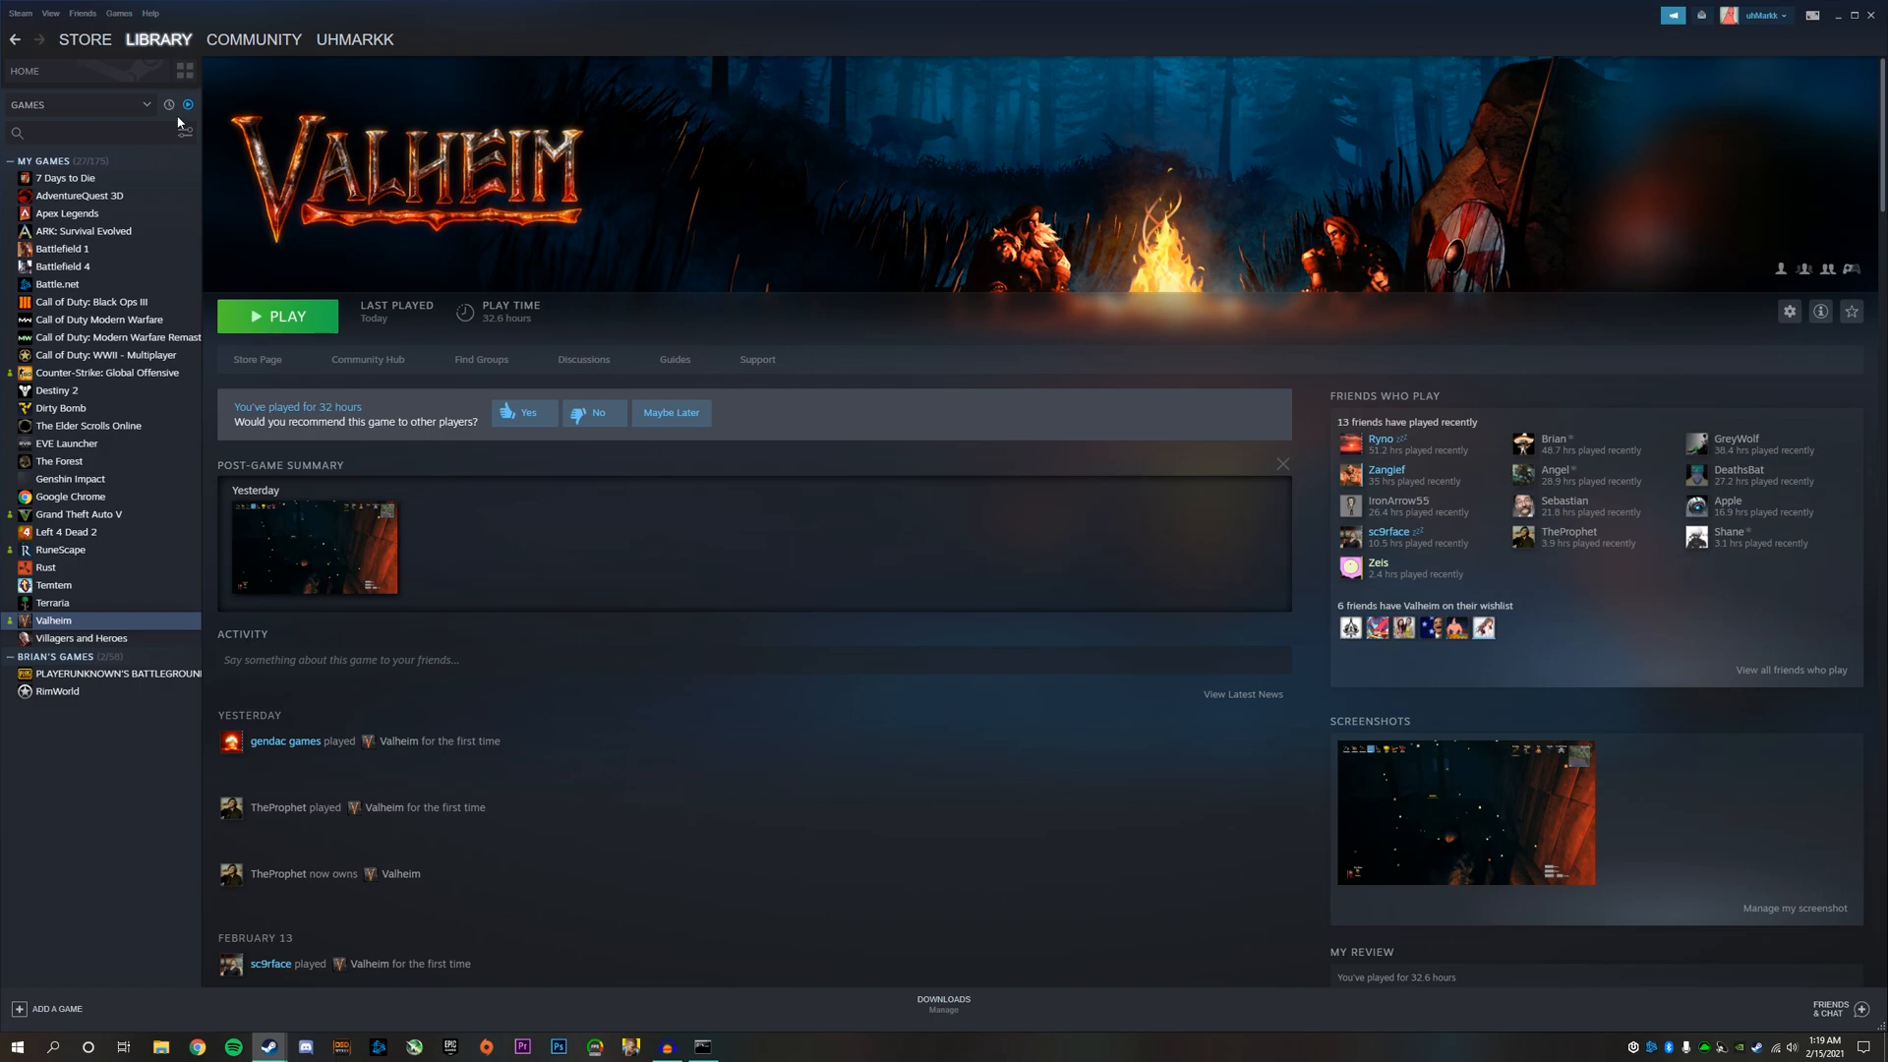
pyautogui.click(278, 315)
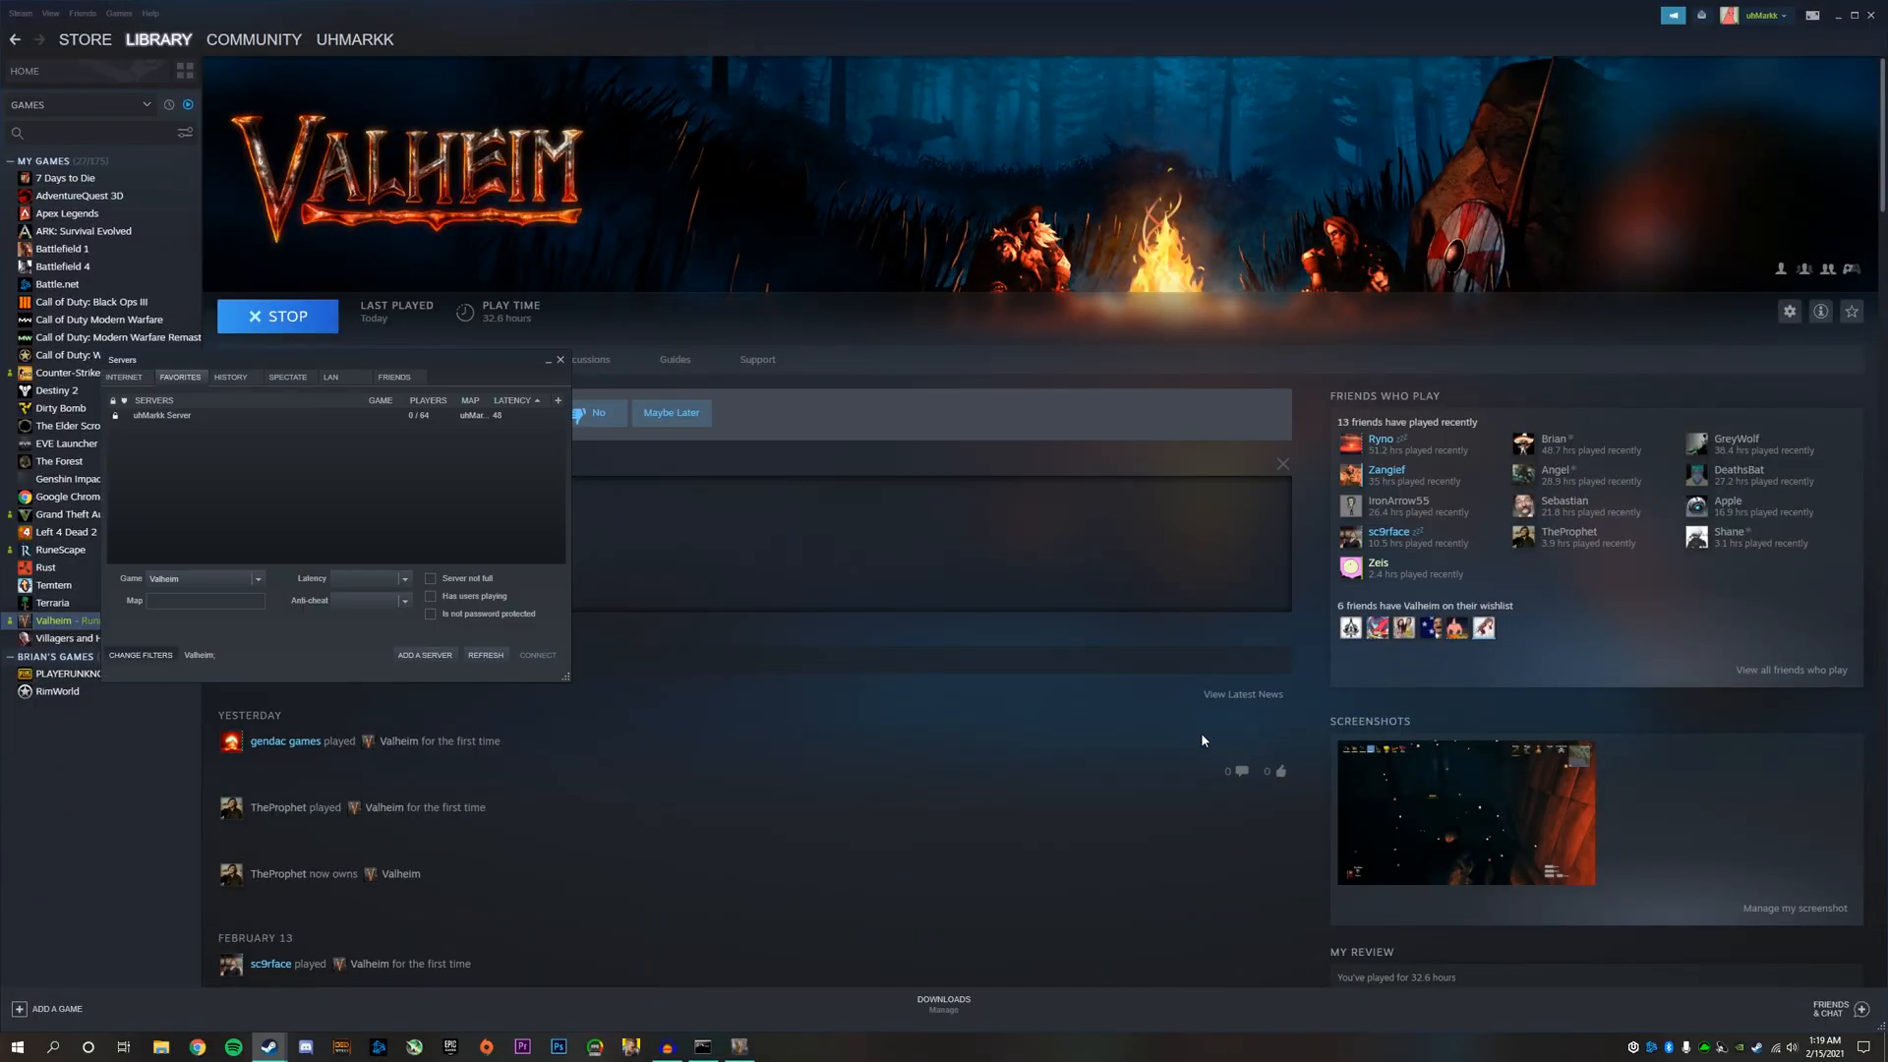
pyautogui.doubleClick(163, 415)
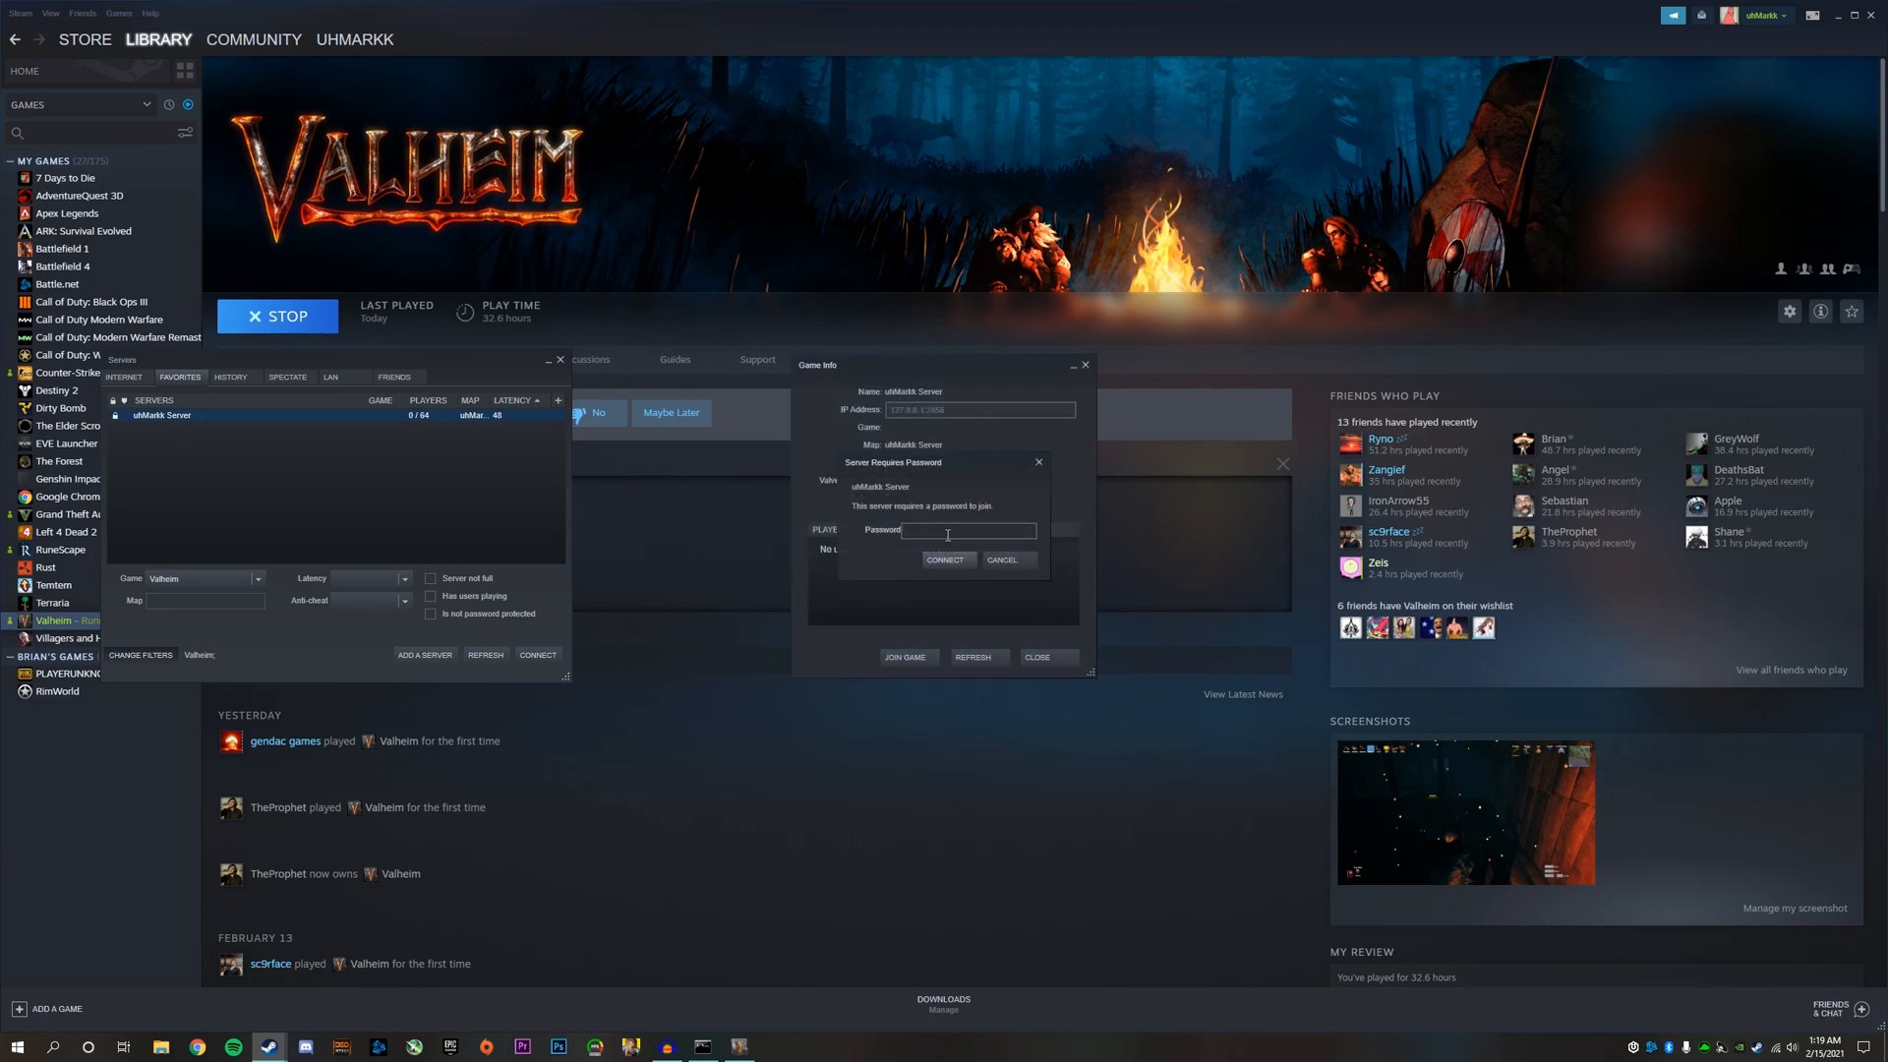
pyautogui.write('password')
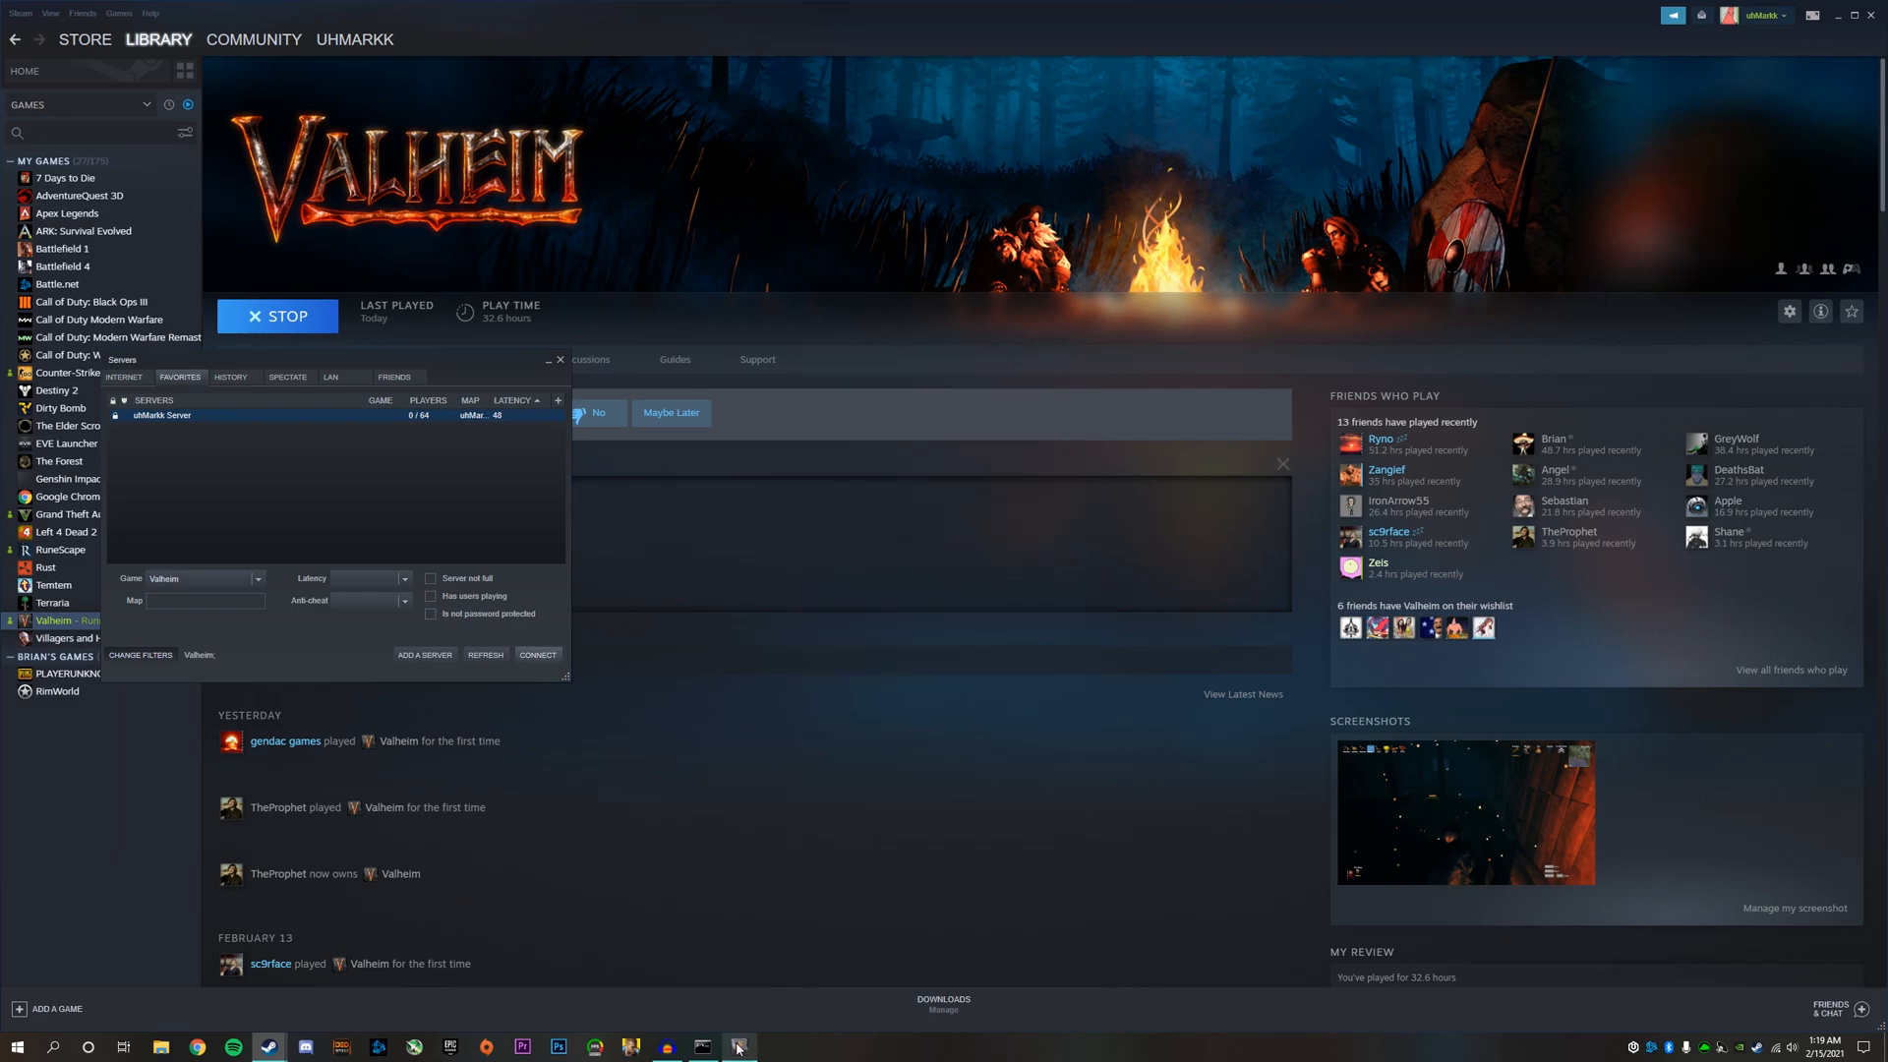
pyautogui.click(740, 1044)
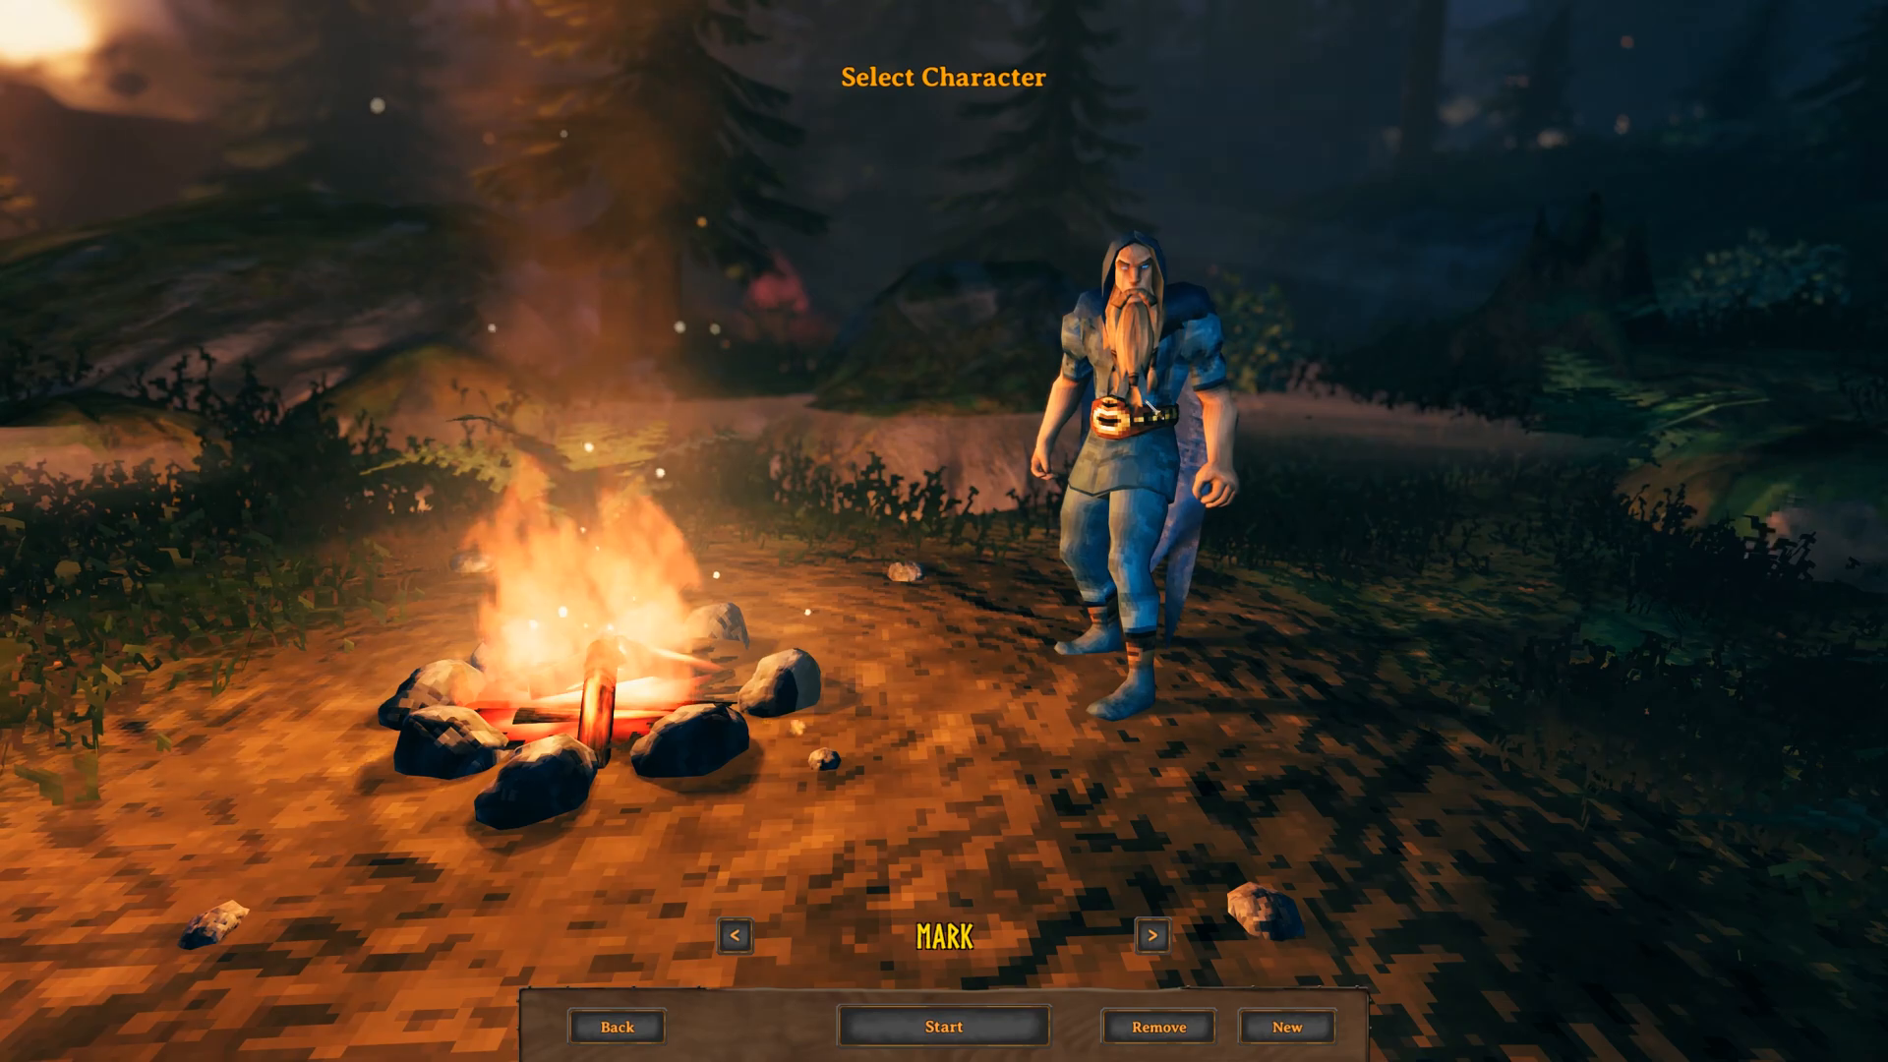
# - Start the play session with the shown character on the server
pyautogui.click(942, 1026)
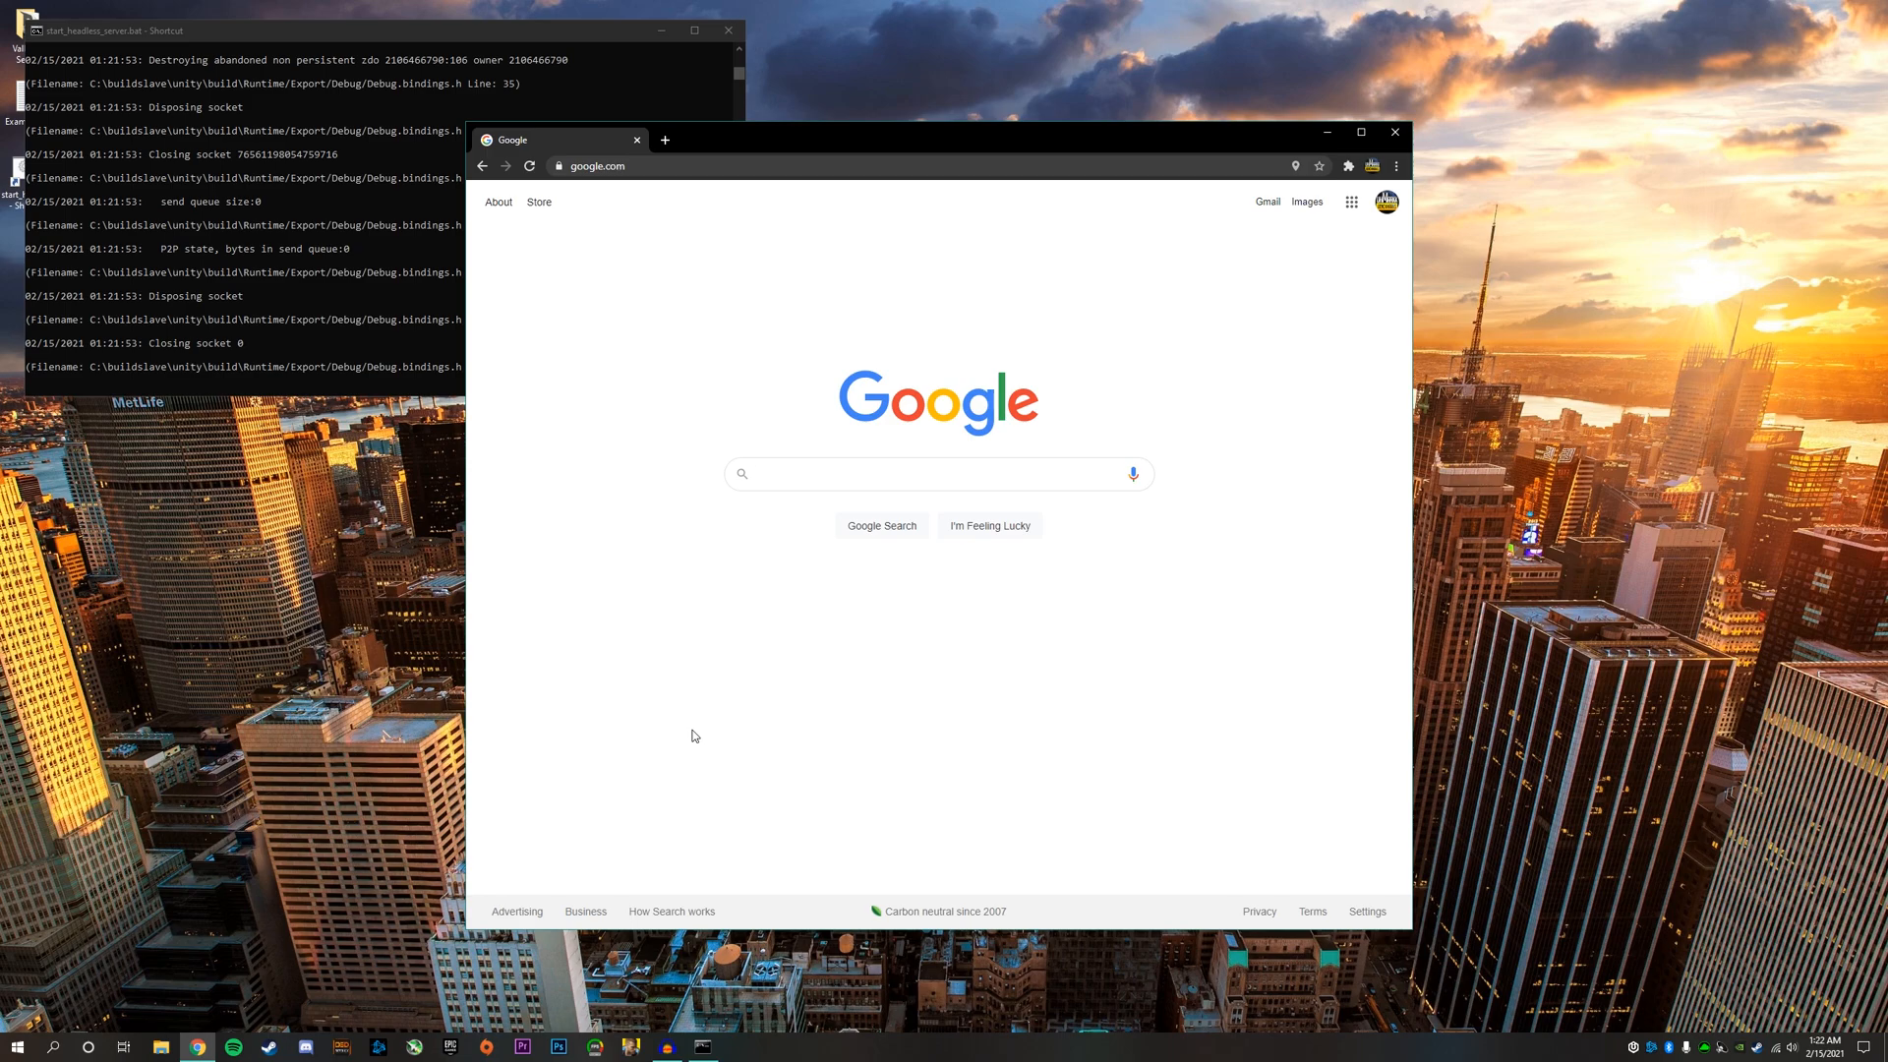
# - Search Google for 'what is my ip' to find the public IP address
pyautogui.write('what is')
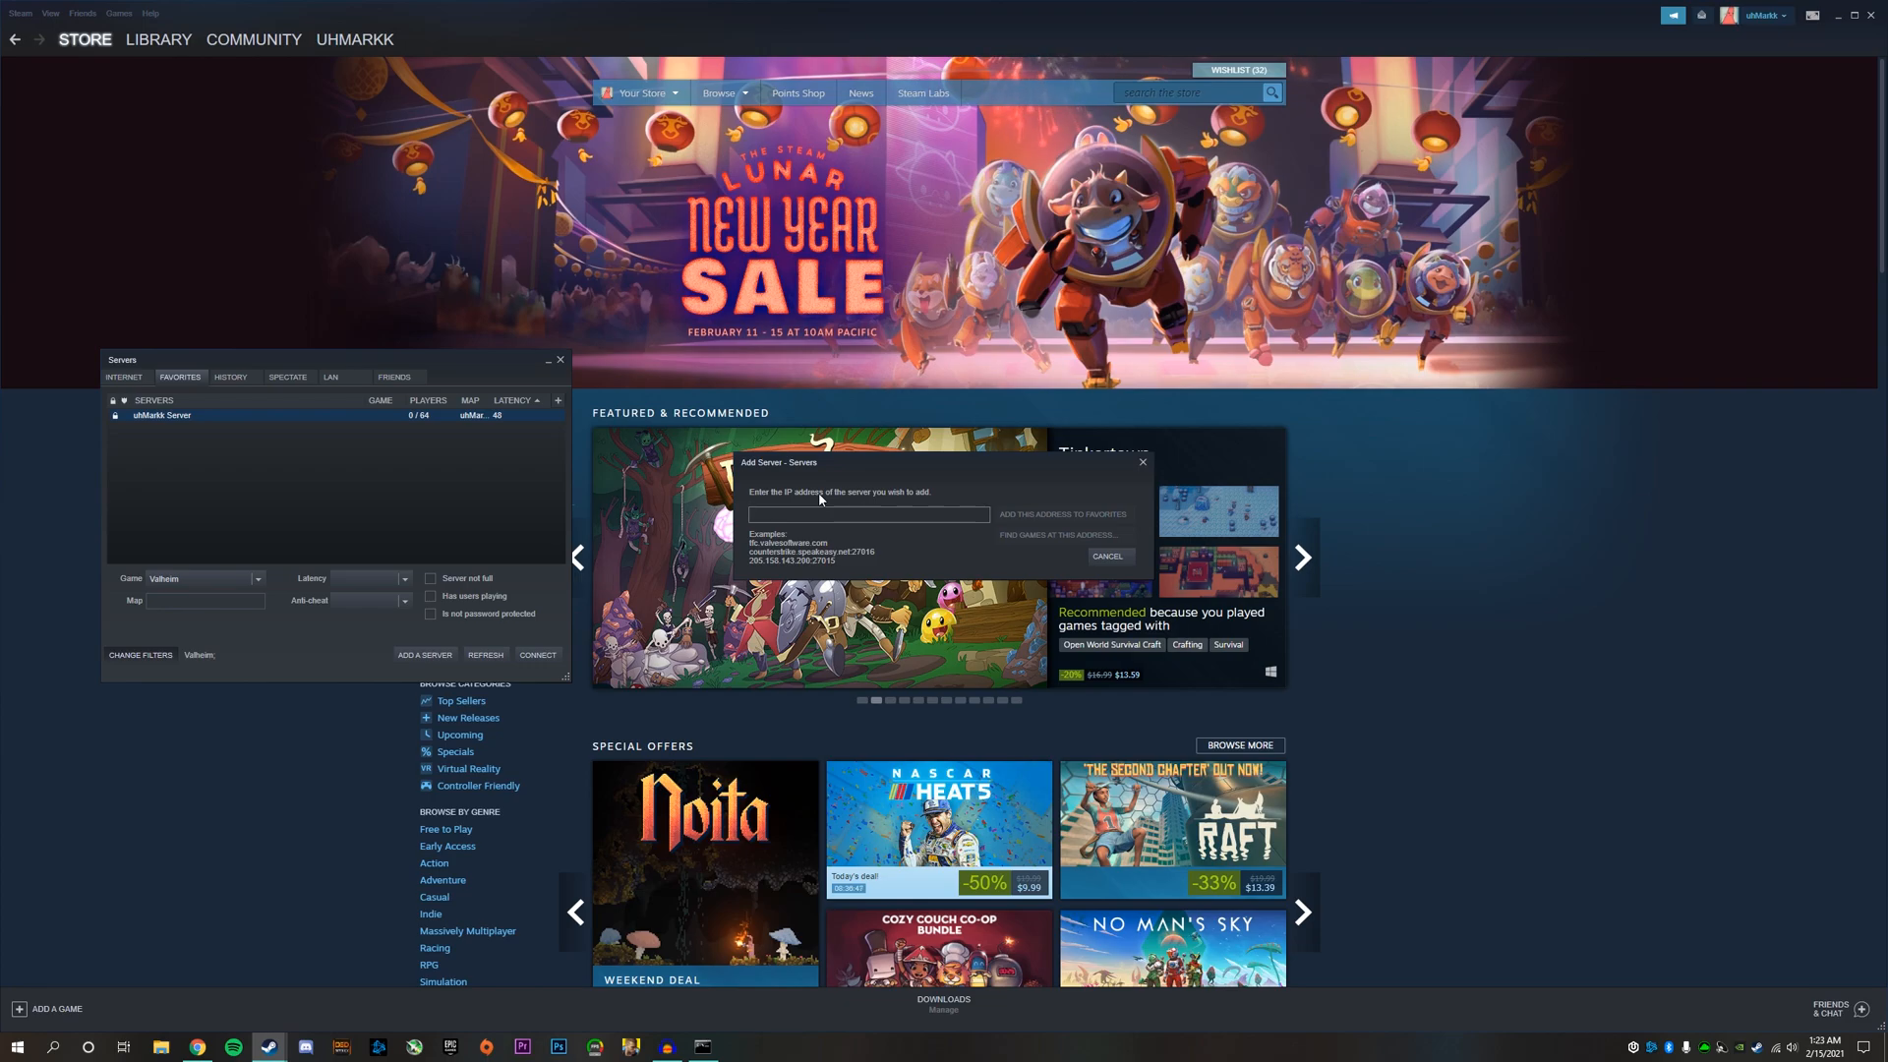
# - Enter the server's public address 99.99.99.245 in Steam's add-server window
pyautogui.write('99.99.99.99')
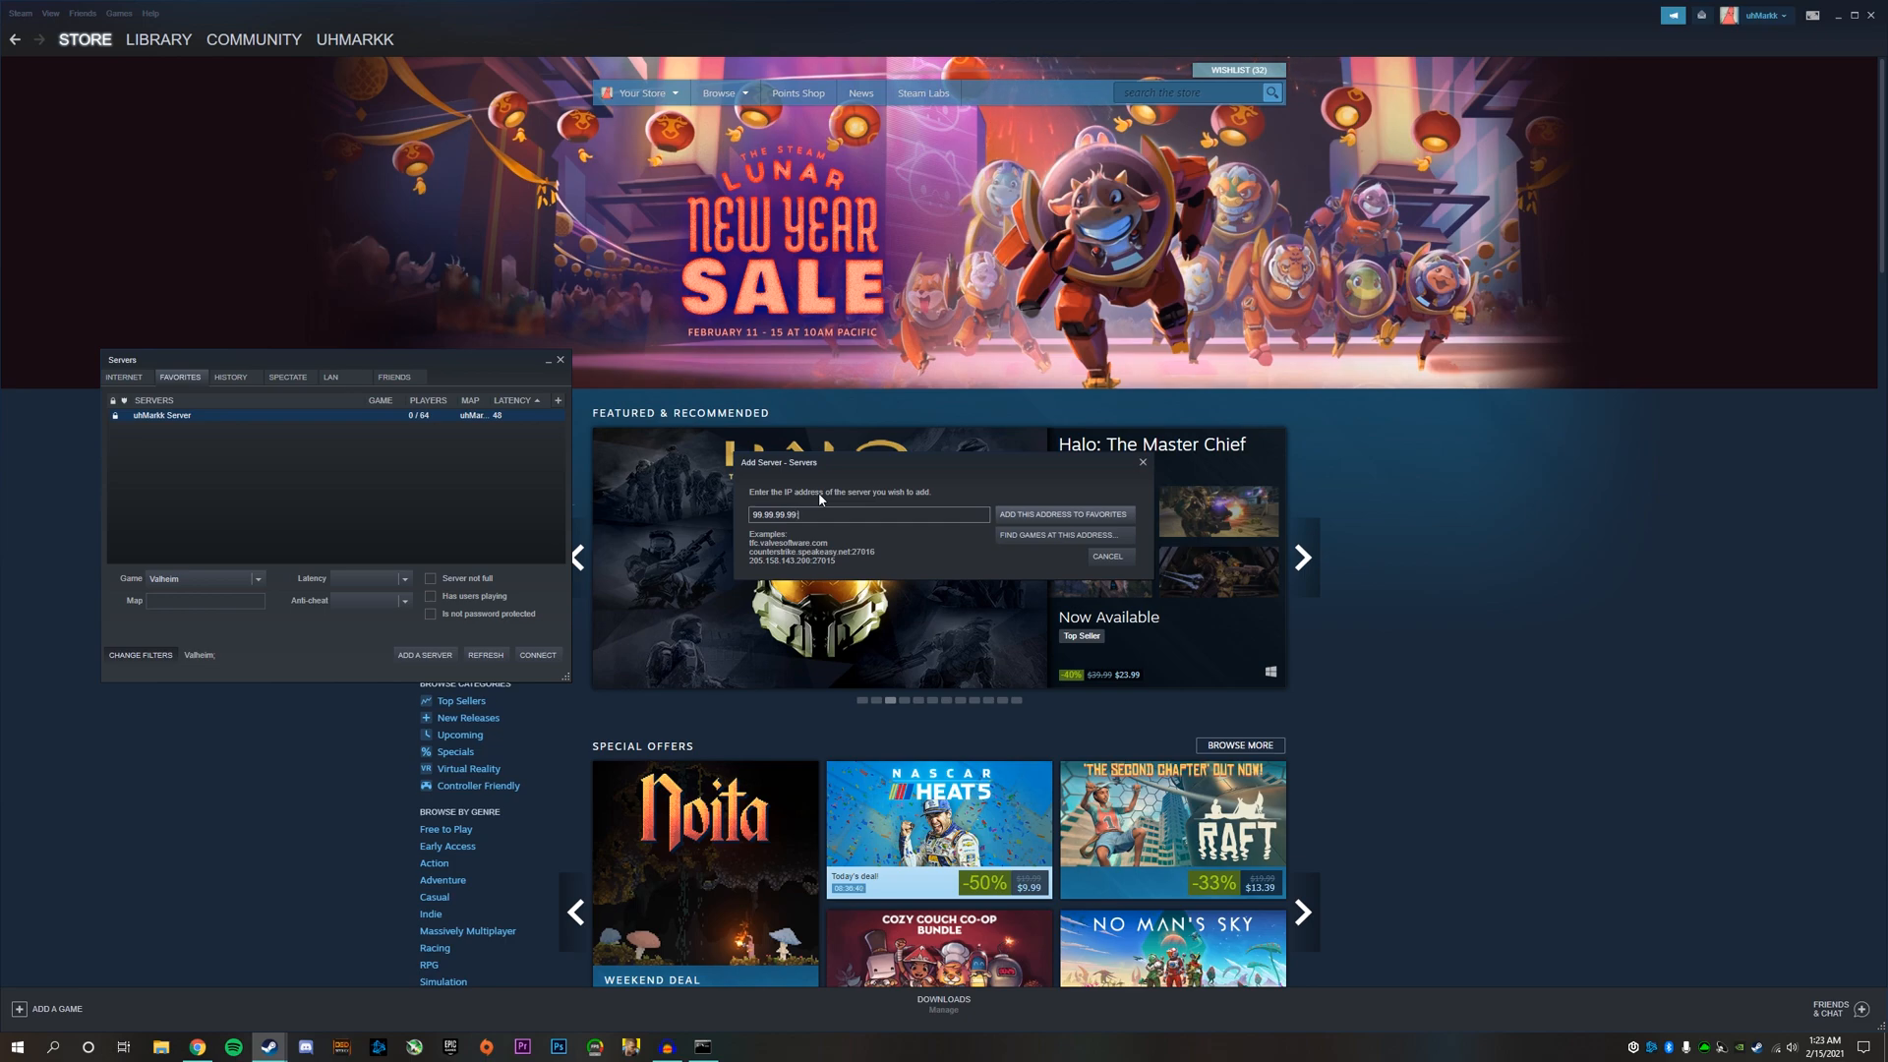
pyautogui.write('245')
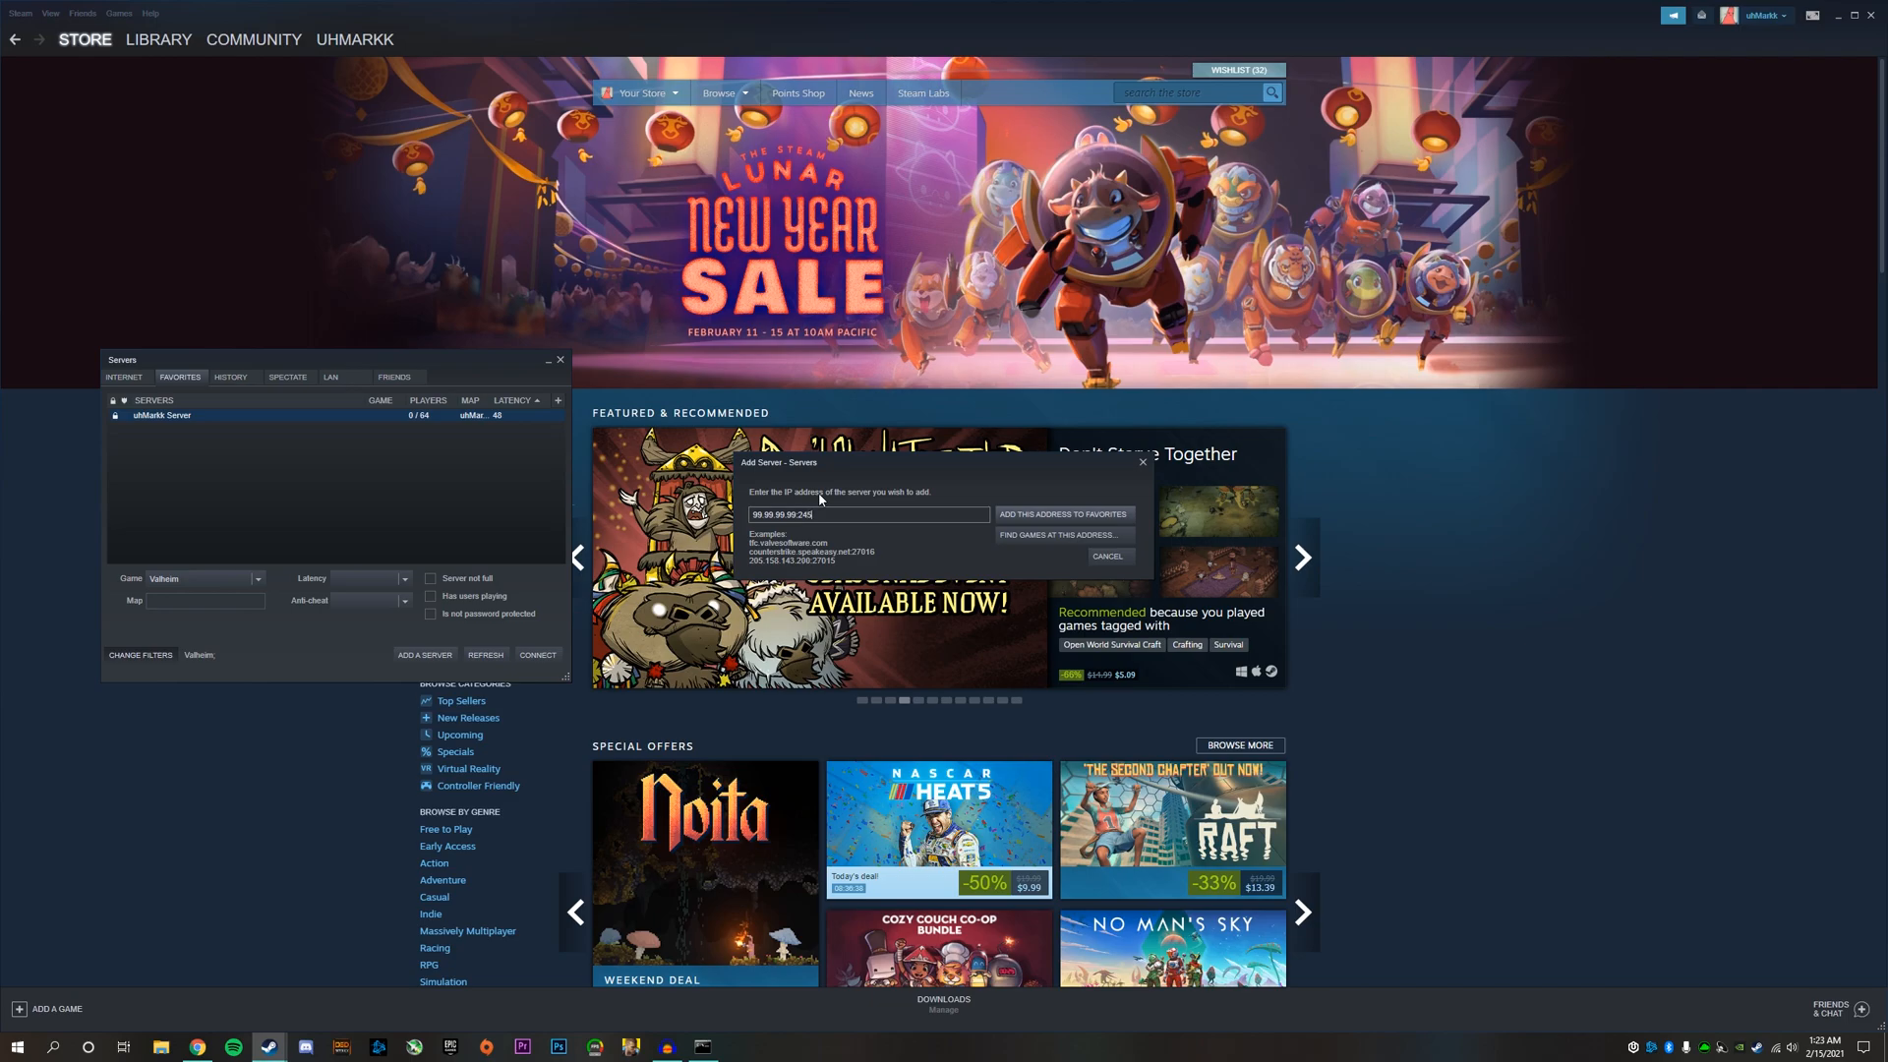